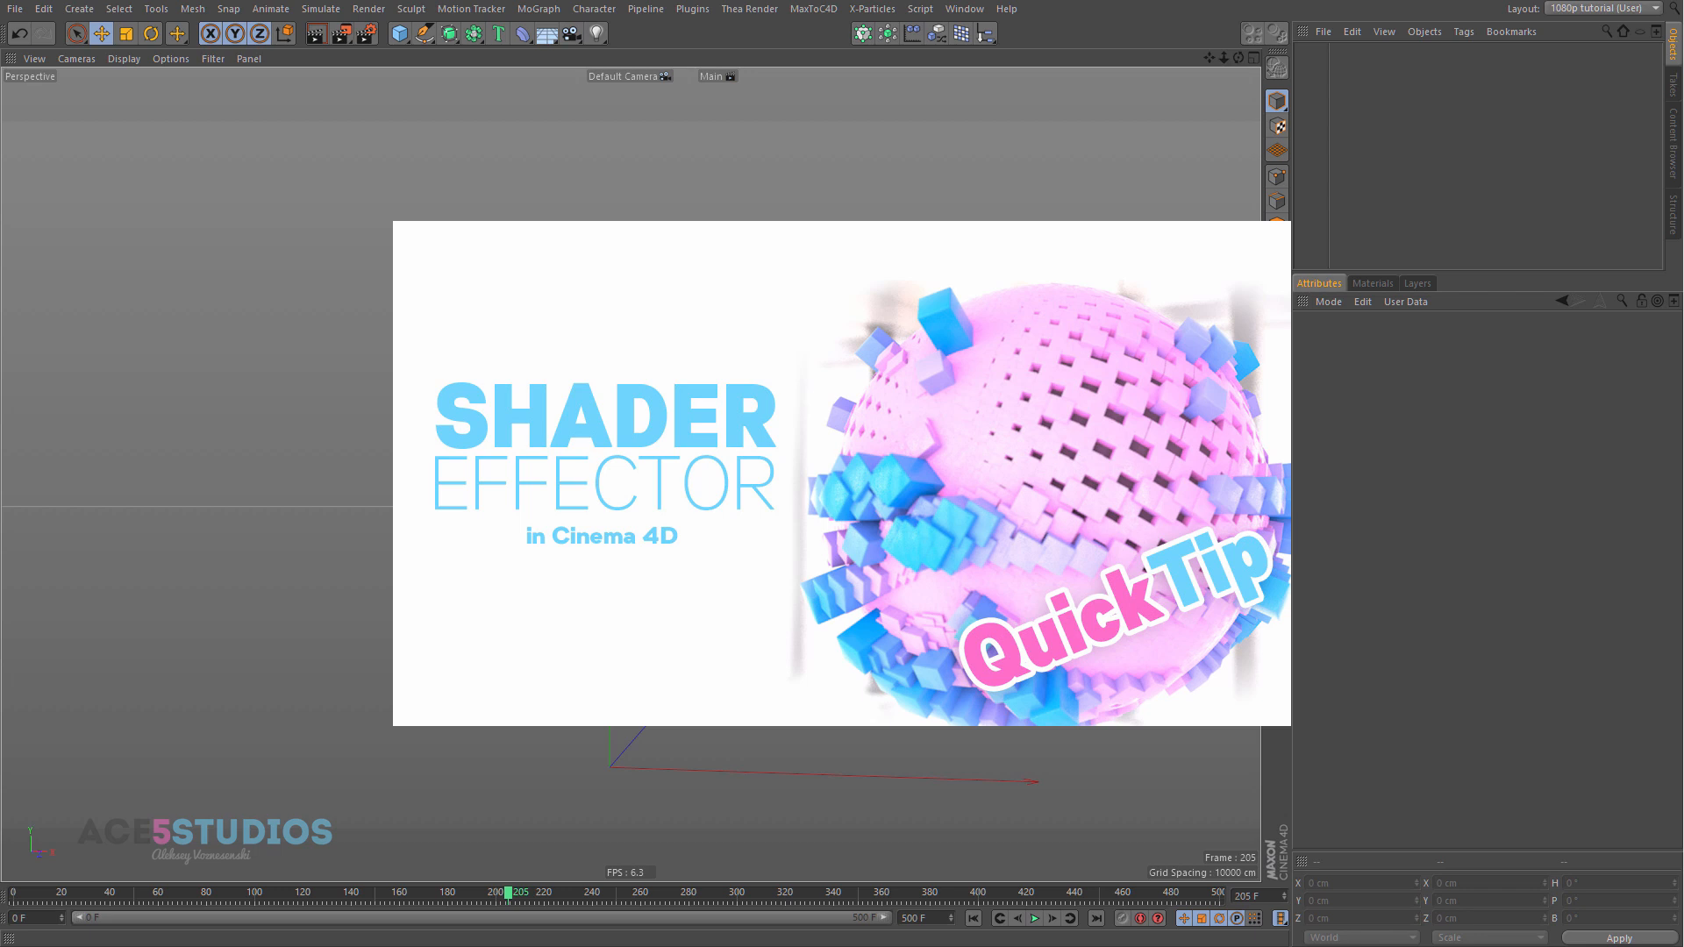
{"action": "mouse_move", "coordinate": [1641, 806]}
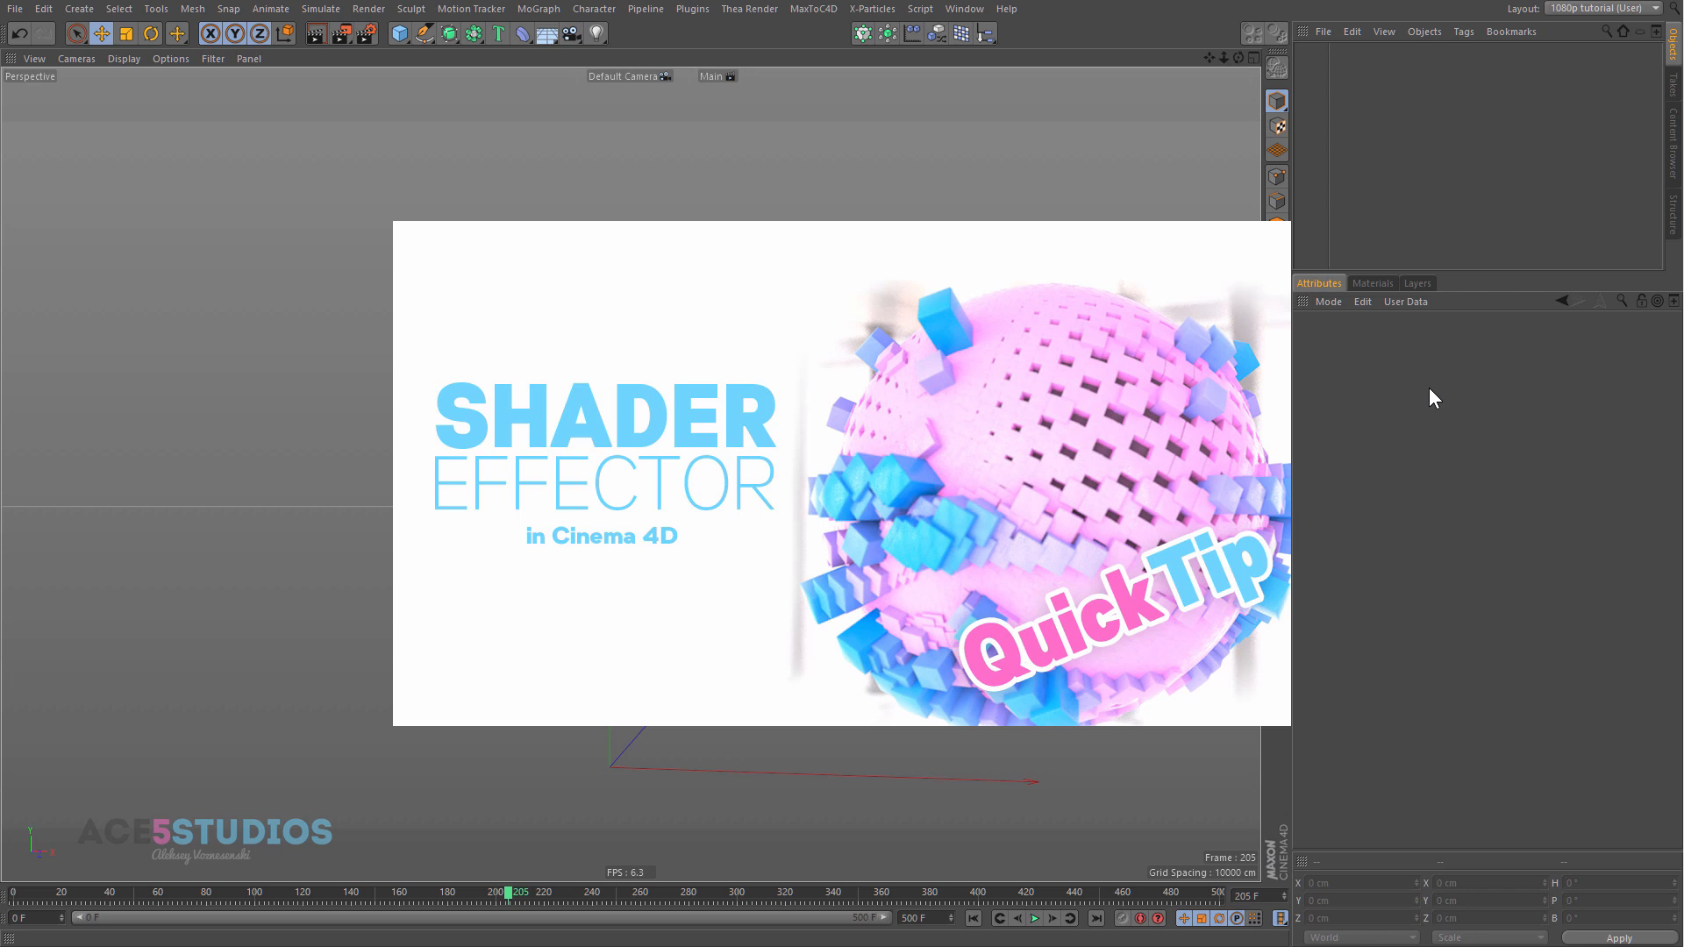
{"action": "mouse_move", "coordinate": [1428, 235]}
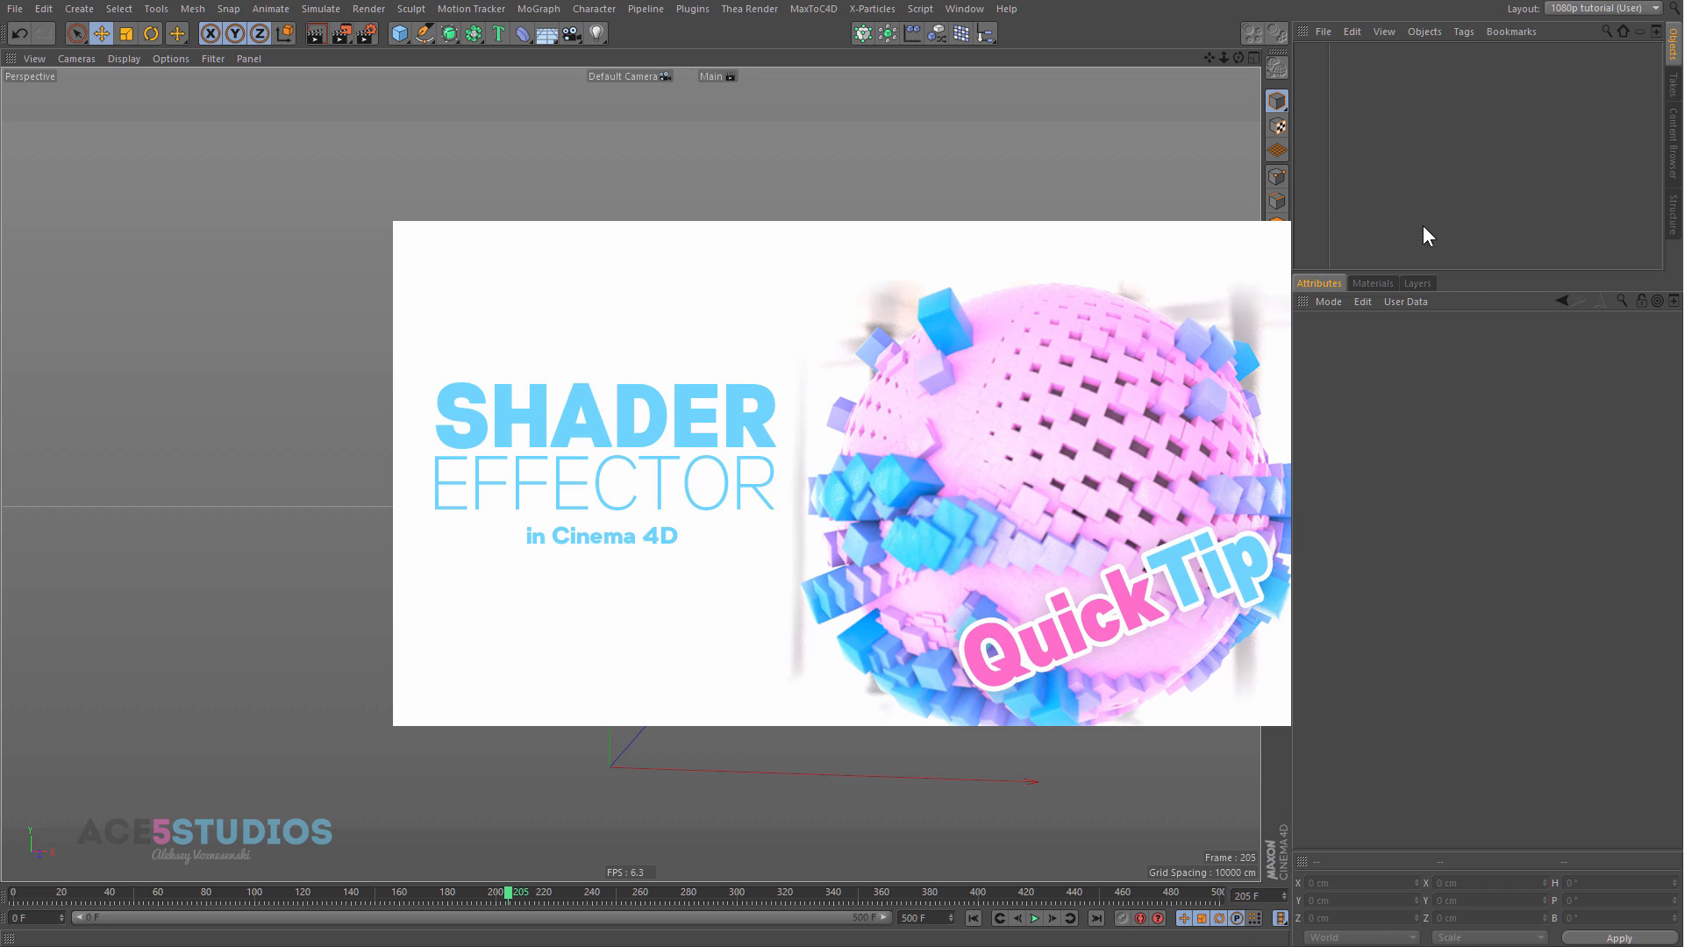
{"action": "mouse_move", "coordinate": [1412, 225]}
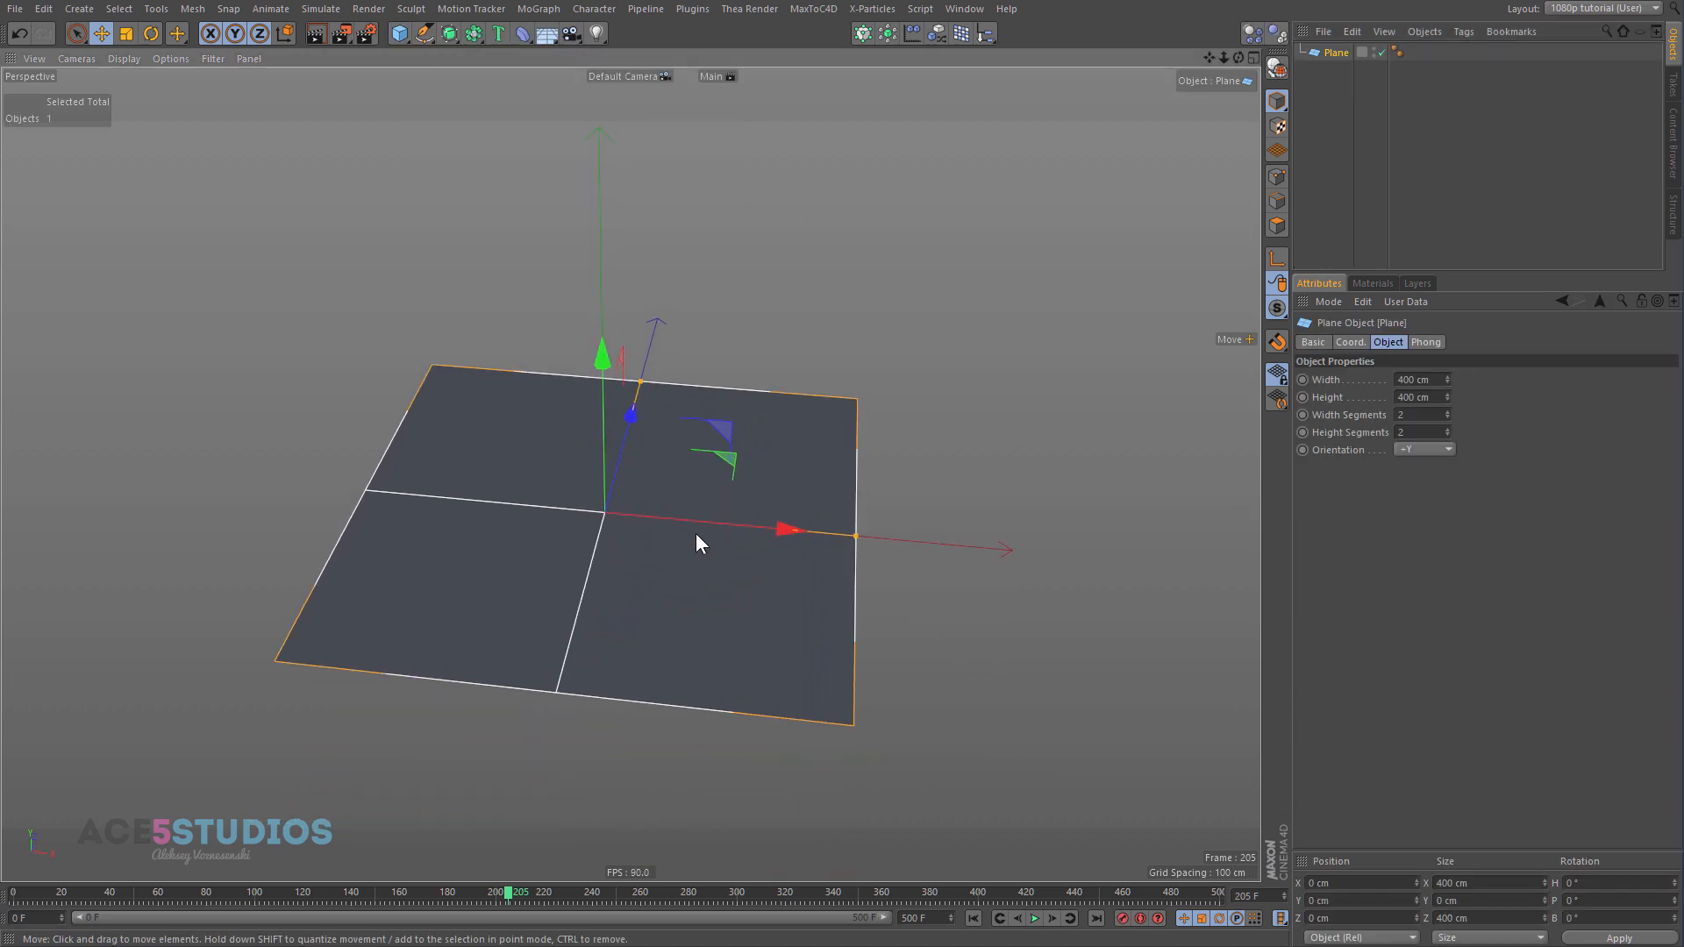
Step: Create a new material with a Gradient colour texture, apply it to the plane, and close the editor
{"action": "left_click", "coordinate": [1372, 282]}
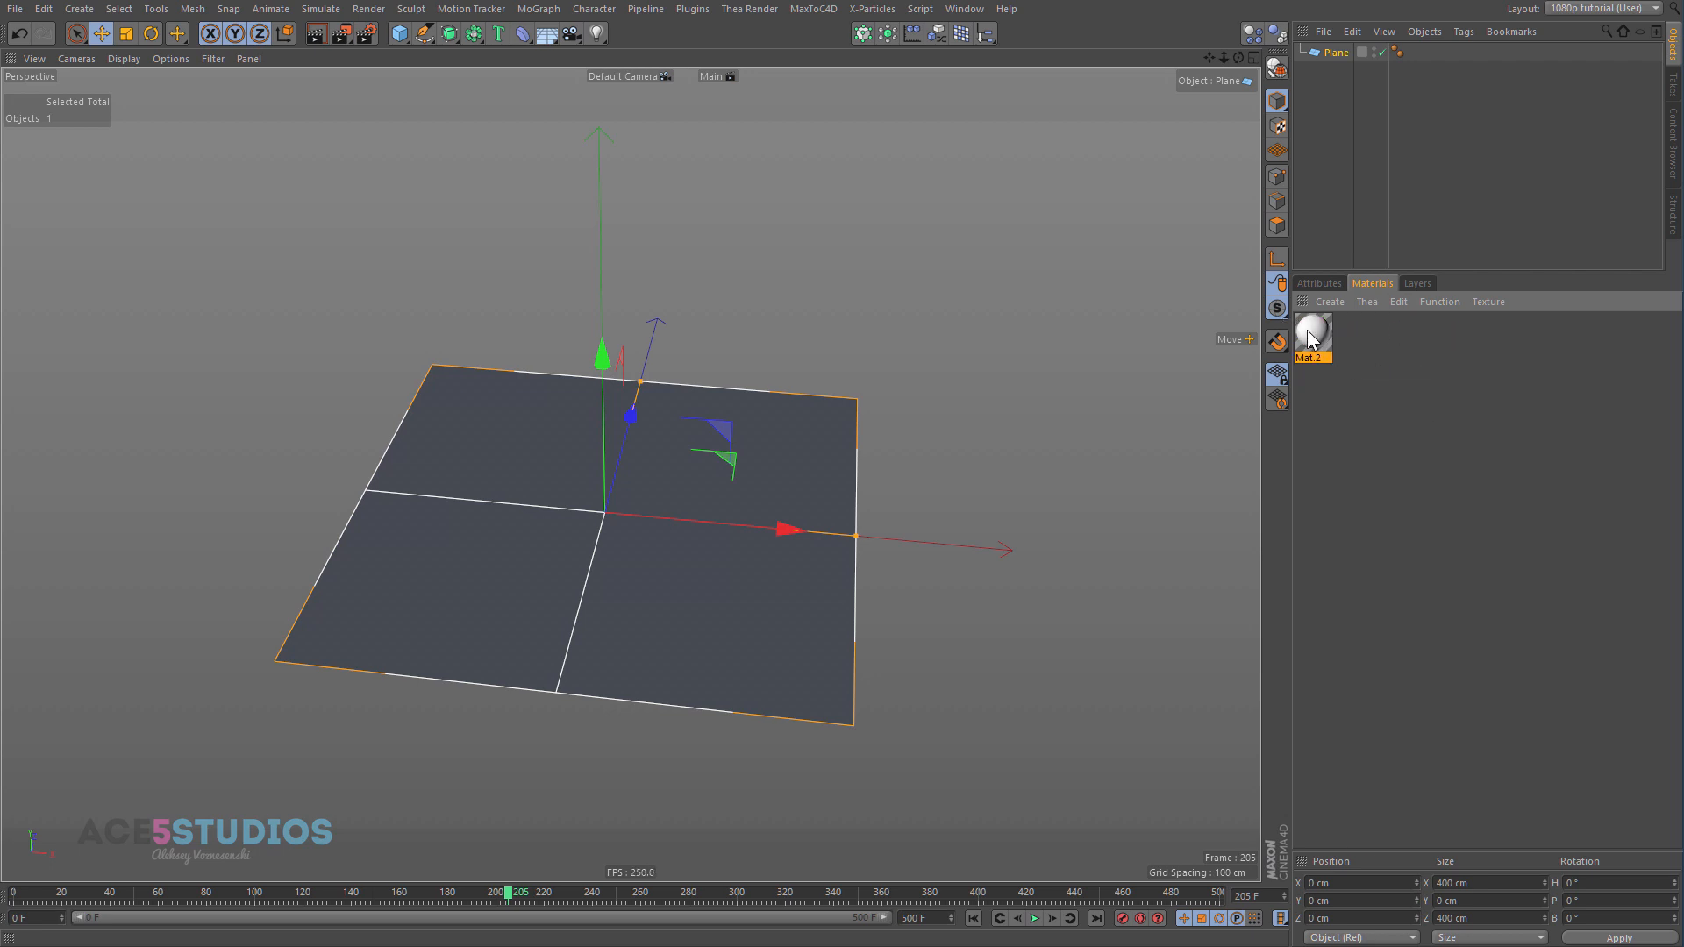
{"action": "double_click", "coordinate": [1314, 336]}
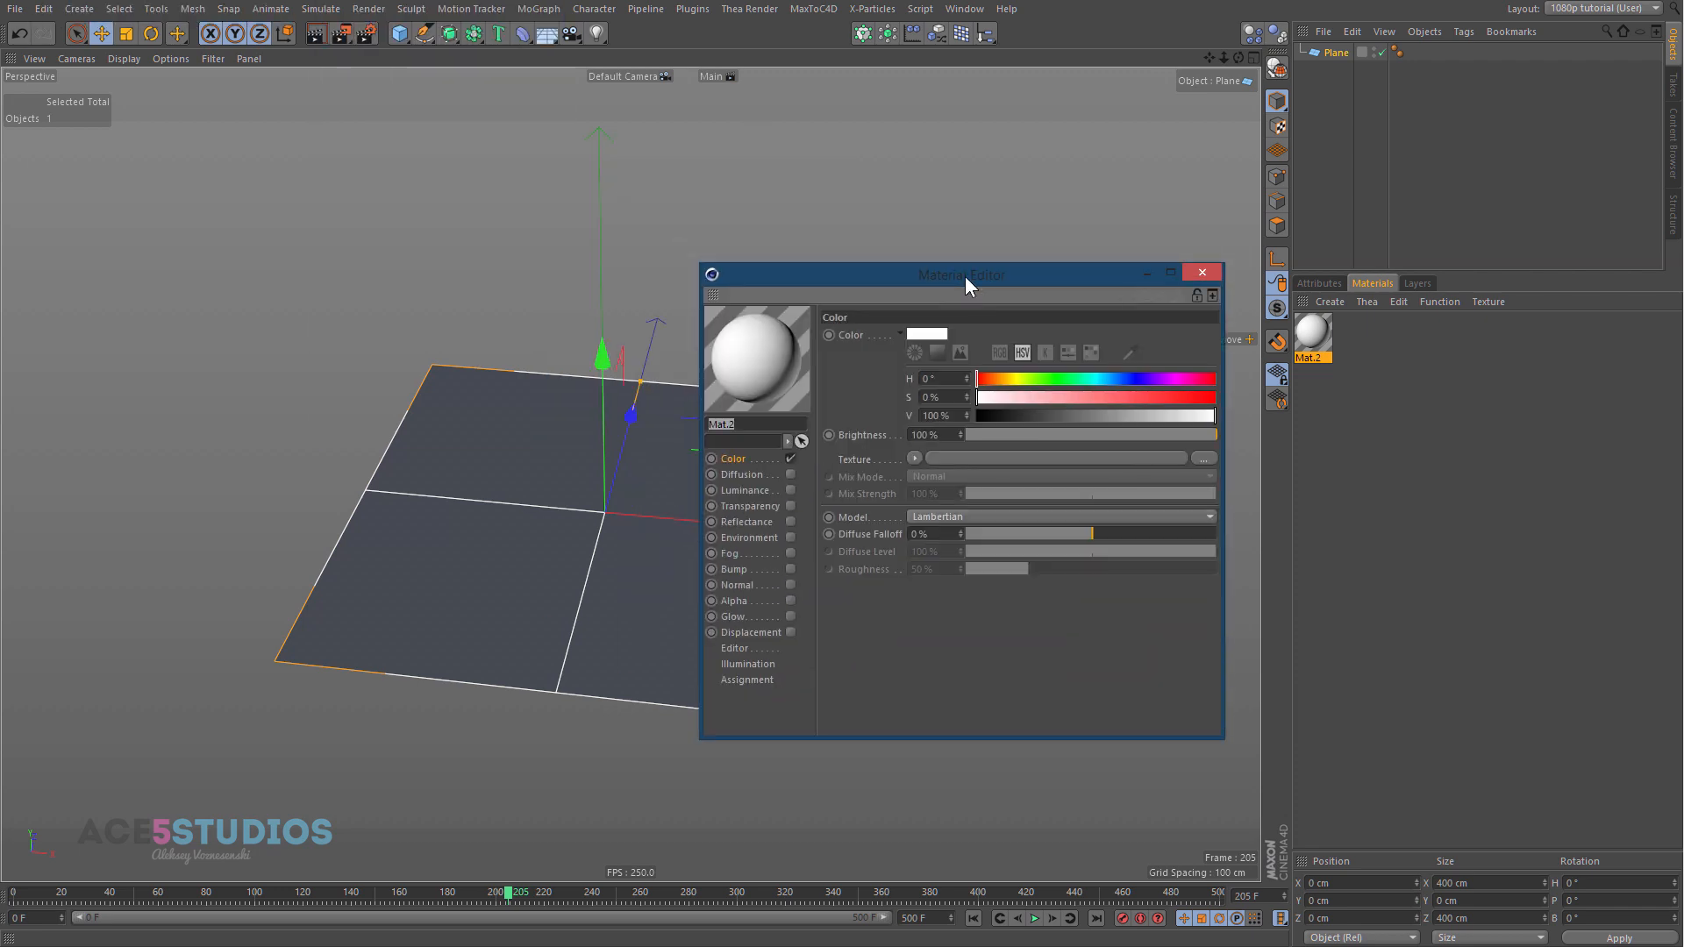
{"action": "left_click", "coordinate": [914, 458]}
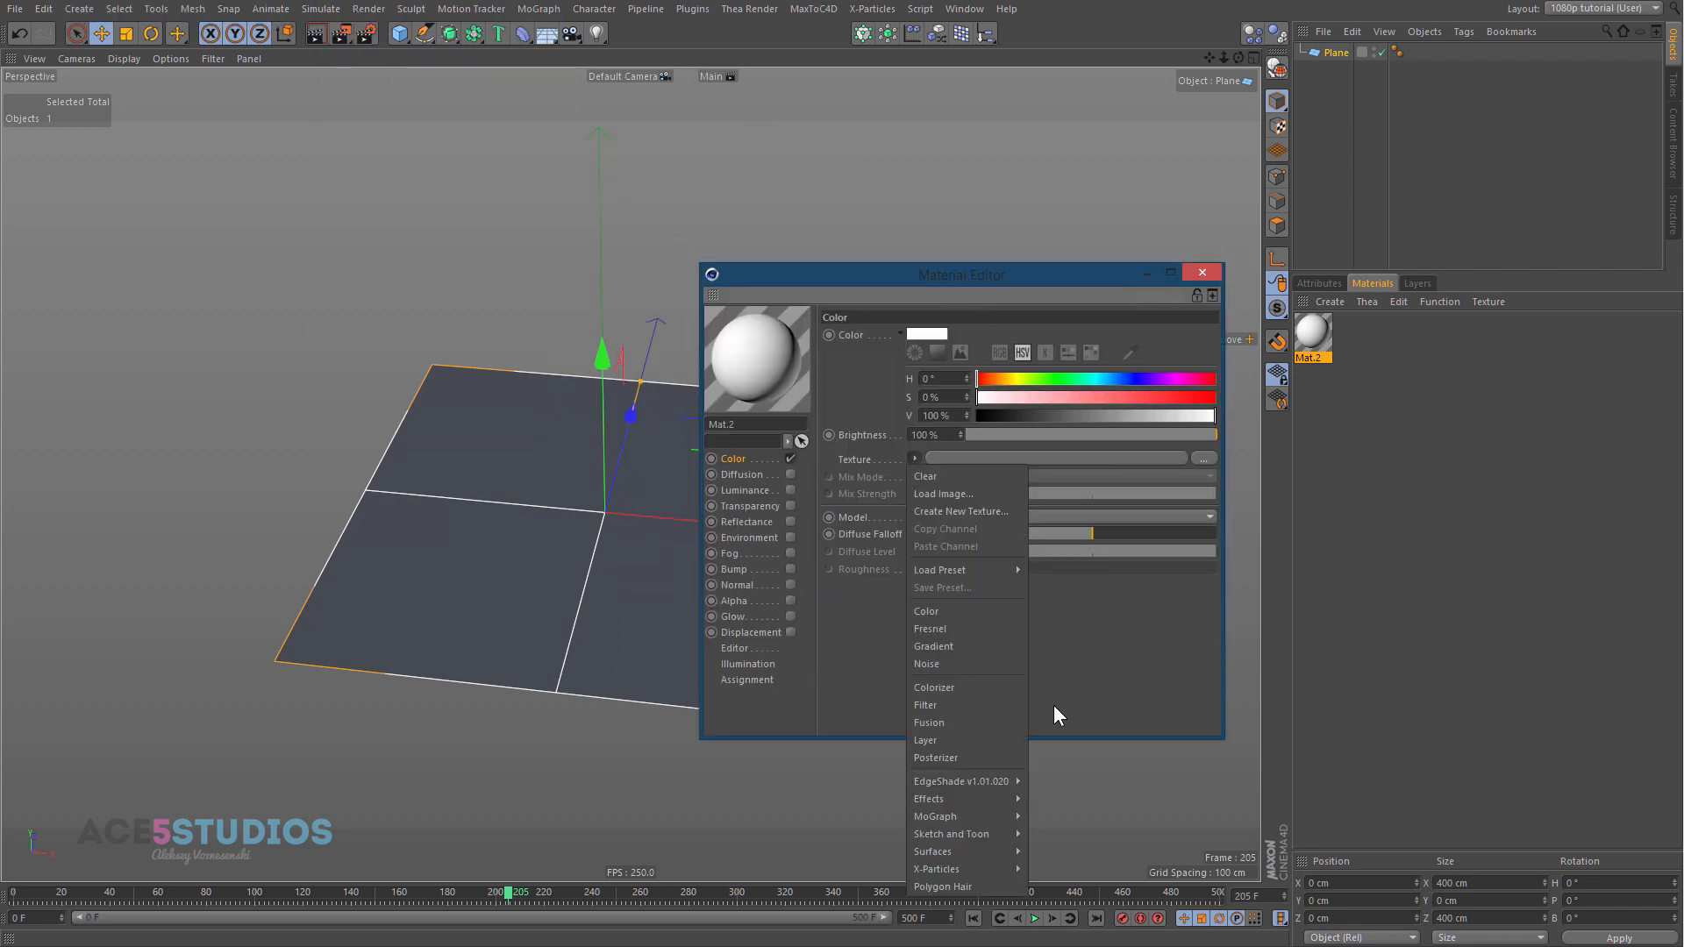
{"action": "left_click", "coordinate": [933, 646]}
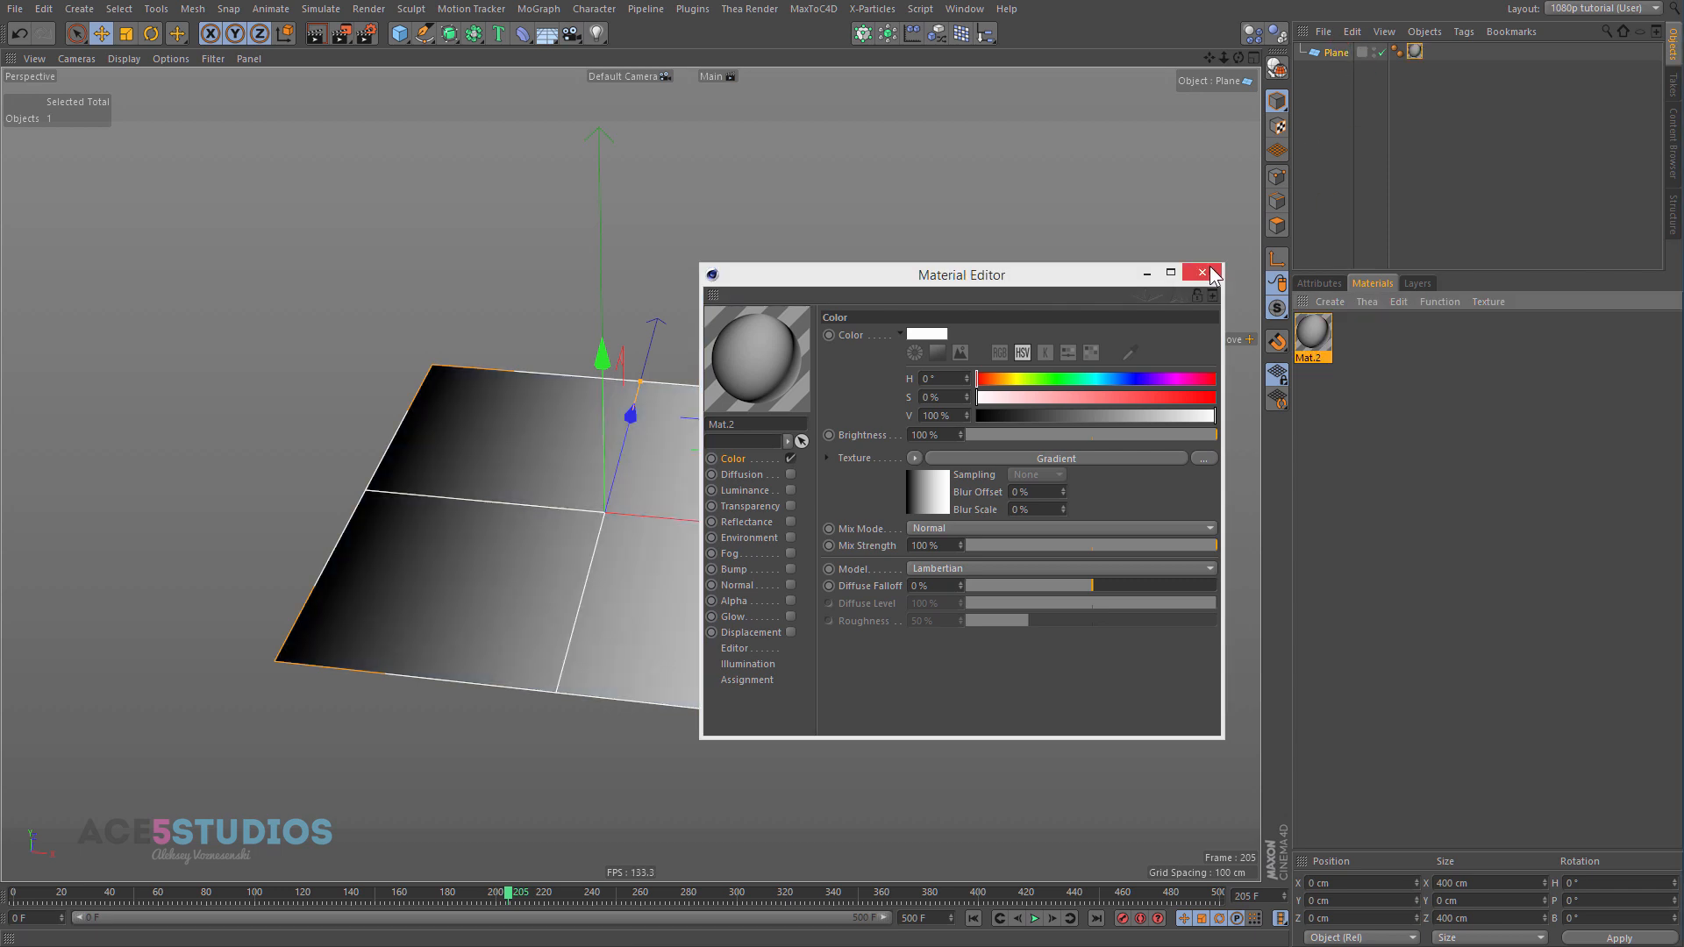
{"action": "left_click", "coordinate": [1200, 273]}
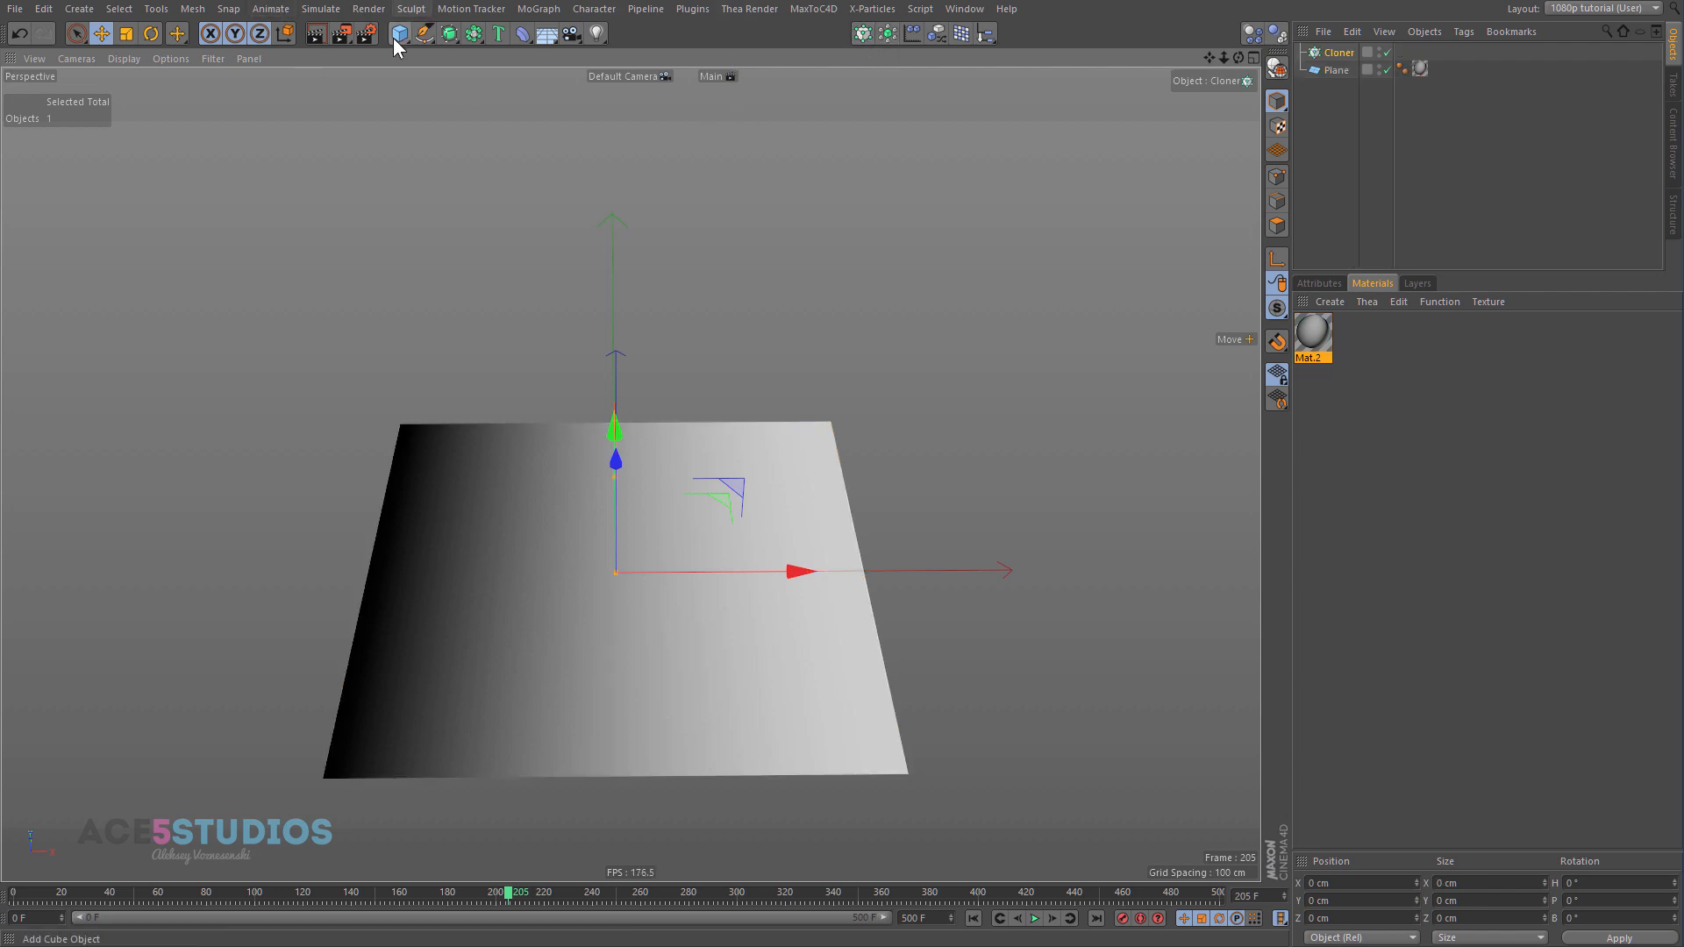
Step: Add a cube and set the cloner to Object mode on the plane with Polygon Center distribution
{"action": "left_click", "coordinate": [394, 36]}
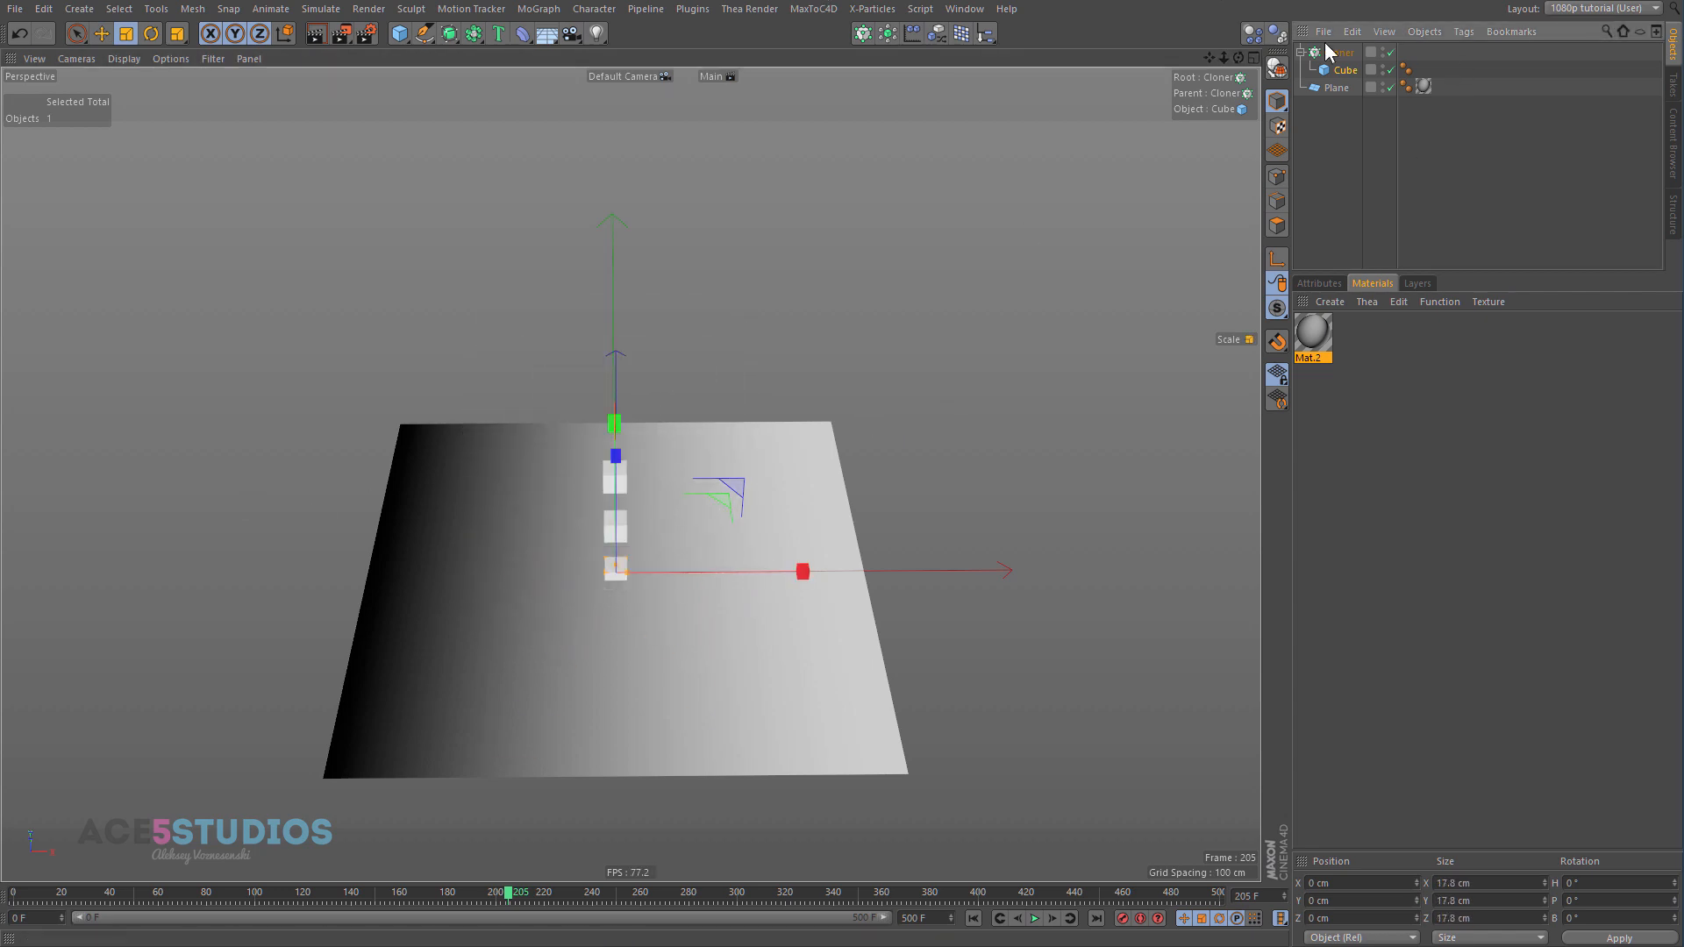
{"action": "left_click", "coordinate": [1339, 52]}
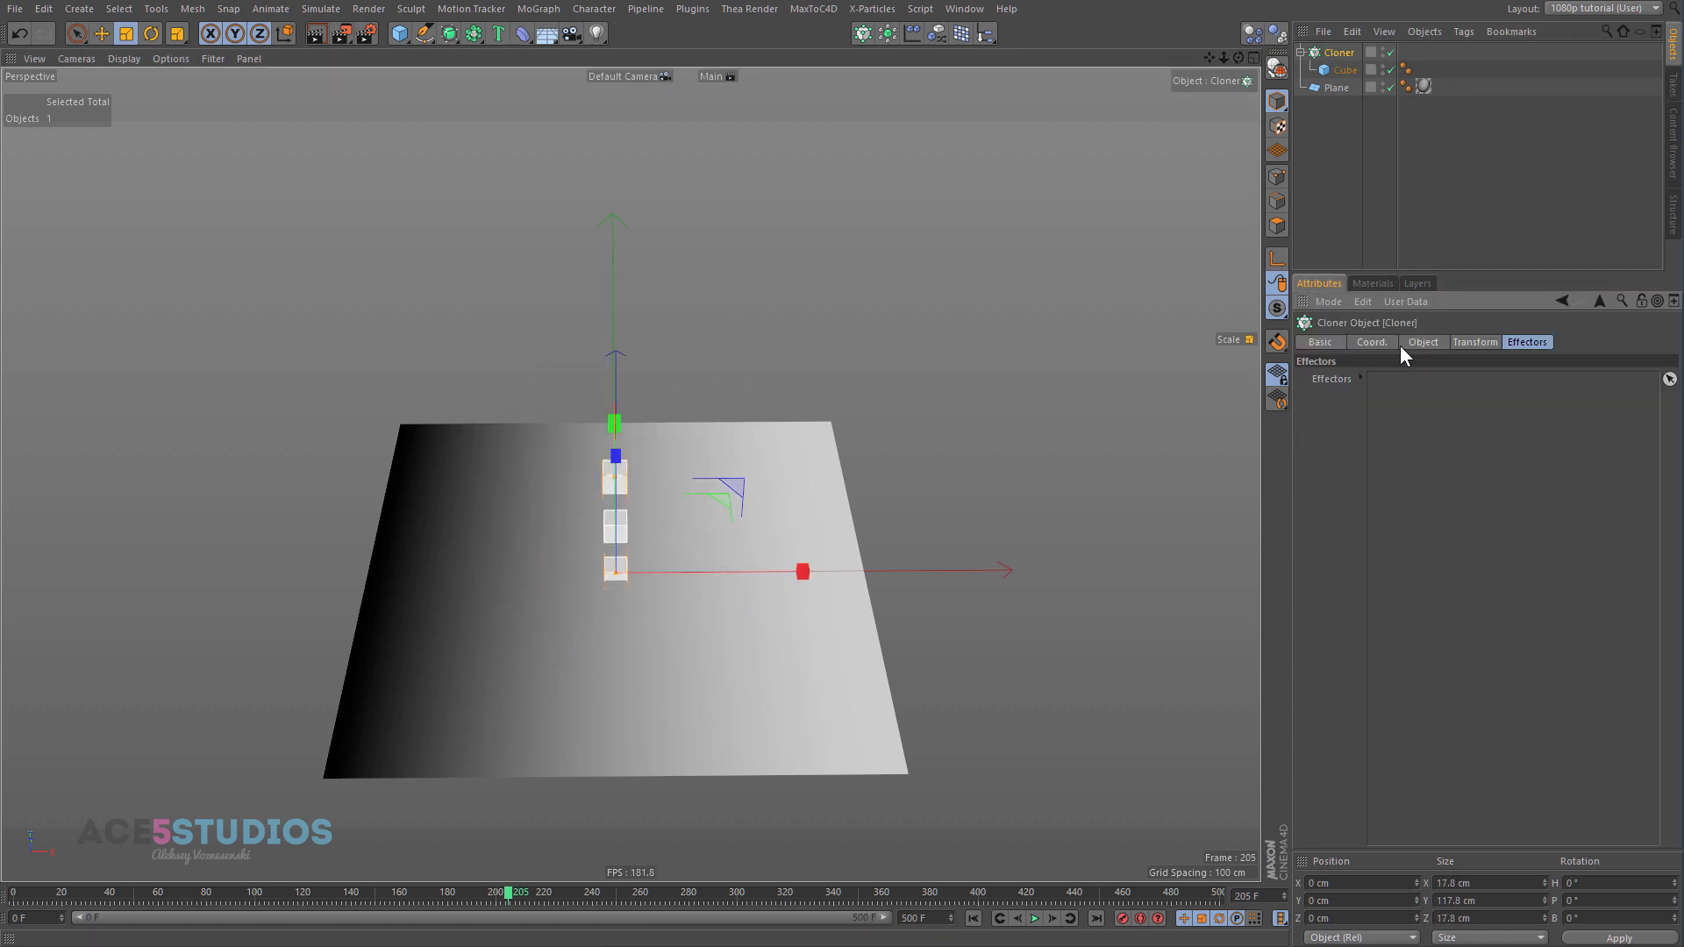
{"action": "left_click", "coordinate": [1423, 342]}
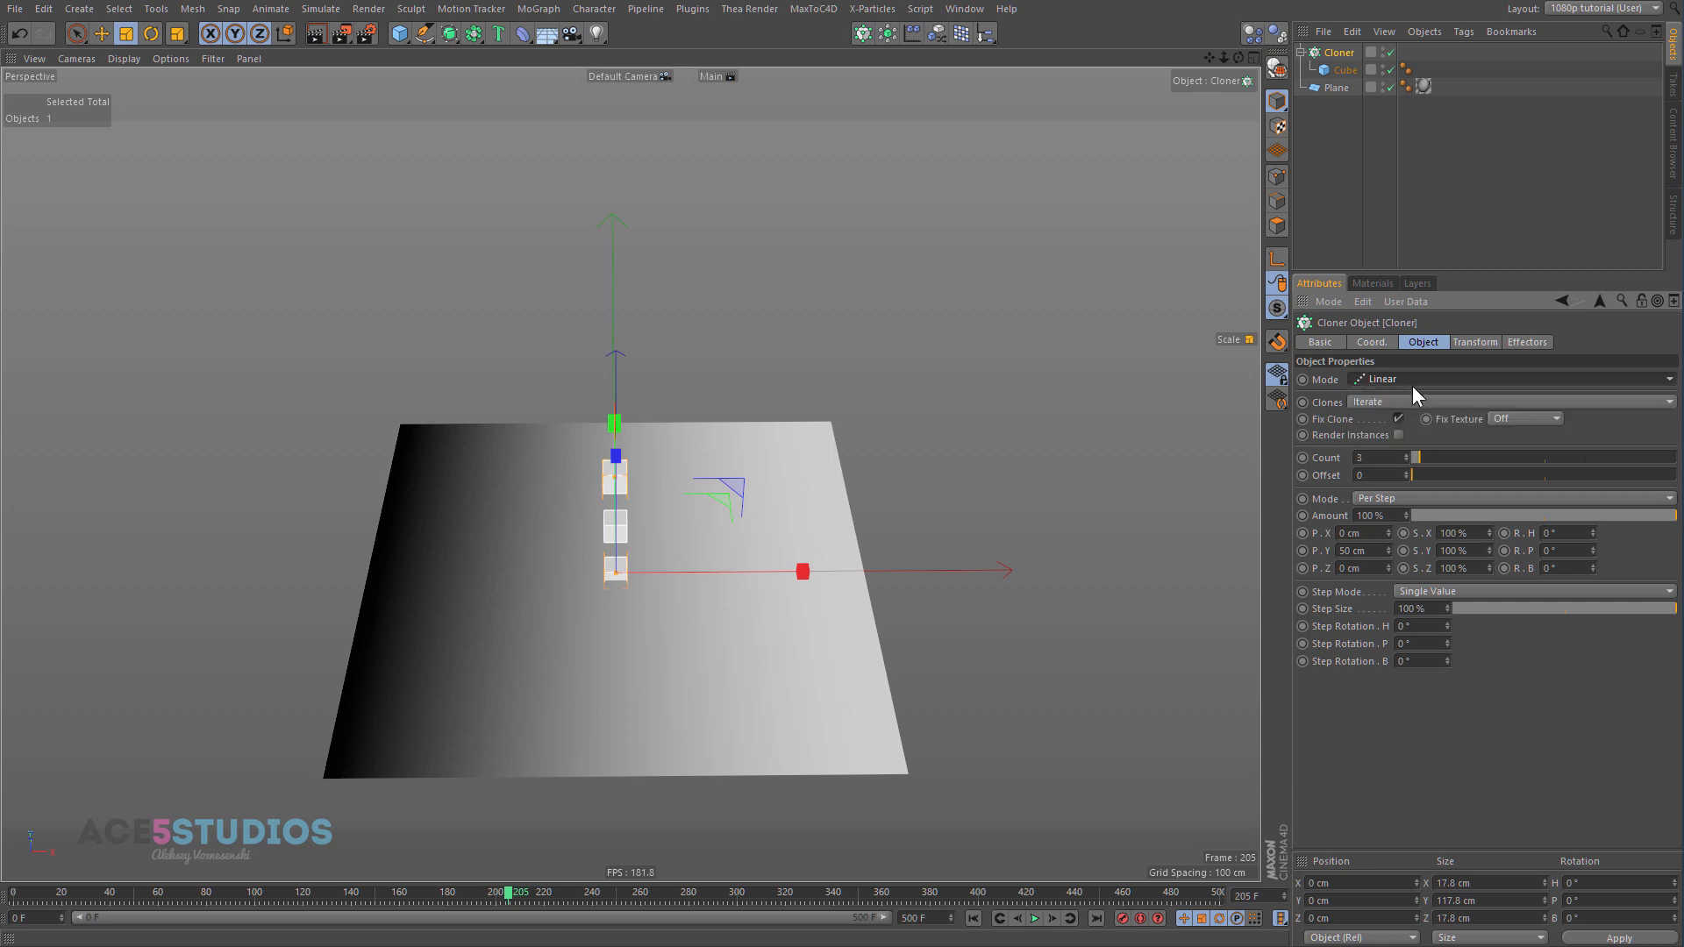
{"action": "left_click", "coordinate": [1521, 379]}
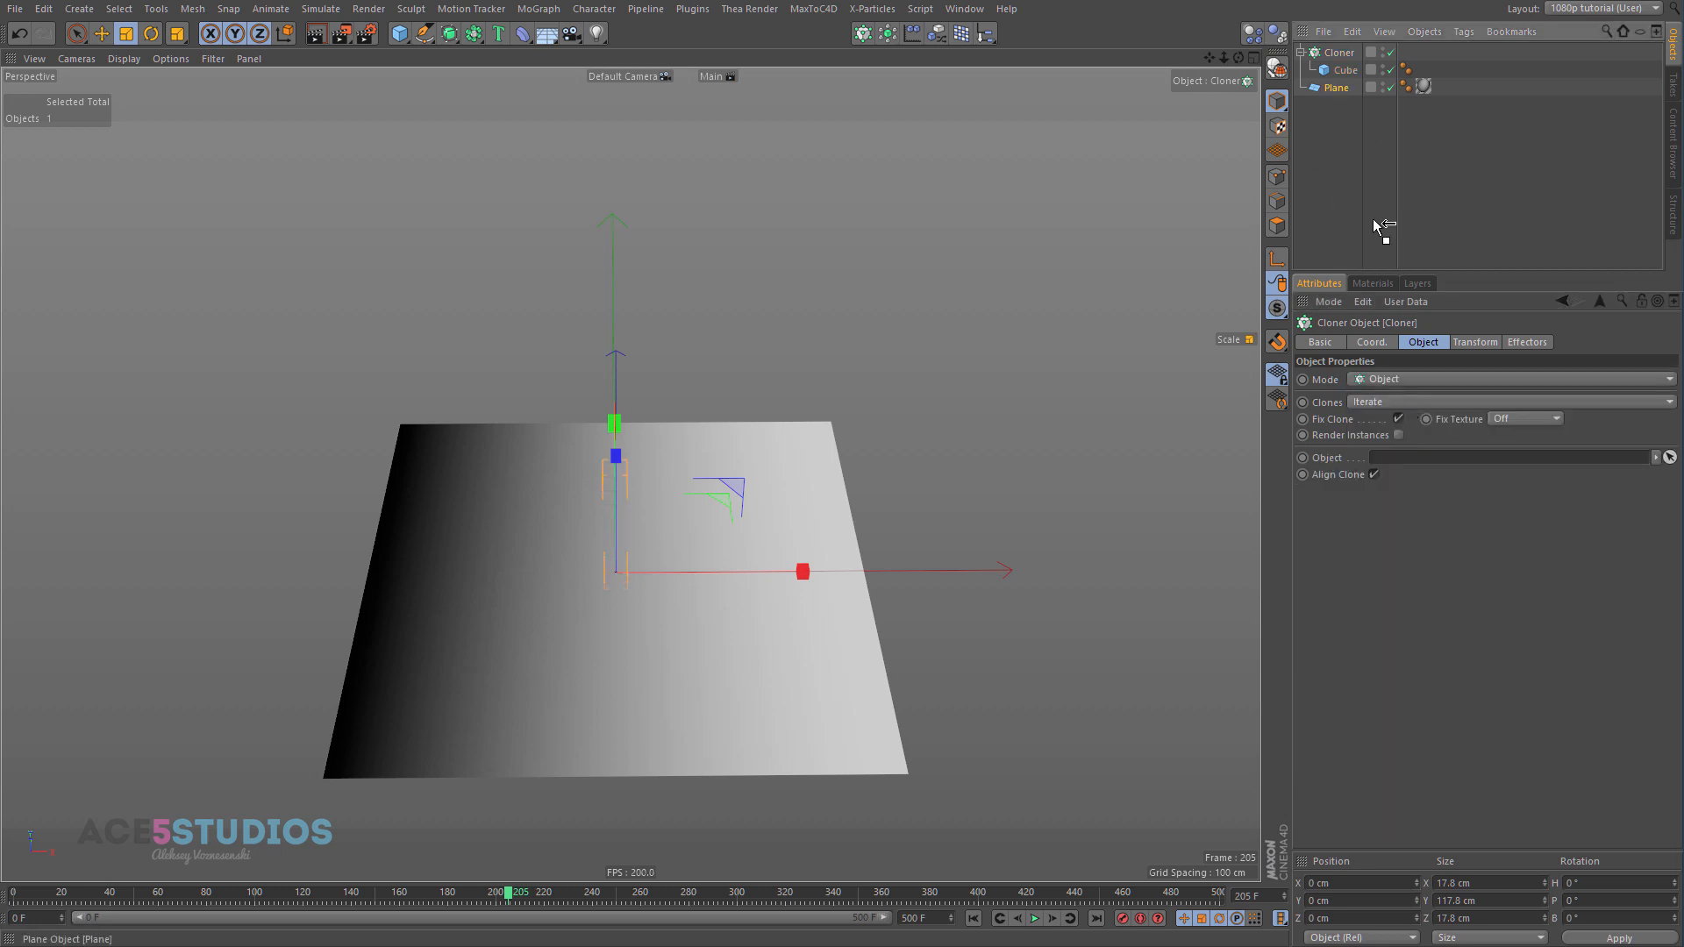
{"action": "left_click", "coordinate": [1523, 513]}
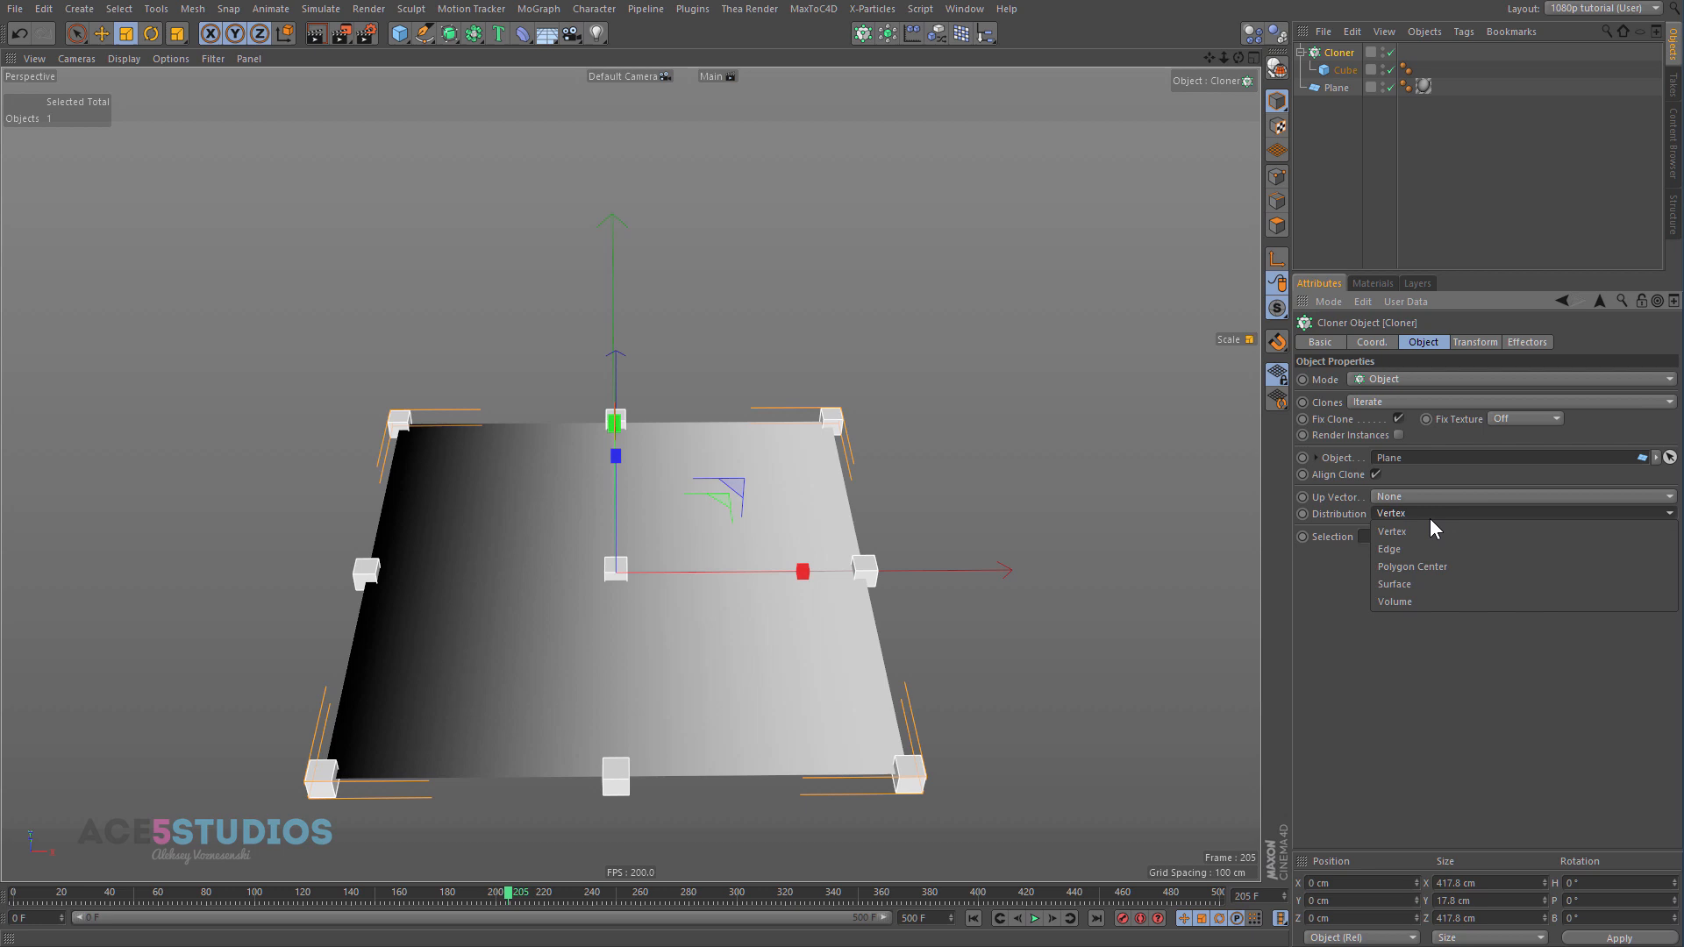
{"action": "left_click", "coordinate": [1413, 566]}
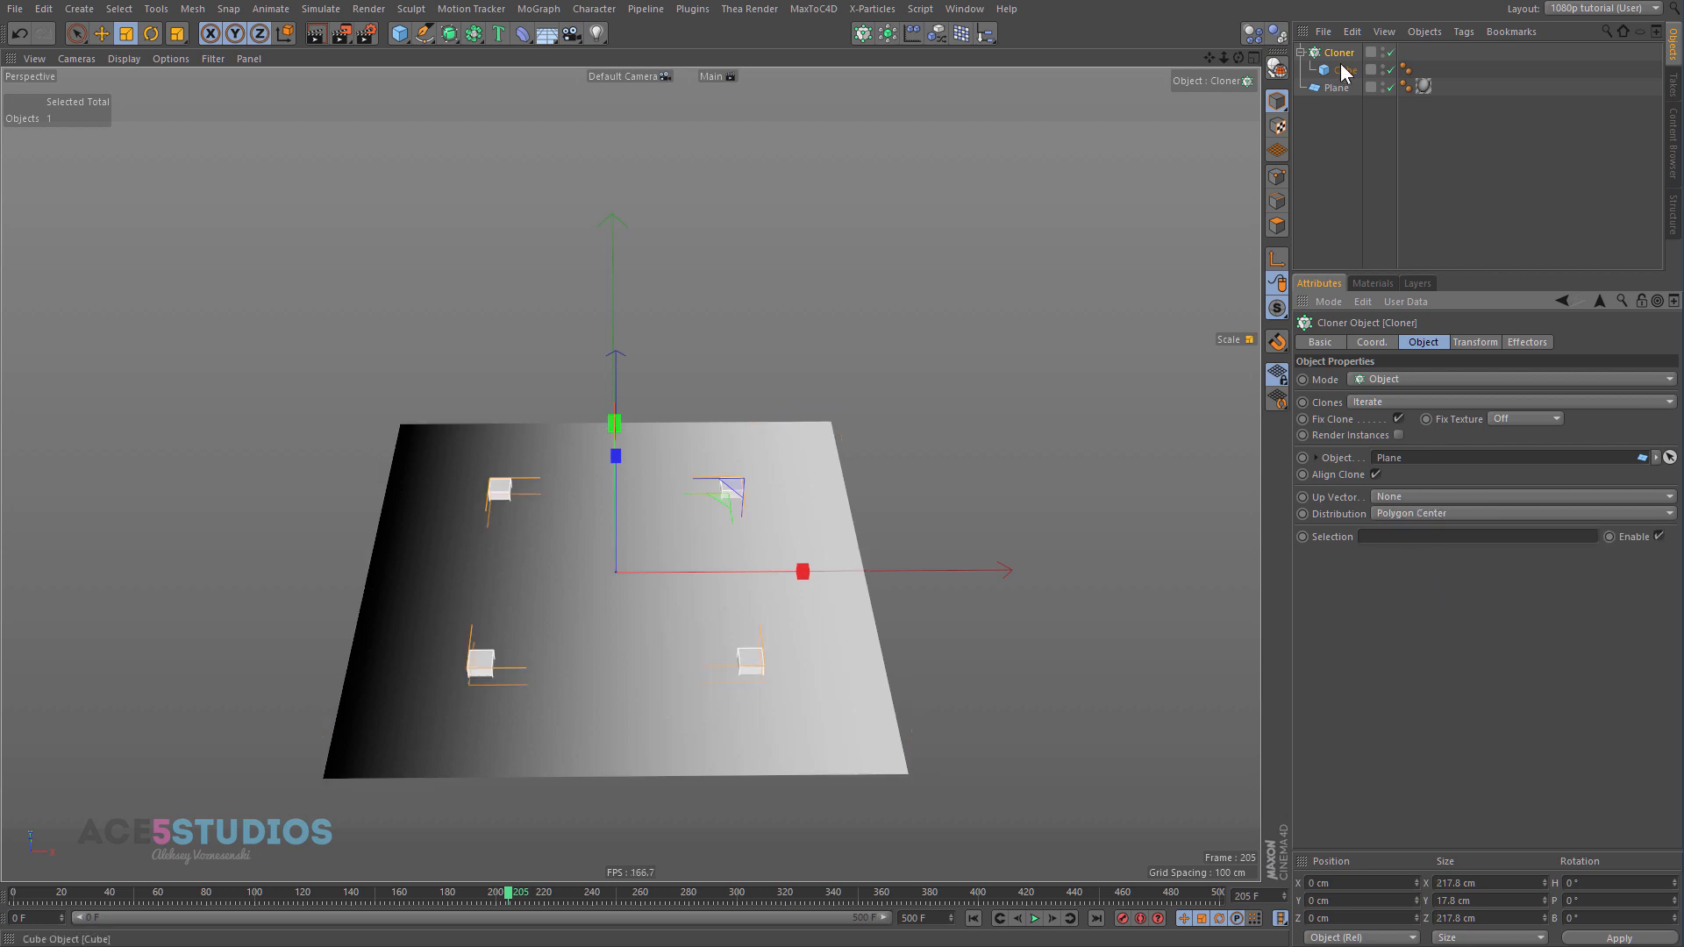
Step: Give the plane 20 width and height segments, then check the cloner and cube
{"action": "left_click", "coordinate": [1337, 87]}
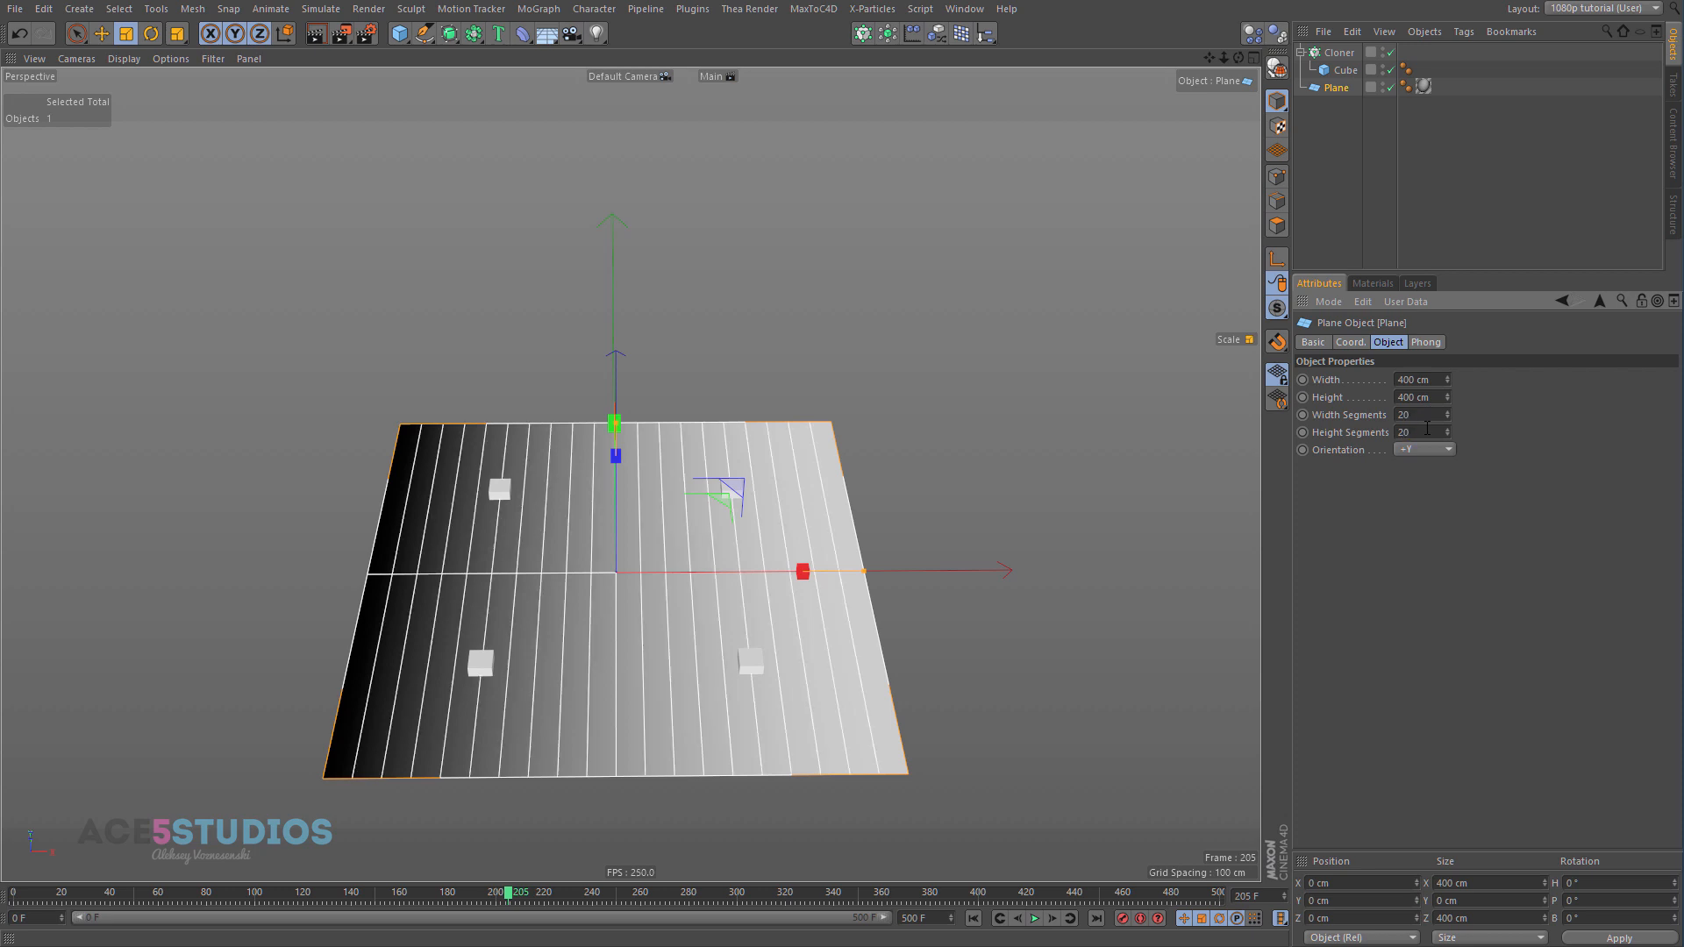
{"action": "left_click", "coordinate": [1417, 415]}
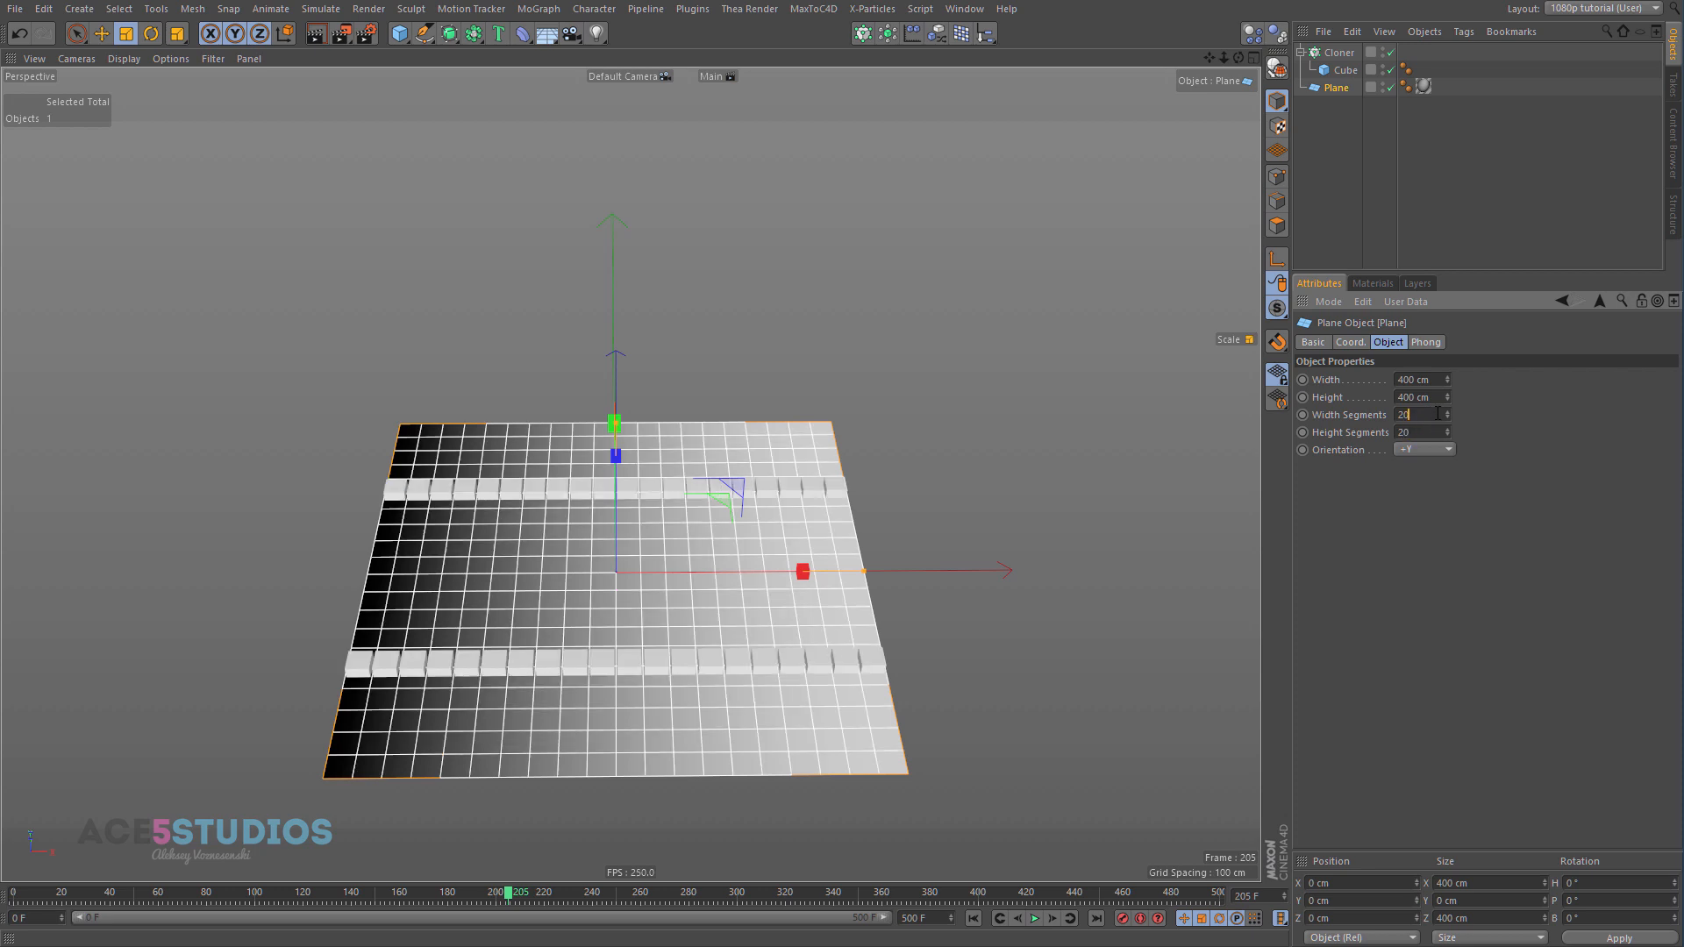
{"action": "left_click", "coordinate": [1331, 53]}
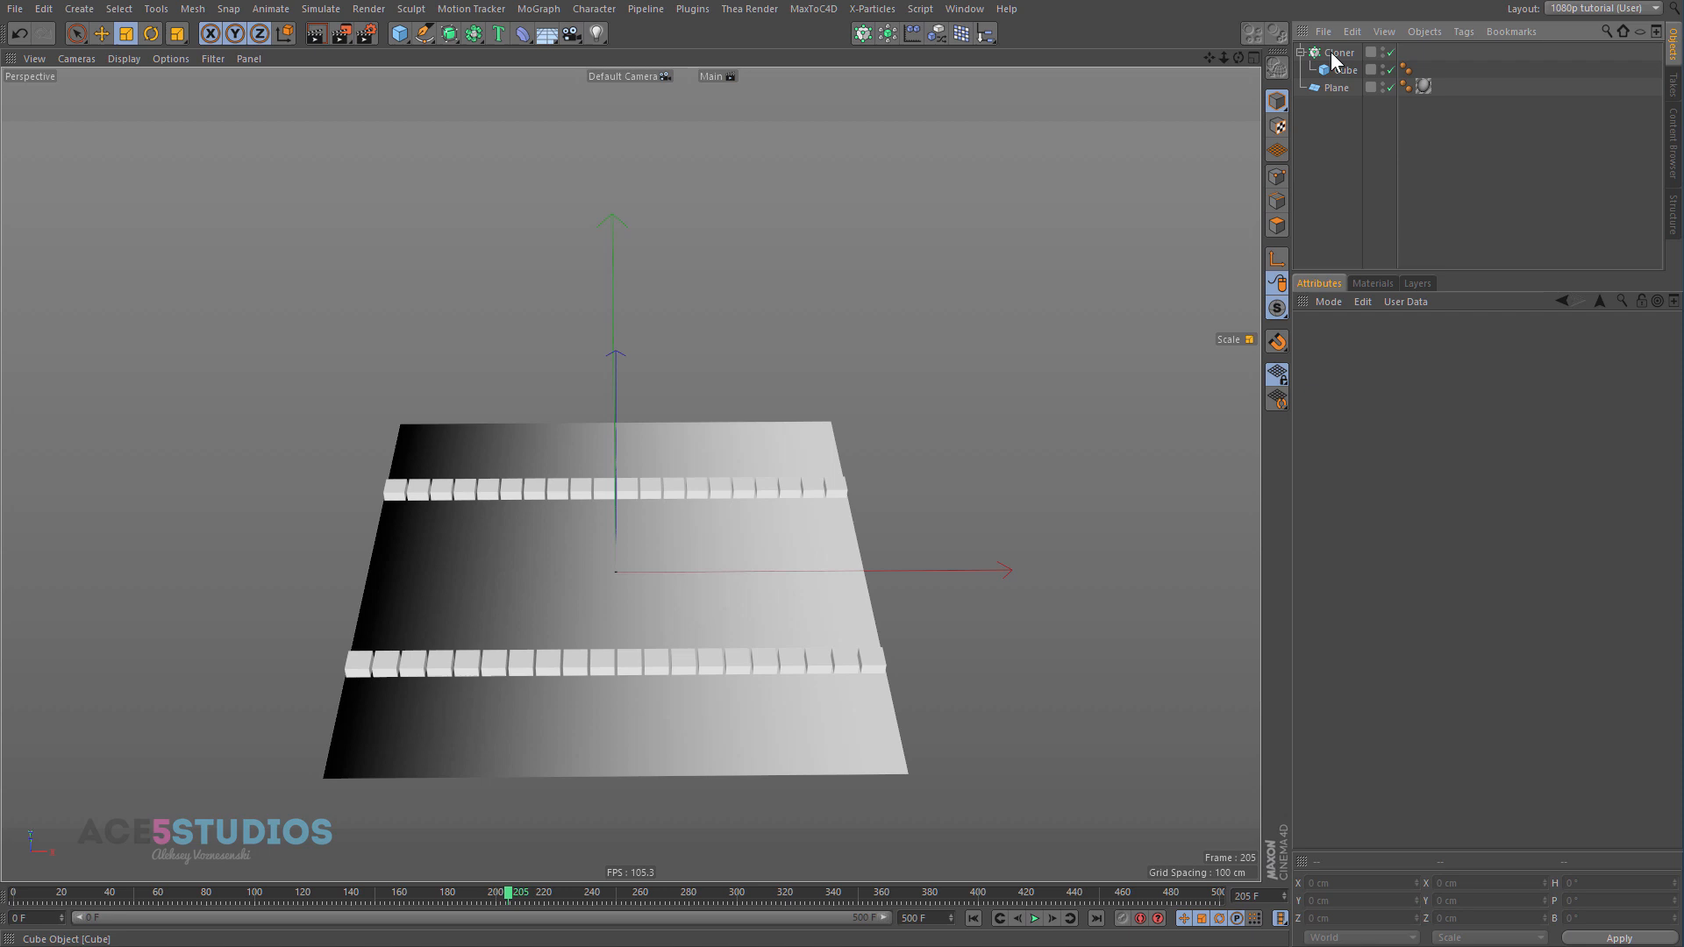
{"action": "left_click", "coordinate": [1335, 70]}
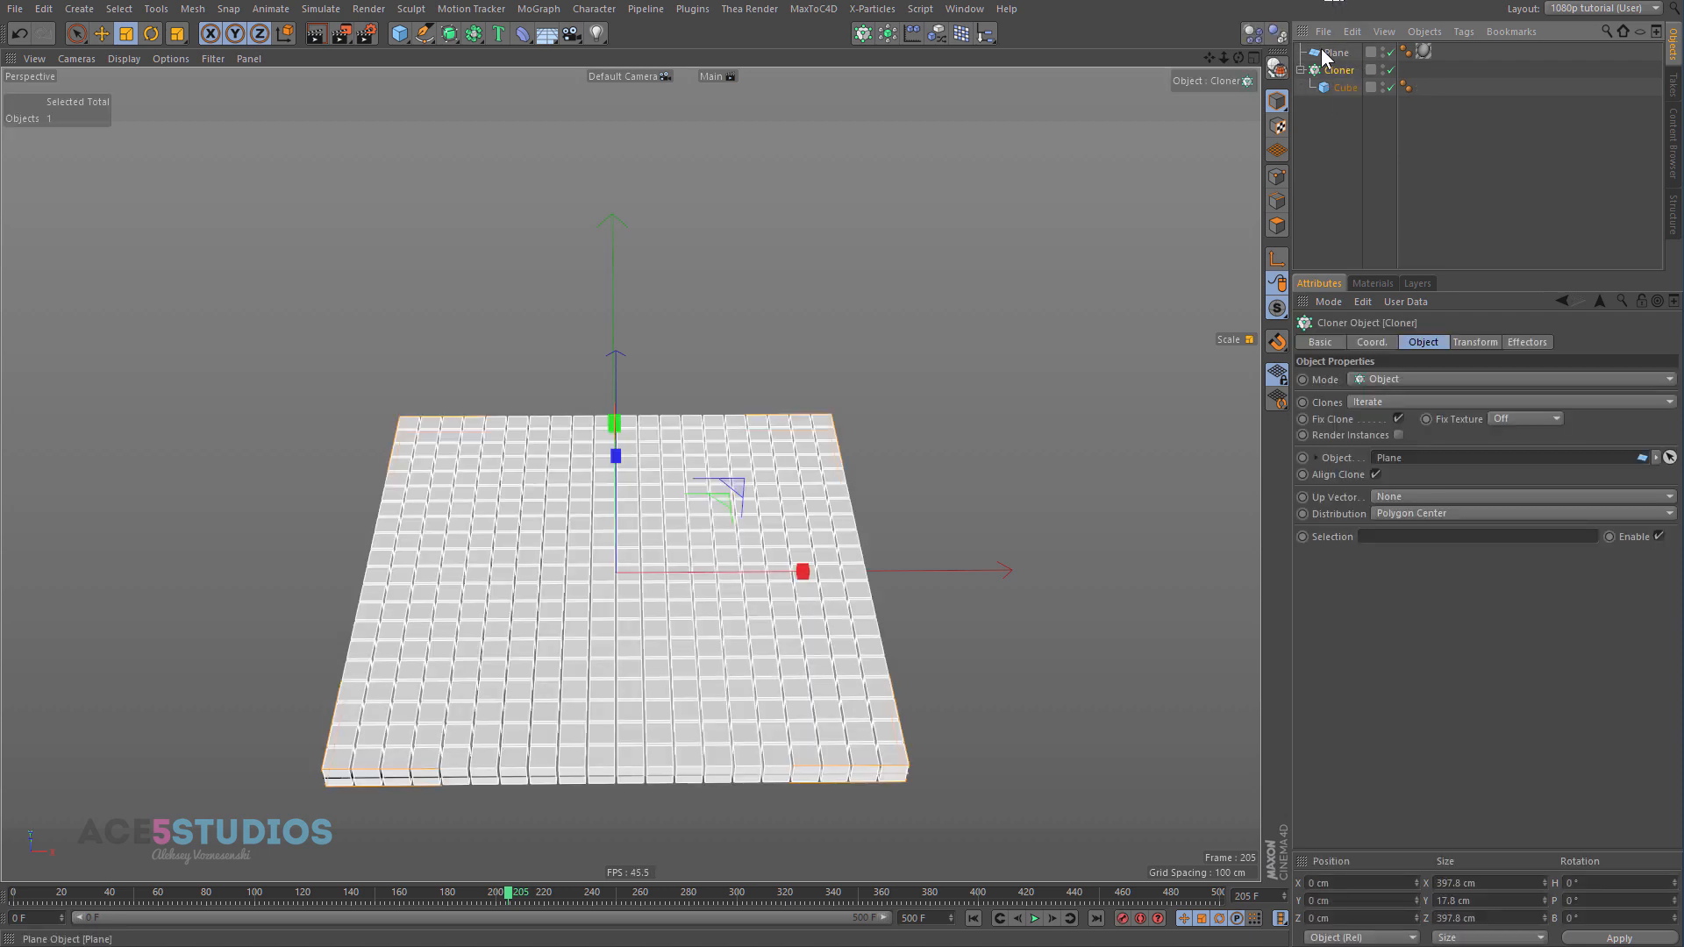
{"action": "left_click", "coordinate": [1331, 53]}
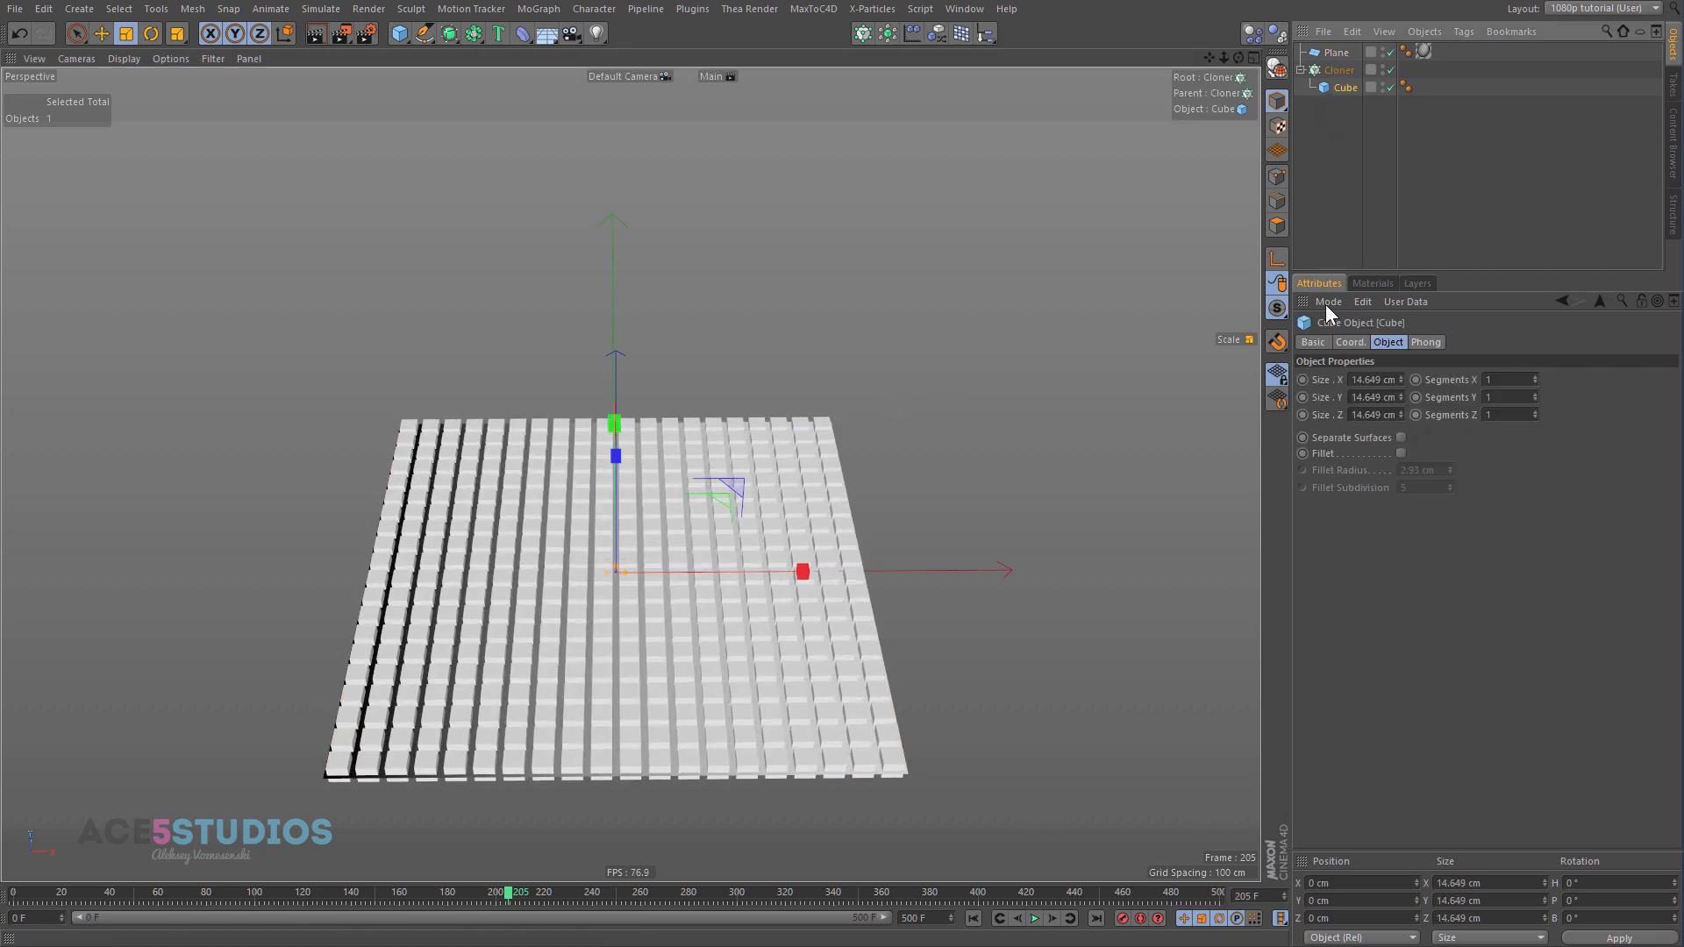
Step: Turn on Use Color for the cube and give it a pink display colour
{"action": "left_click", "coordinate": [1313, 342]}
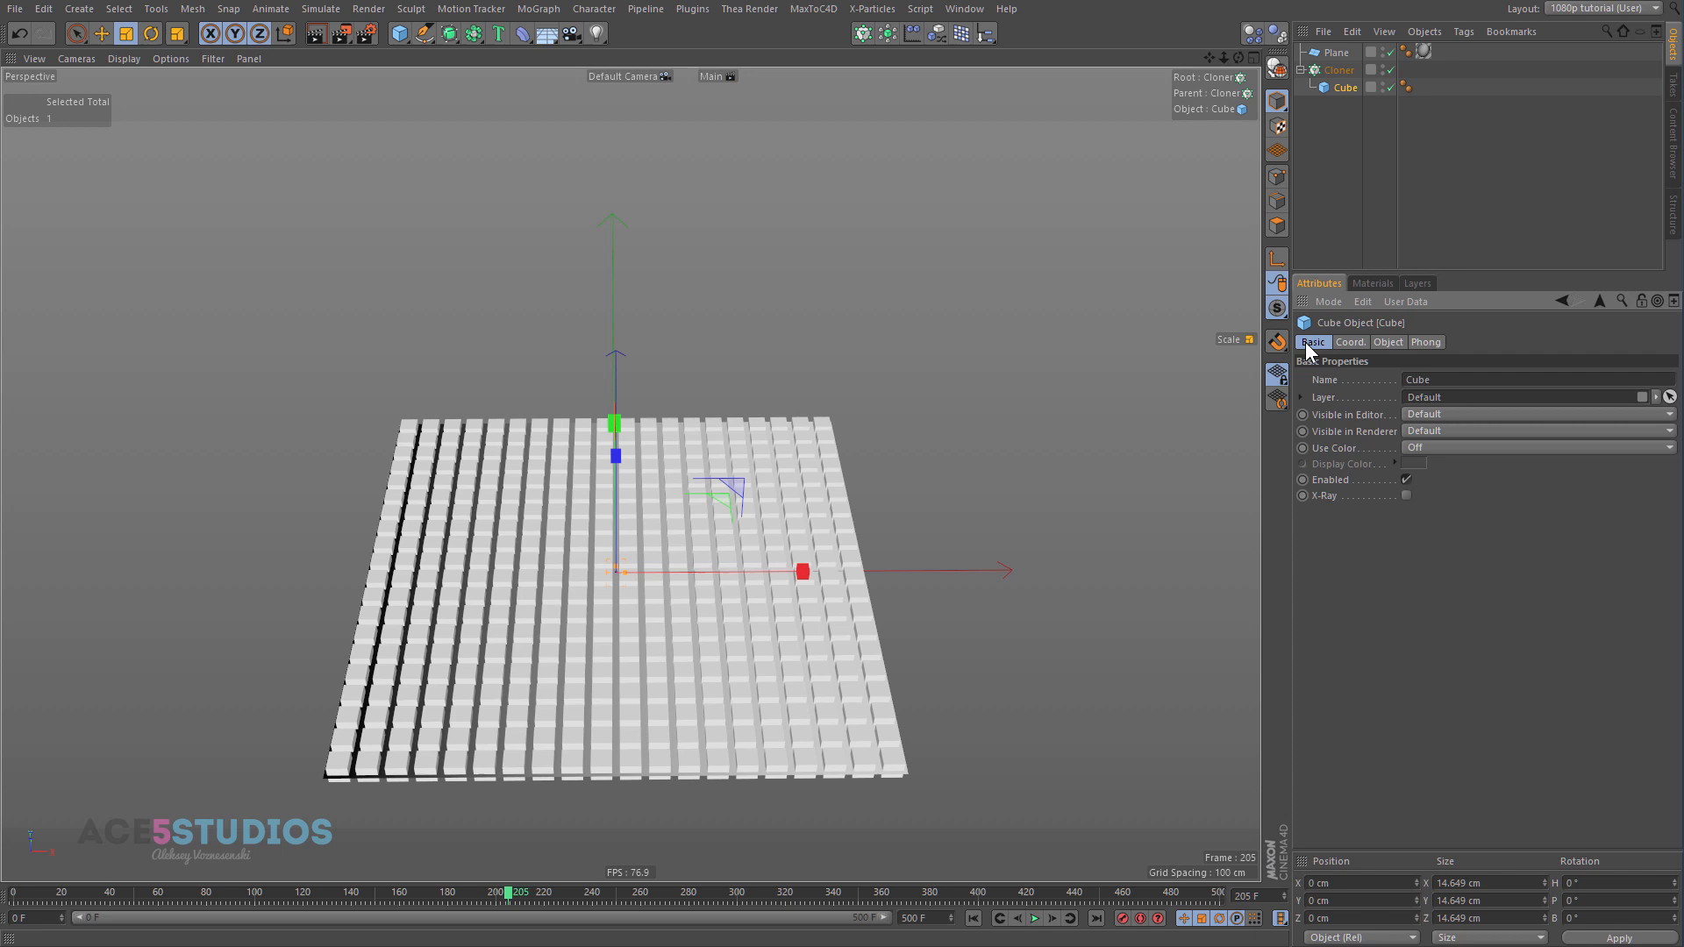
{"action": "left_click", "coordinate": [1535, 447]}
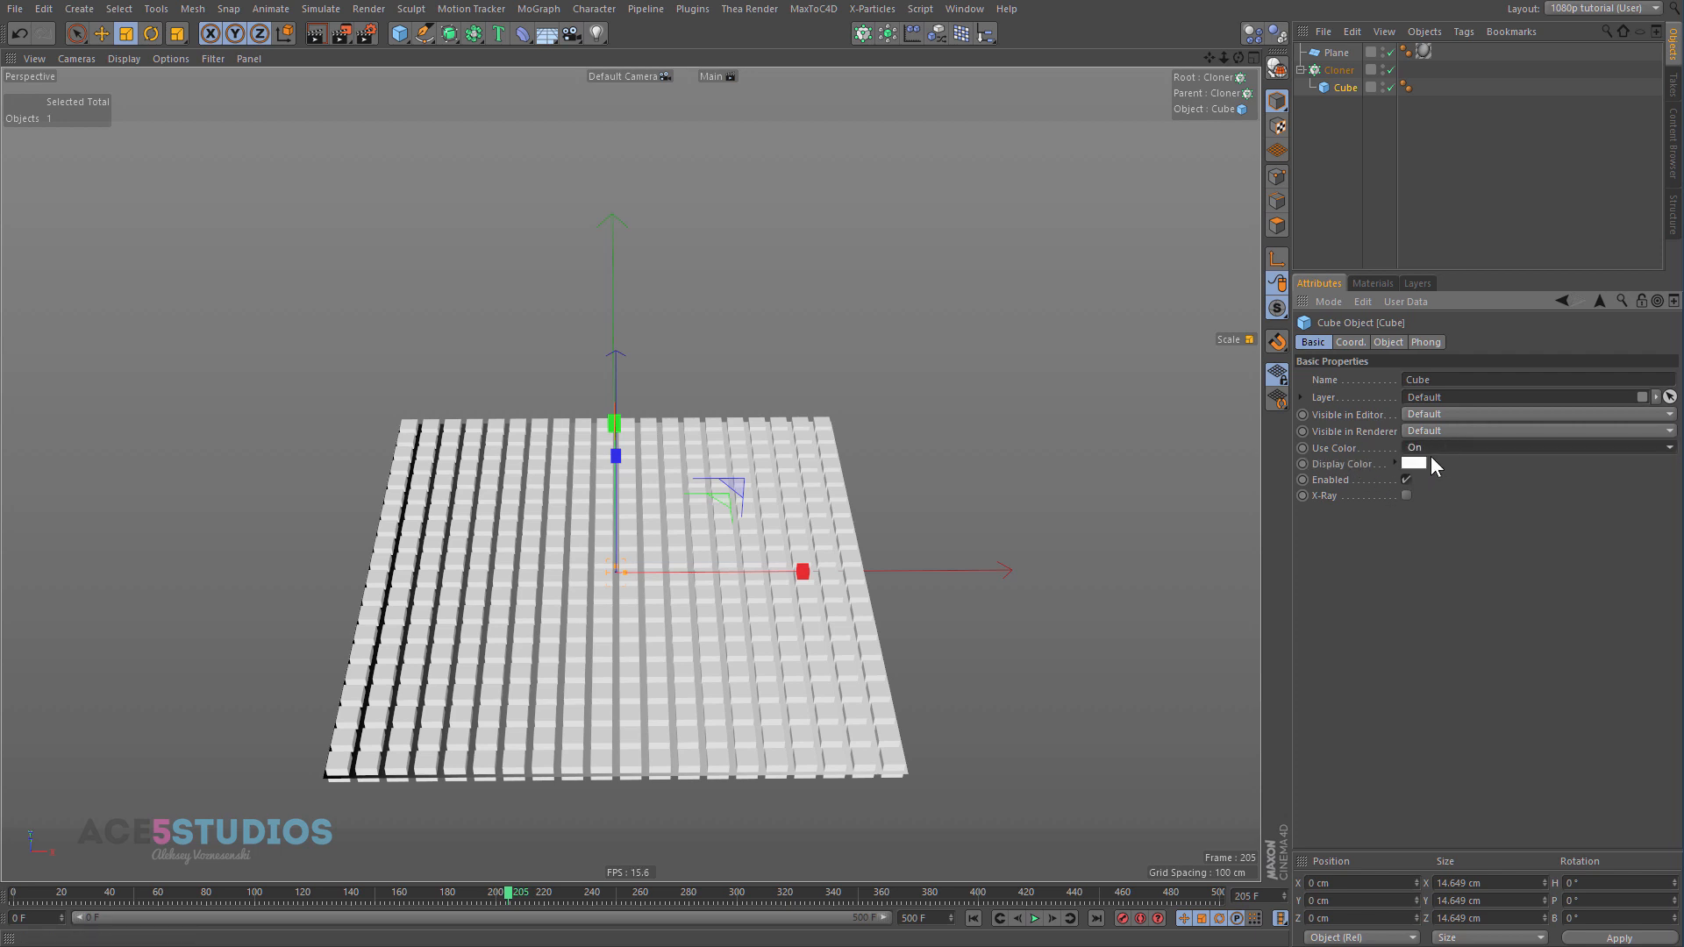
{"action": "left_click", "coordinate": [1414, 463]}
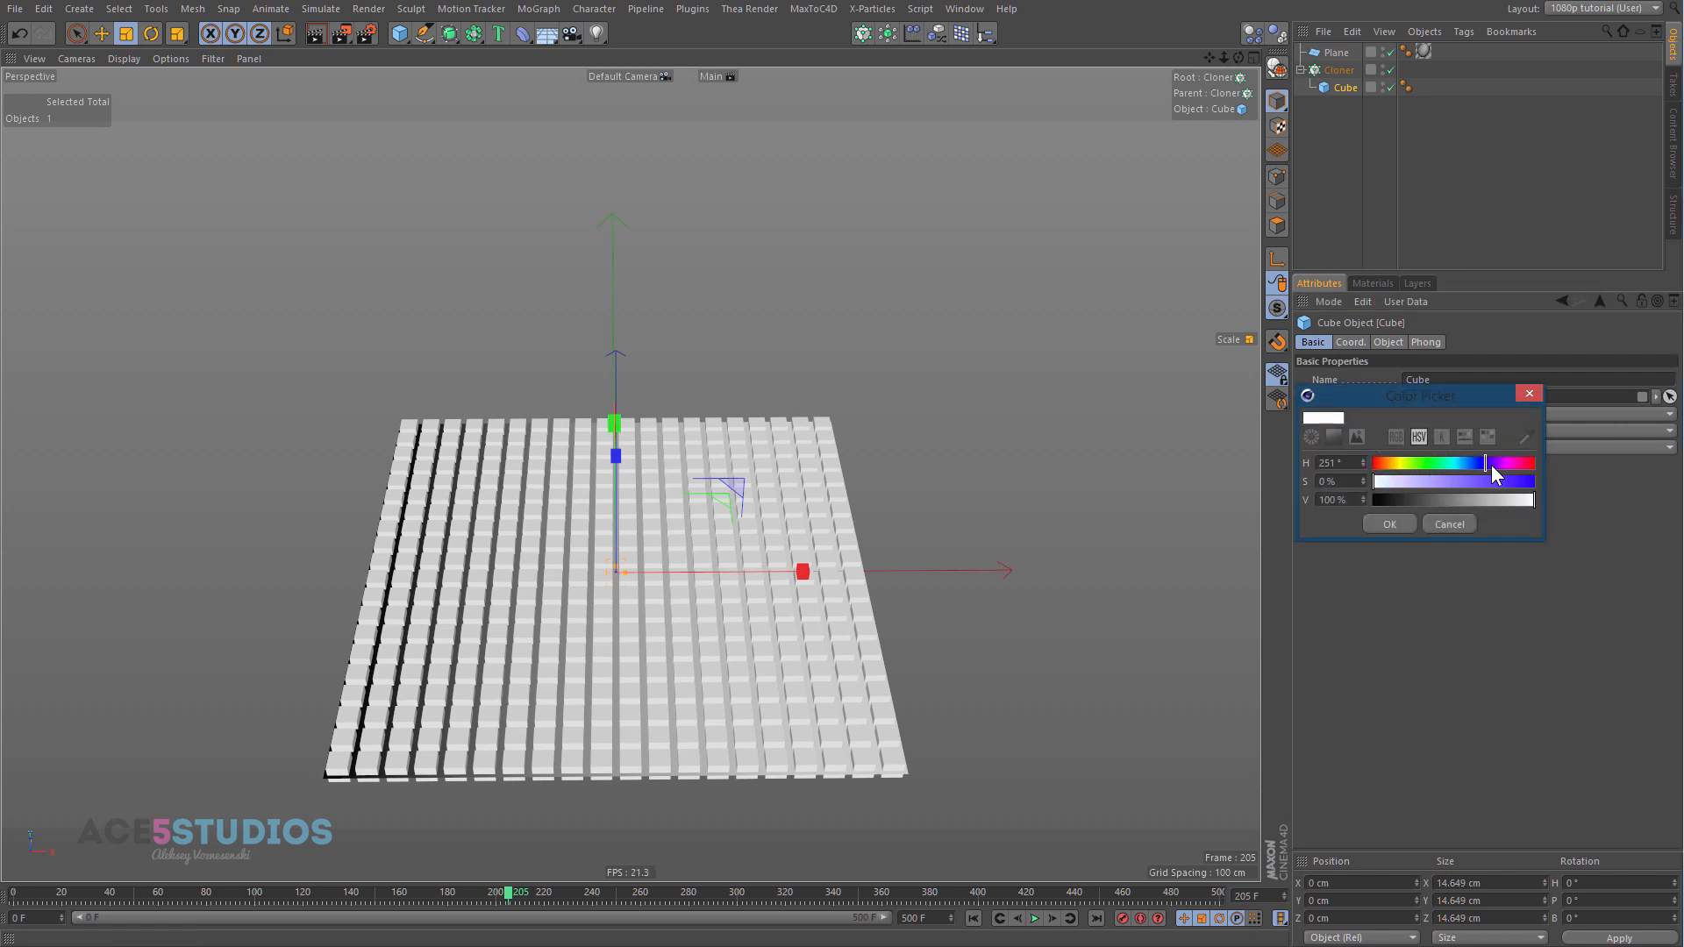
{"action": "left_click", "coordinate": [1389, 524]}
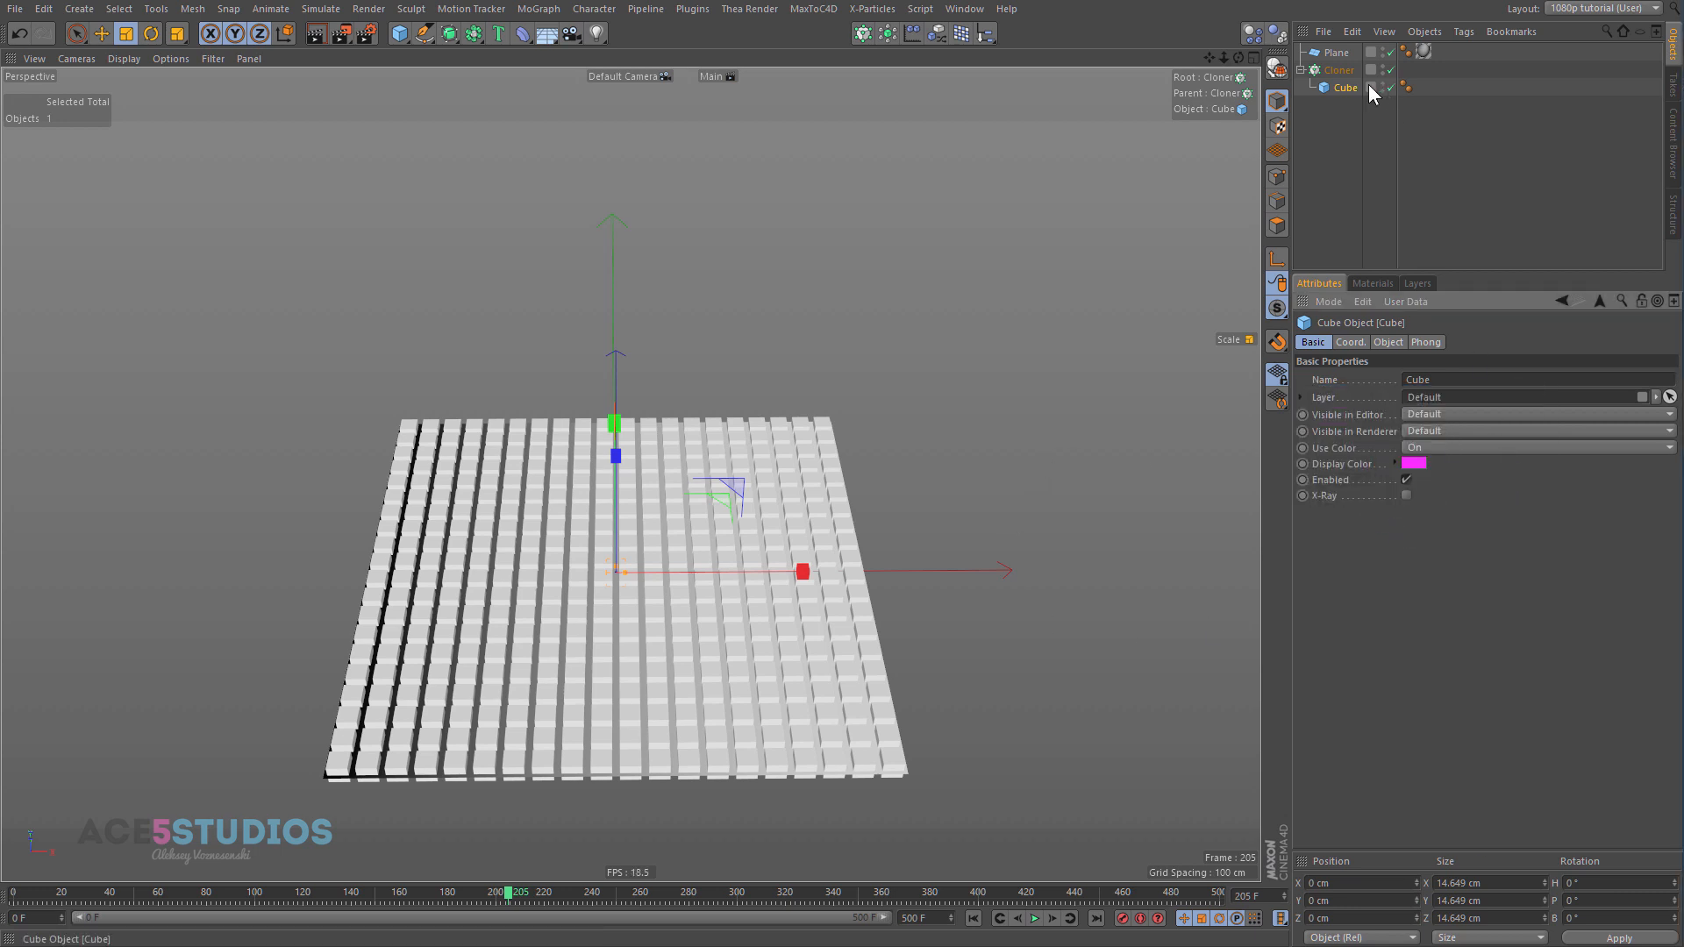
{"action": "mouse_move", "coordinate": [1340, 70]}
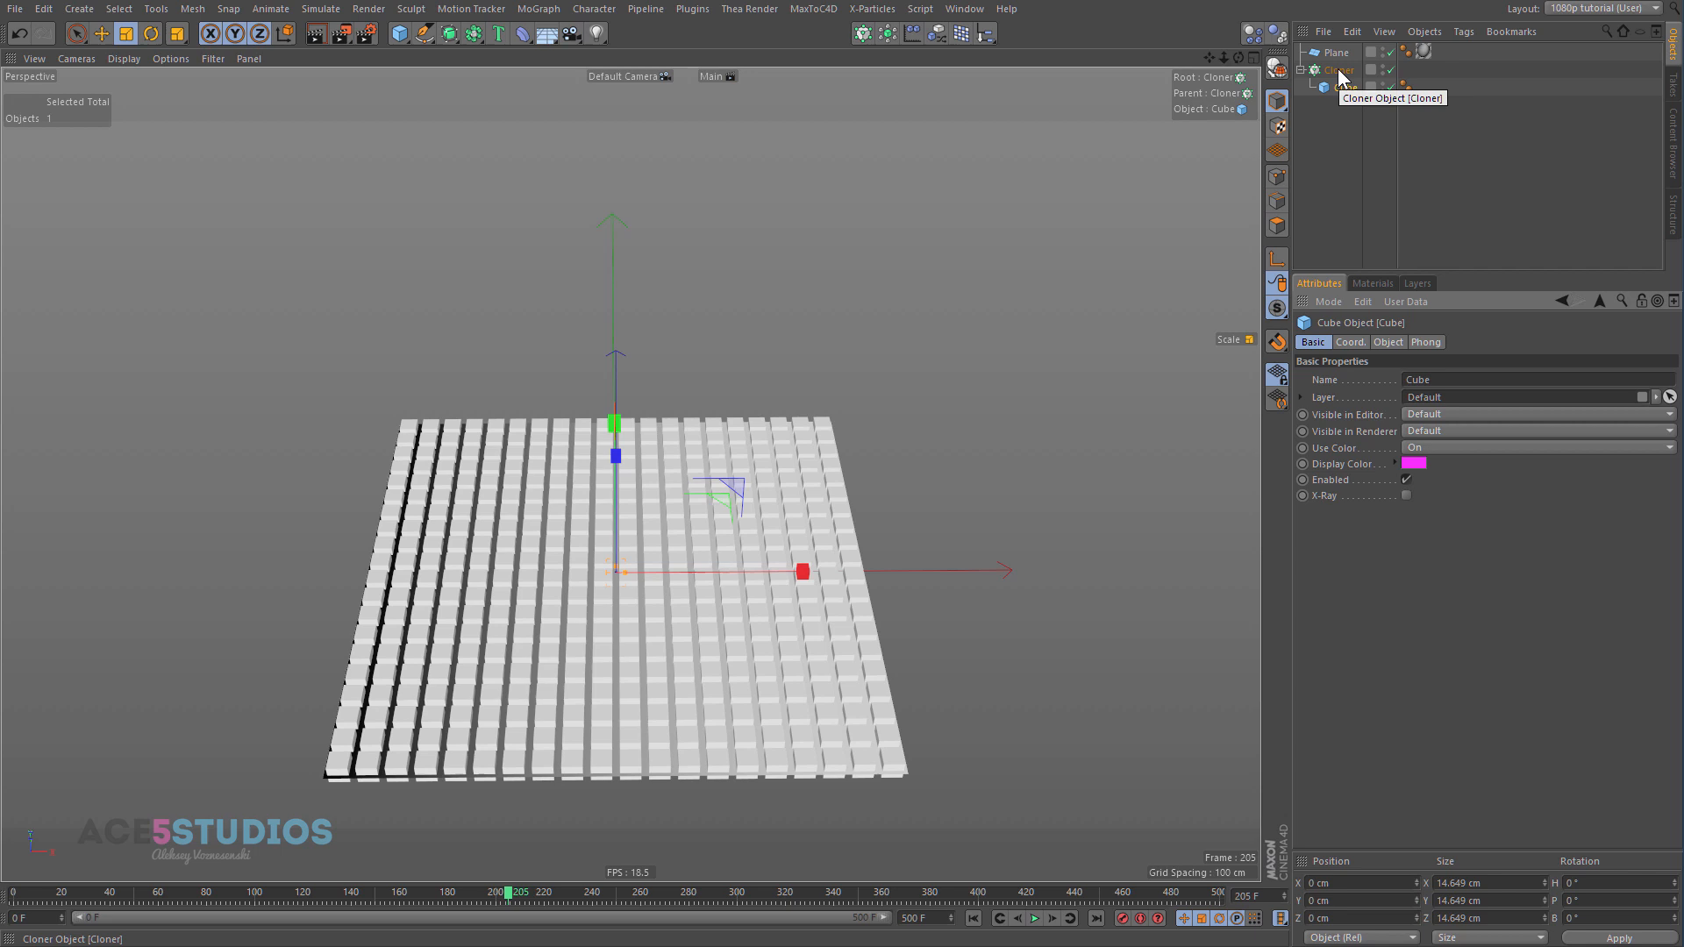
Step: Shift the cloner's Transform clone colour hue to light blue (209°)
{"action": "left_click", "coordinate": [1337, 69]}
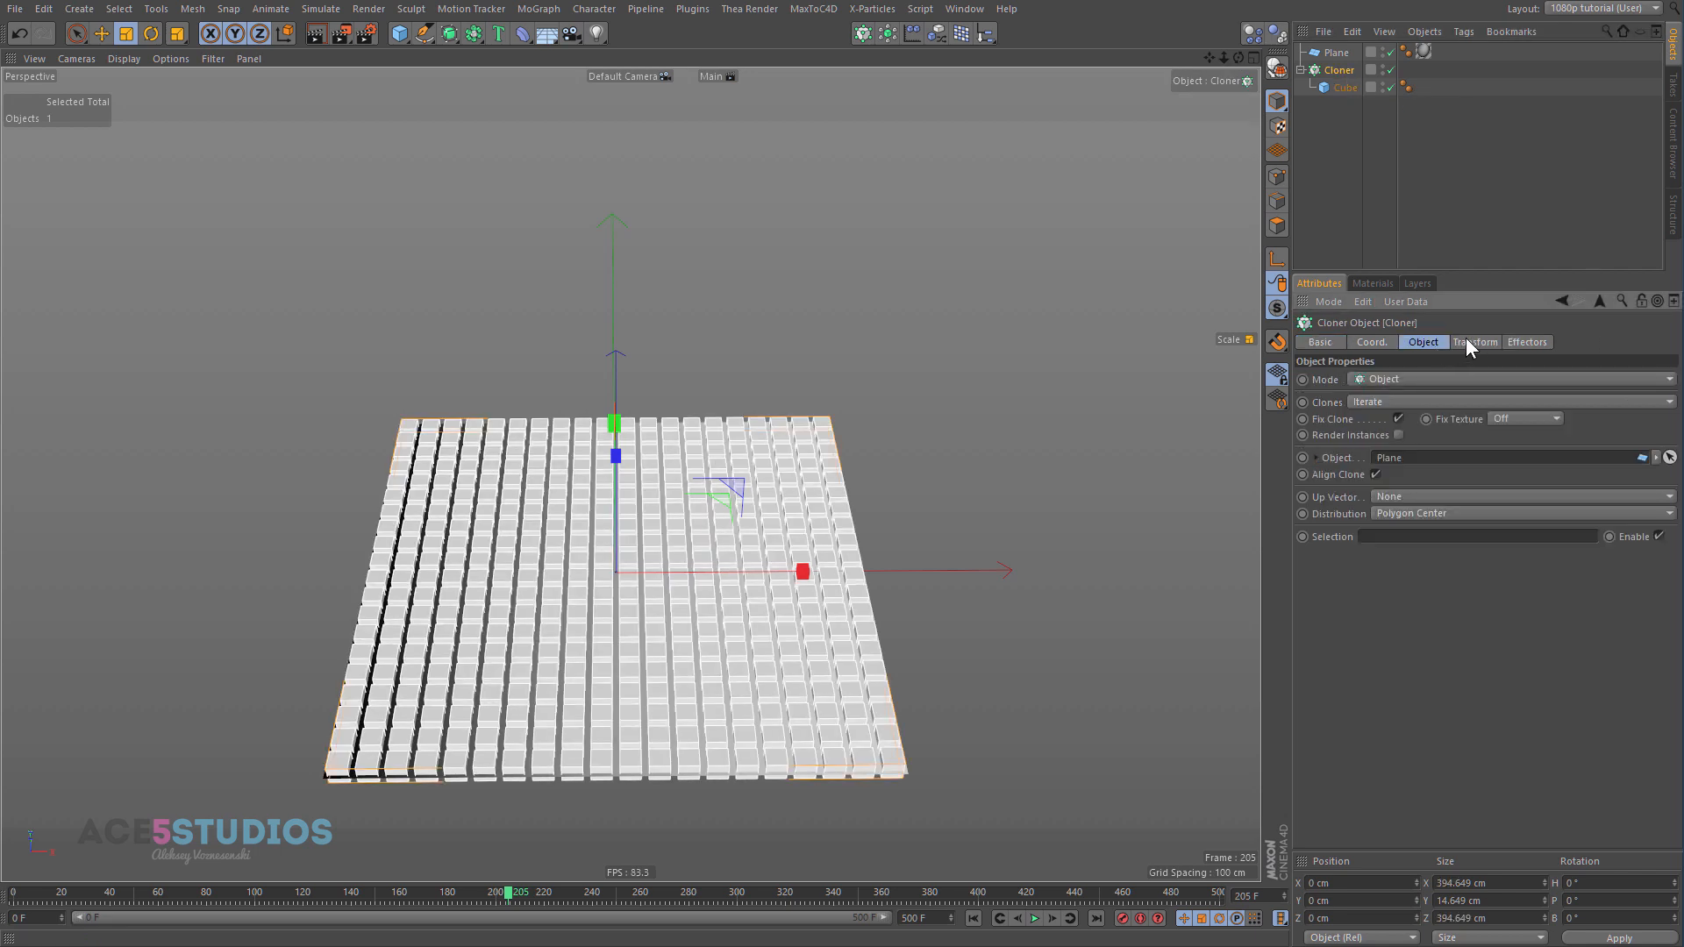
{"action": "left_click", "coordinate": [1475, 343]}
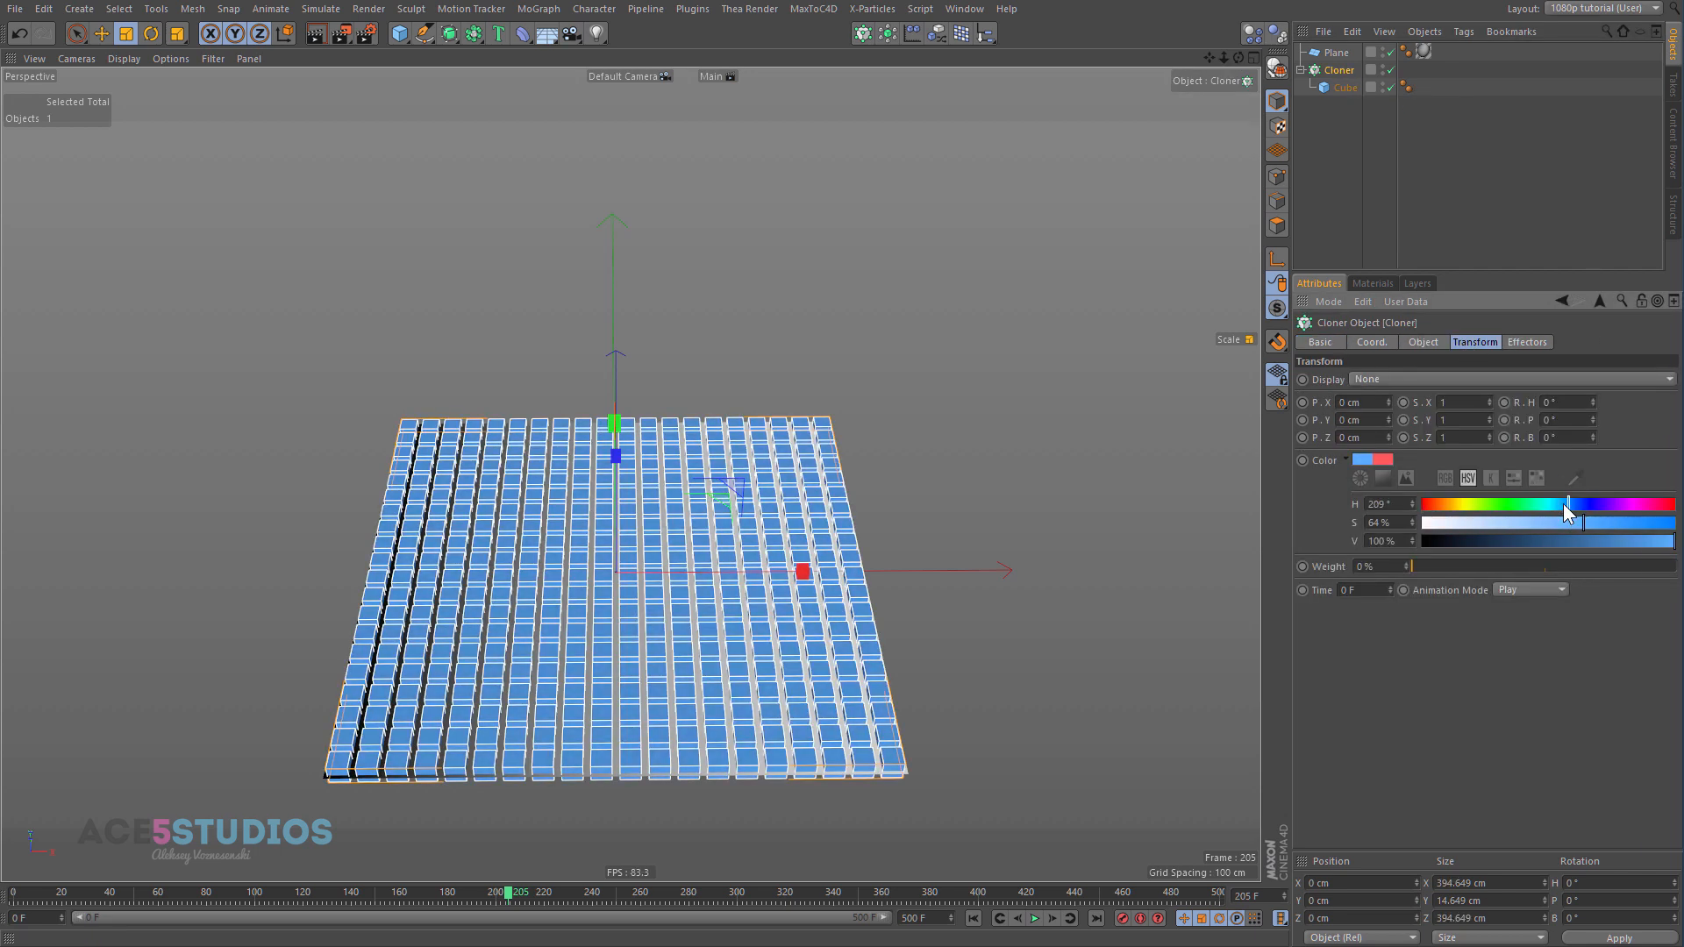
{"action": "left_click_drag", "start_coordinate": [1566, 505], "coordinate": [1629, 506]}
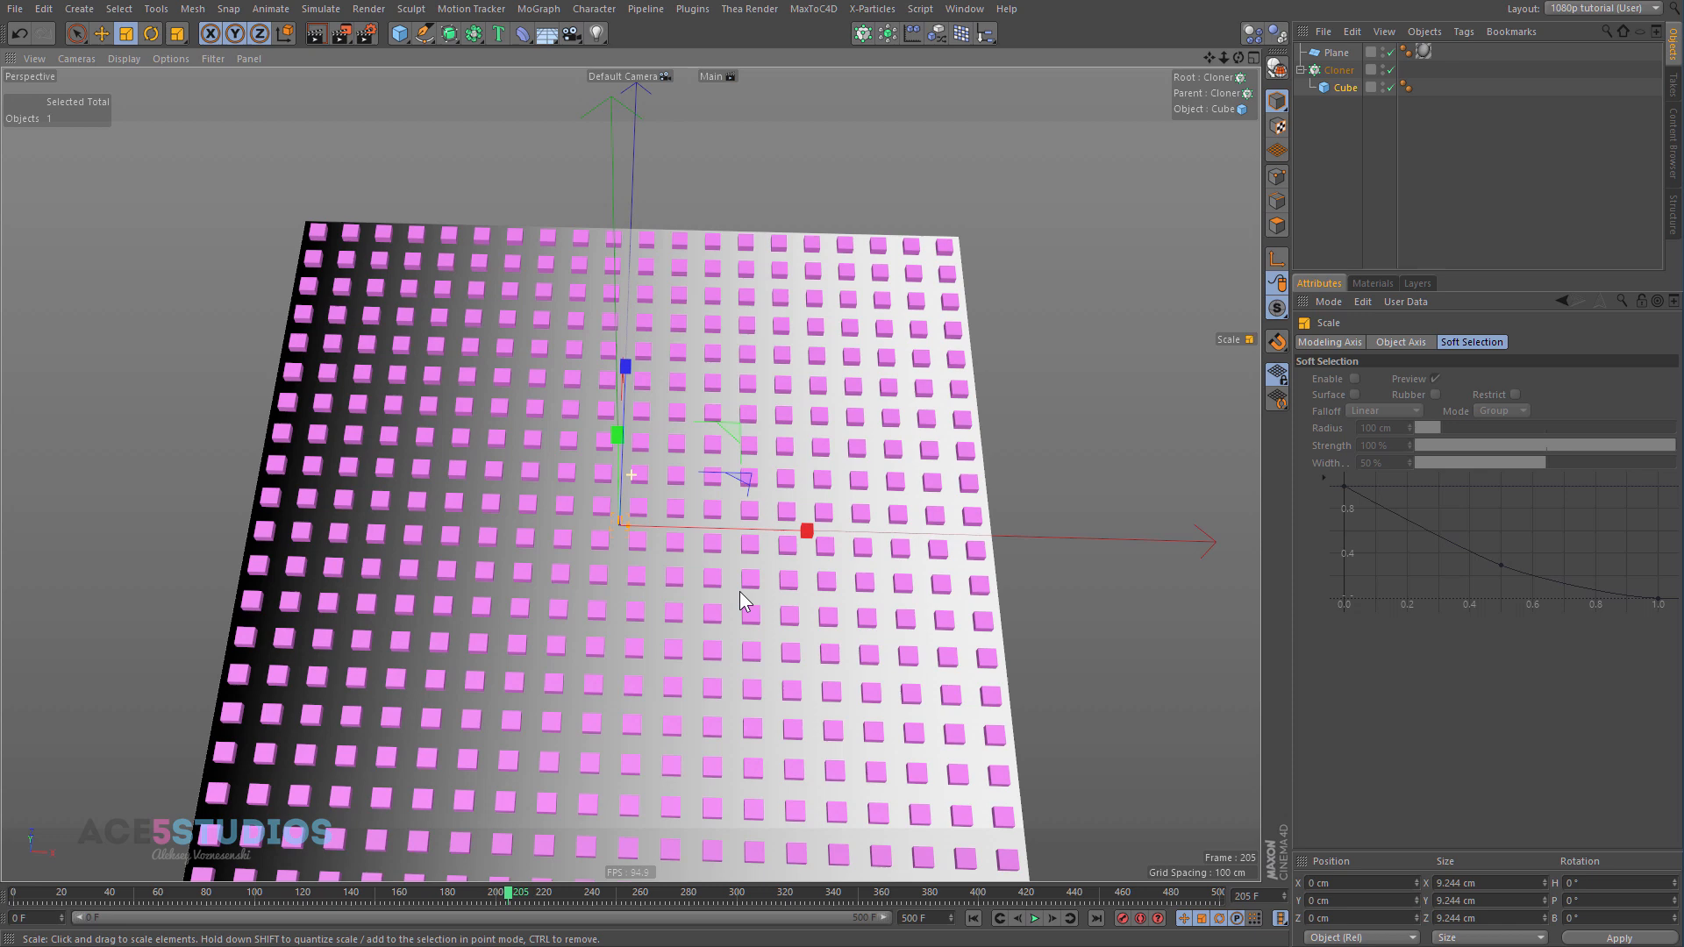
Step: Select the plane to confirm its 400 cm sides and 20 by 20 segments
{"action": "left_click", "coordinate": [1333, 51]}
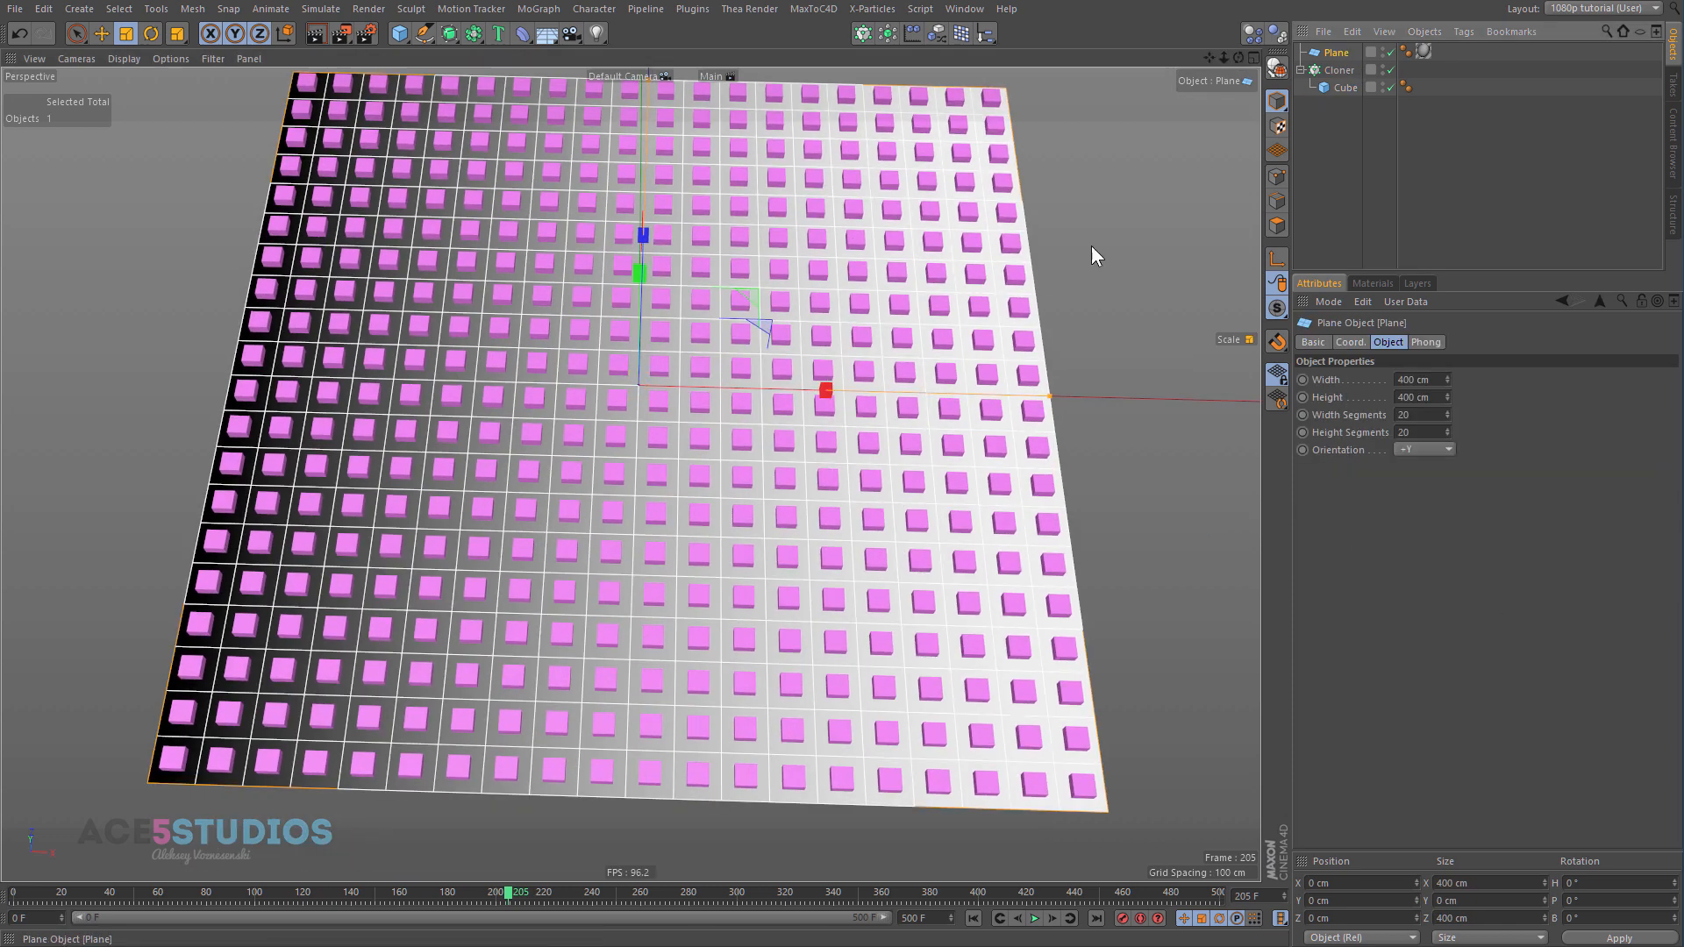
{"action": "mouse_move", "coordinate": [926, 524]}
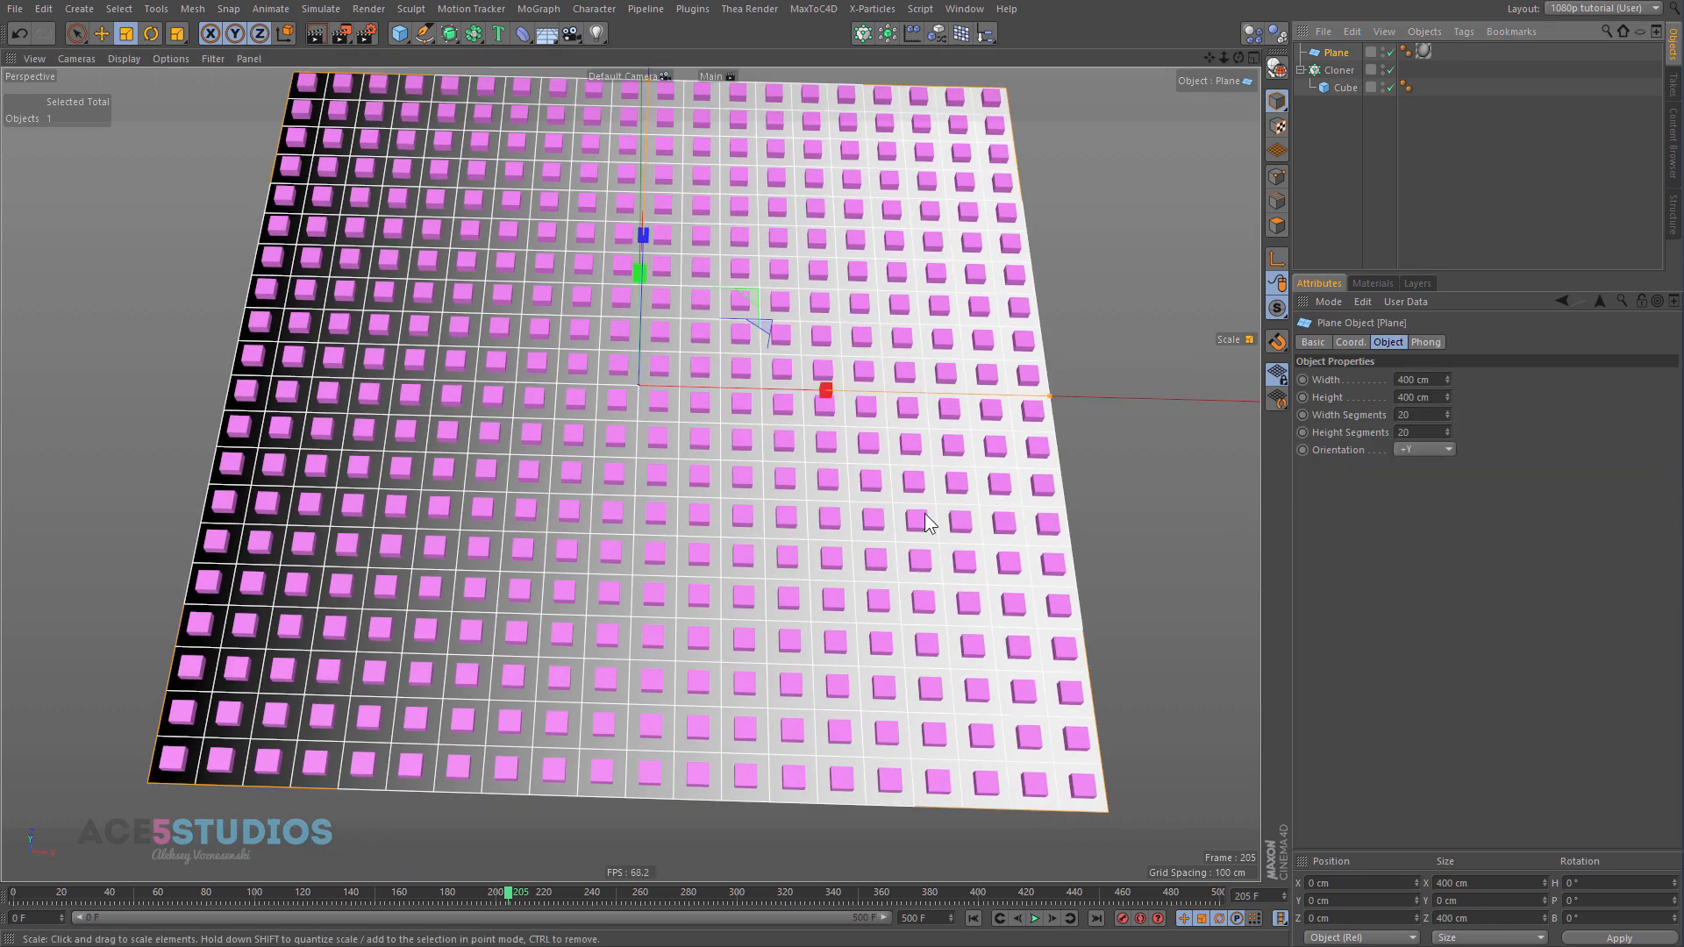
{"action": "mouse_move", "coordinate": [1063, 509]}
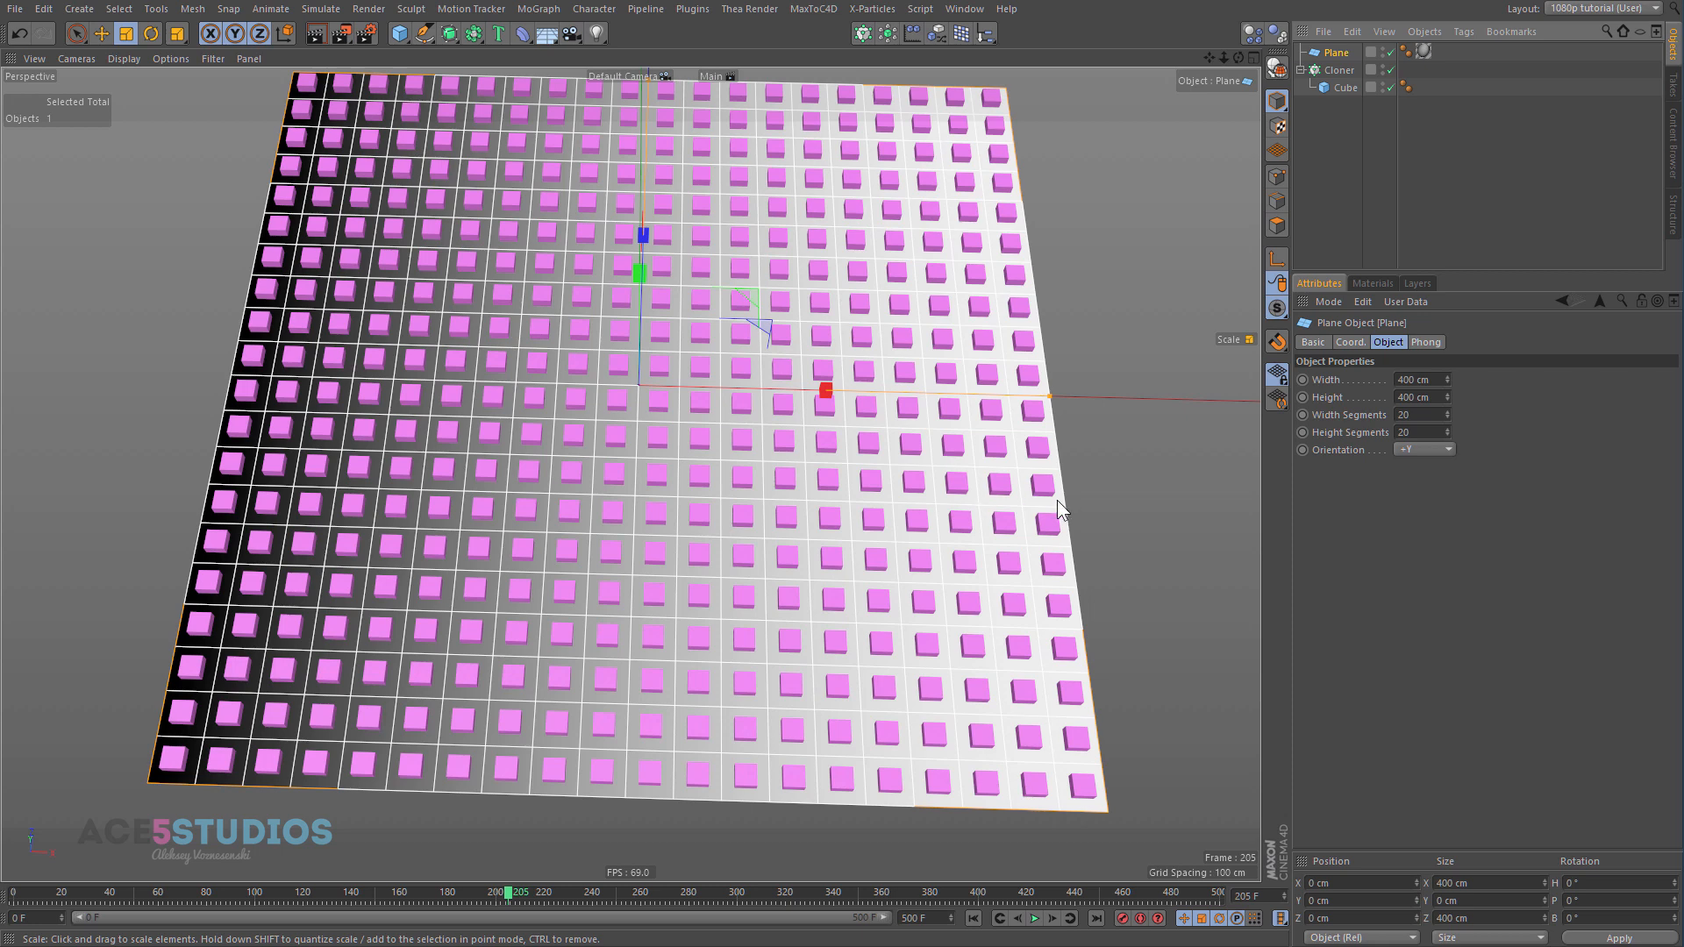
{"action": "mouse_move", "coordinate": [887, 620]}
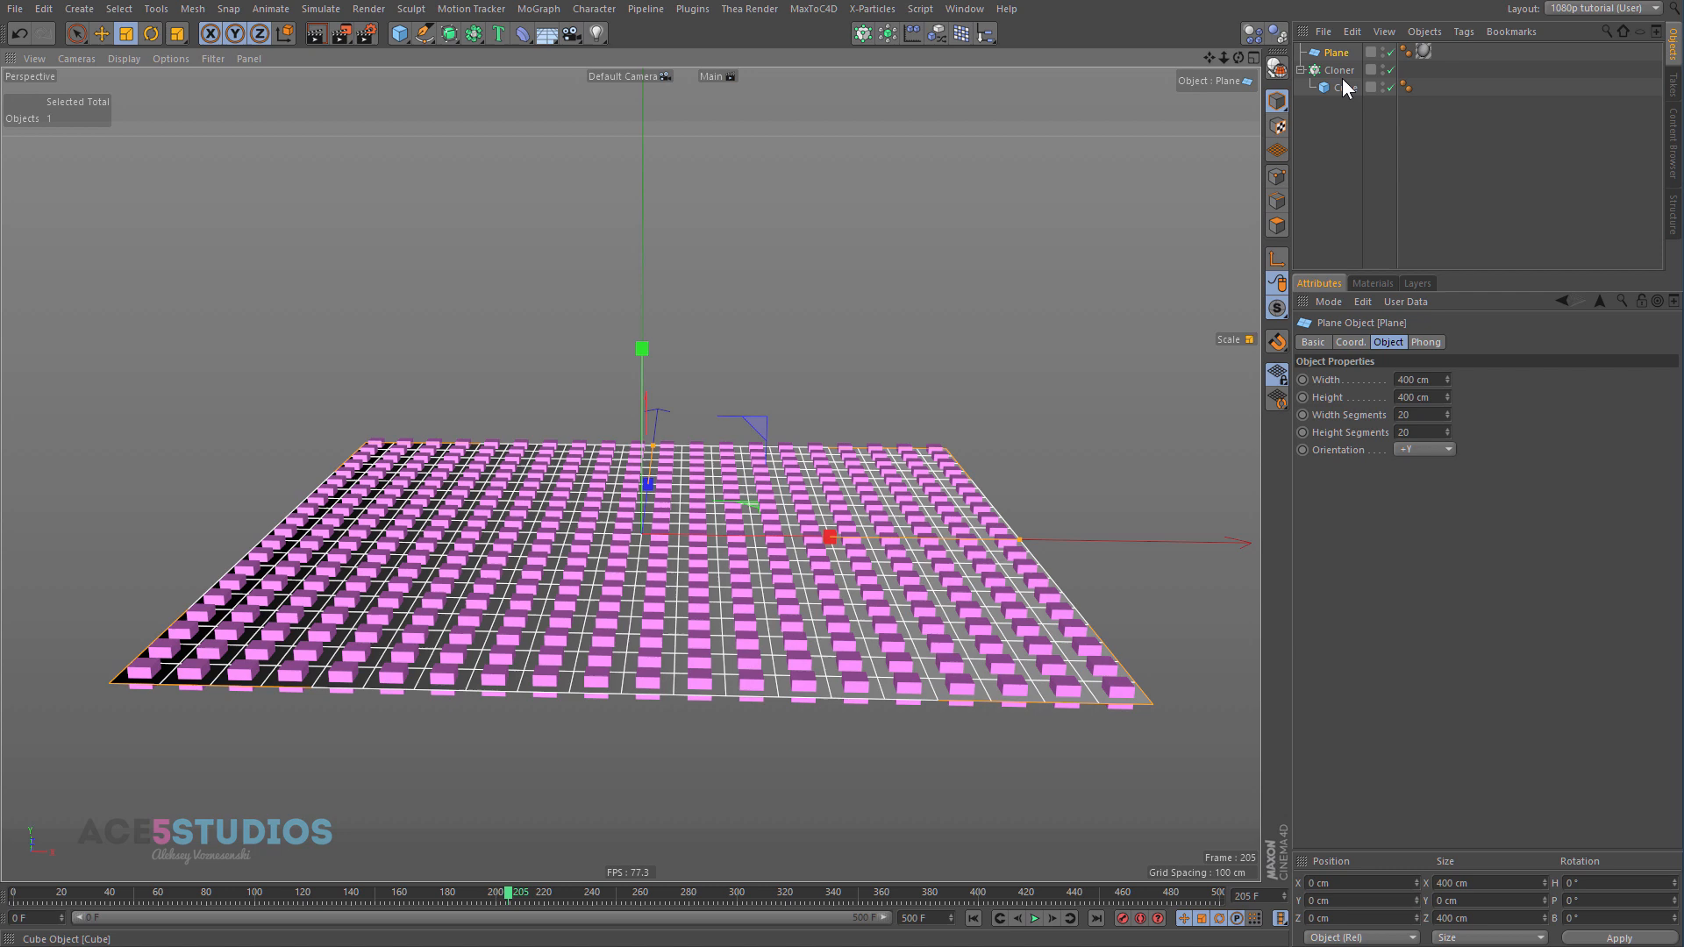
Step: Add a Shader effector to the cloner and set its Shading Channel to Color
{"action": "left_click", "coordinate": [1338, 70]}
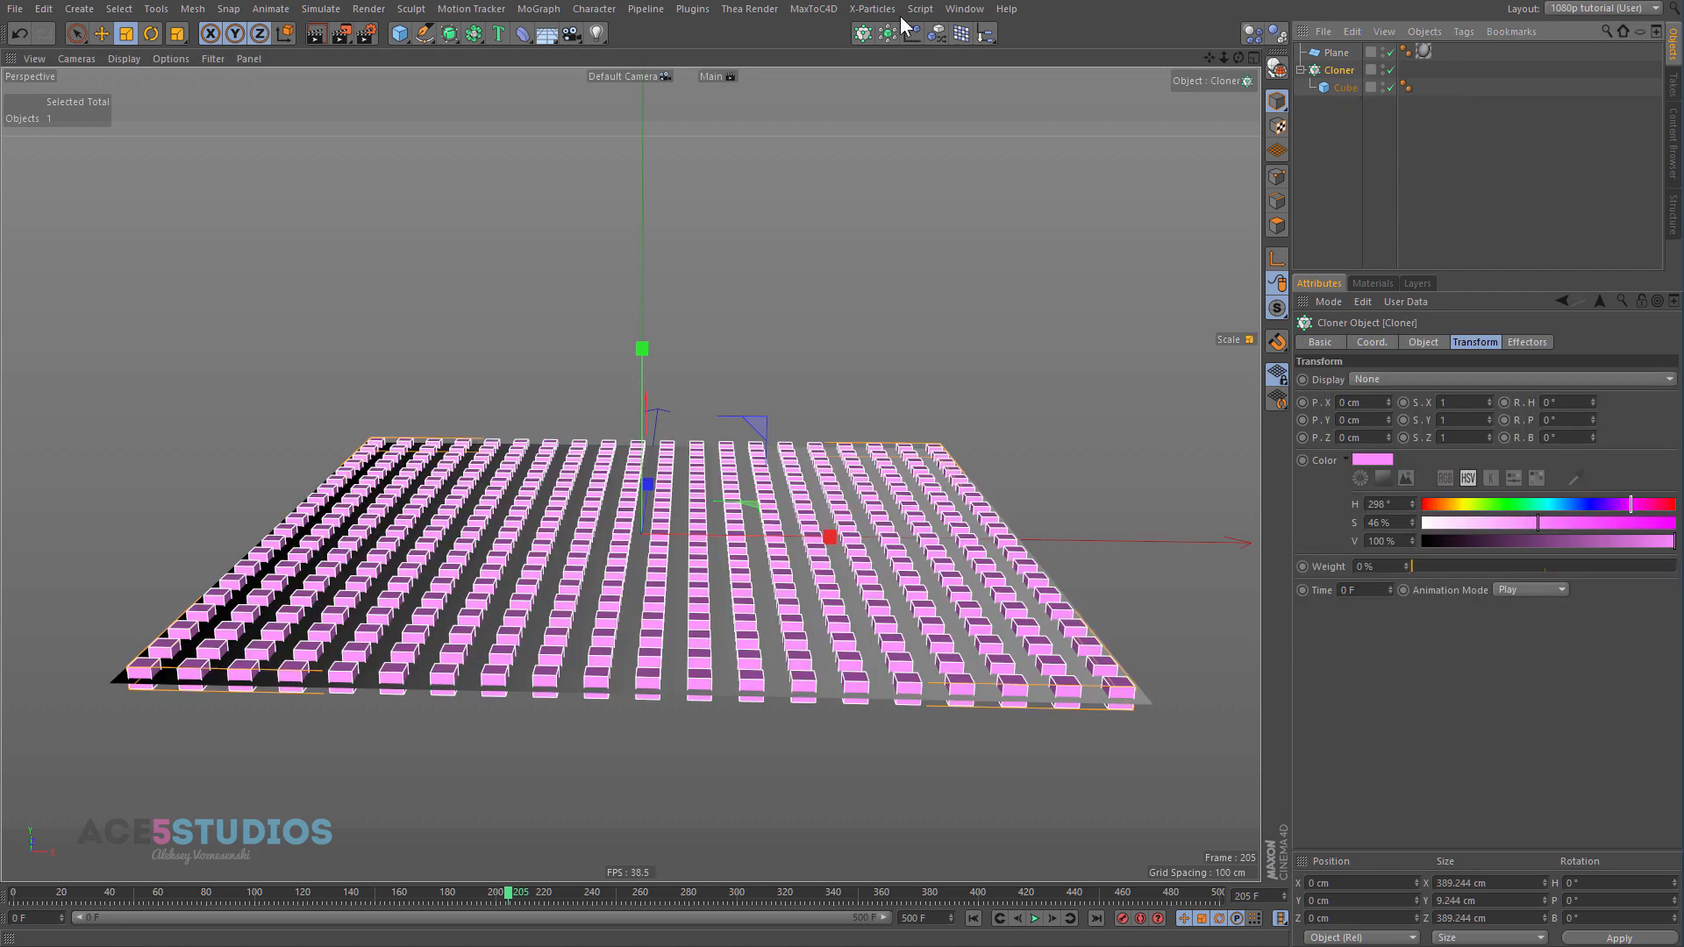
{"action": "left_click", "coordinate": [961, 33]}
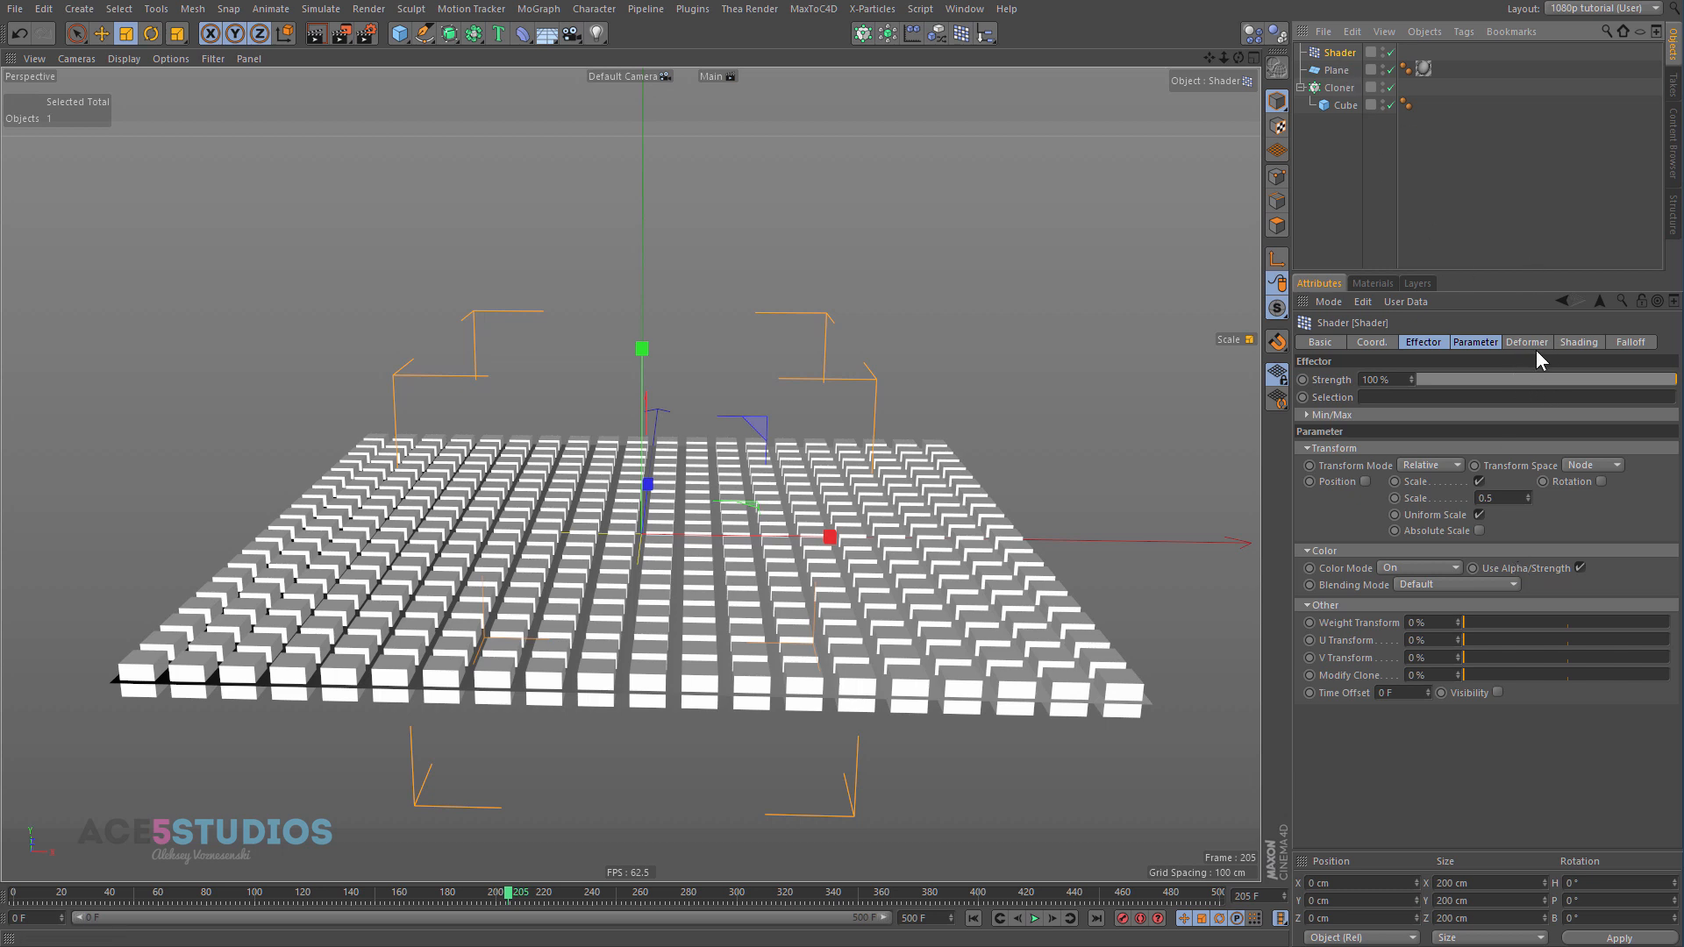
{"action": "left_click", "coordinate": [1578, 342]}
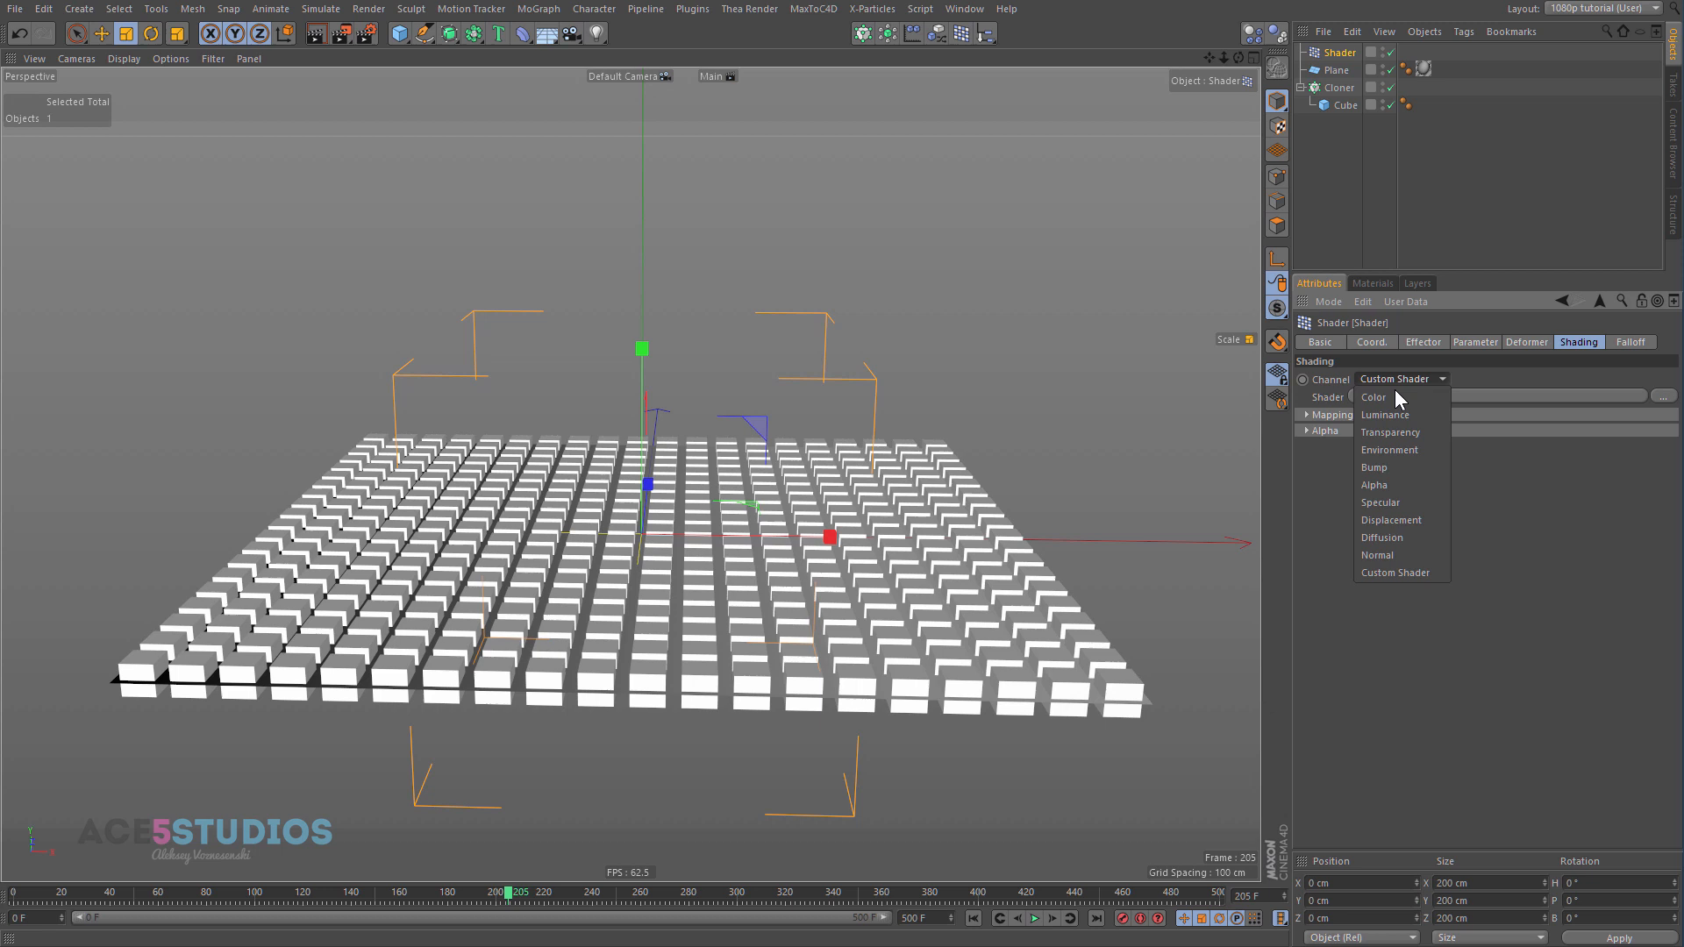
{"action": "left_click", "coordinate": [1372, 398]}
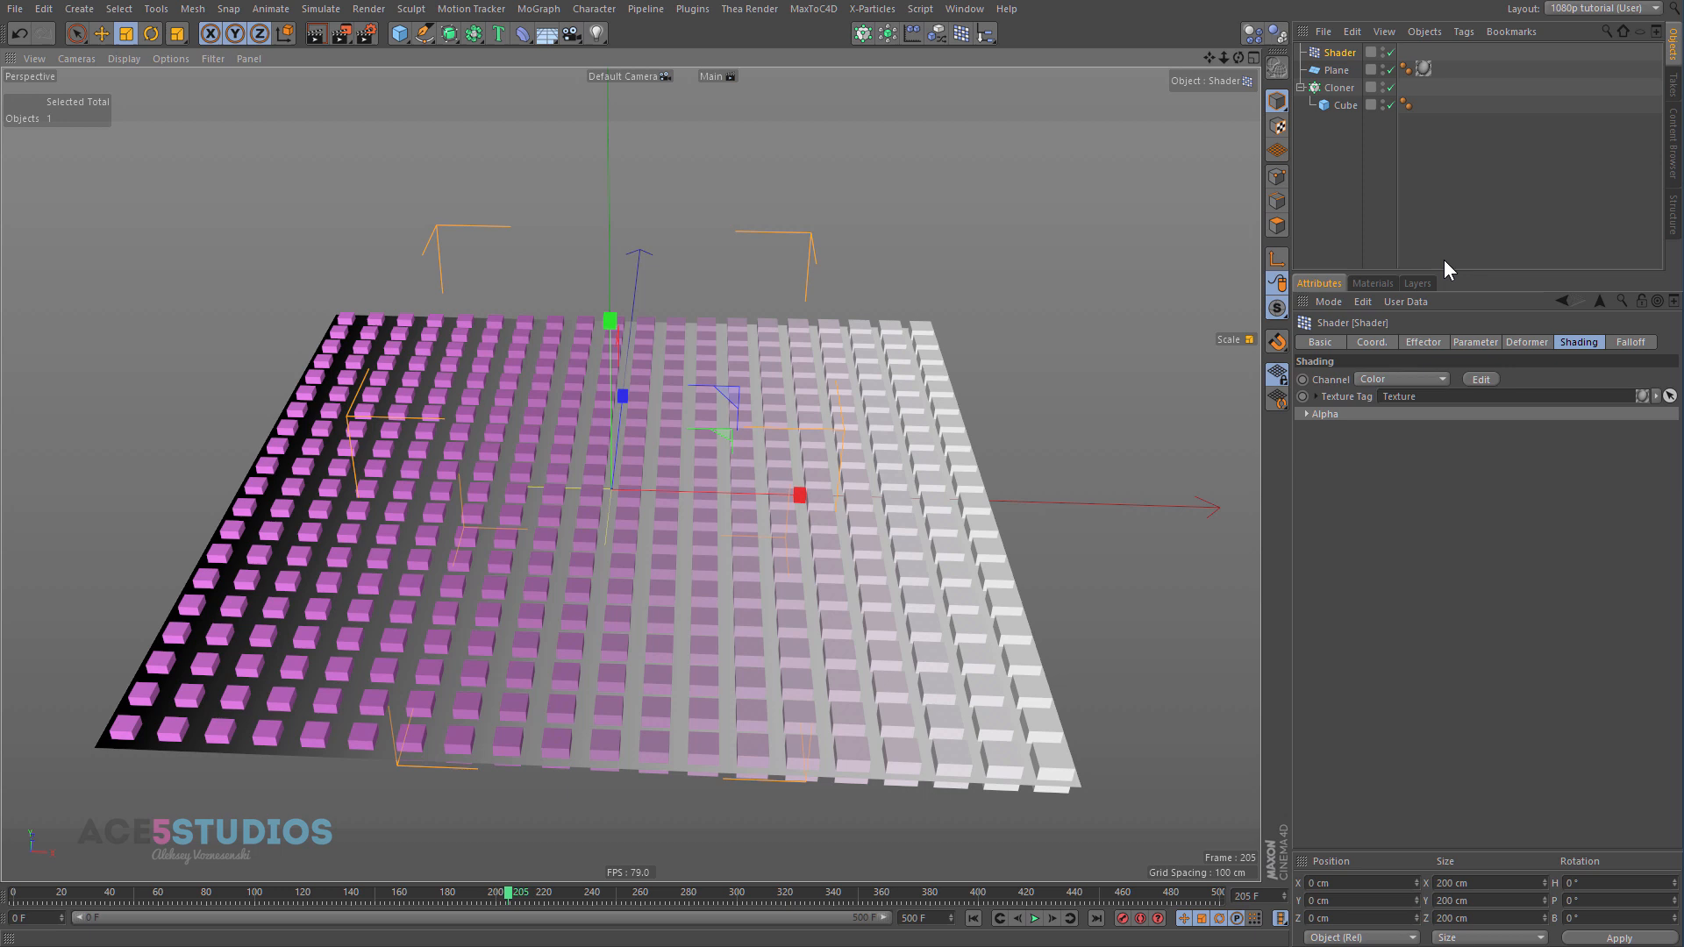
Step: Set the Shader effector's Color Mode to Off, test non-uniform scale, and orbit the view
{"action": "left_click", "coordinate": [1475, 342]}
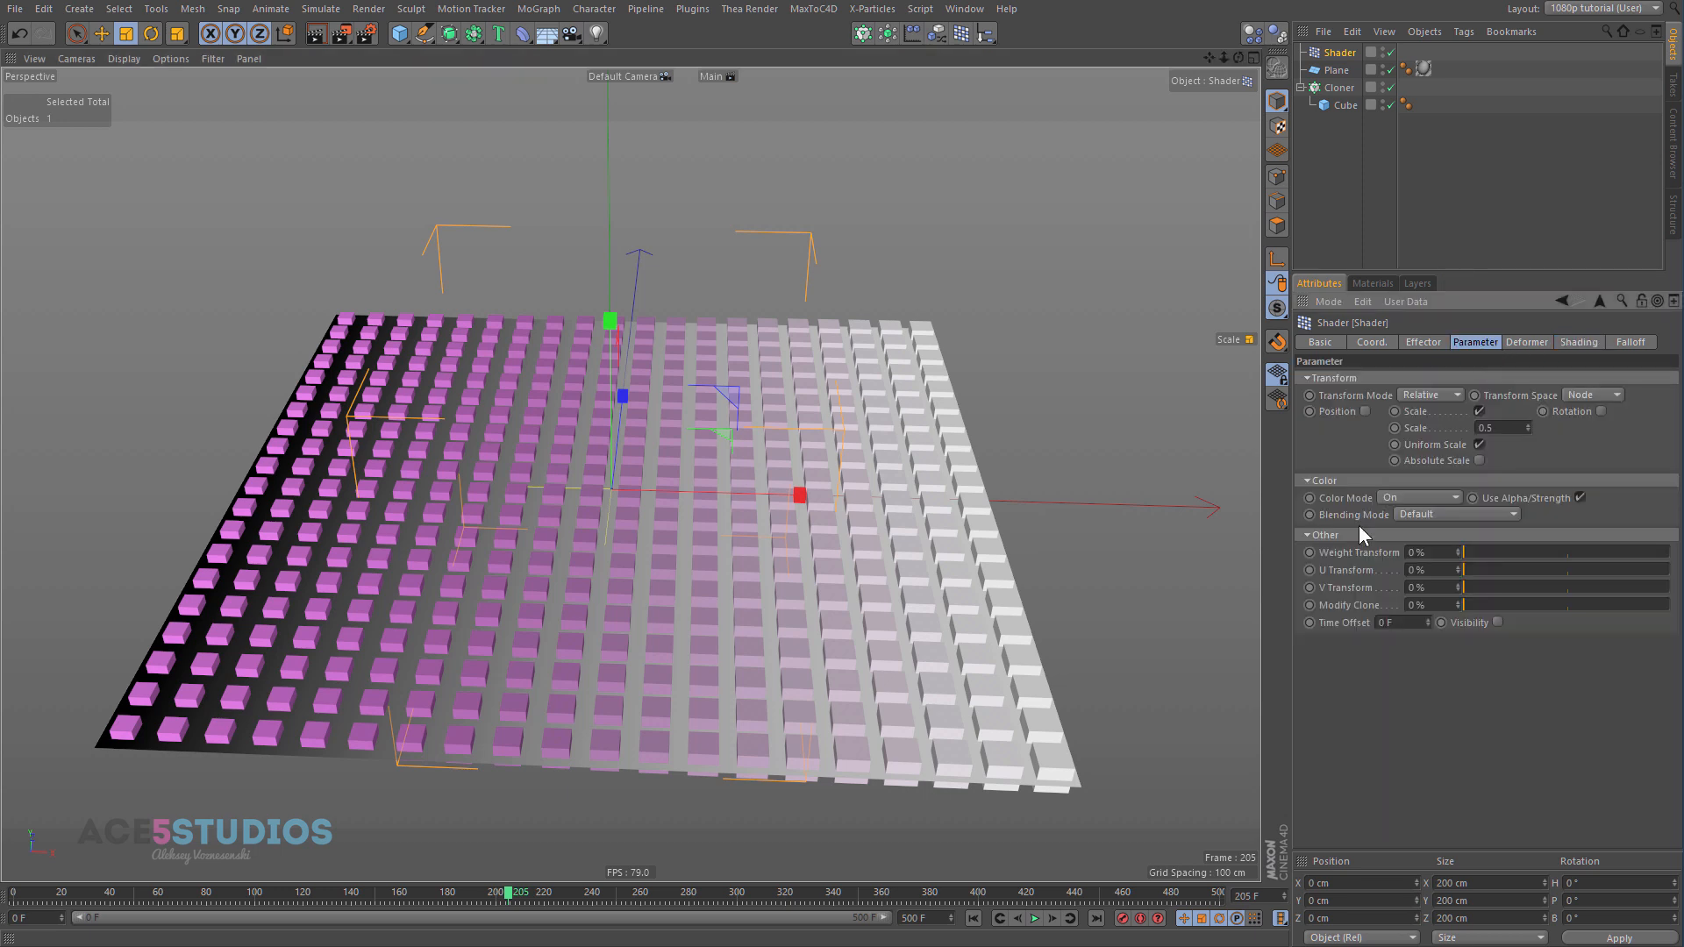
{"action": "left_click", "coordinate": [1419, 498]}
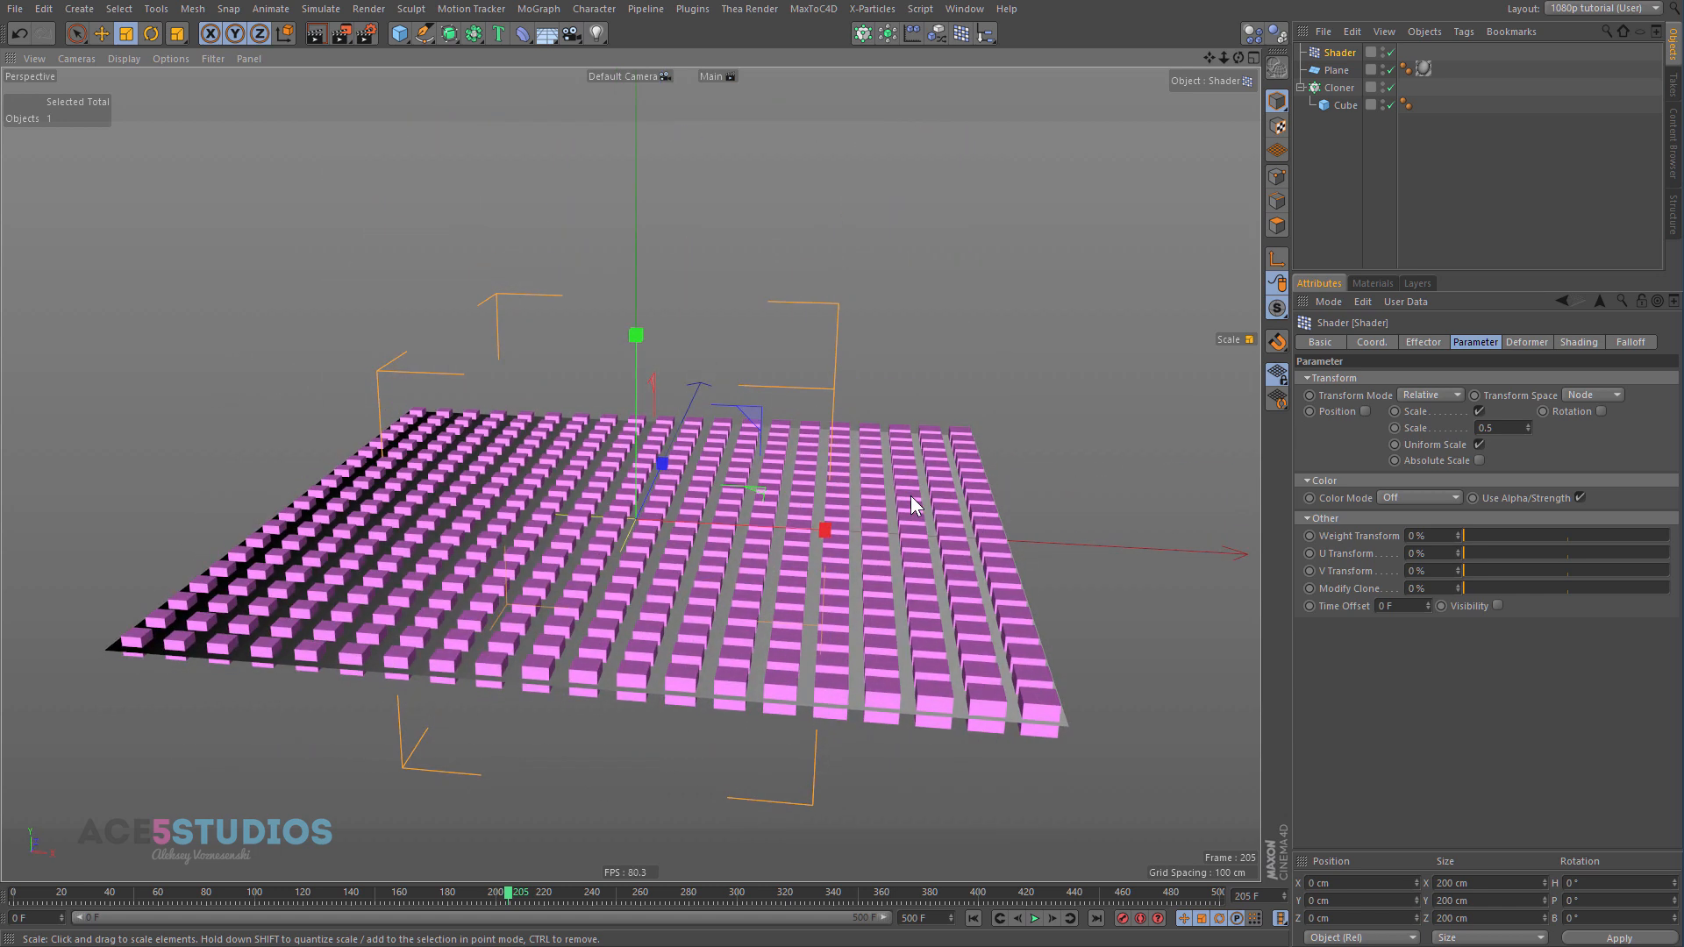
{"action": "mouse_move", "coordinate": [1206, 302]}
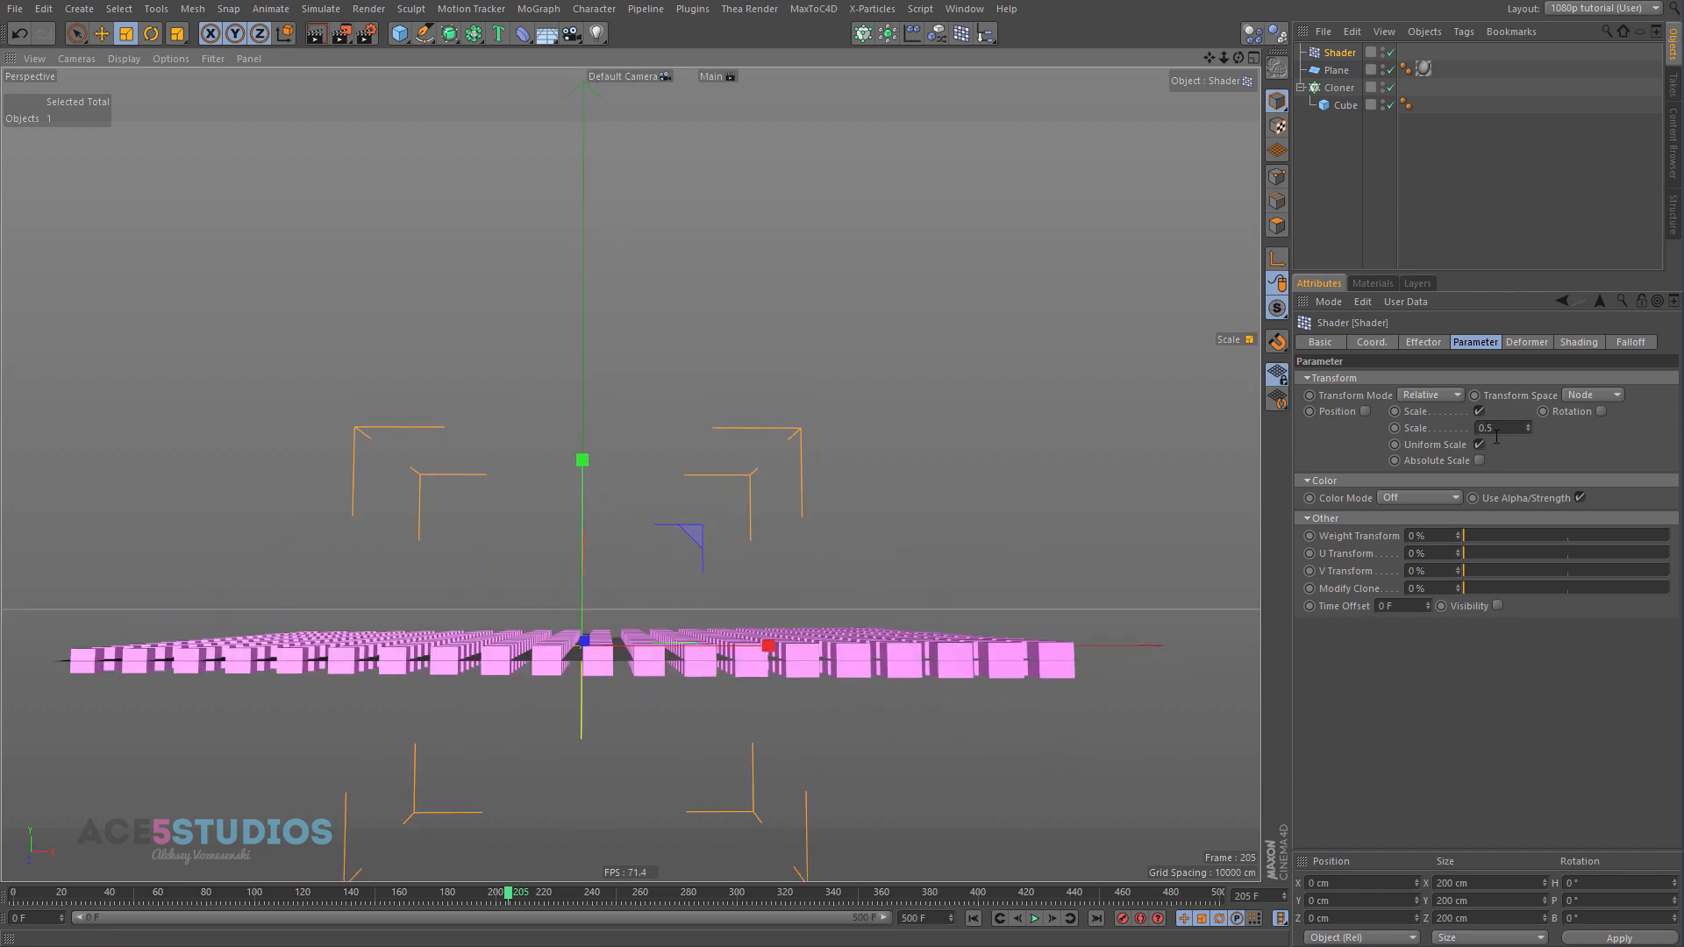
{"action": "left_click", "coordinate": [1480, 444]}
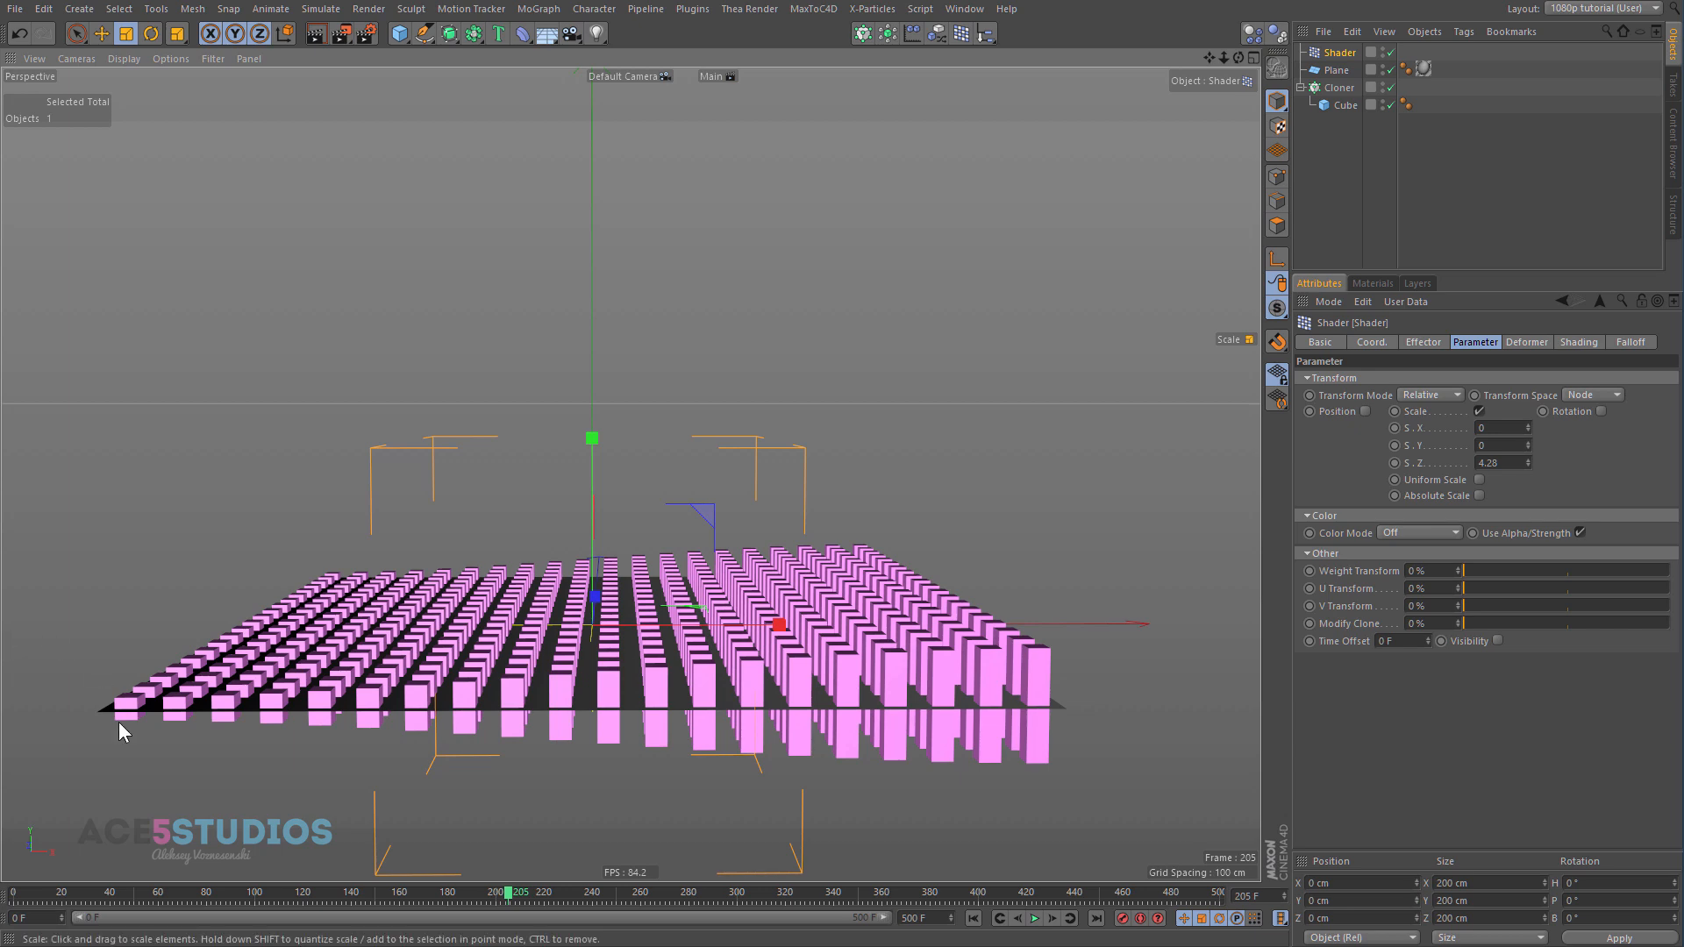
{"action": "left_click_drag", "start_coordinate": [124, 730], "coordinate": [1034, 814]}
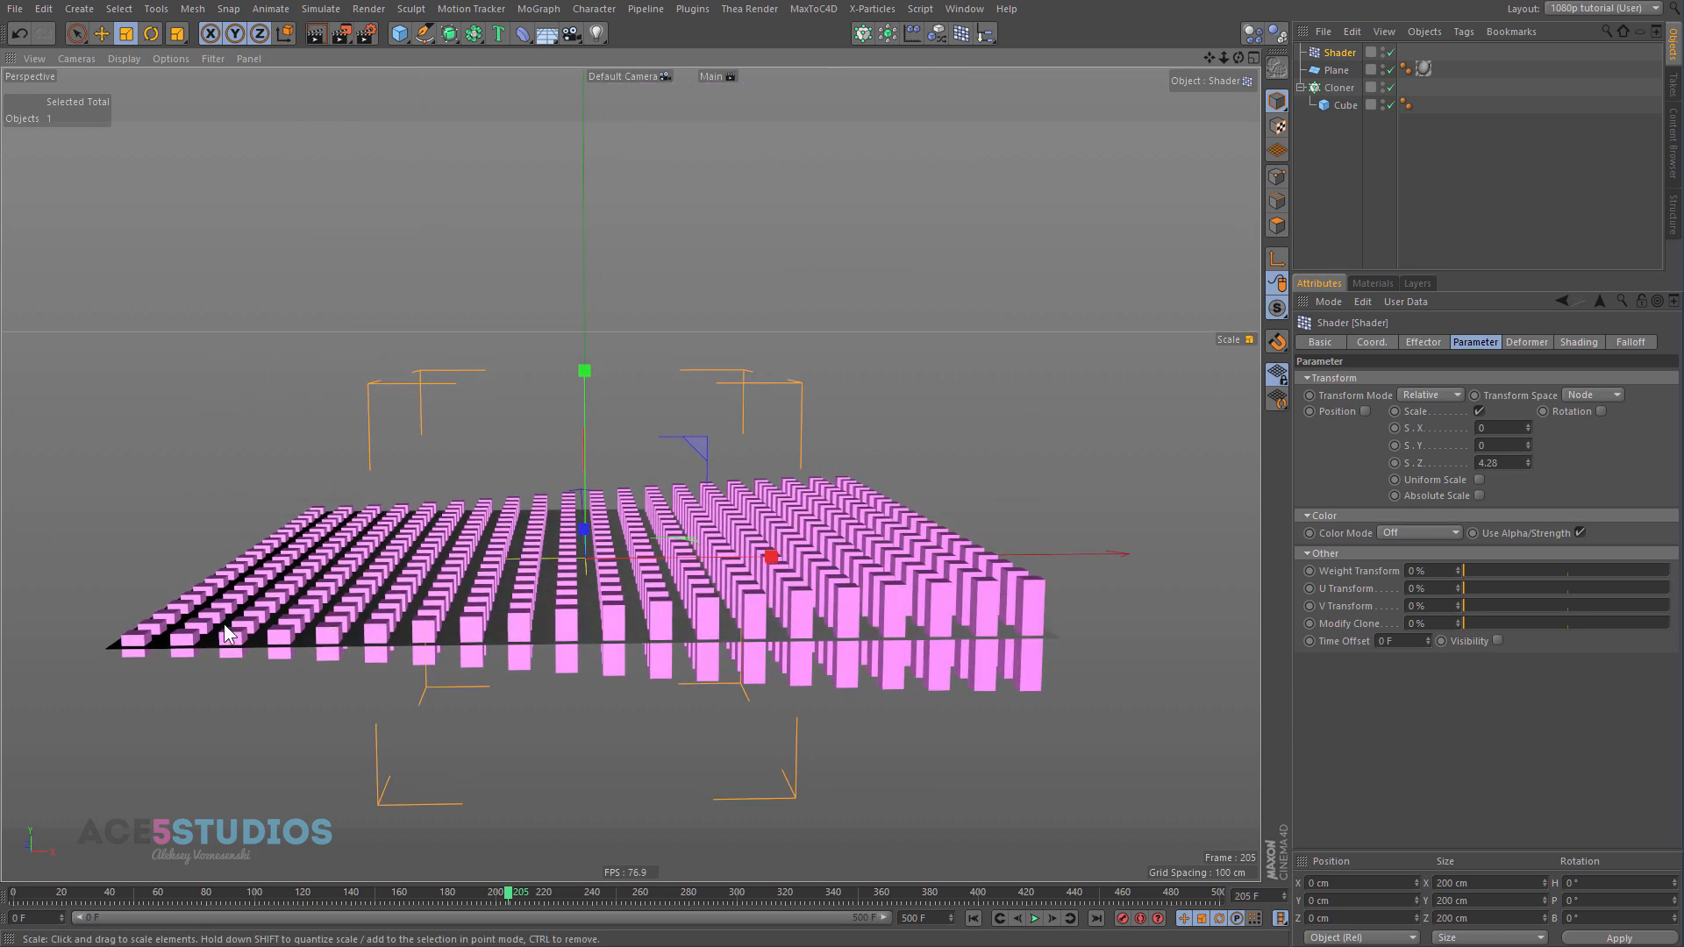
{"action": "left_click_drag", "start_coordinate": [226, 633], "coordinate": [698, 650]}
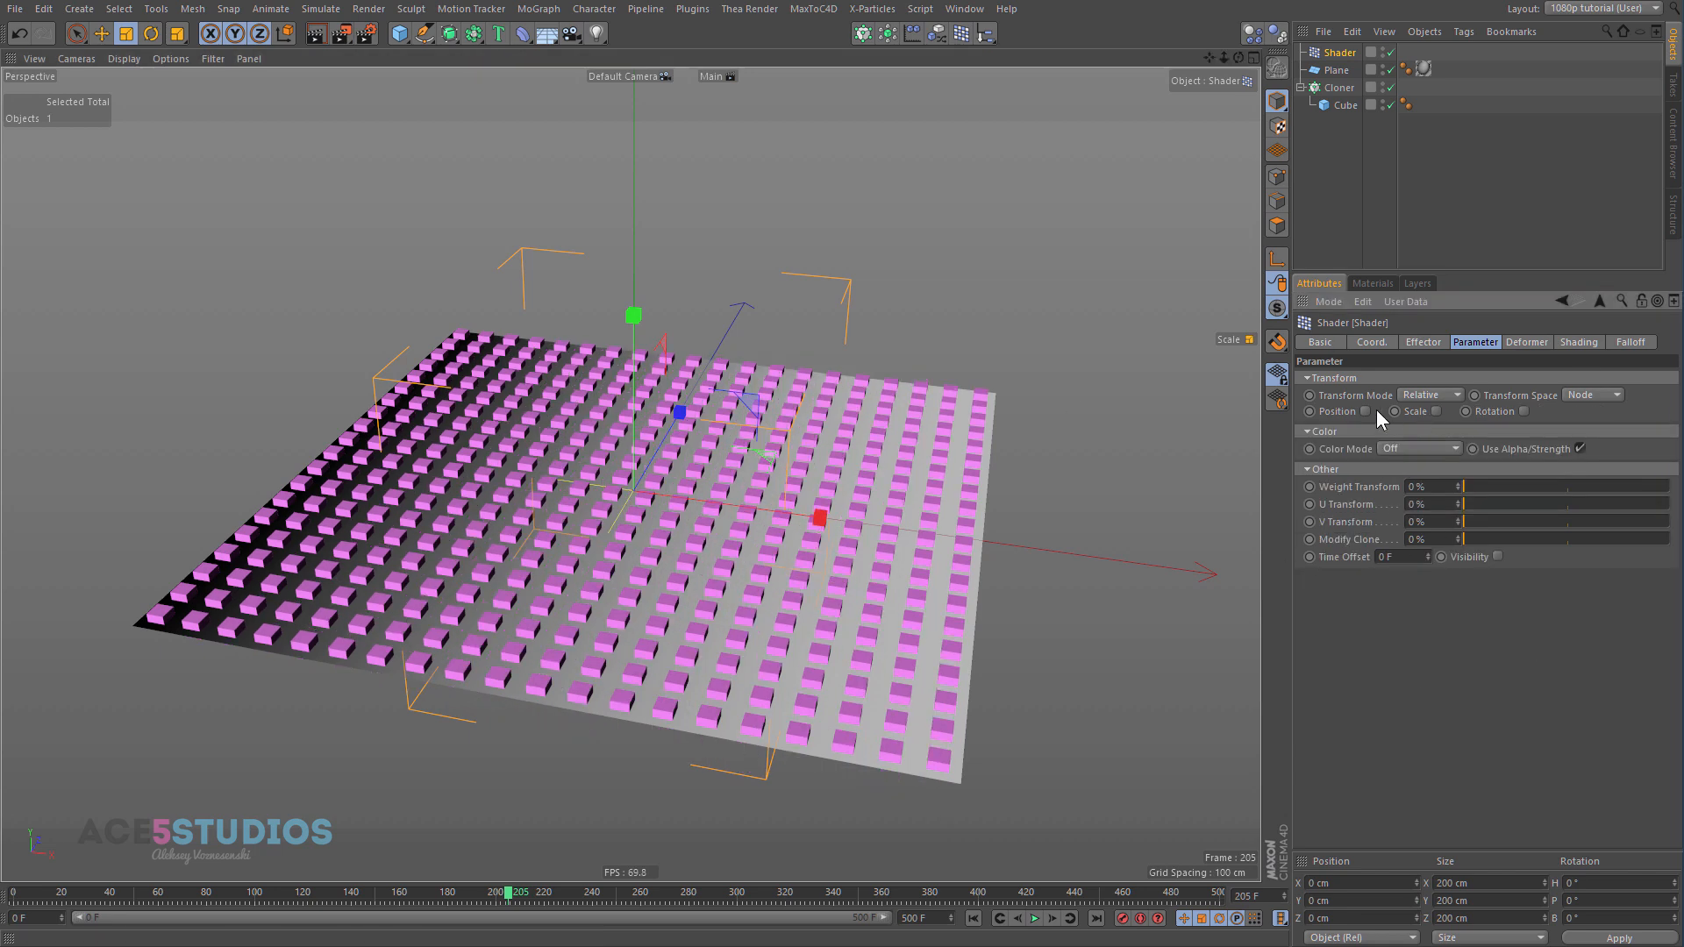
Step: Re-enable effector Scale, try Linear and None gradient interpolation, then restore Smooth Knot
{"action": "left_click", "coordinate": [1365, 411]}
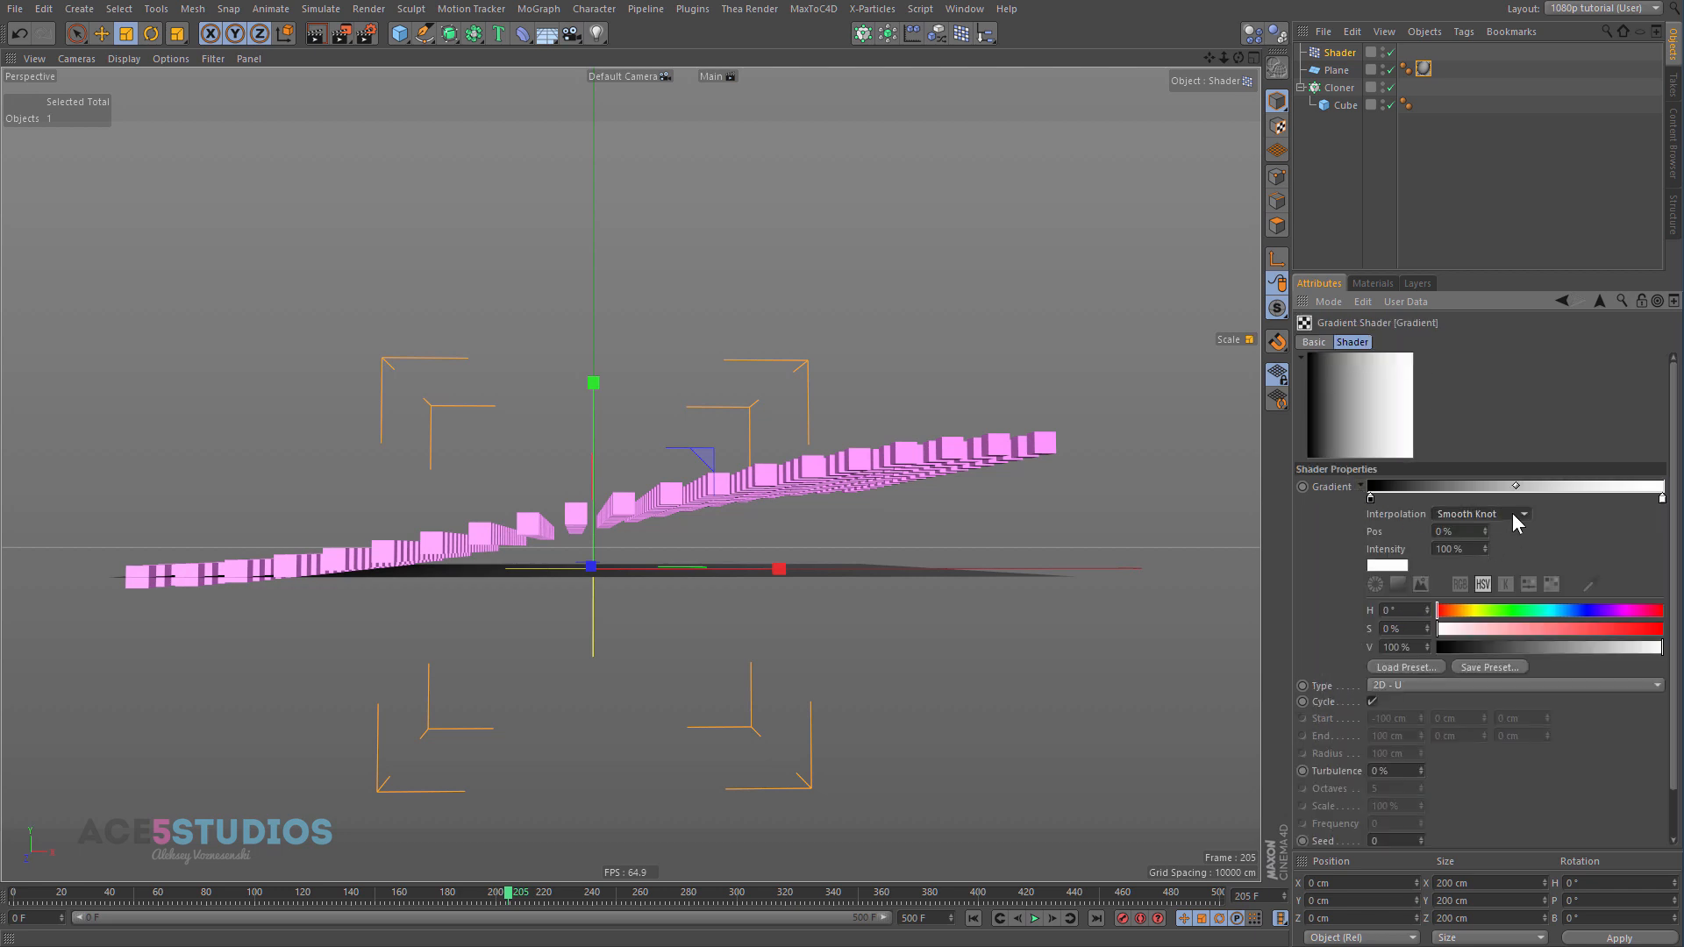
{"action": "left_click", "coordinate": [1522, 514]}
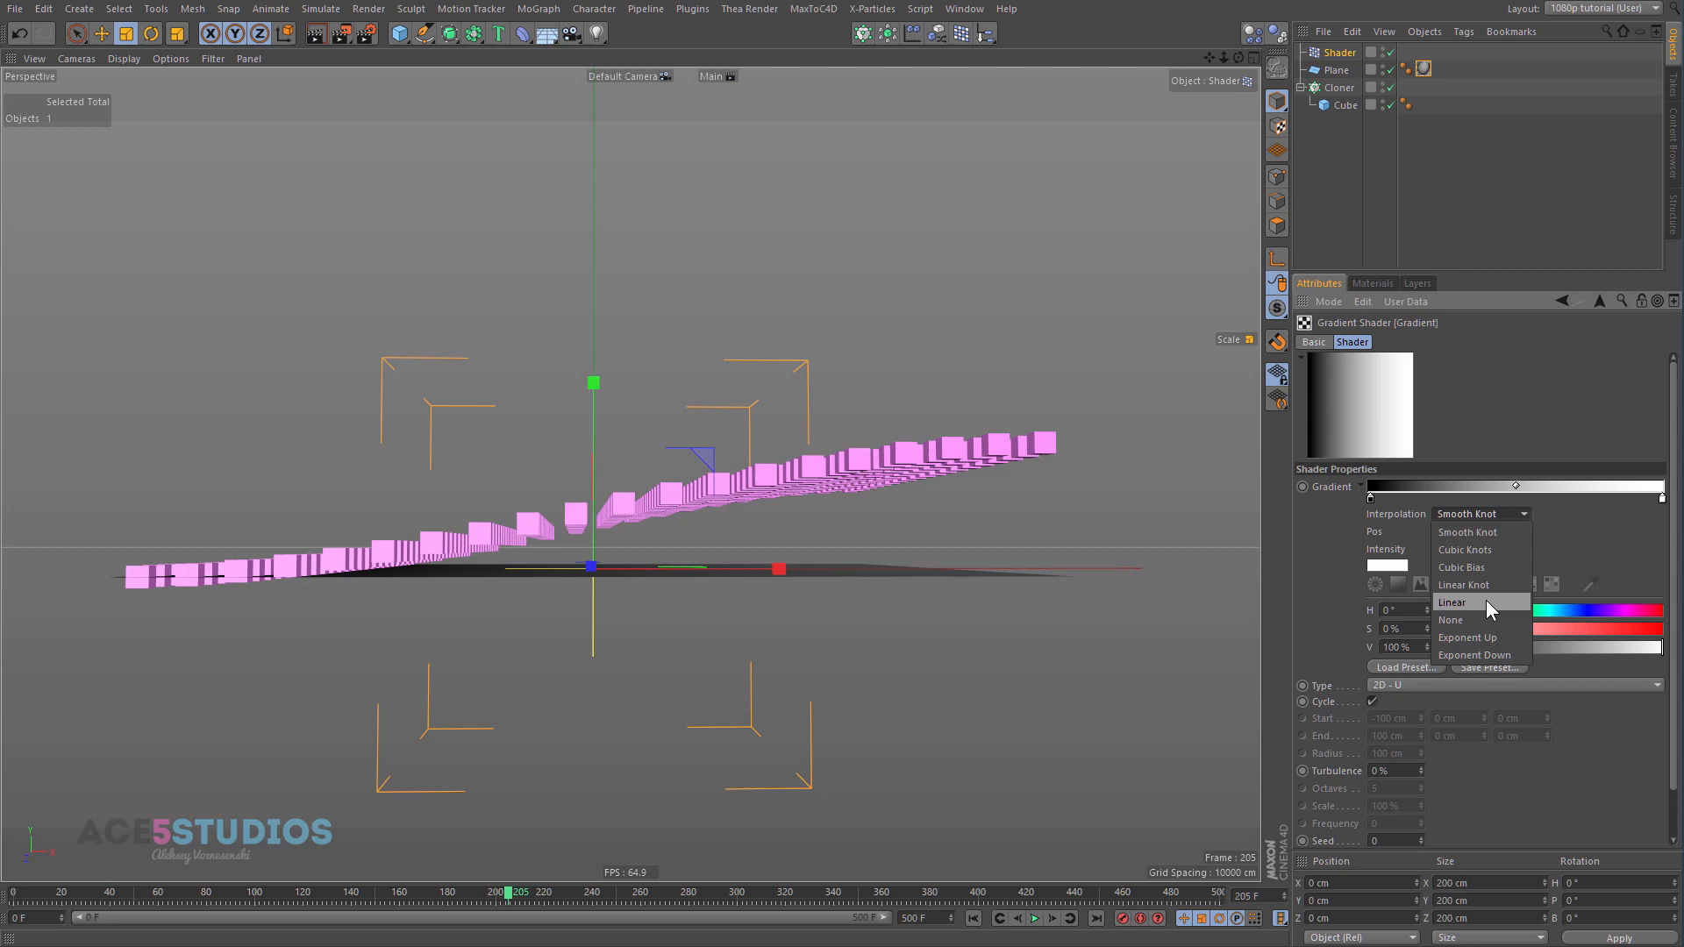
{"action": "left_click", "coordinate": [1452, 602]}
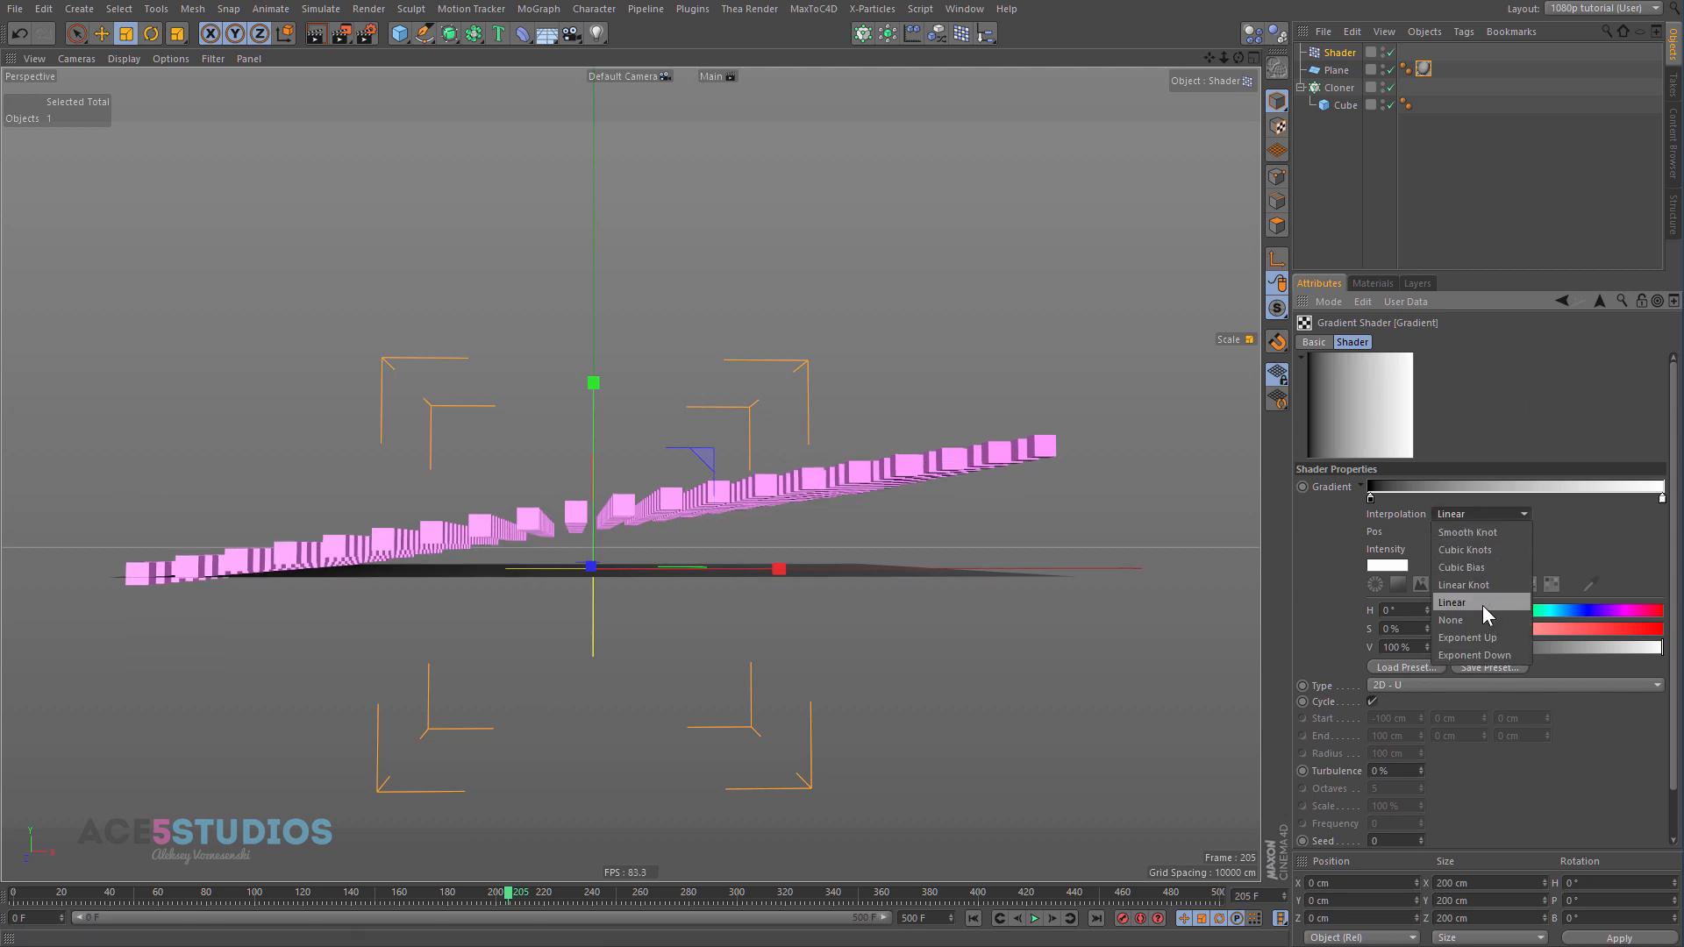
{"action": "left_click", "coordinate": [1450, 619]}
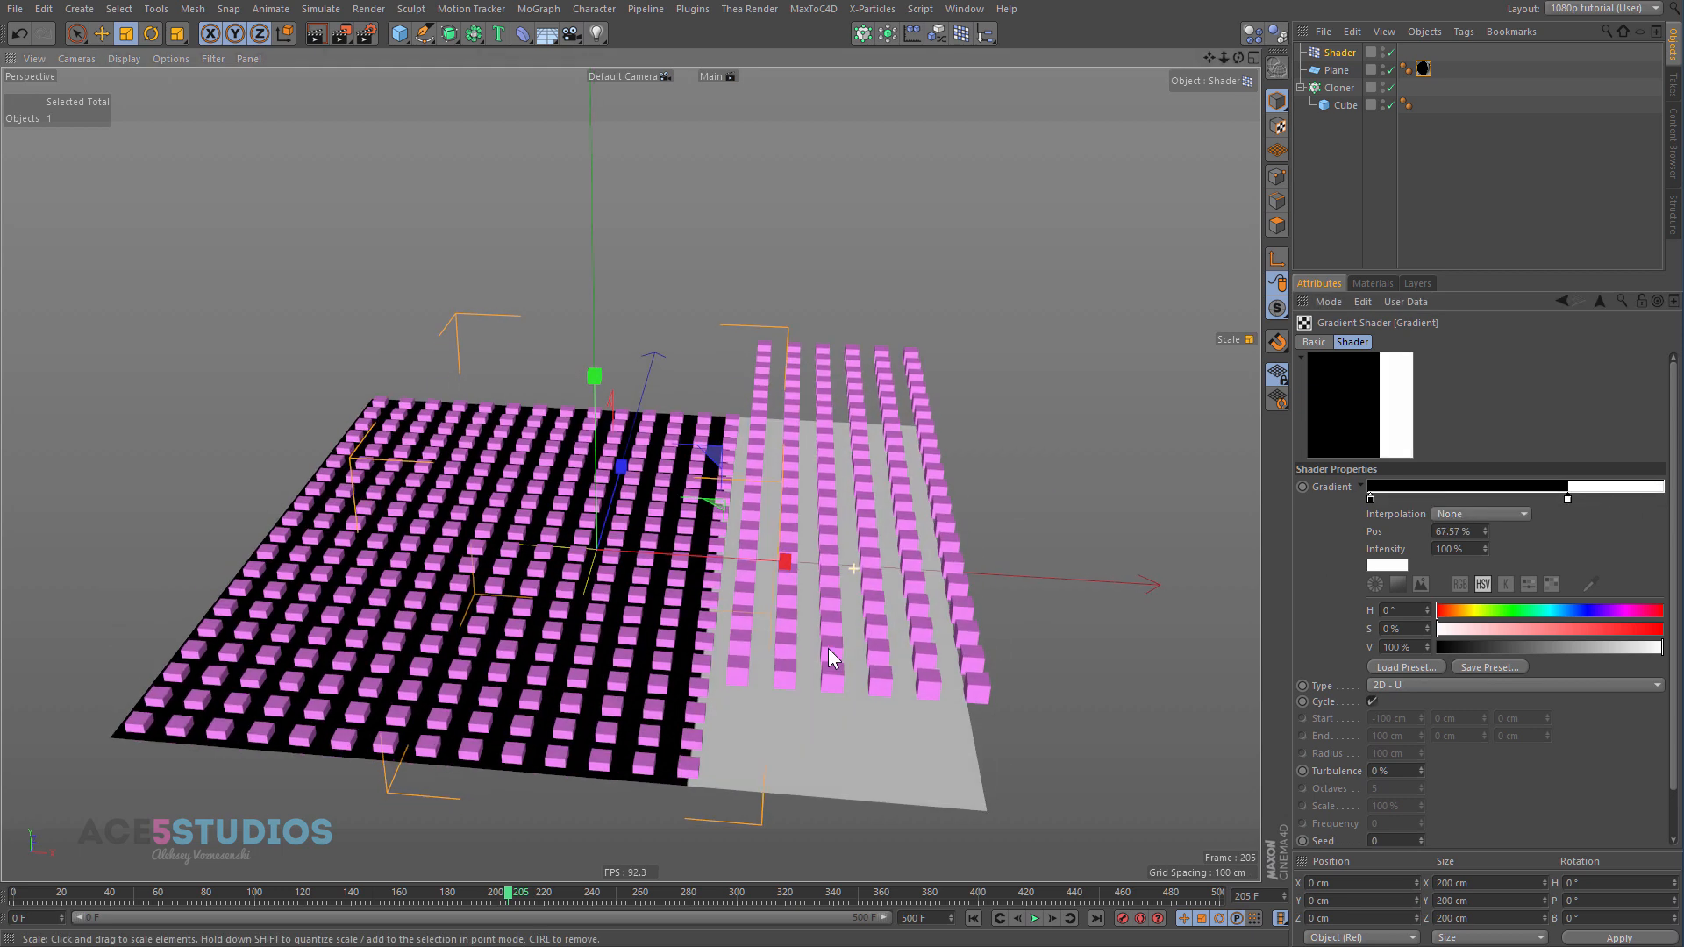
{"action": "left_click", "coordinate": [1480, 514]}
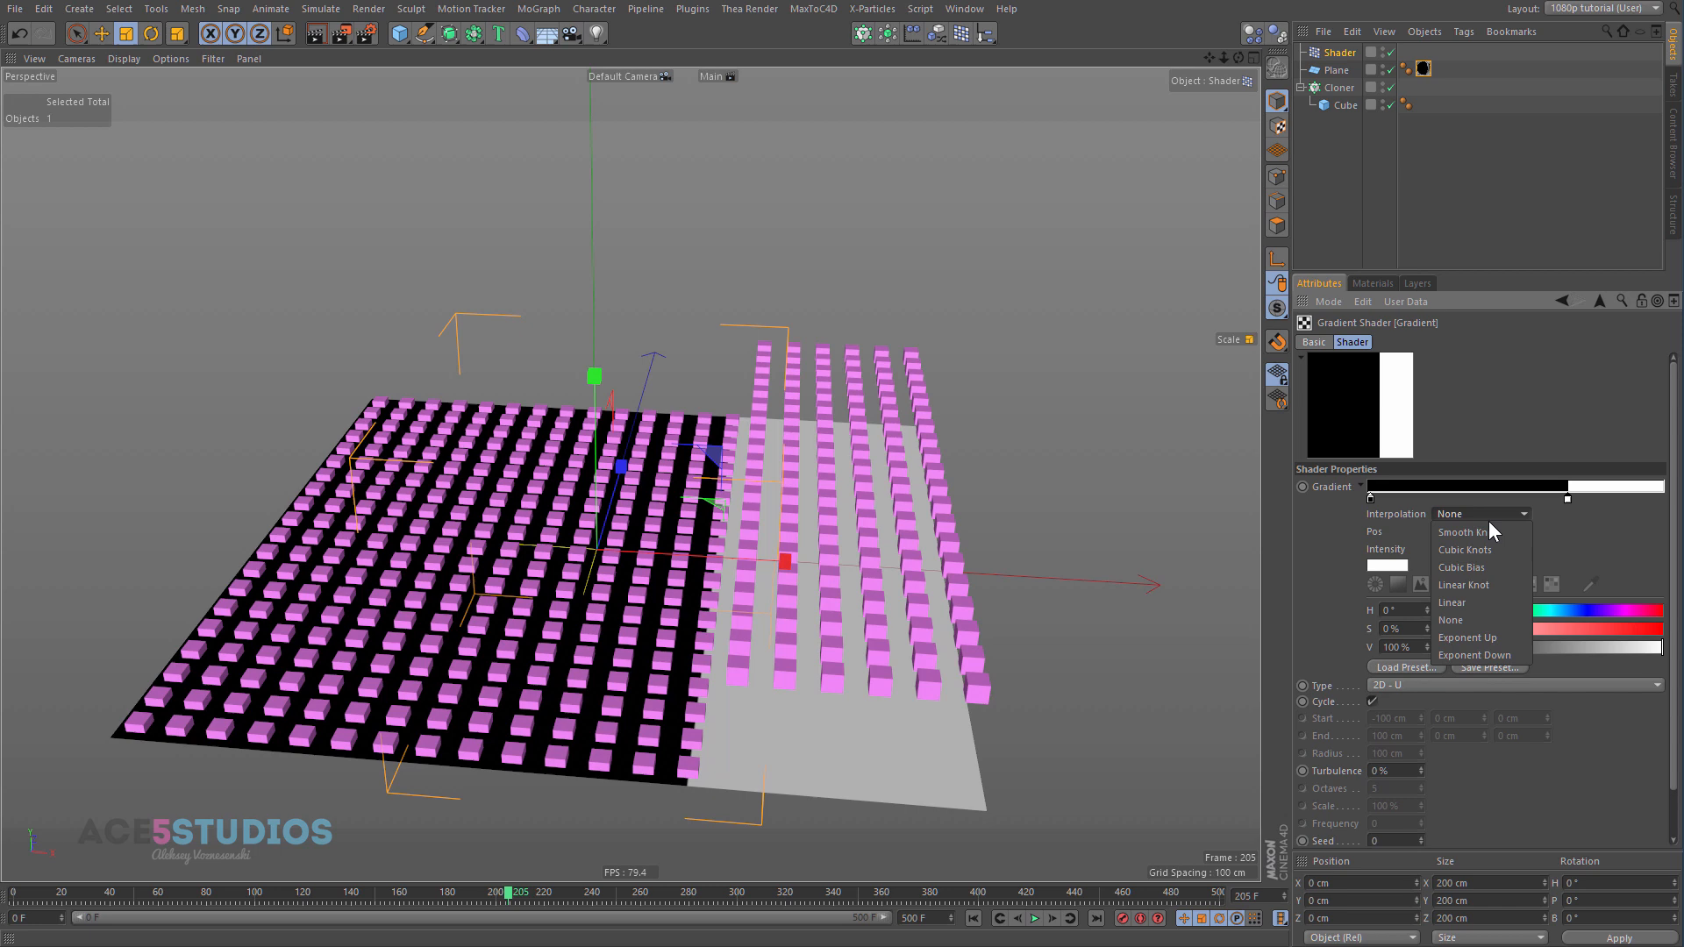
{"action": "left_click", "coordinate": [1463, 531]}
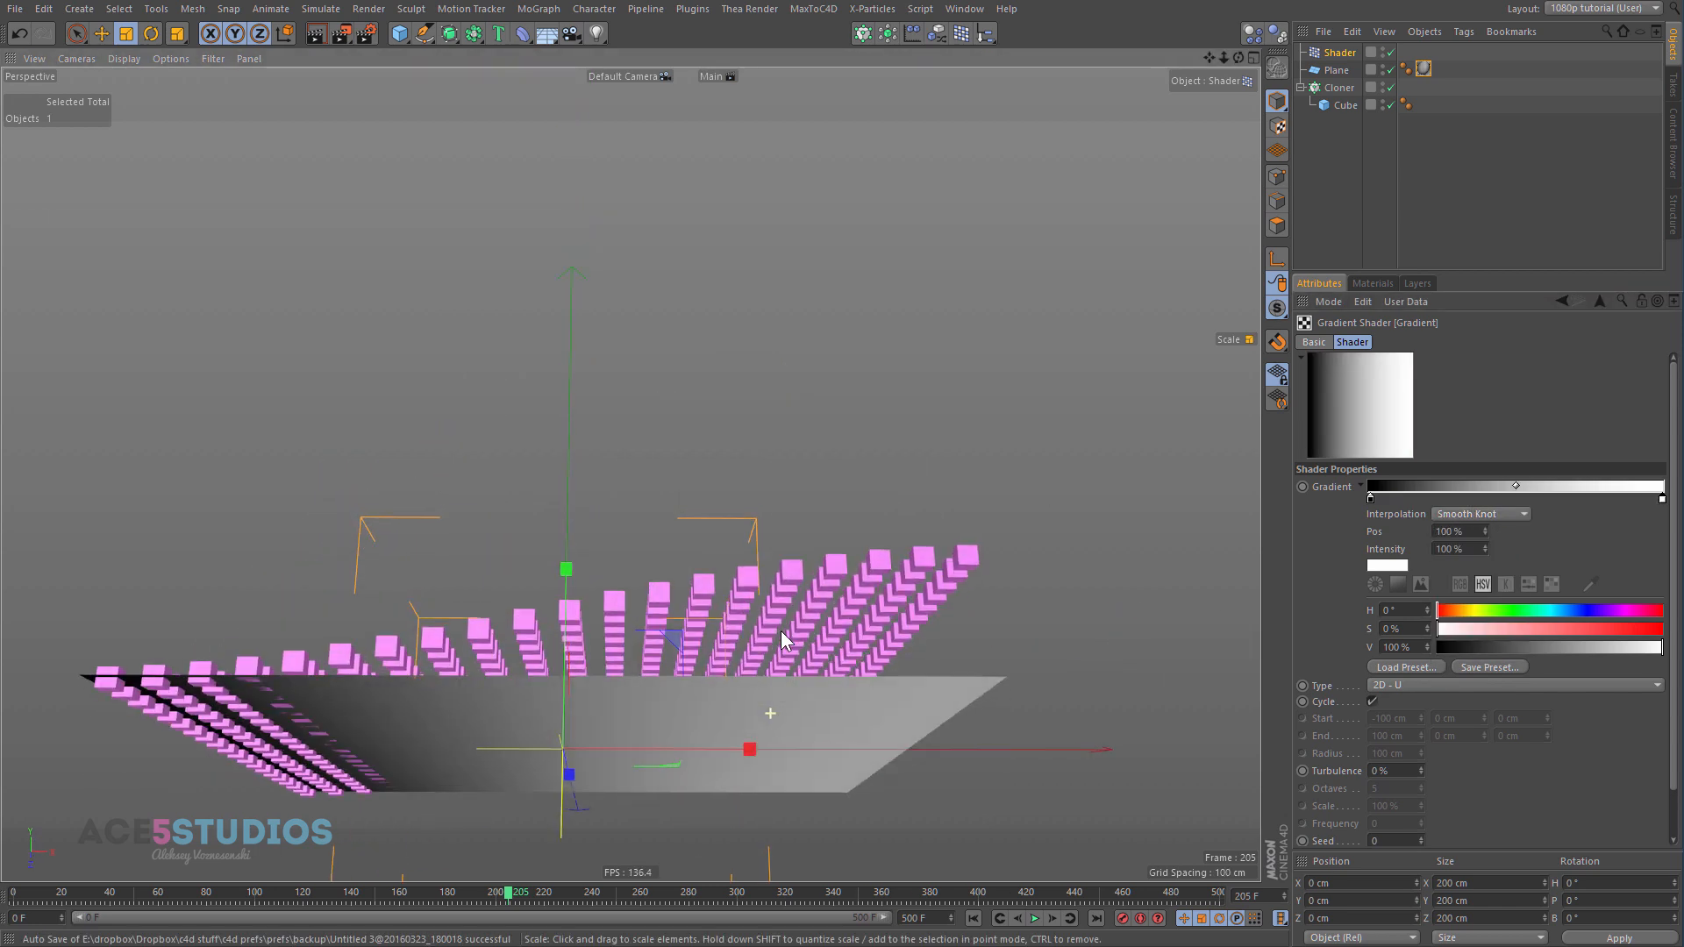
Step: Orbit to an angled view, disable the Shader effector, and select the Random effector
{"action": "left_click_drag", "start_coordinate": [784, 639], "coordinate": [1096, 440]}
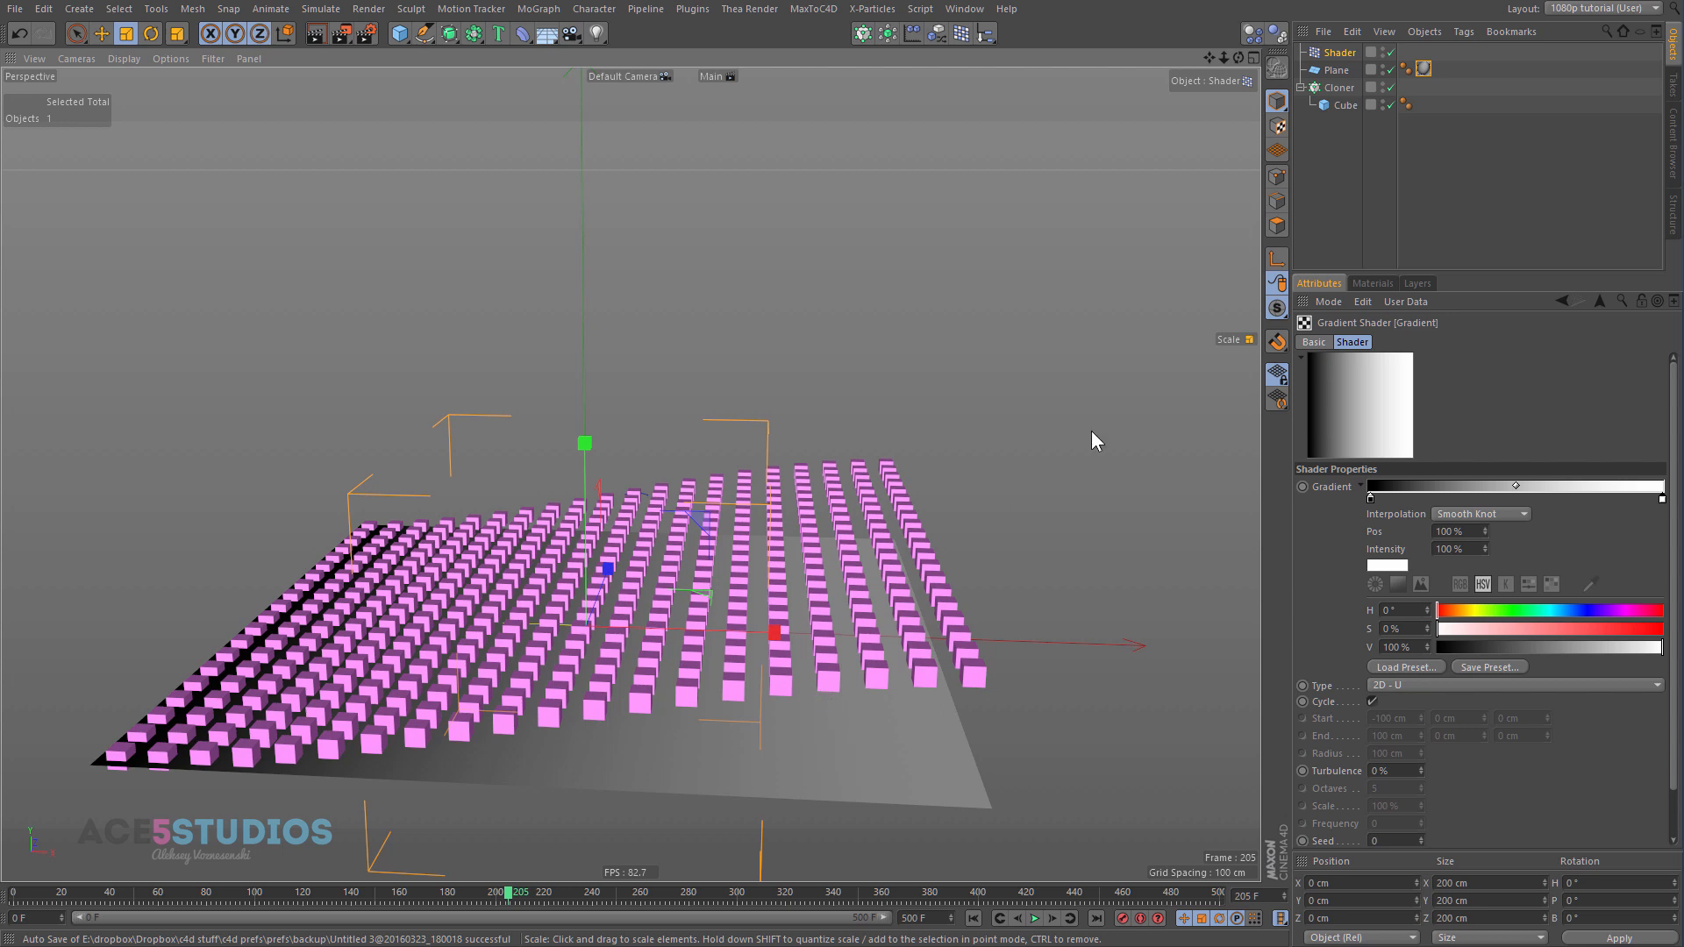
{"action": "mouse_move", "coordinate": [1222, 237]}
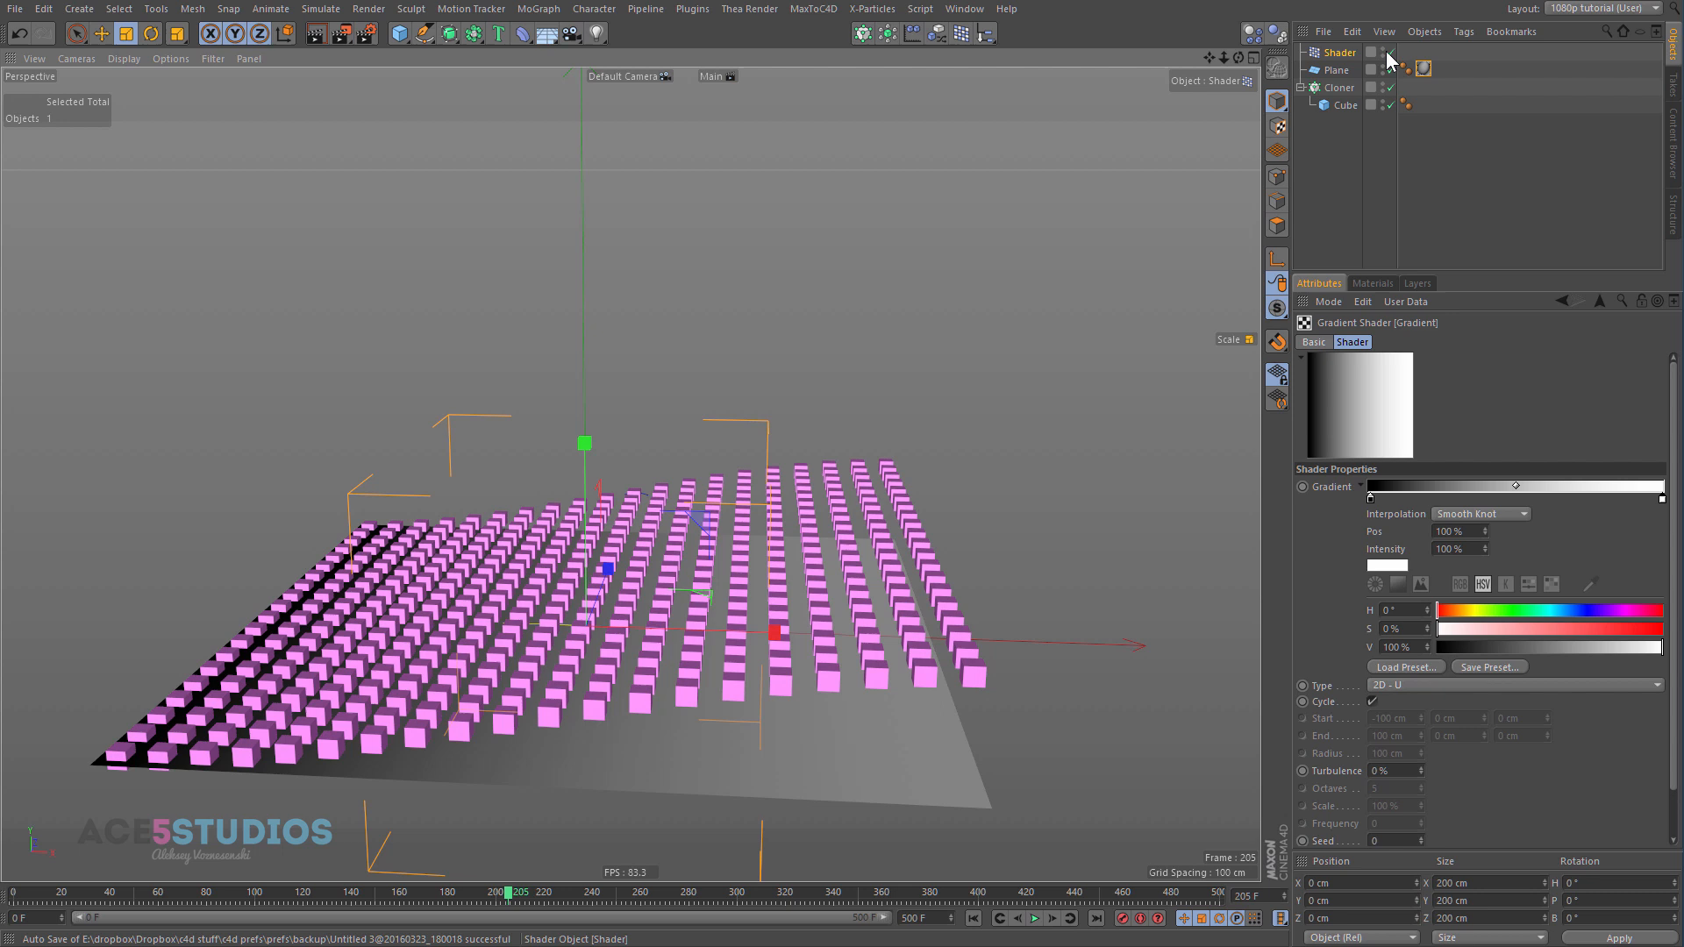
{"action": "left_click", "coordinate": [932, 34]}
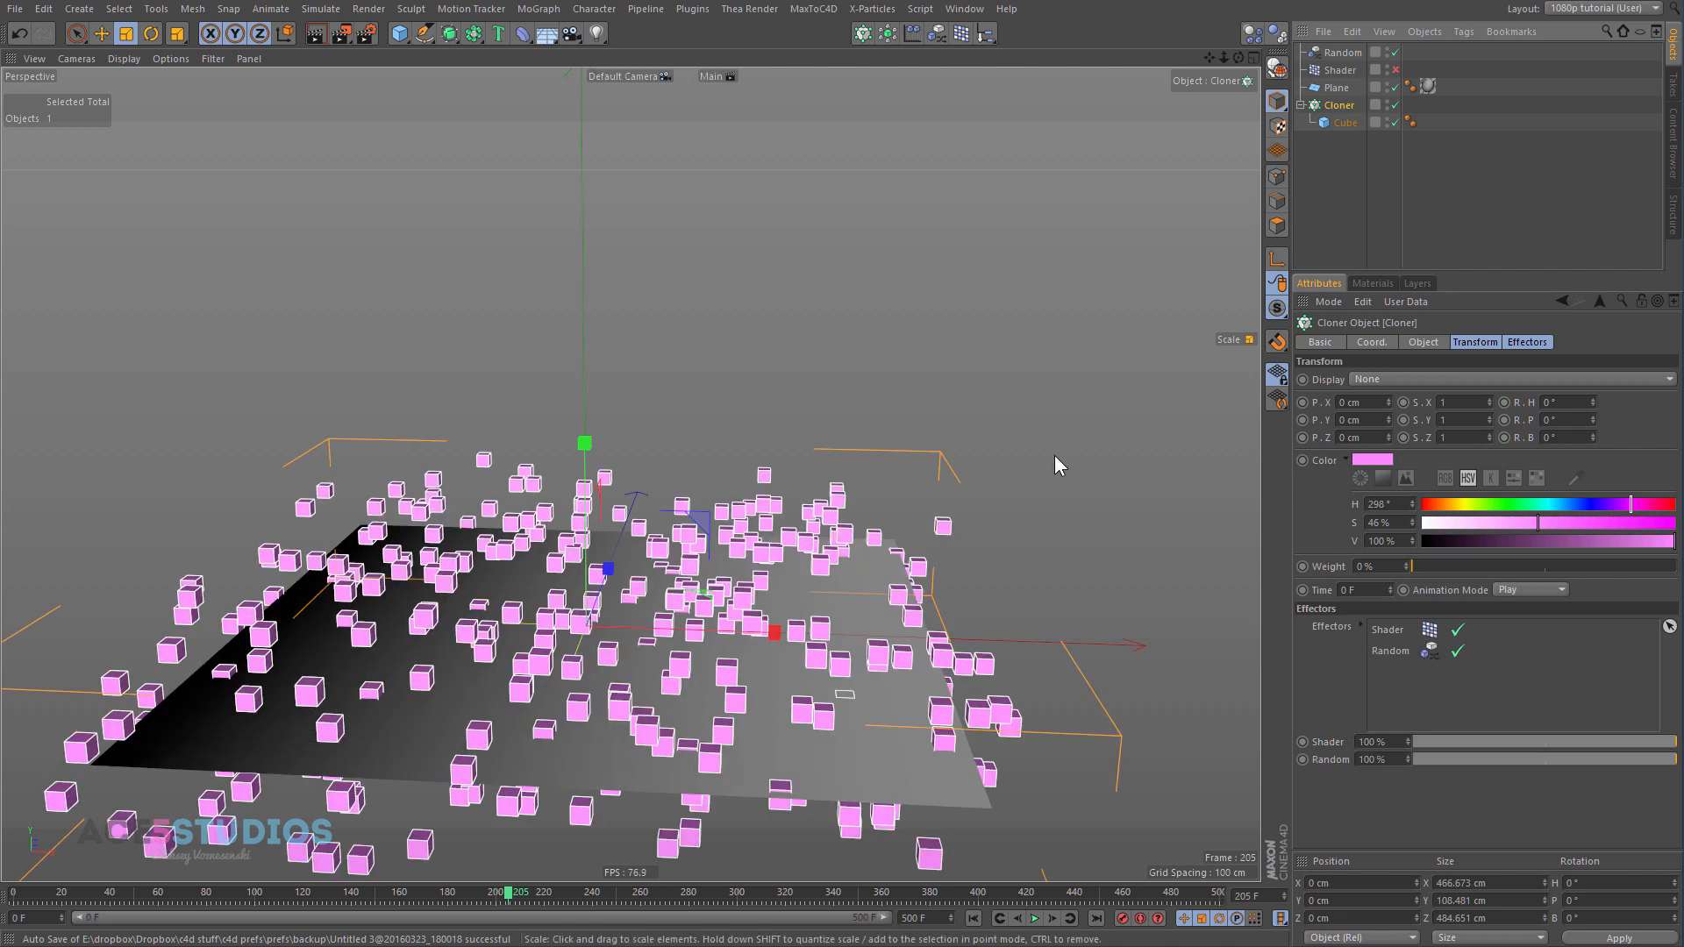
{"action": "left_click", "coordinate": [1335, 53]}
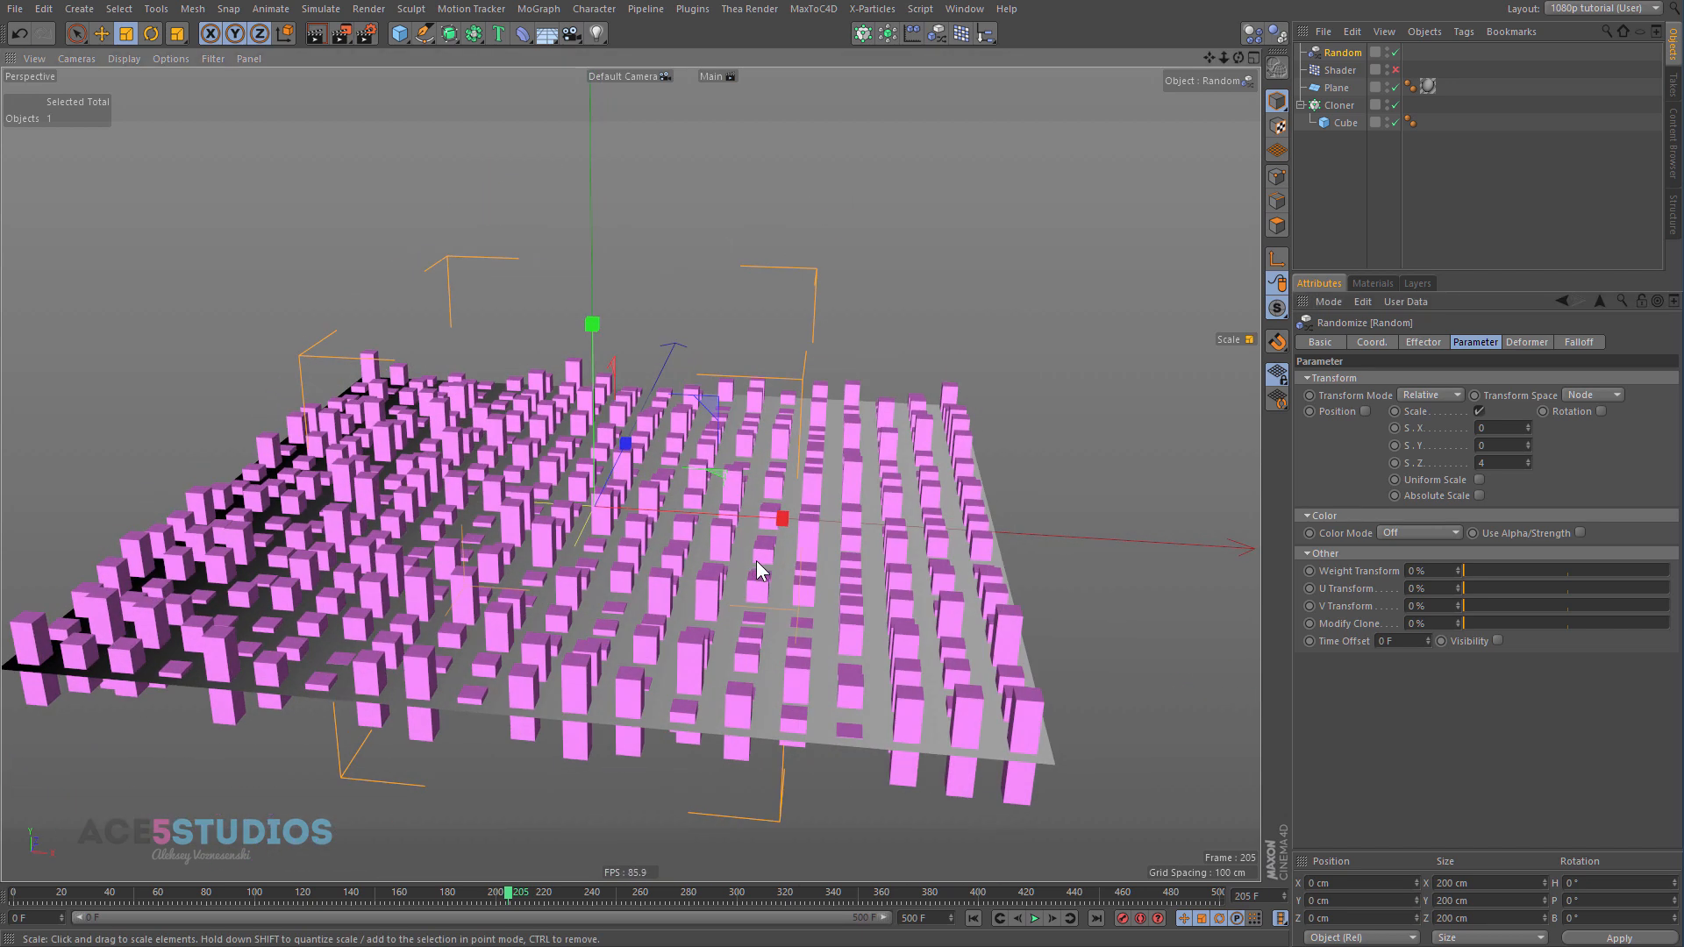
{"action": "mouse_move", "coordinate": [1435, 349]}
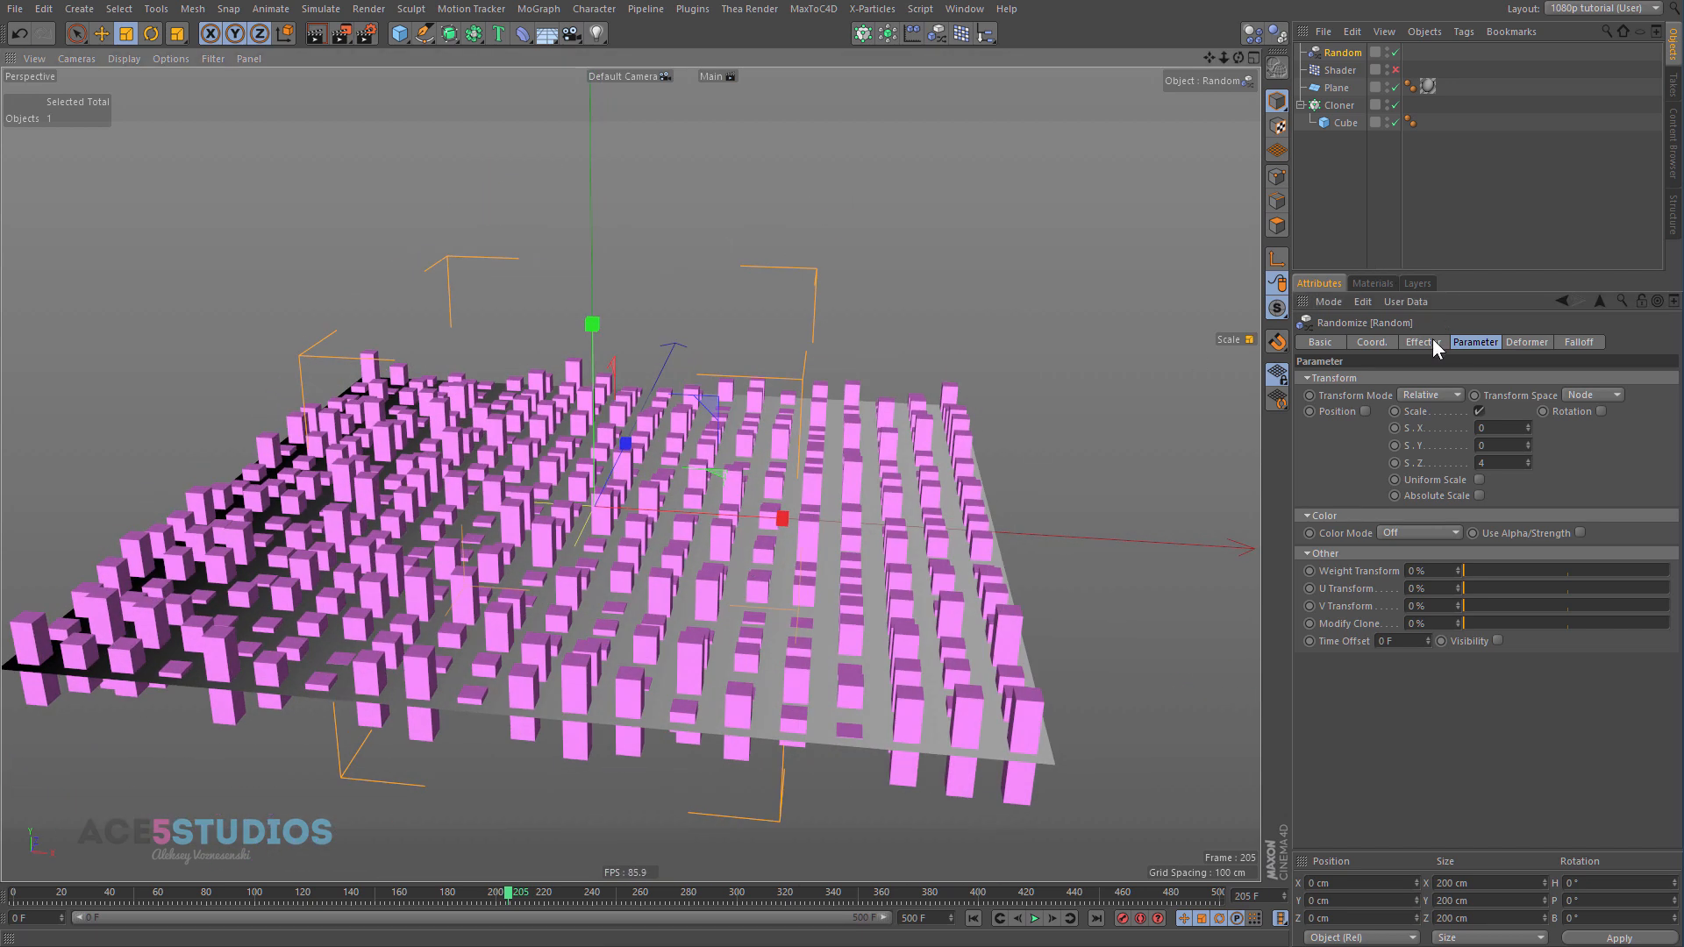
Step: Set the Random effector's Random Mode to Noise and enter 5 and 500 in the scale fields
{"action": "left_click", "coordinate": [1423, 342]}
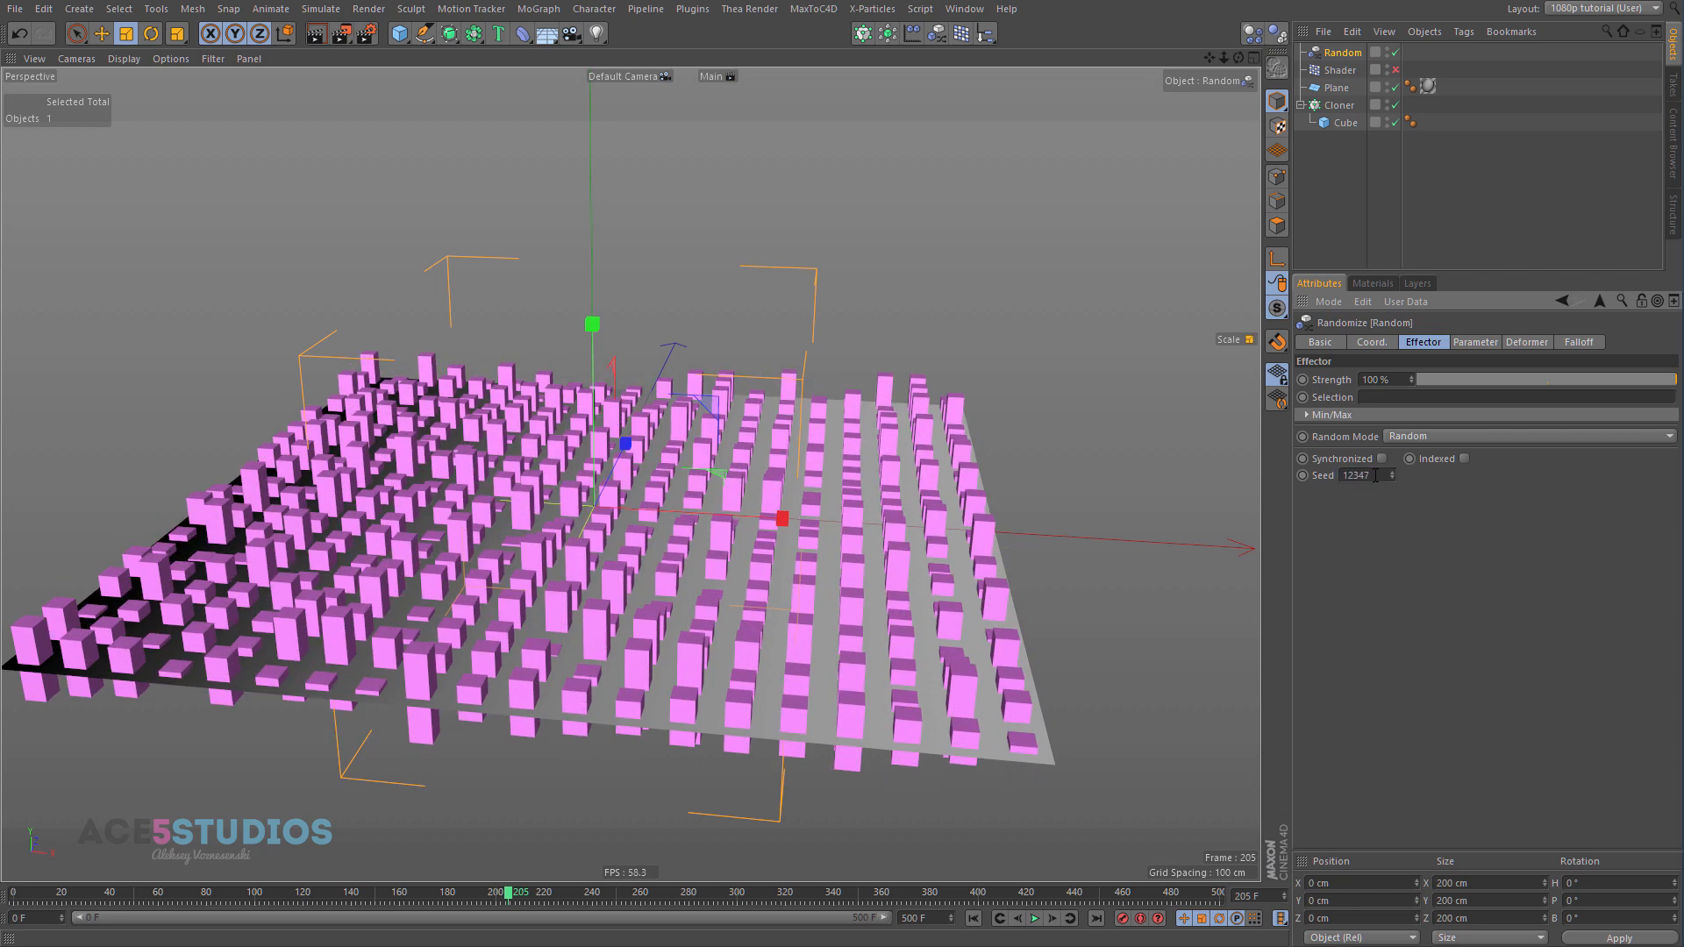
{"action": "left_click", "coordinate": [1531, 435]}
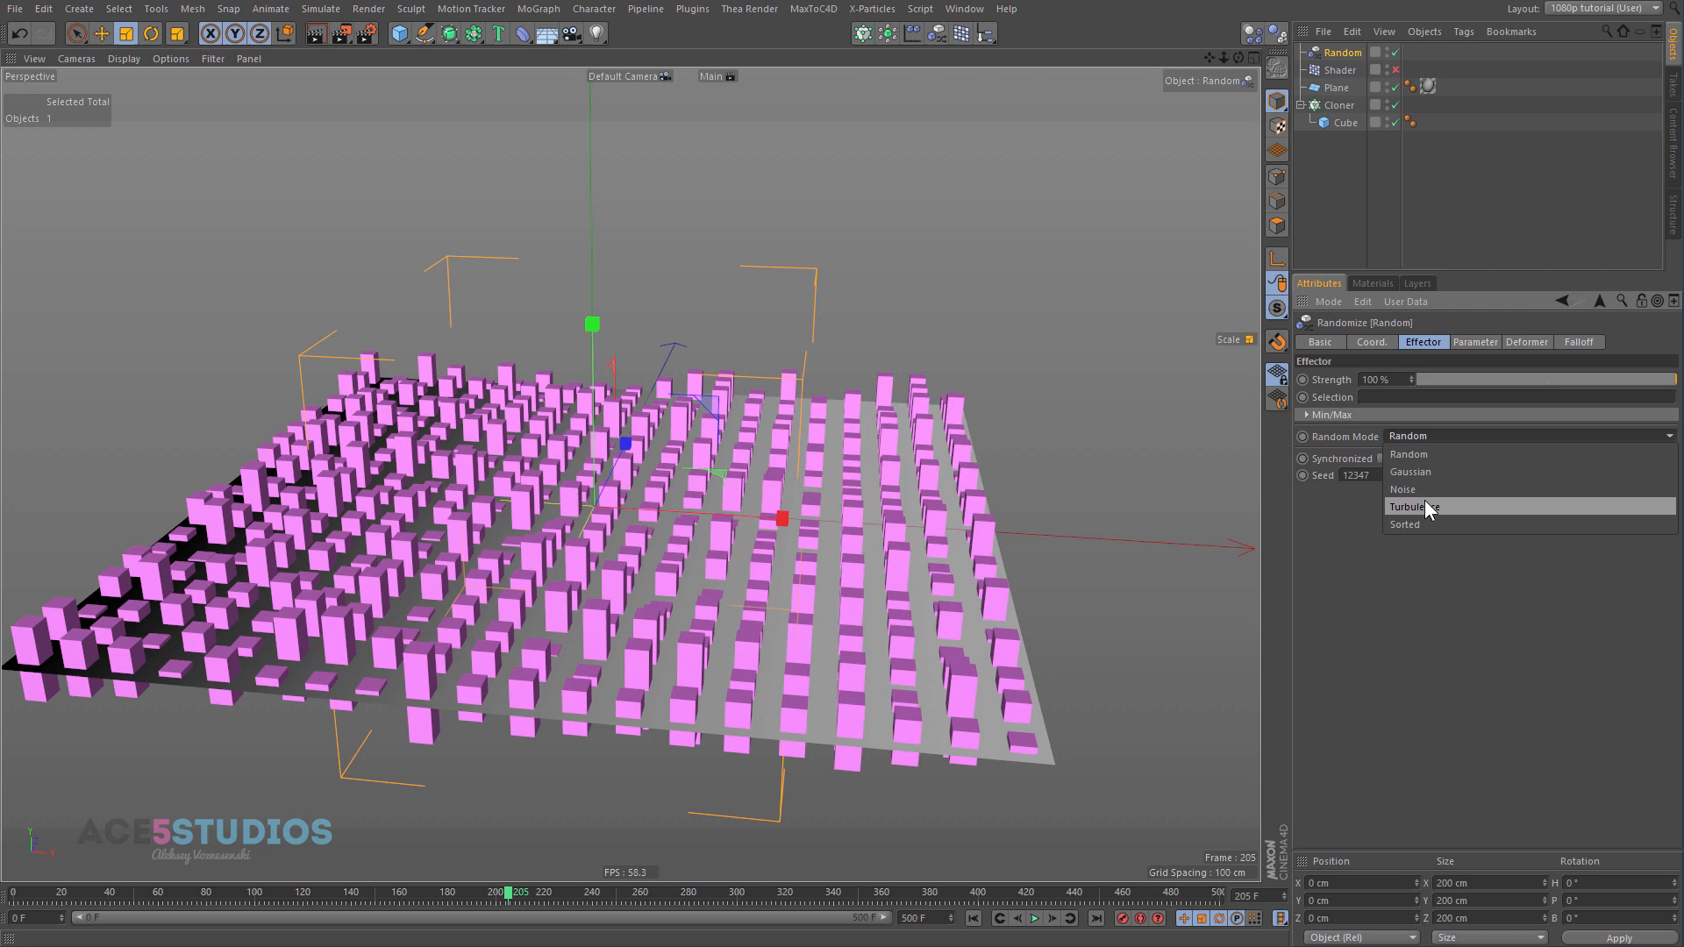
{"action": "left_click", "coordinate": [1402, 489]}
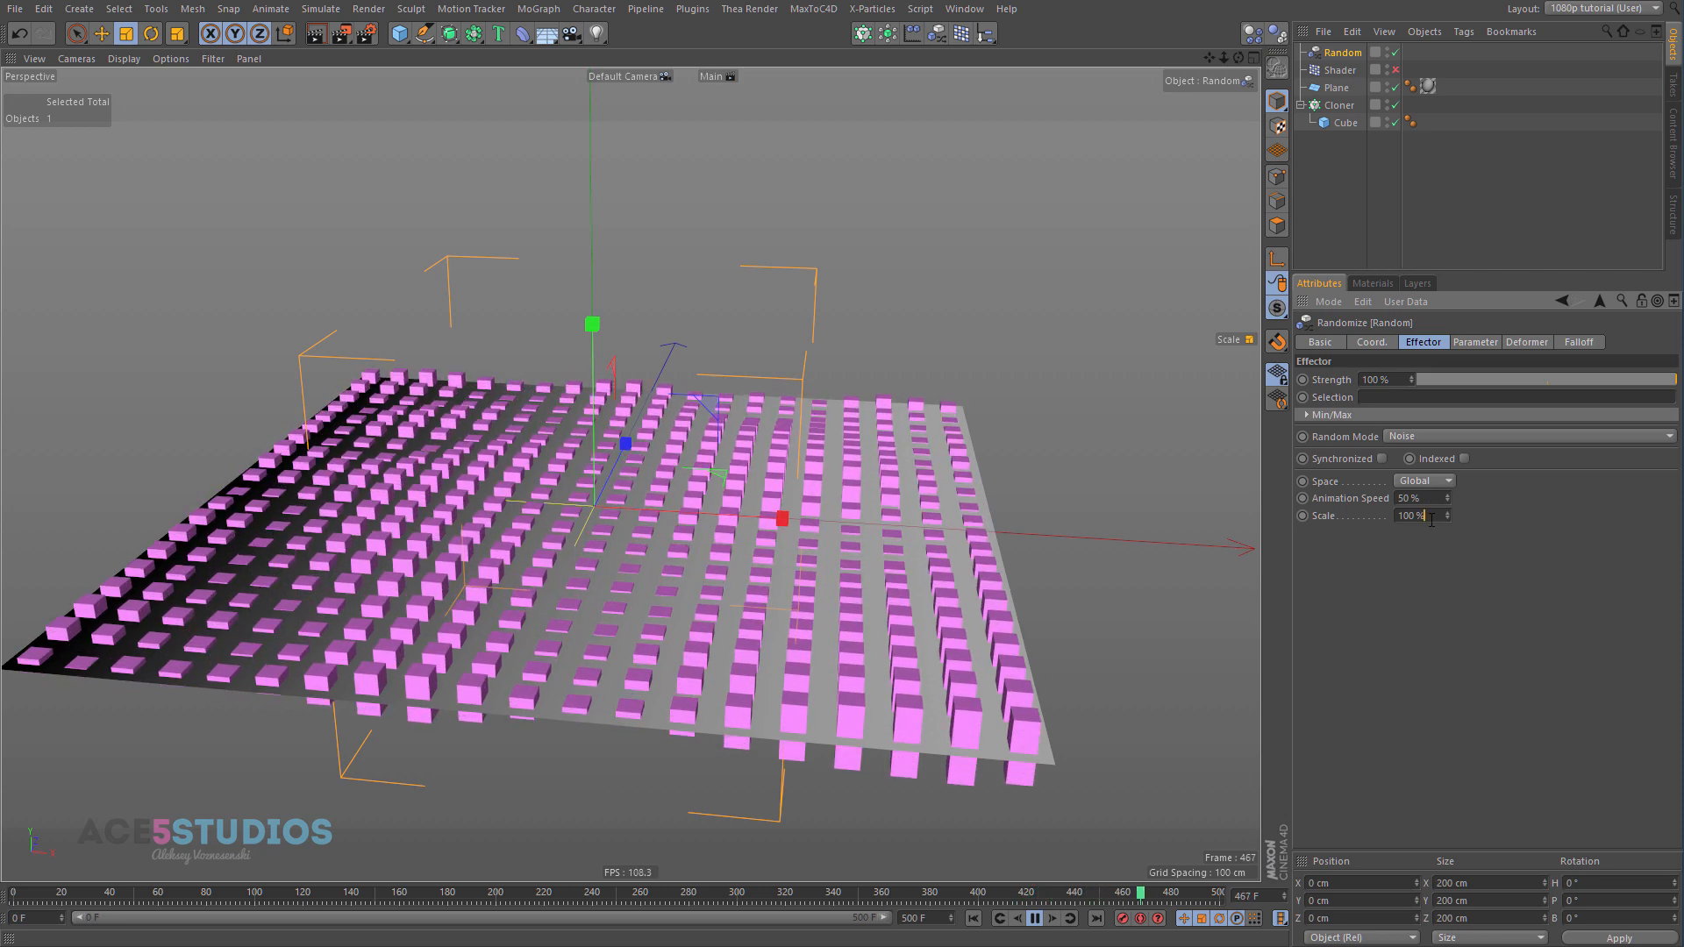
{"action": "type", "text": "5 %"}
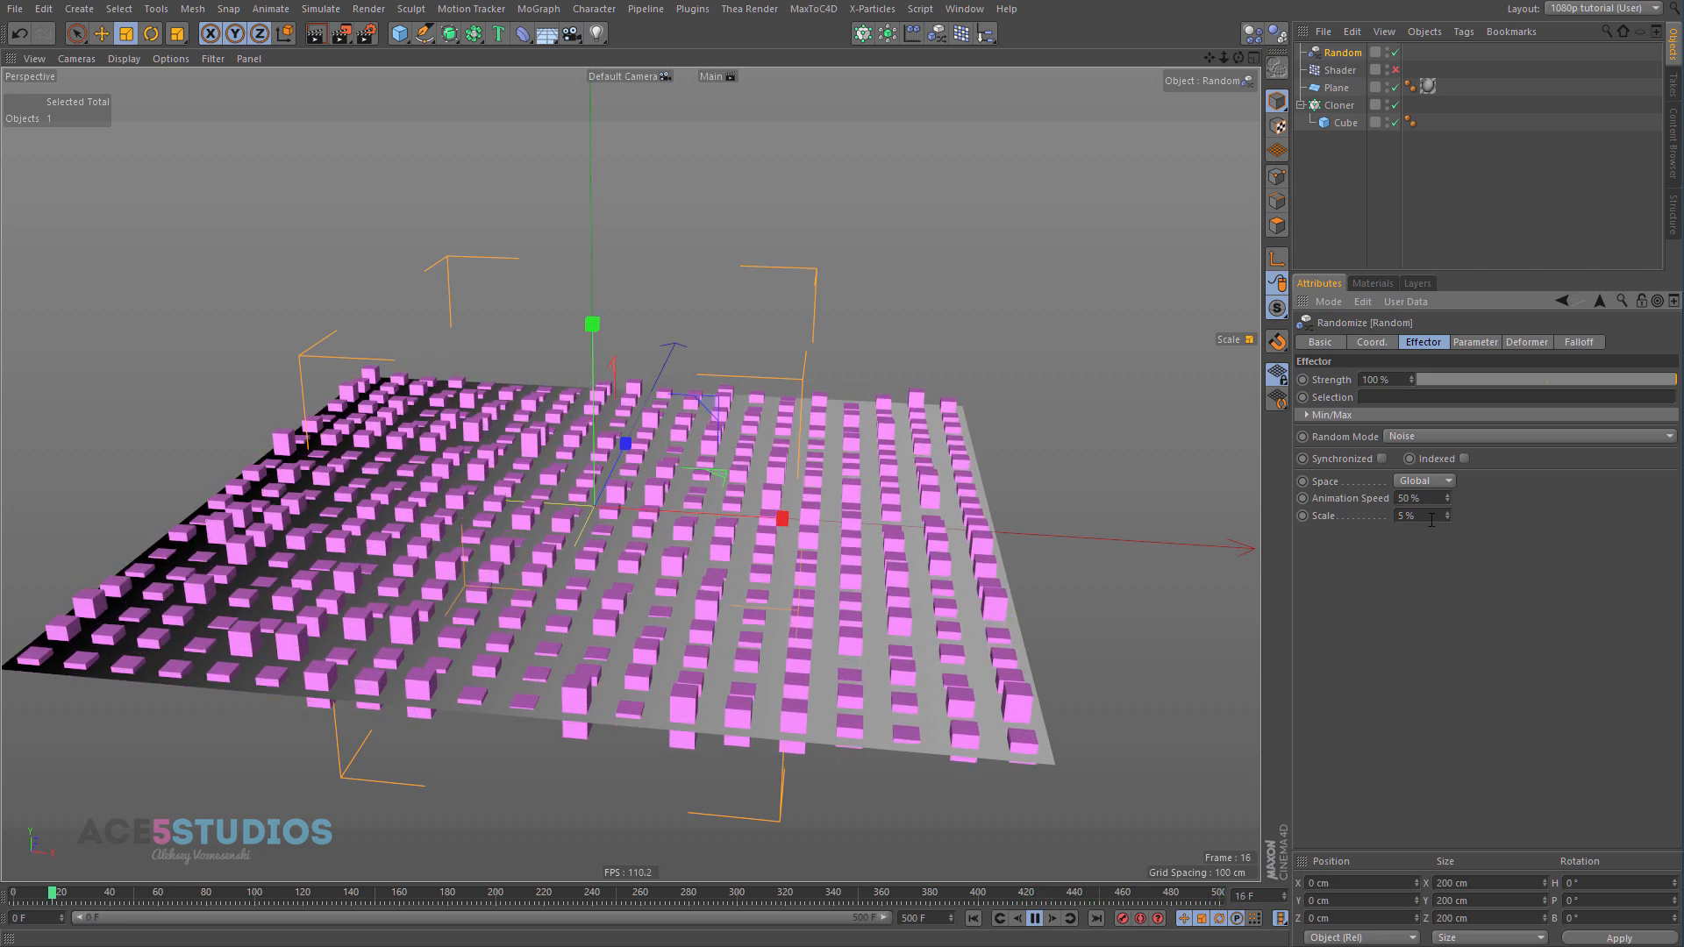
{"action": "type", "text": "500"}
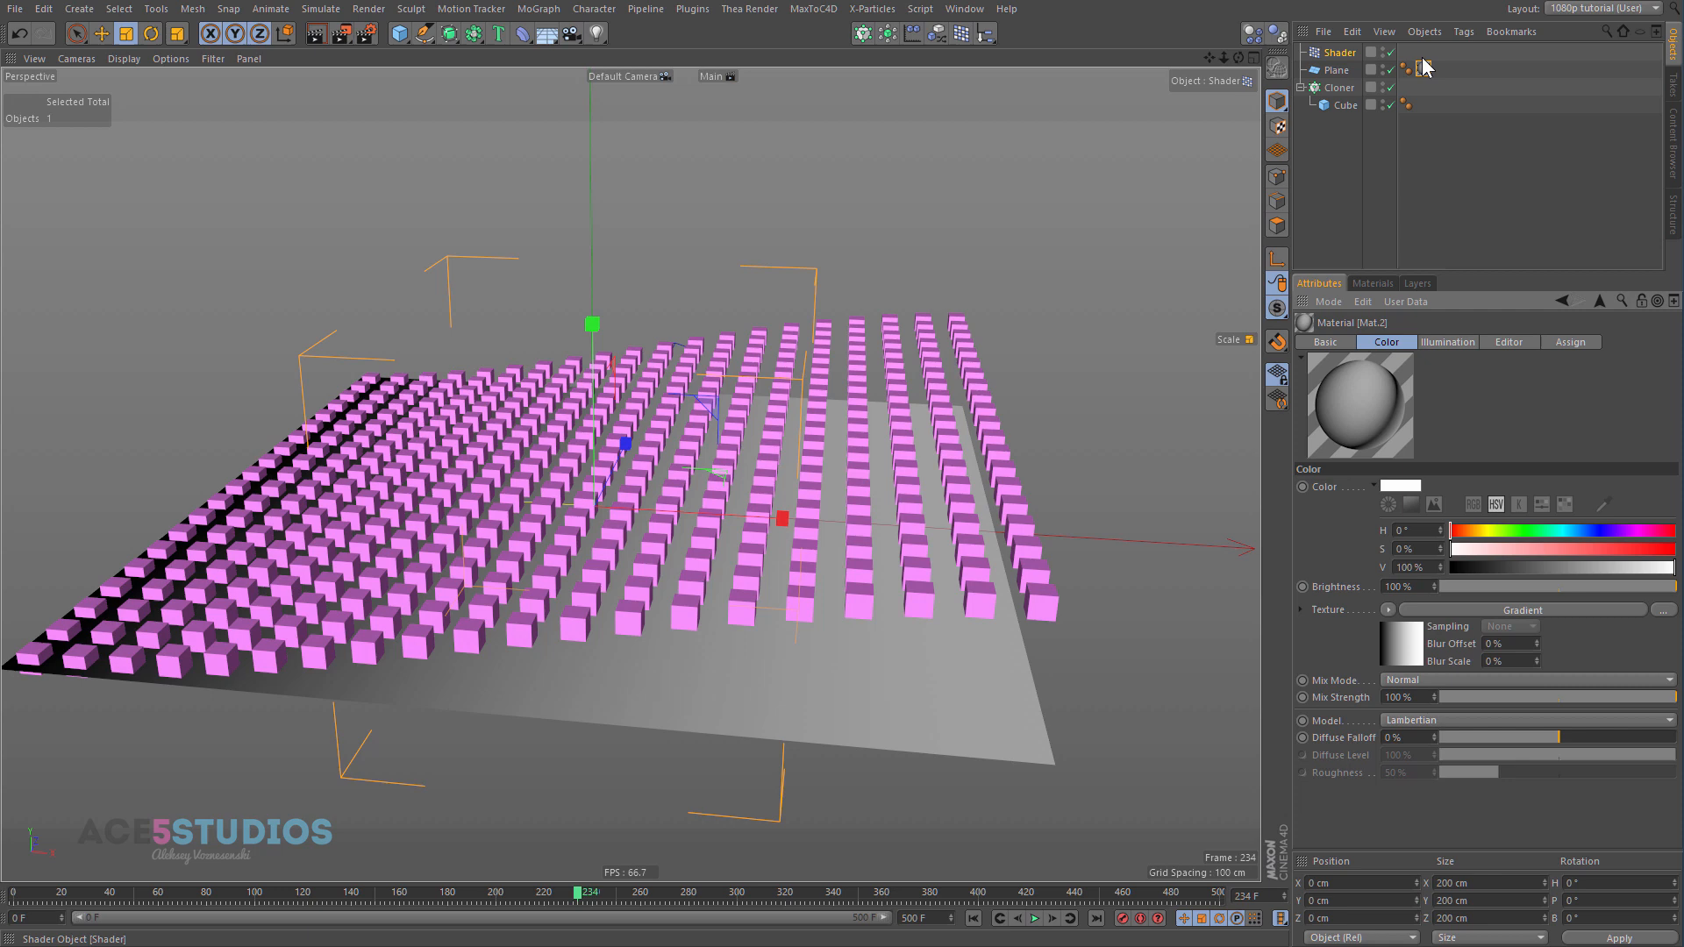
Step: Swap the plane material's gradient texture for a Noise shader
{"action": "left_click", "coordinate": [1665, 609]}
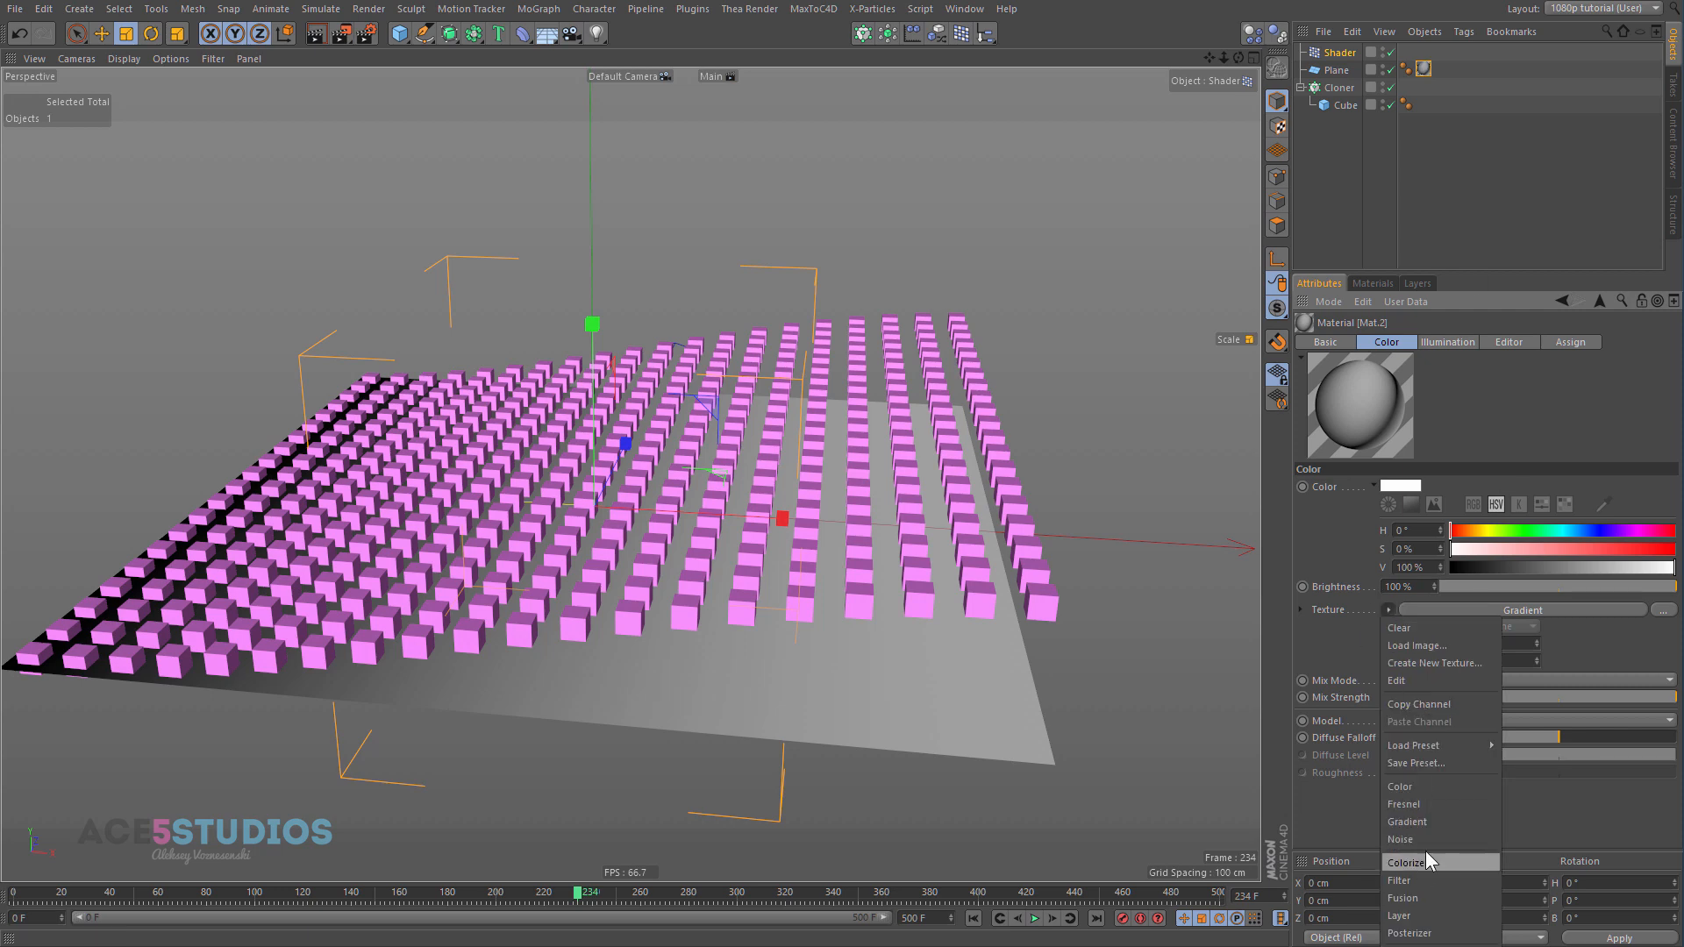
{"action": "left_click", "coordinate": [1399, 839]}
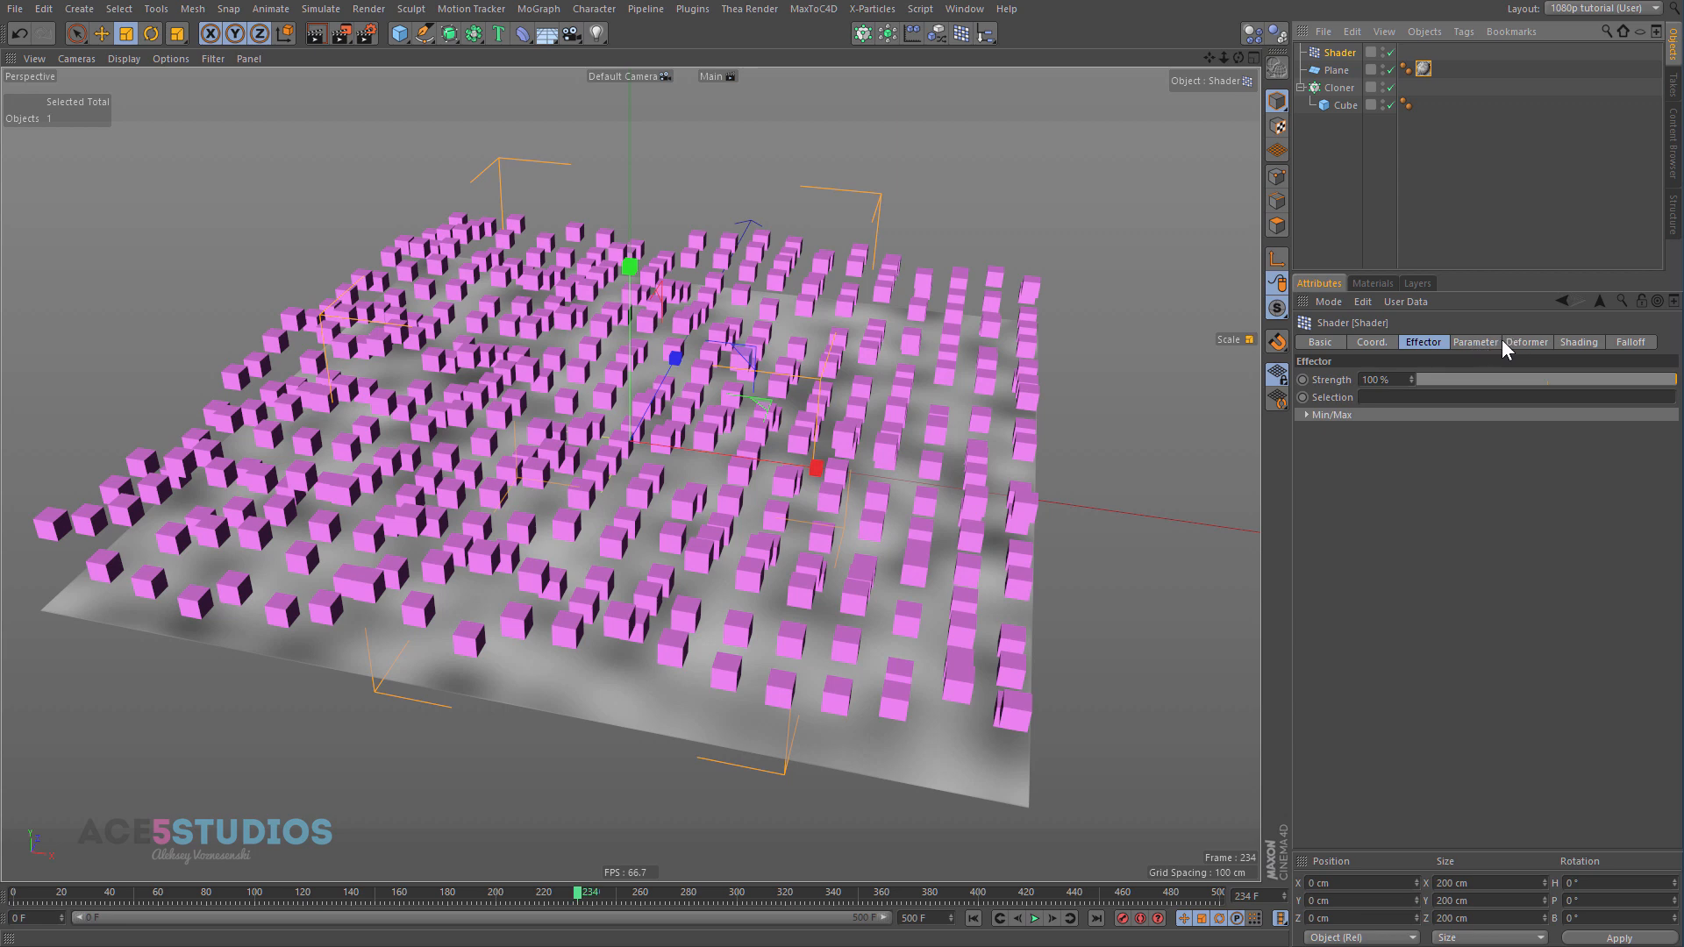
Step: Set the noise to 400% global scale and 54% contrast, then scrub back to preview
{"action": "left_click", "coordinate": [1476, 343]}
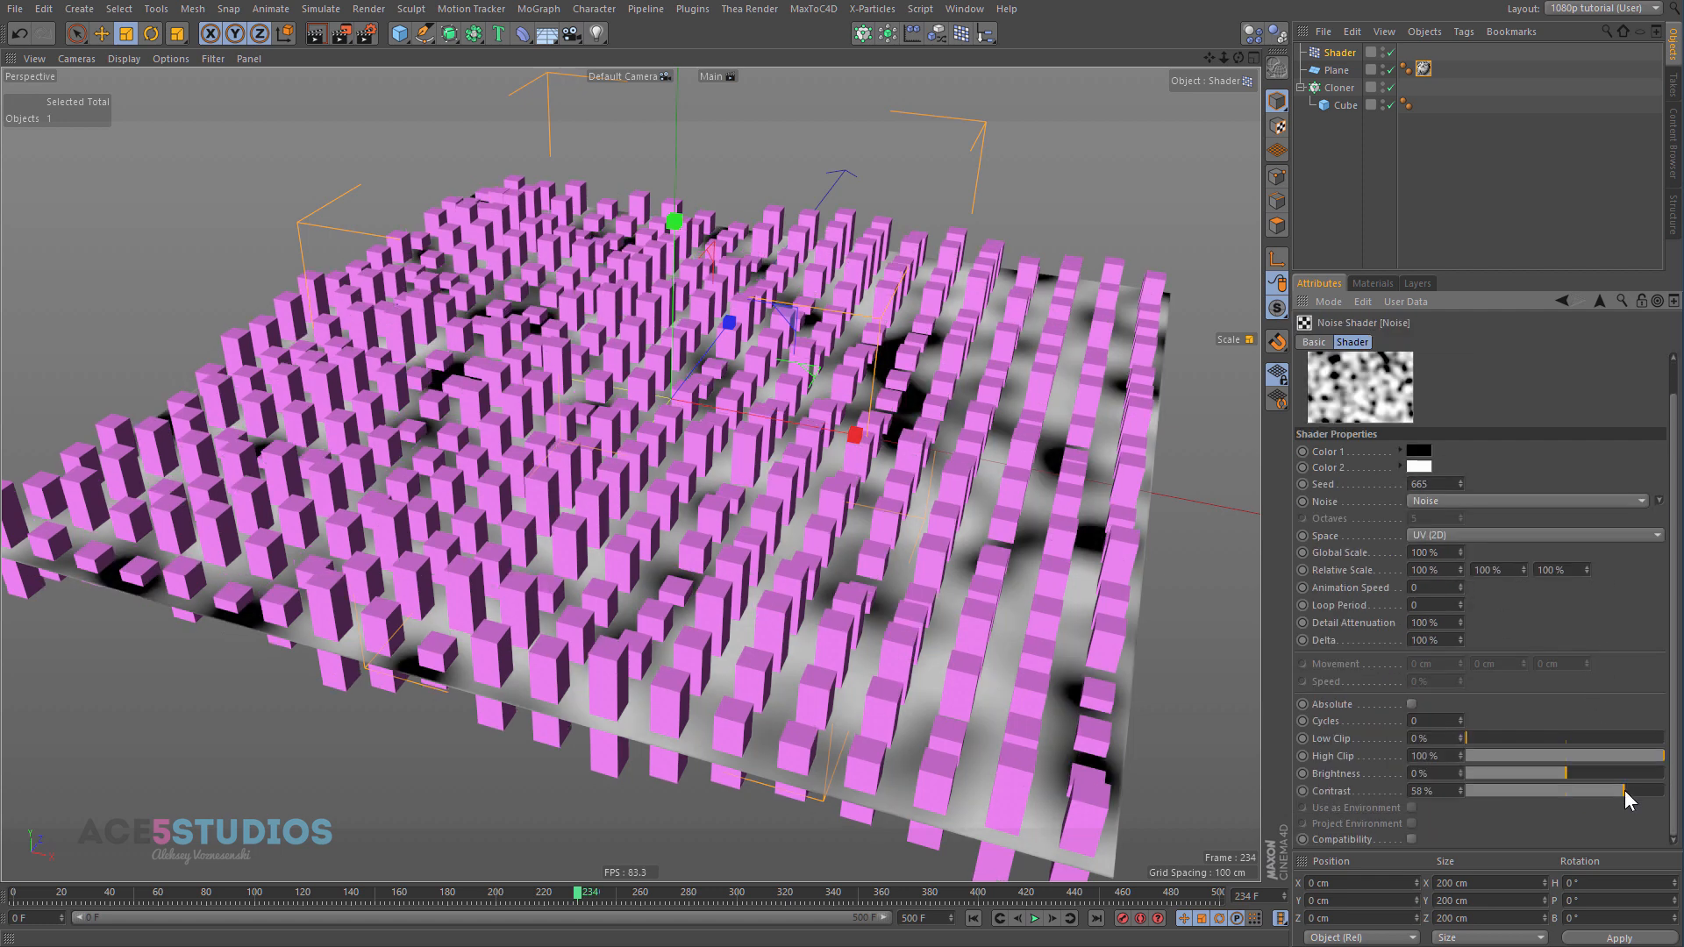
{"action": "left_click_drag", "start_coordinate": [1633, 791], "coordinate": [1600, 790]}
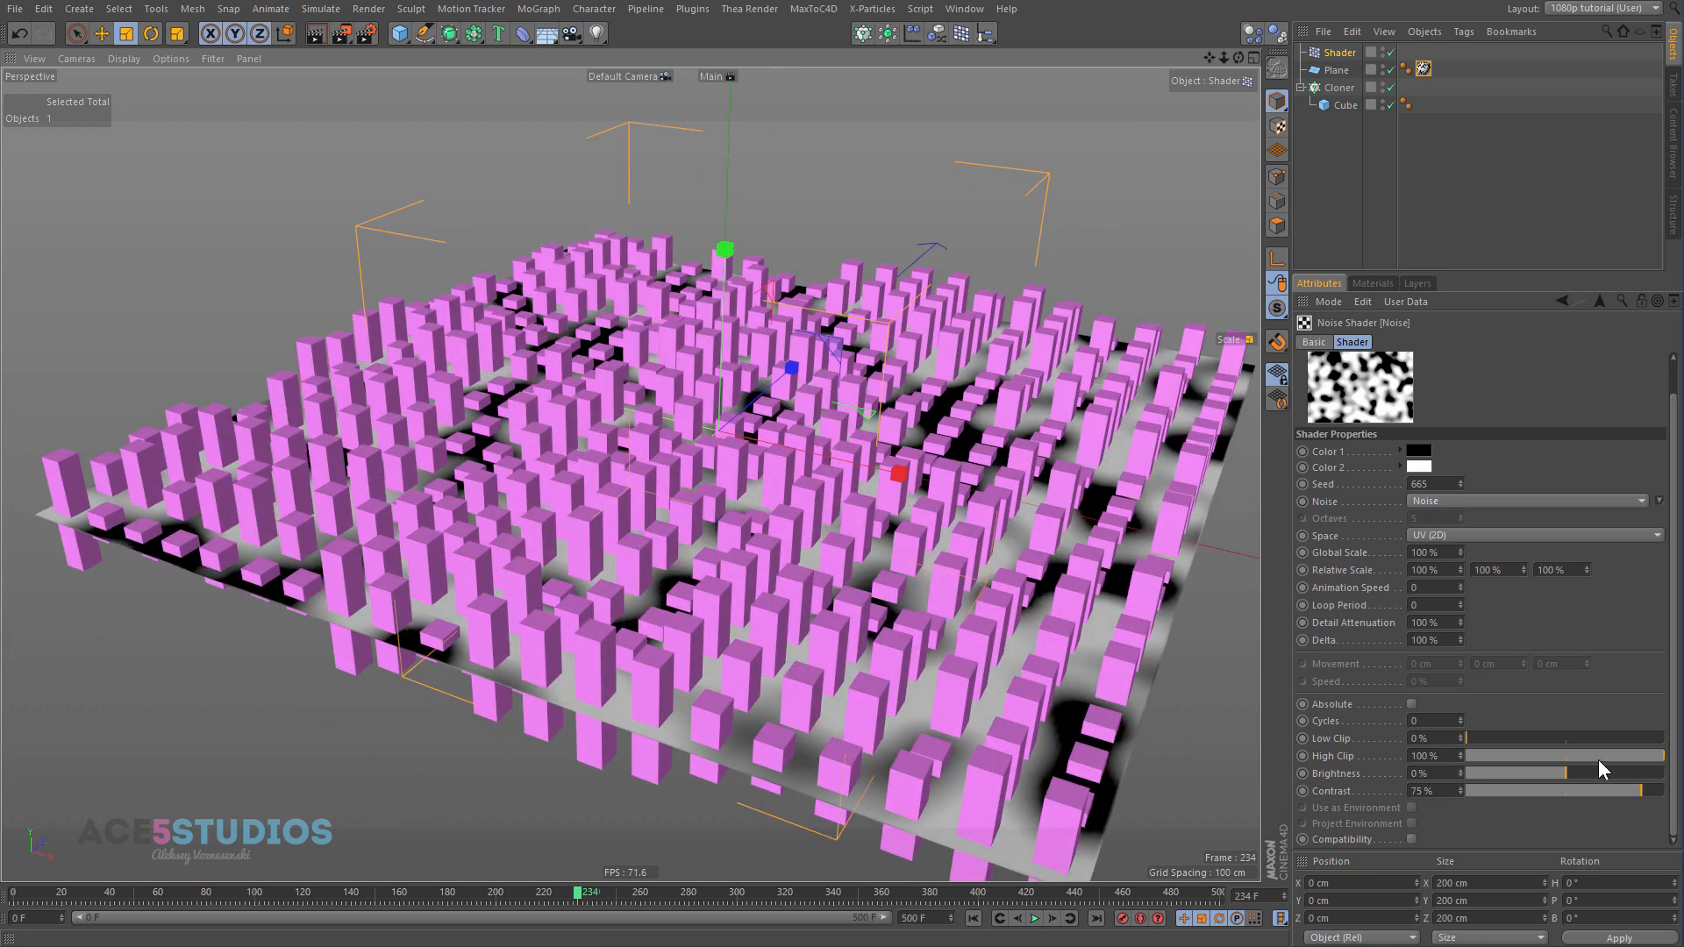
{"action": "left_click_drag", "start_coordinate": [1599, 789], "coordinate": [1535, 789]}
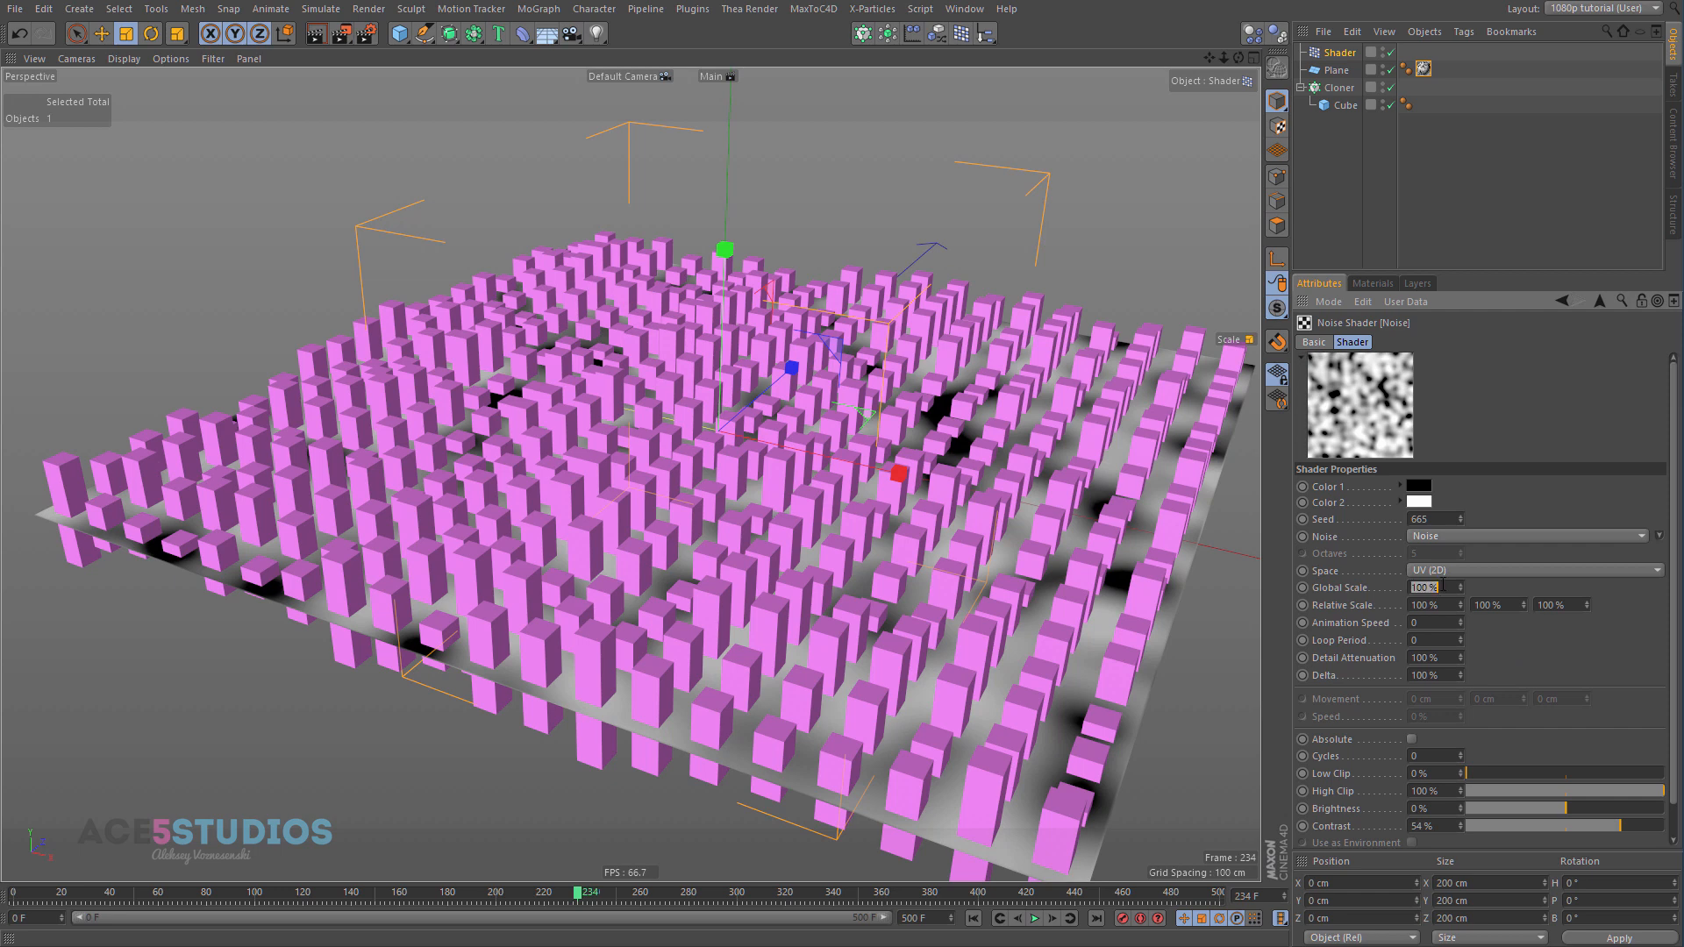
{"action": "type", "text": "400"}
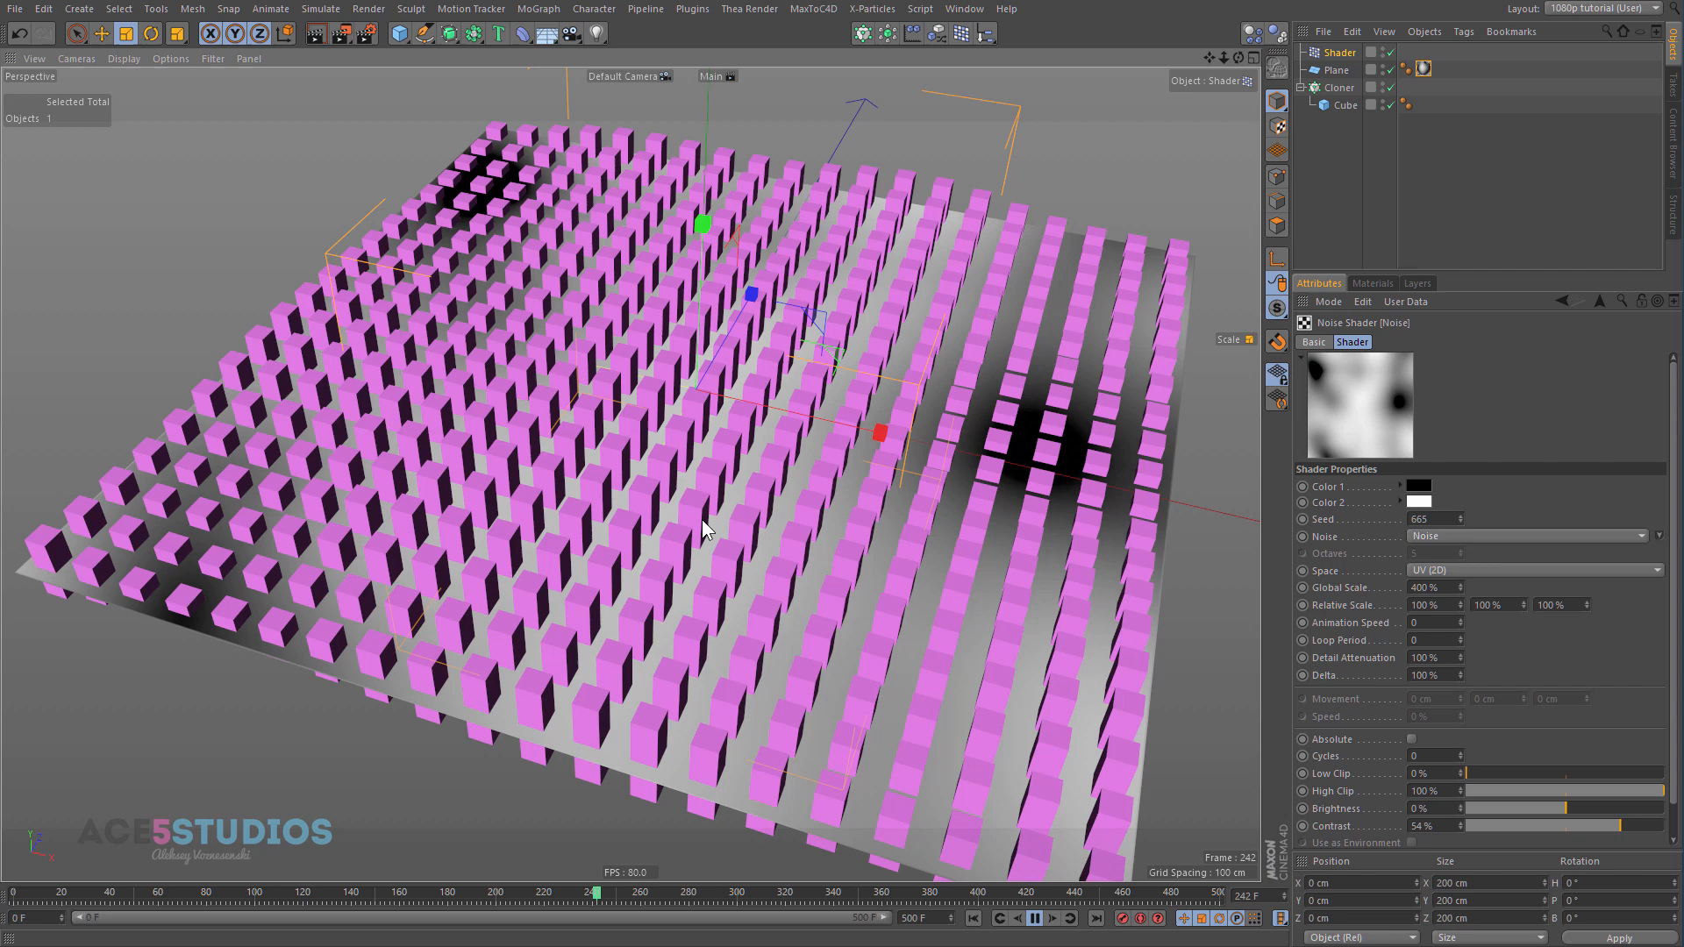
{"action": "left_click_drag", "start_coordinate": [594, 893], "coordinate": [473, 893]}
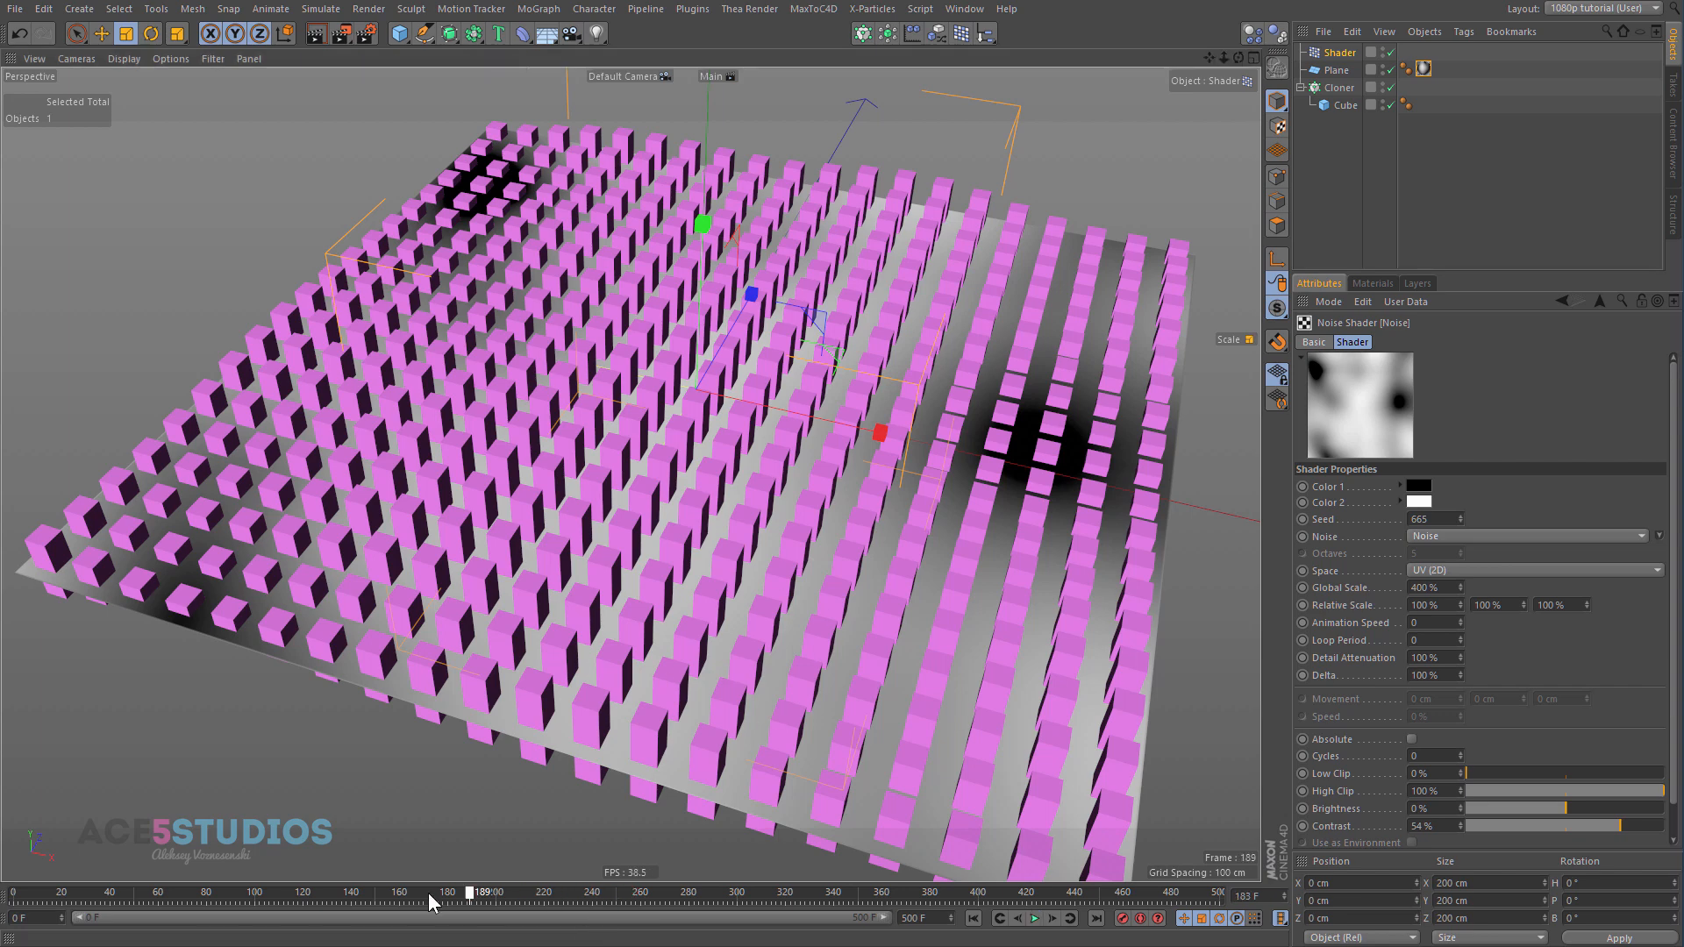
{"action": "left_click_drag", "start_coordinate": [472, 893], "coordinate": [435, 893]}
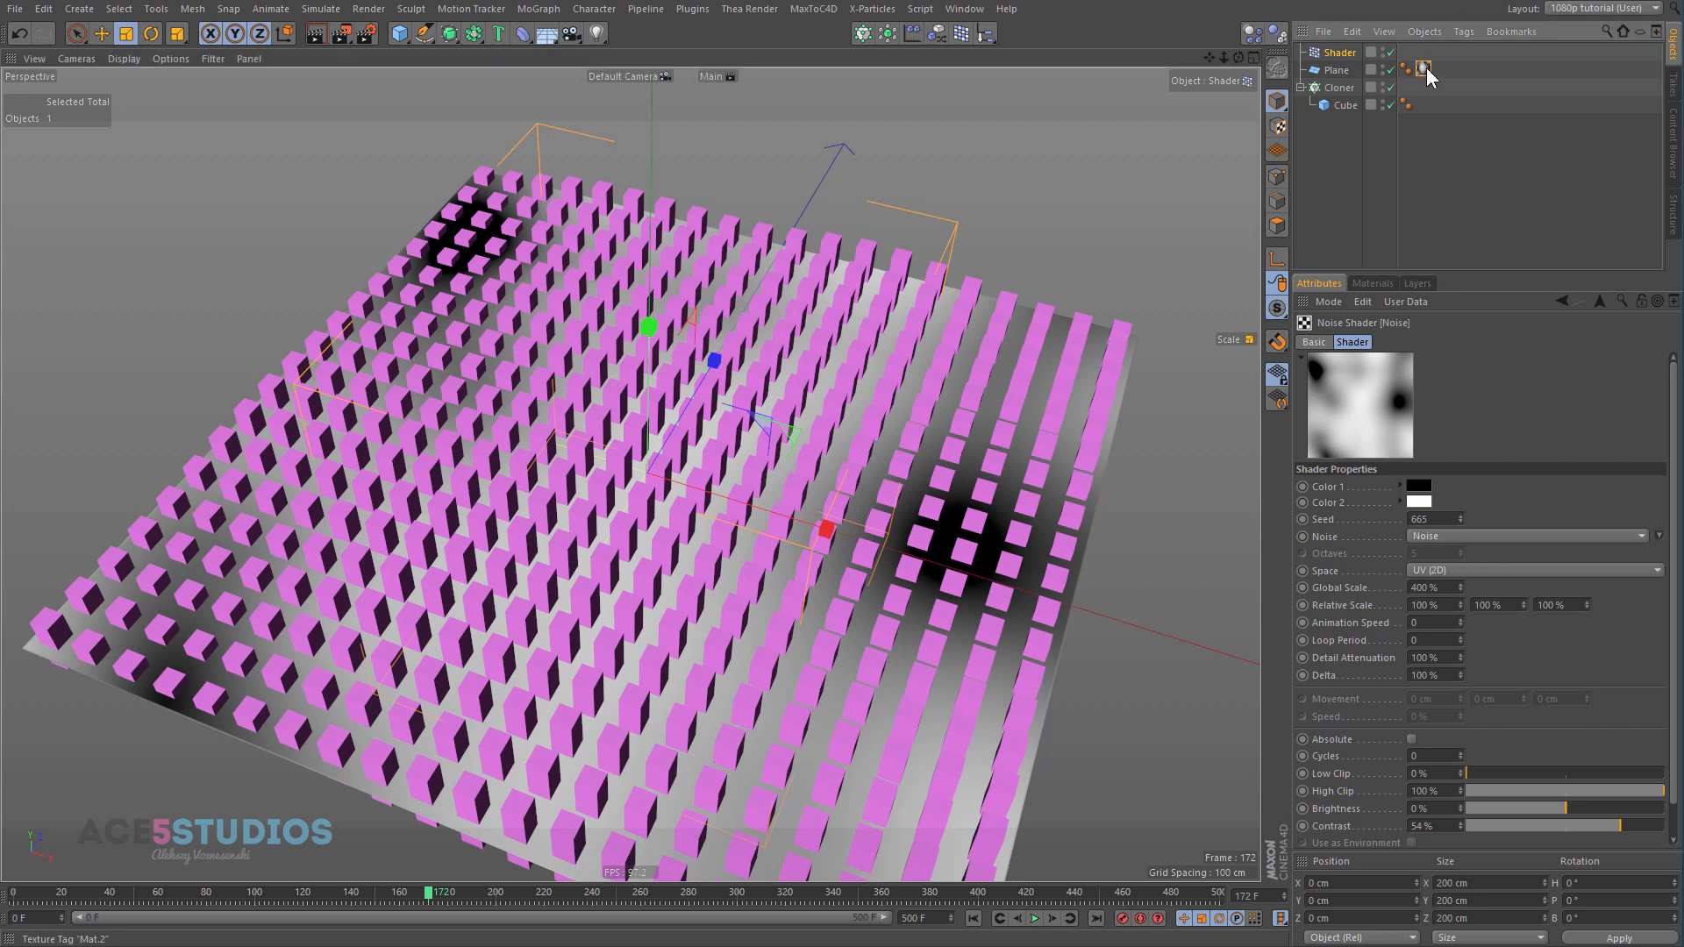
Step: Enable Animate Preview in the plane material's Editor settings
{"action": "left_click", "coordinate": [1425, 68]}
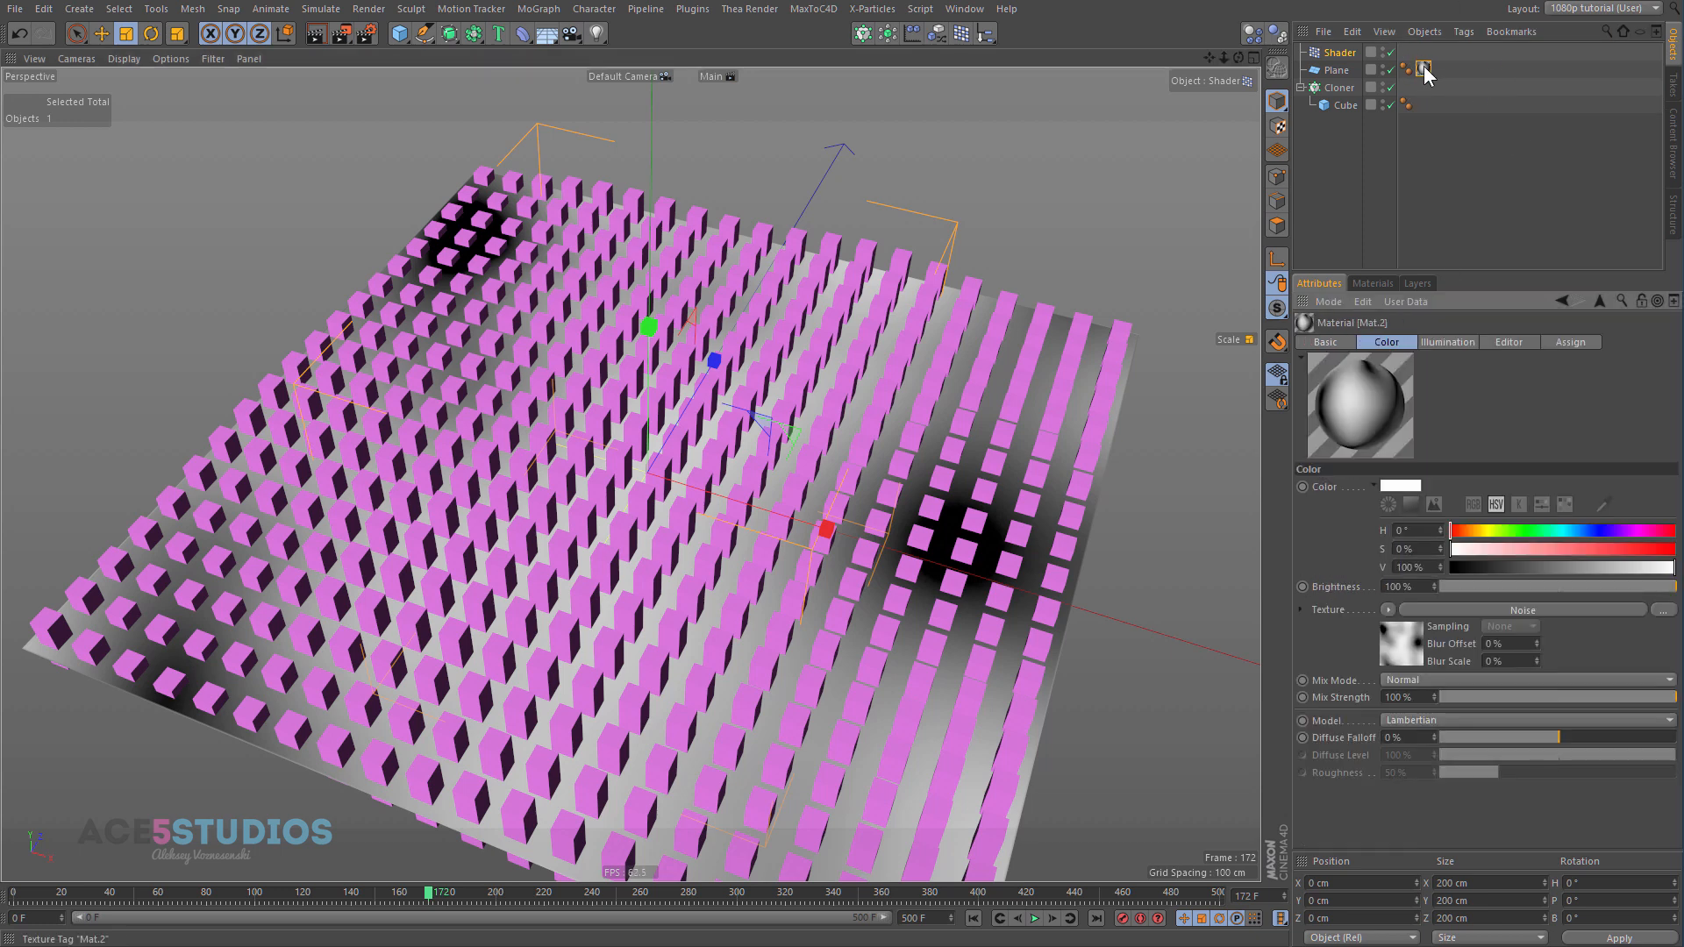
{"action": "left_click", "coordinate": [1508, 342]}
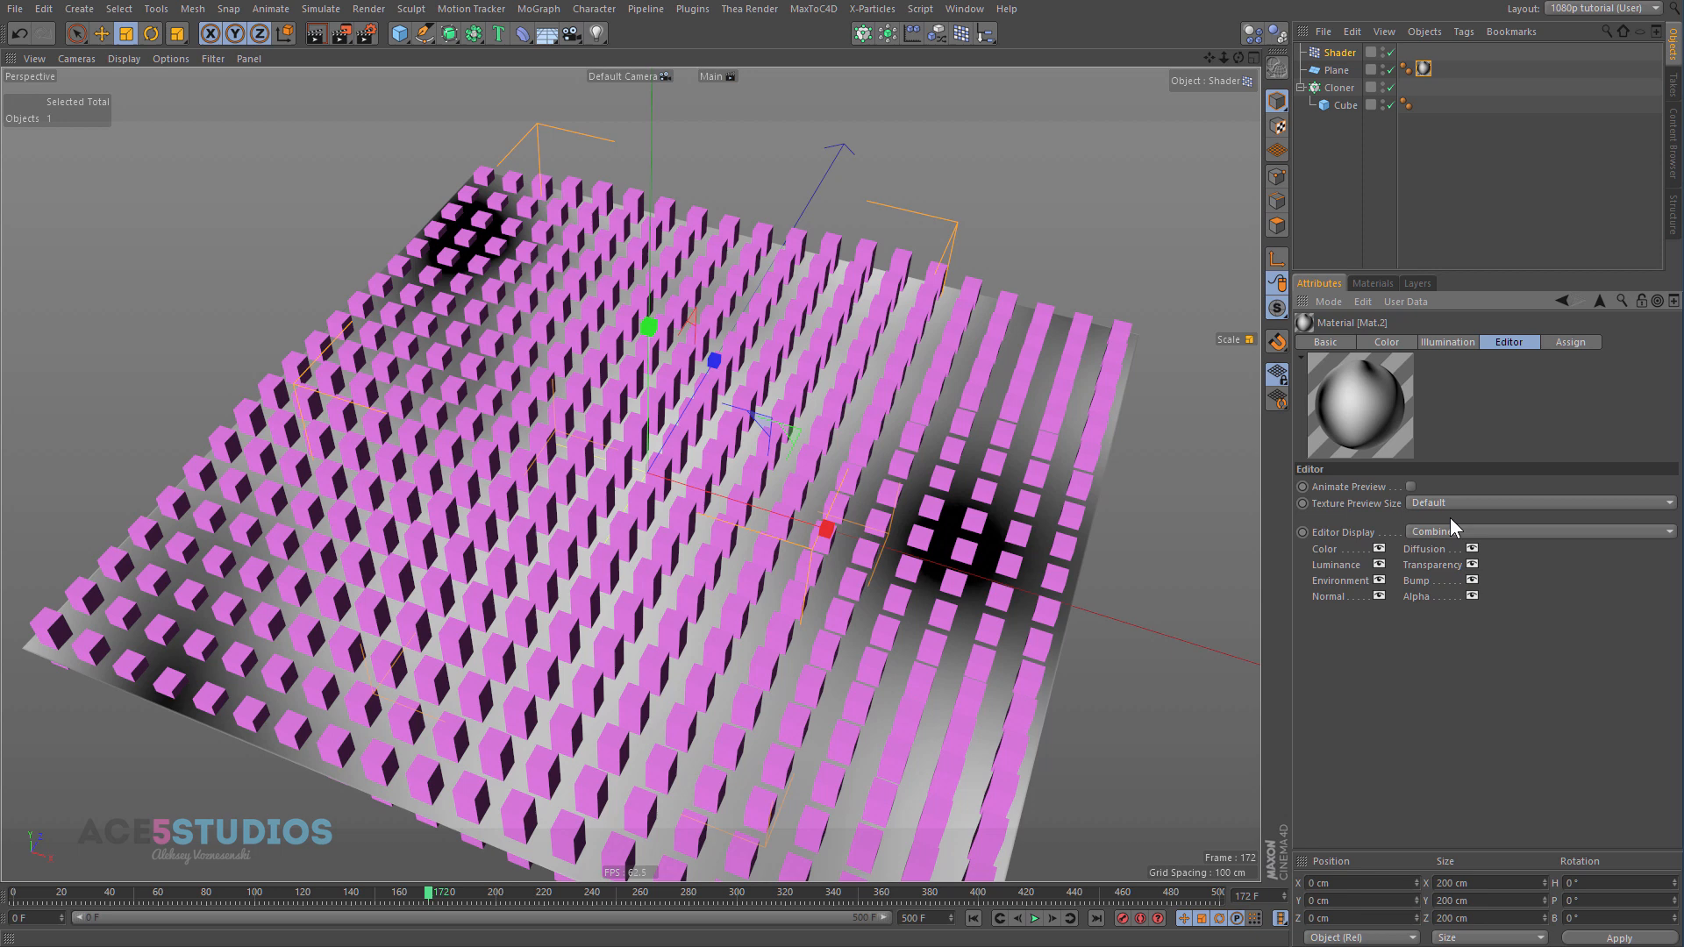
{"action": "left_click", "coordinate": [1411, 487]}
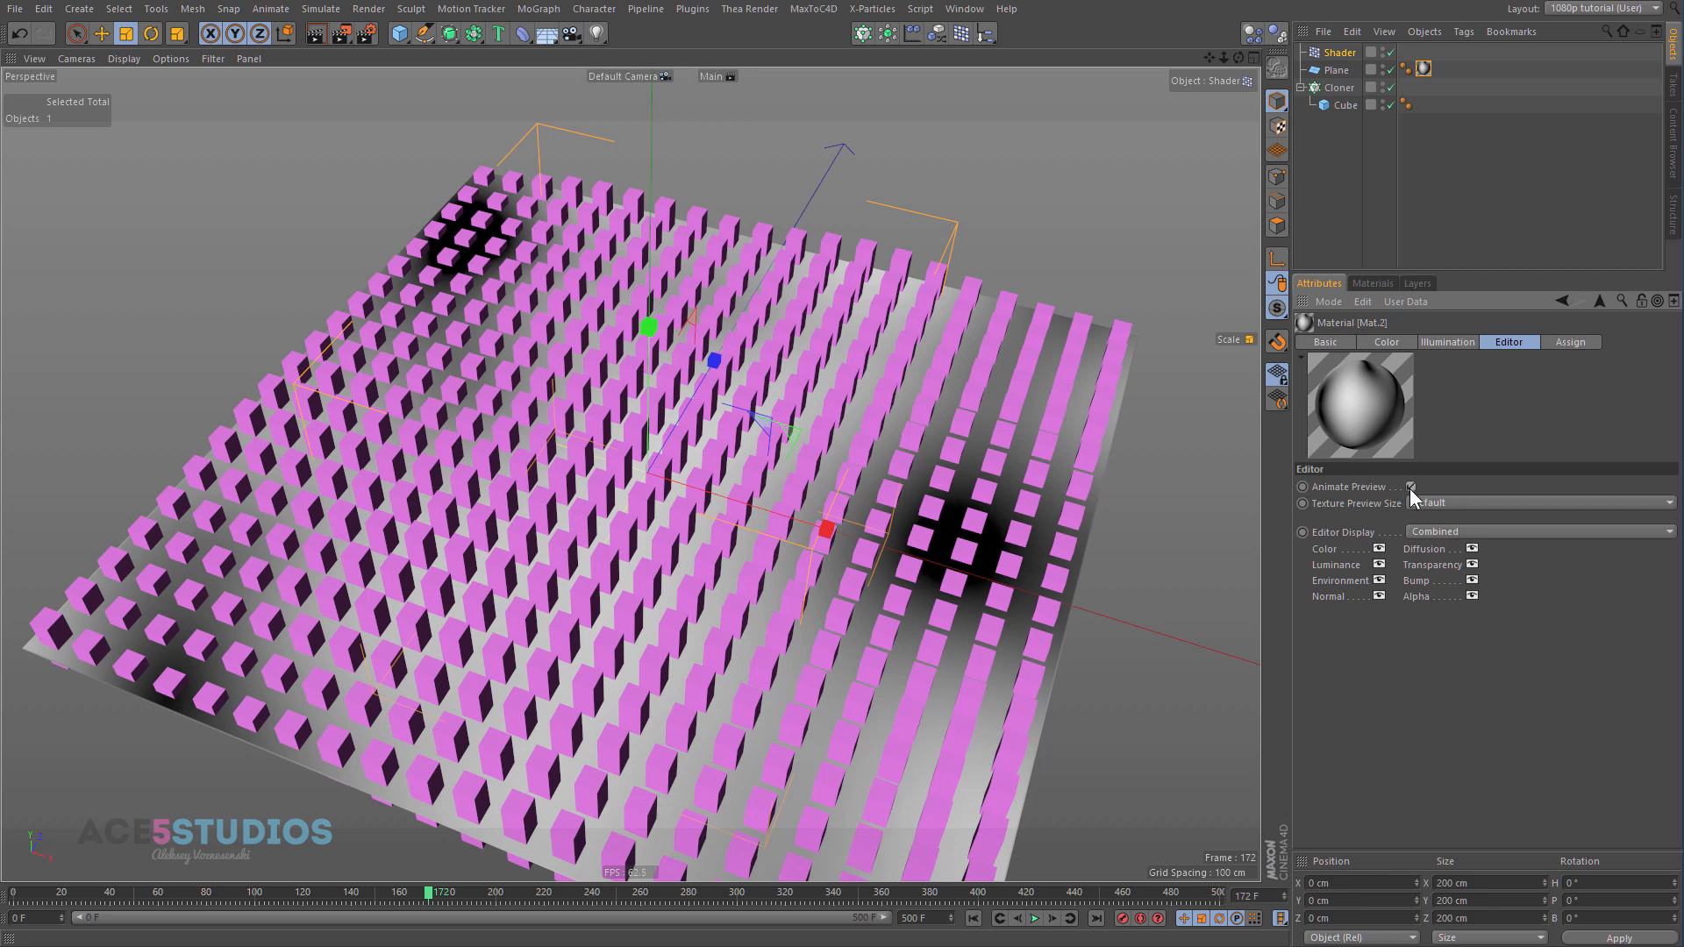
{"action": "left_click", "coordinate": [1031, 921]}
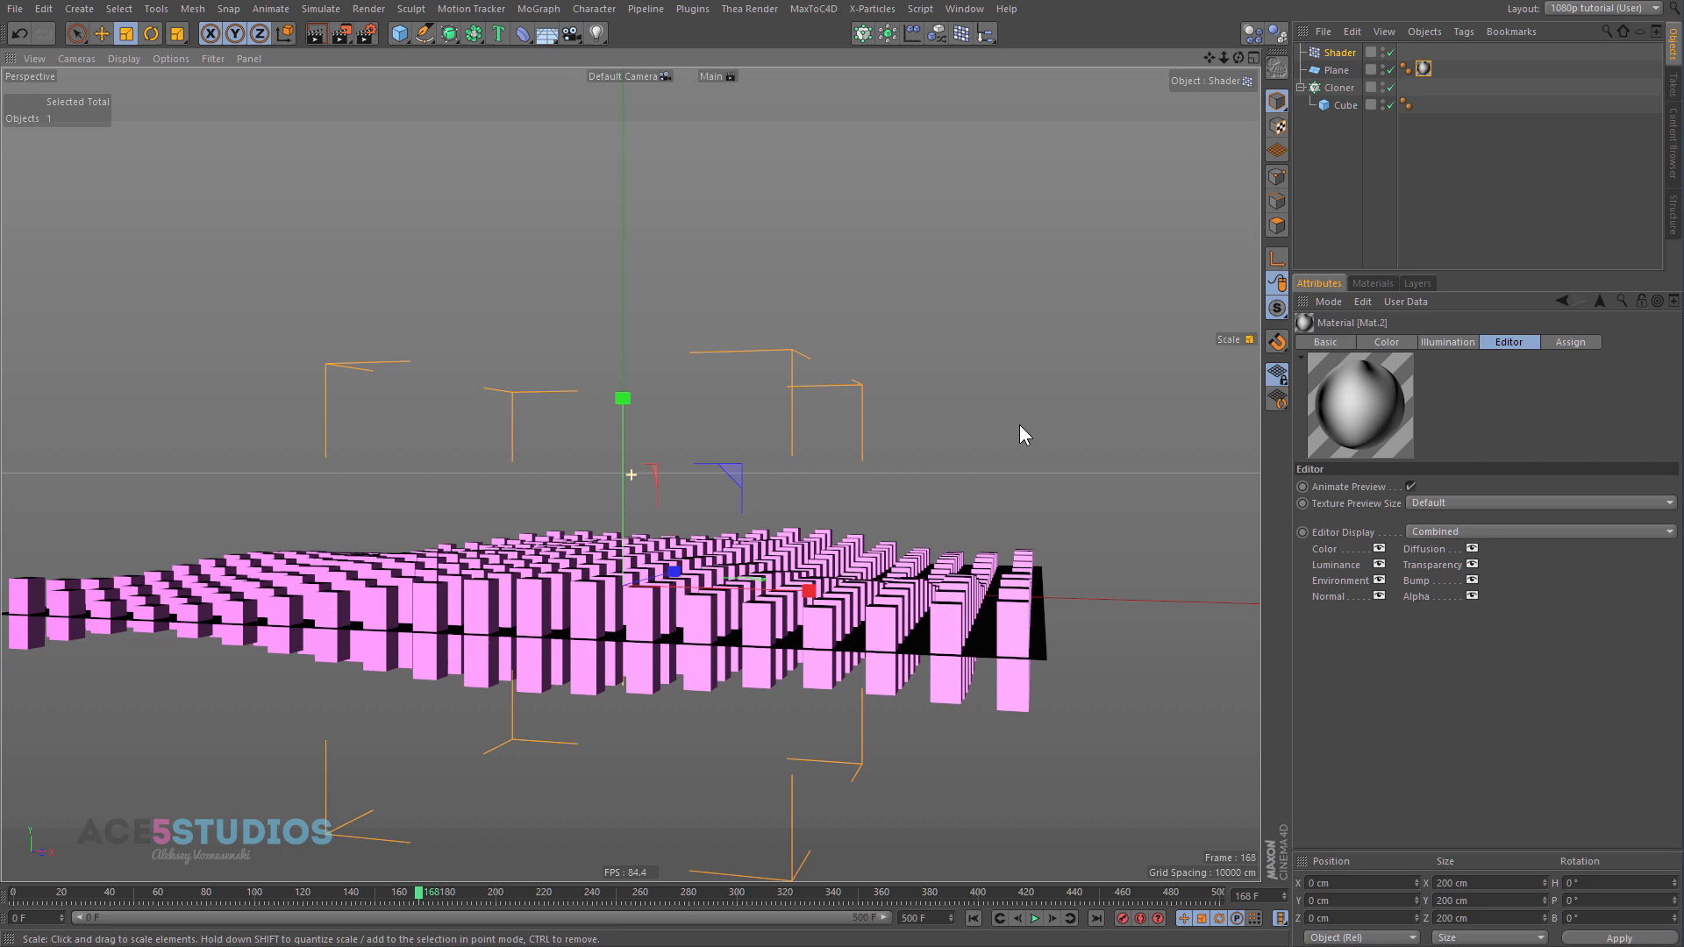
Step: Set the noise Animation Speed to 0.5 and play the timeline
{"action": "left_click", "coordinate": [1386, 342]}
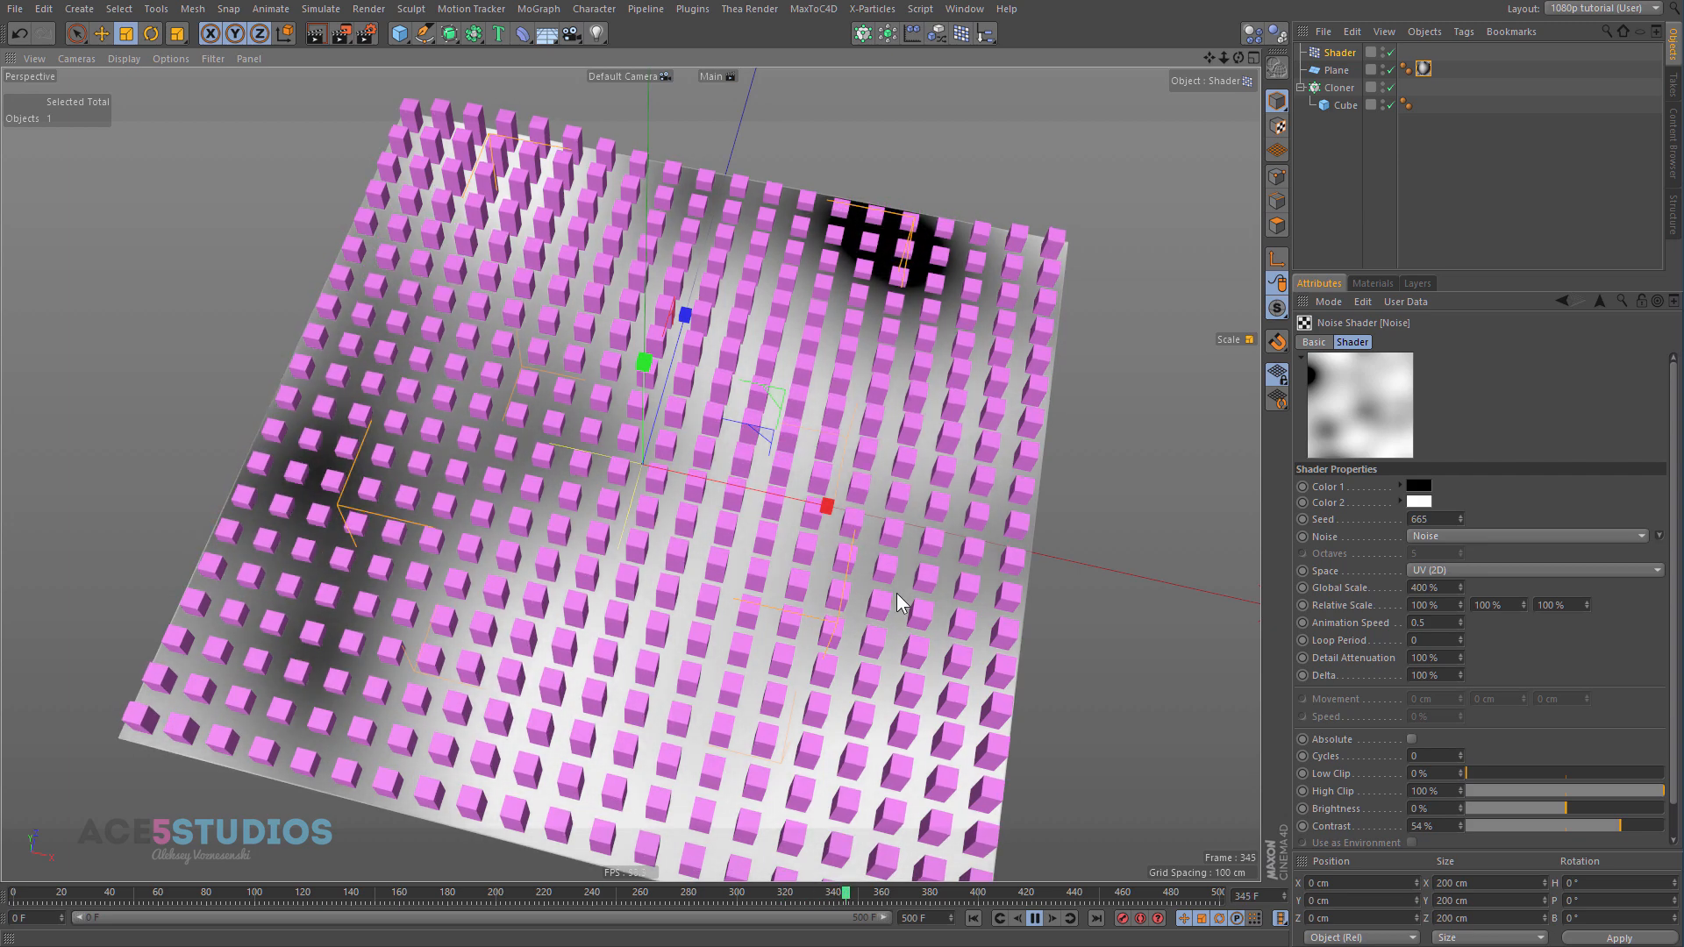
{"action": "left_click", "coordinate": [1029, 919]}
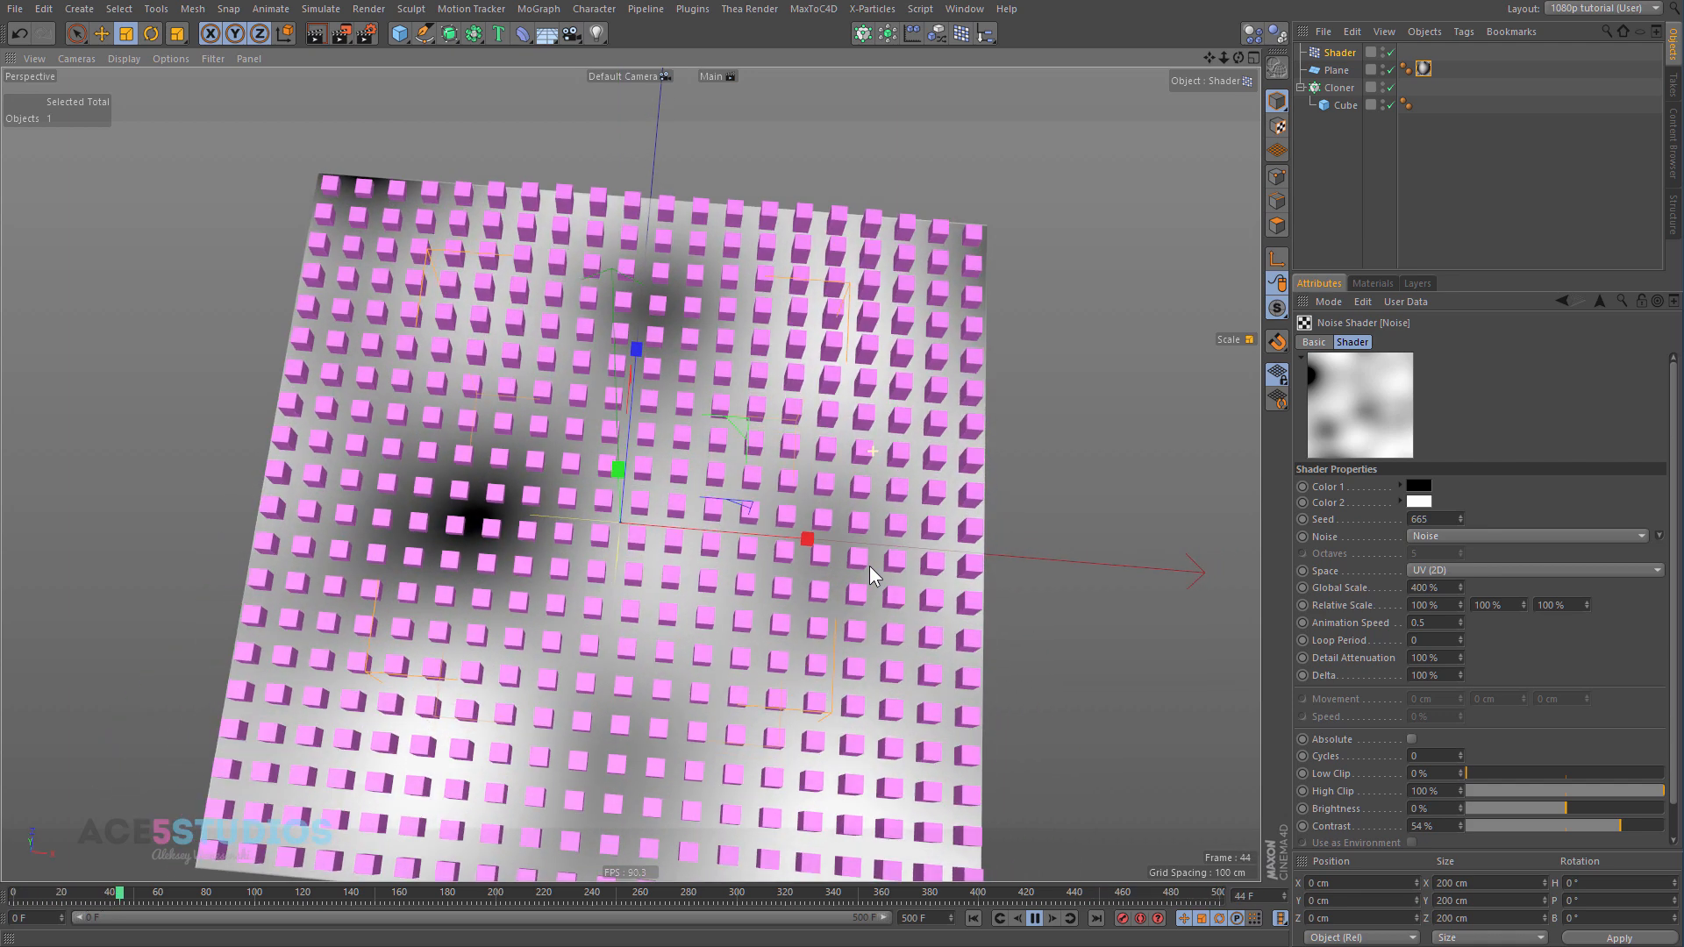
{"action": "left_click", "coordinate": [1474, 342]}
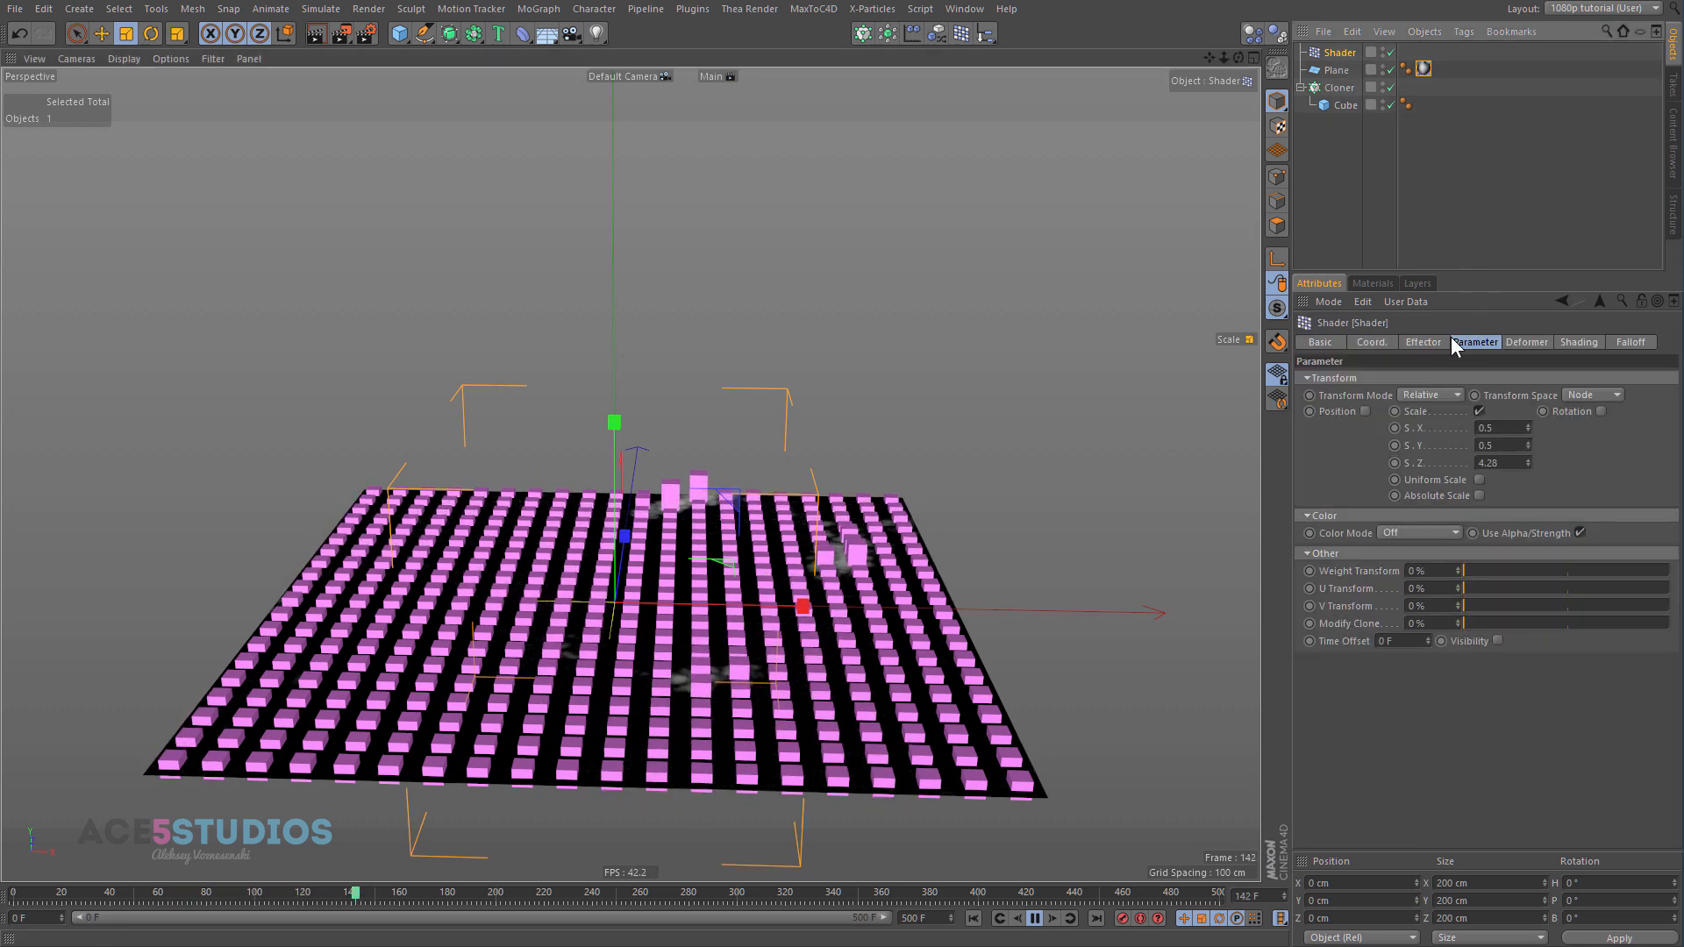
Step: Switch the Shader effector's Color Mode from Off to On, then choose a custom colour option
{"action": "left_click", "coordinate": [1444, 532]}
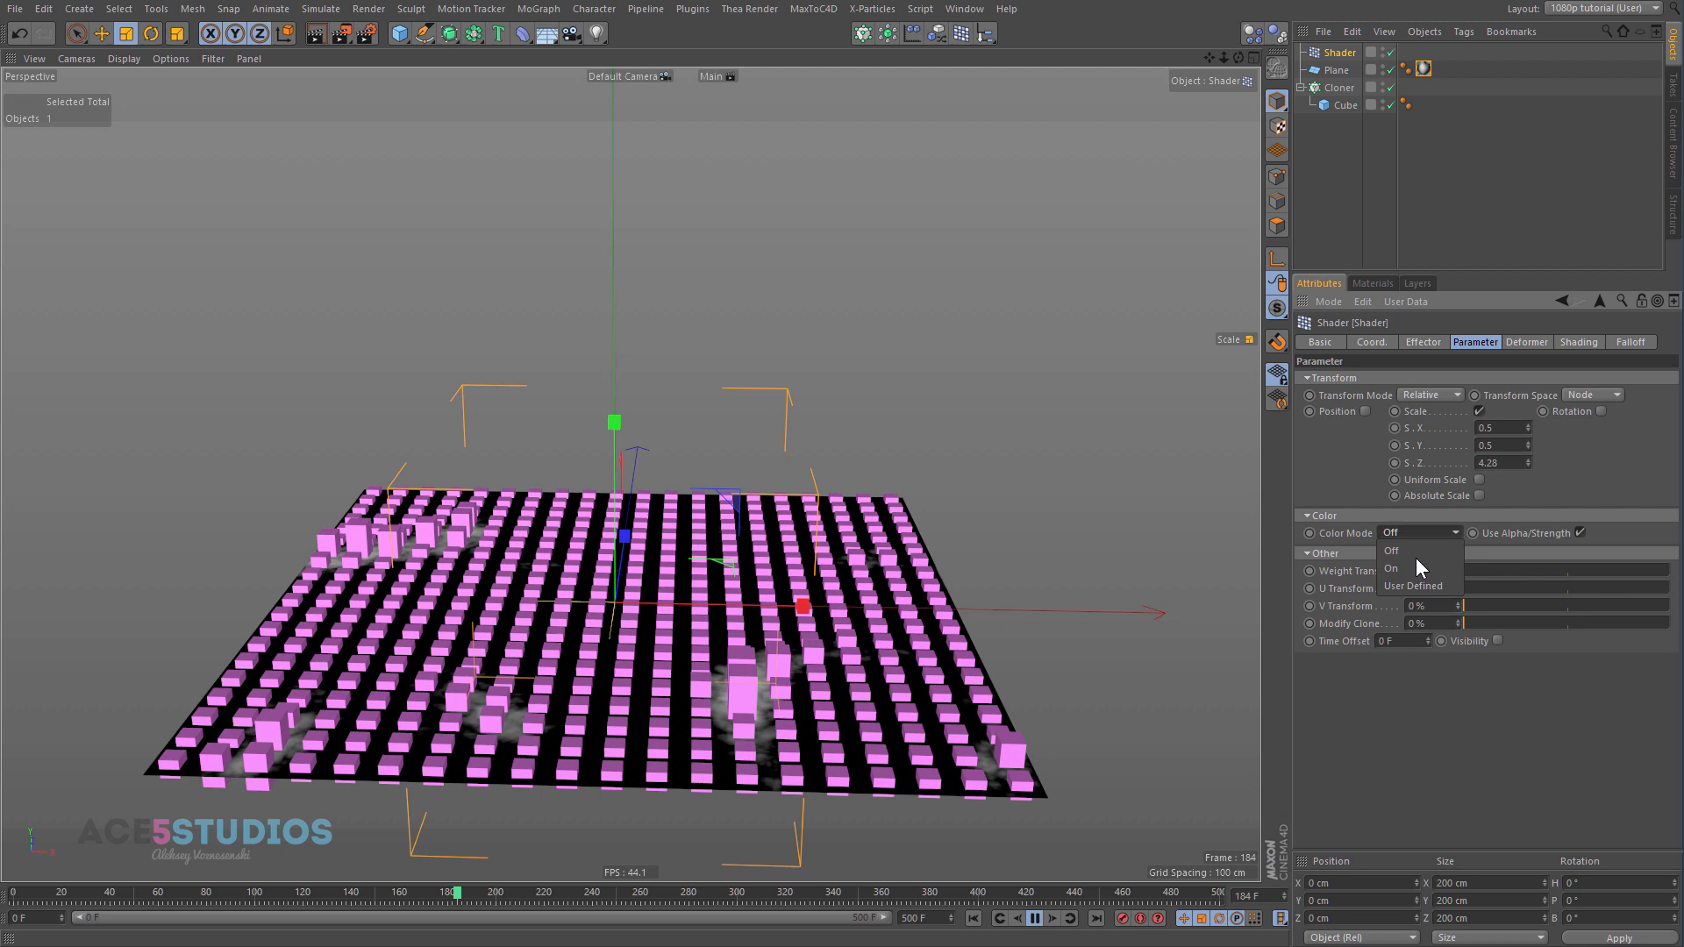
{"action": "left_click", "coordinate": [1391, 568]}
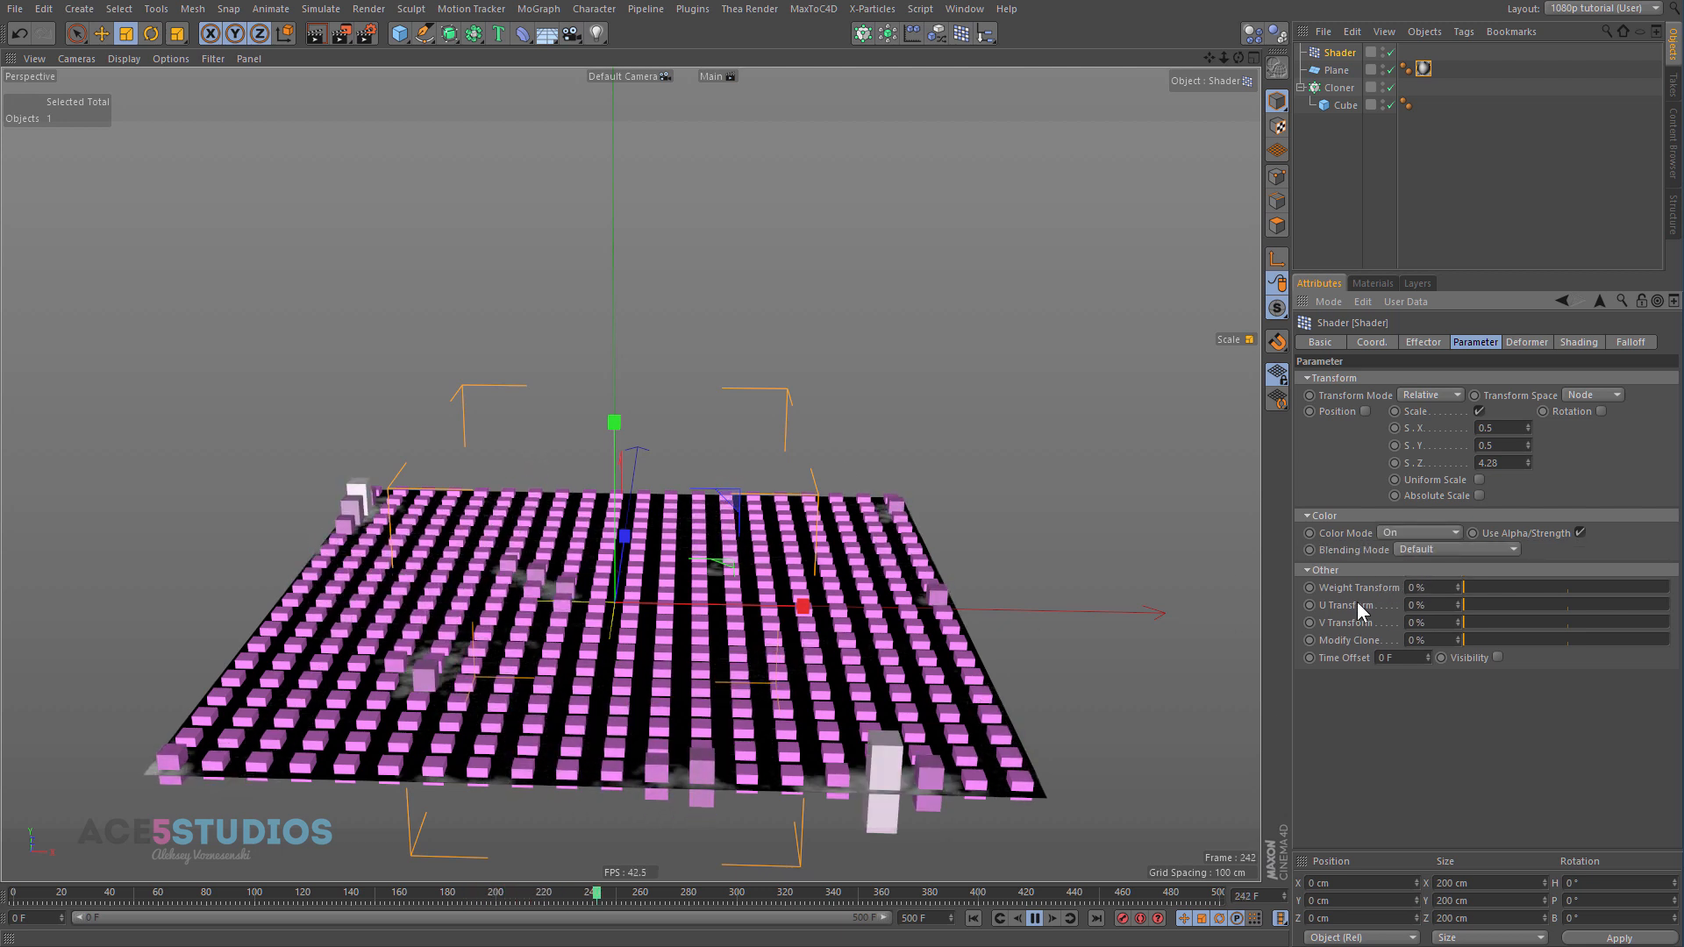
{"action": "left_click", "coordinate": [1527, 342]}
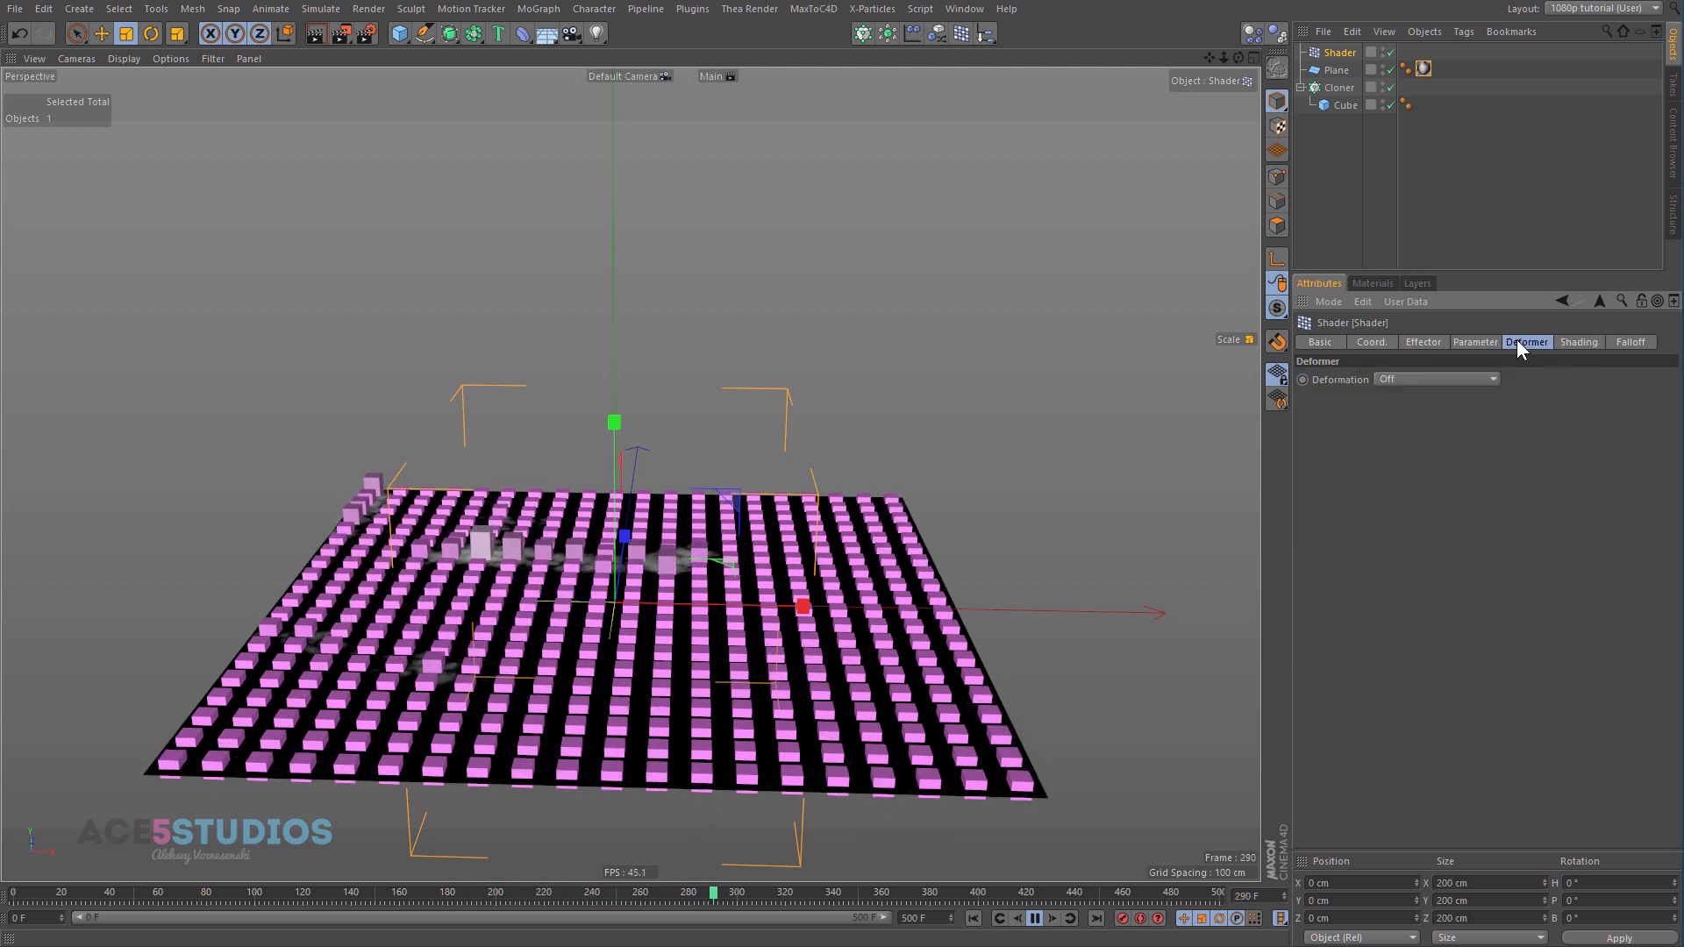
{"action": "left_click", "coordinate": [1475, 342]}
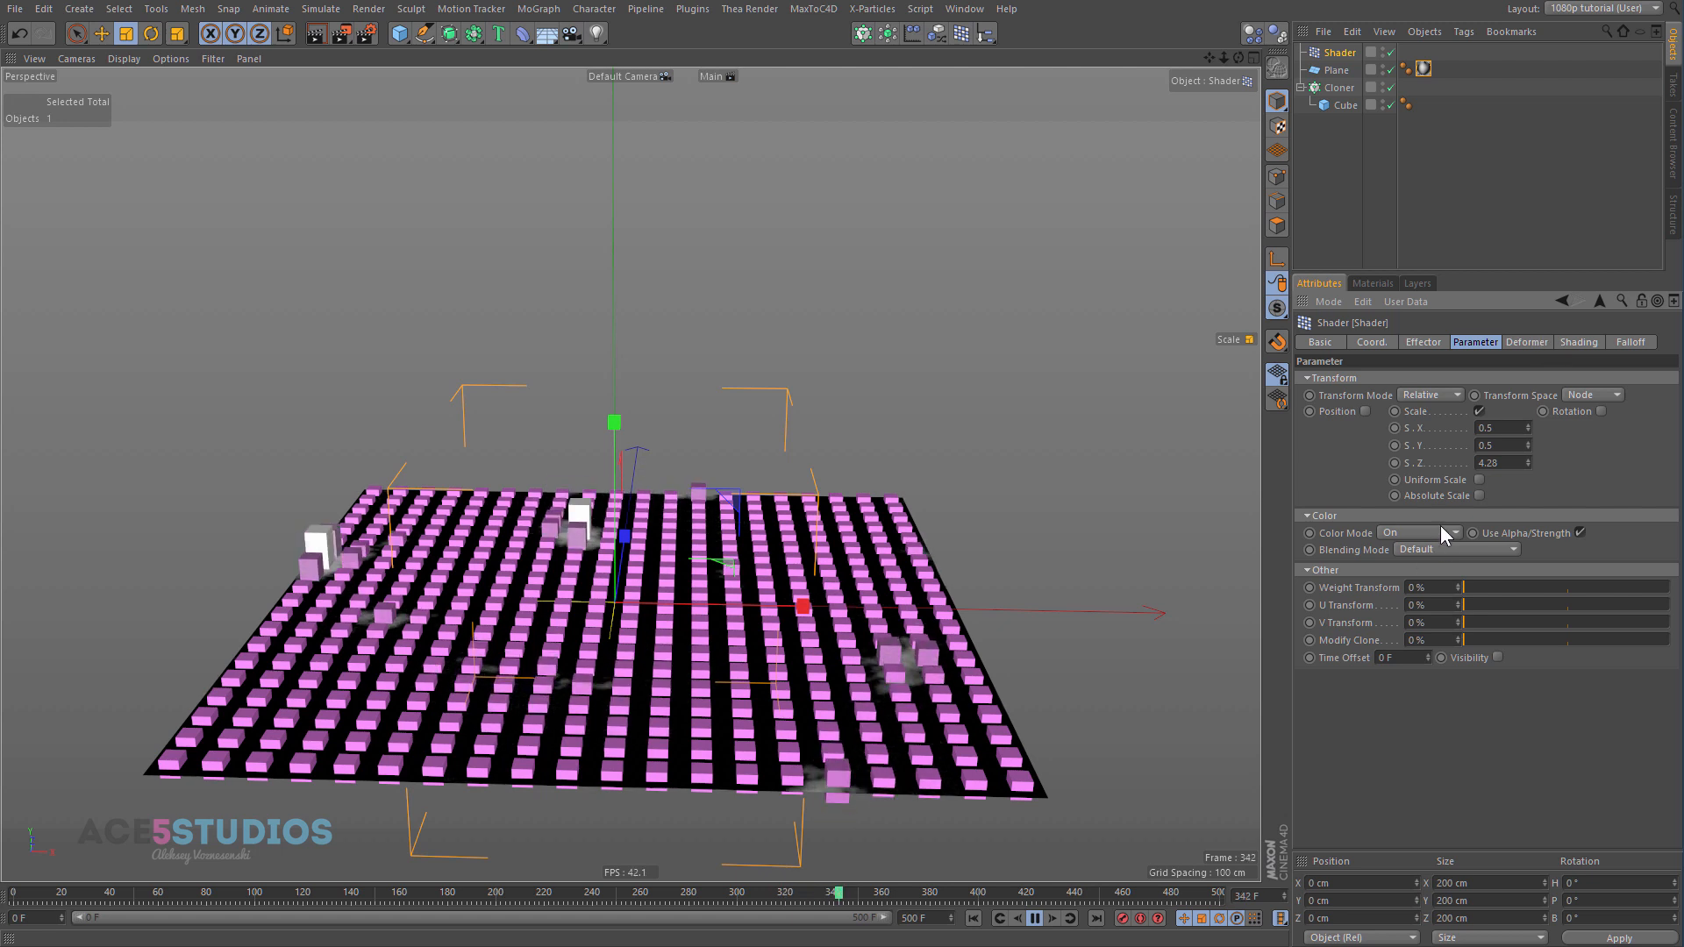
{"action": "left_click", "coordinate": [1453, 532]}
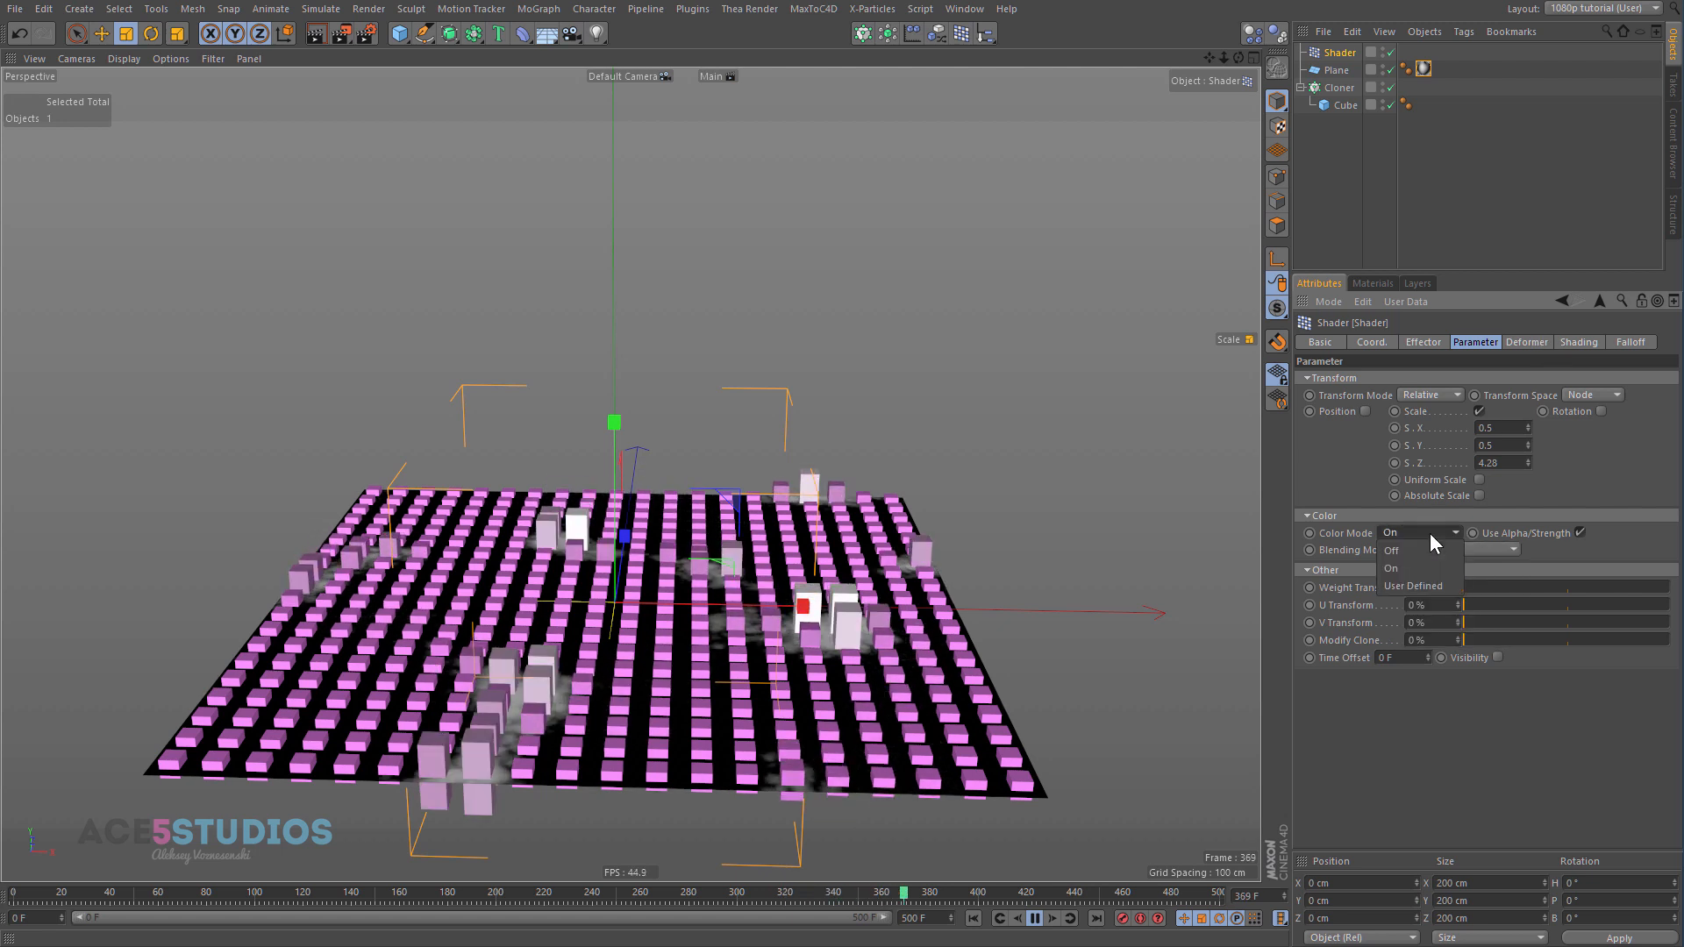
{"action": "left_click", "coordinate": [1420, 586]}
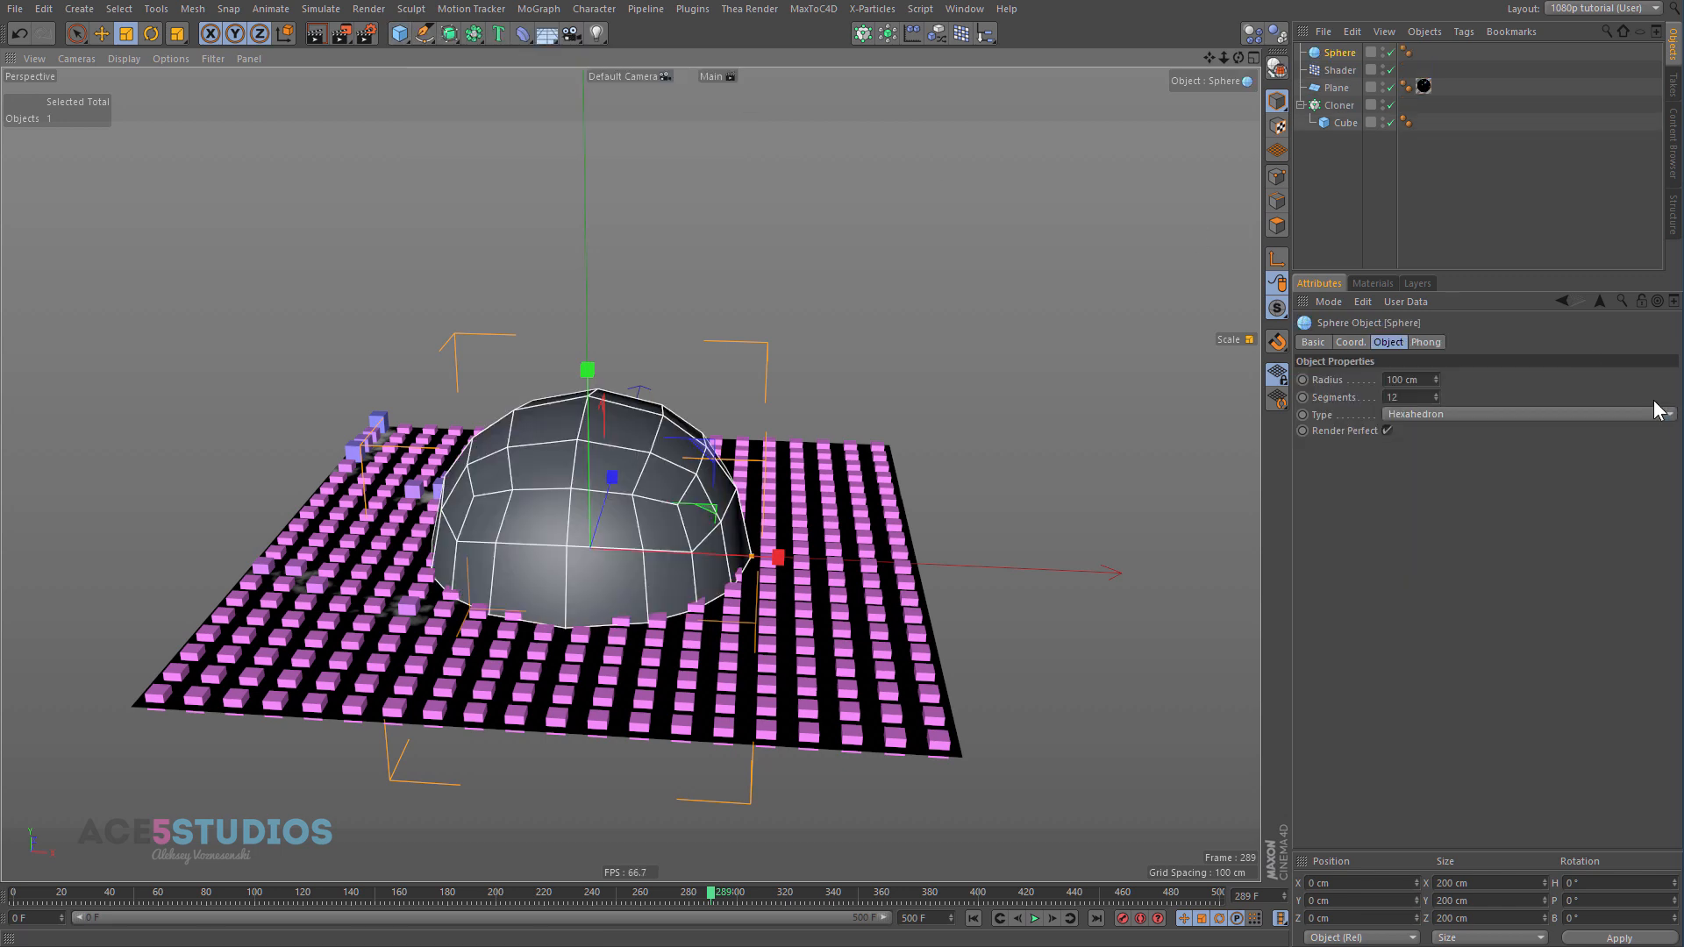
Step: Change the Sphere to Standard type with 20 segments
{"action": "left_click", "coordinate": [98, 33]}
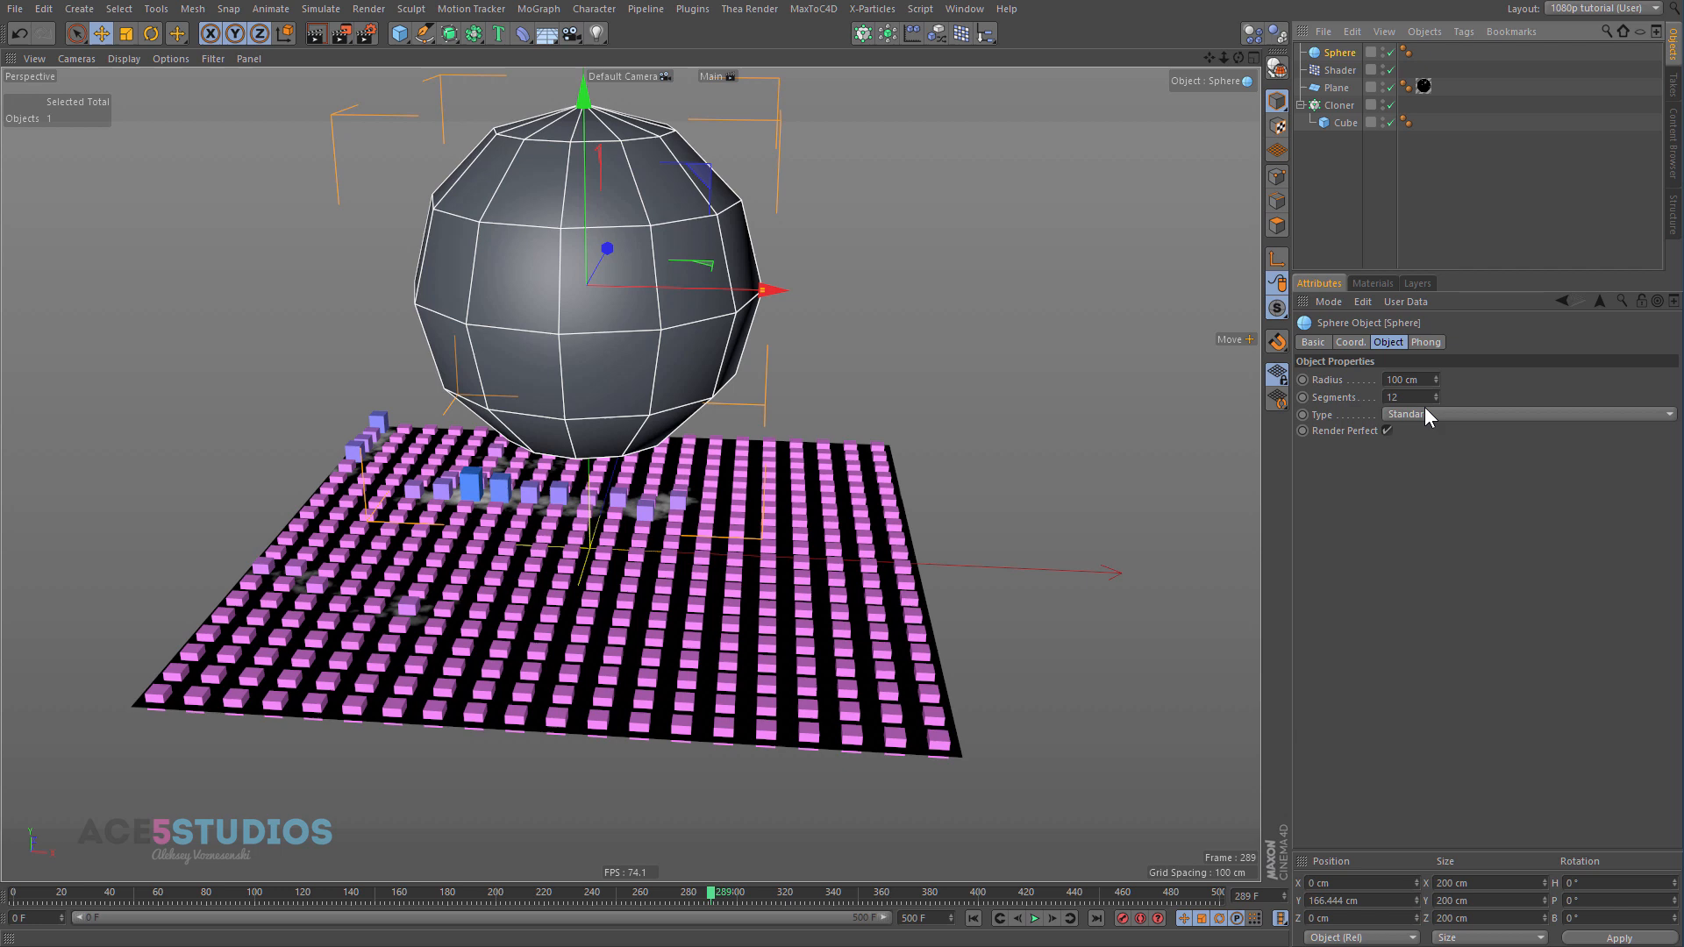
{"action": "type", "text": "20"}
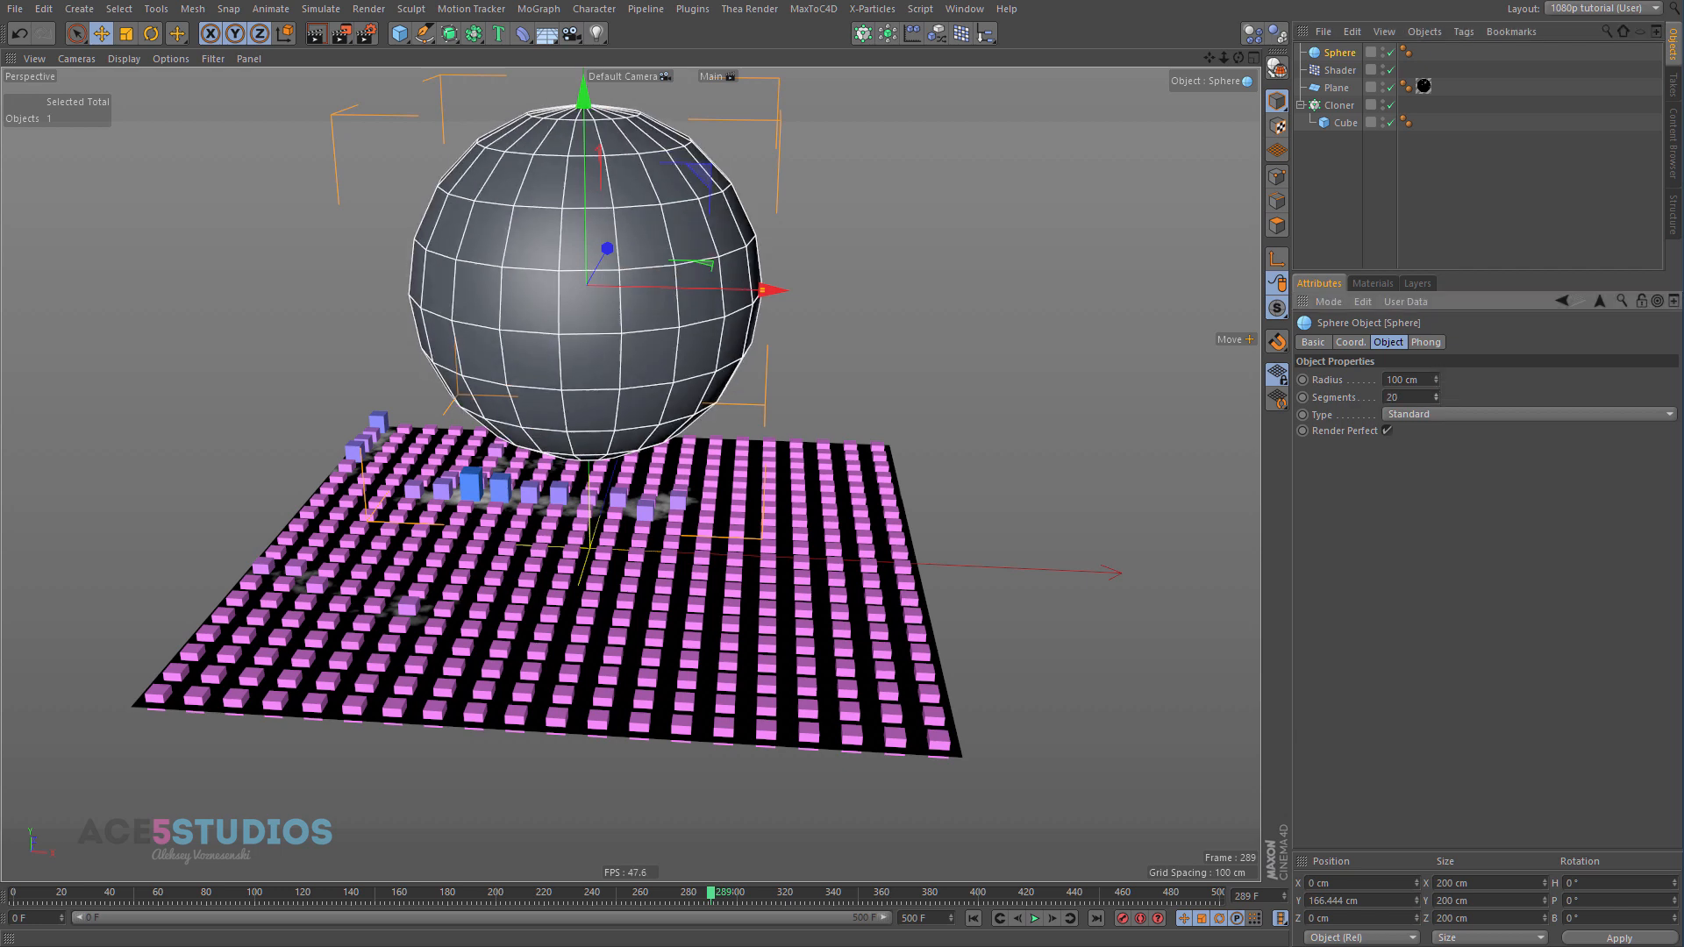
{"action": "left_click", "coordinate": [1339, 104]}
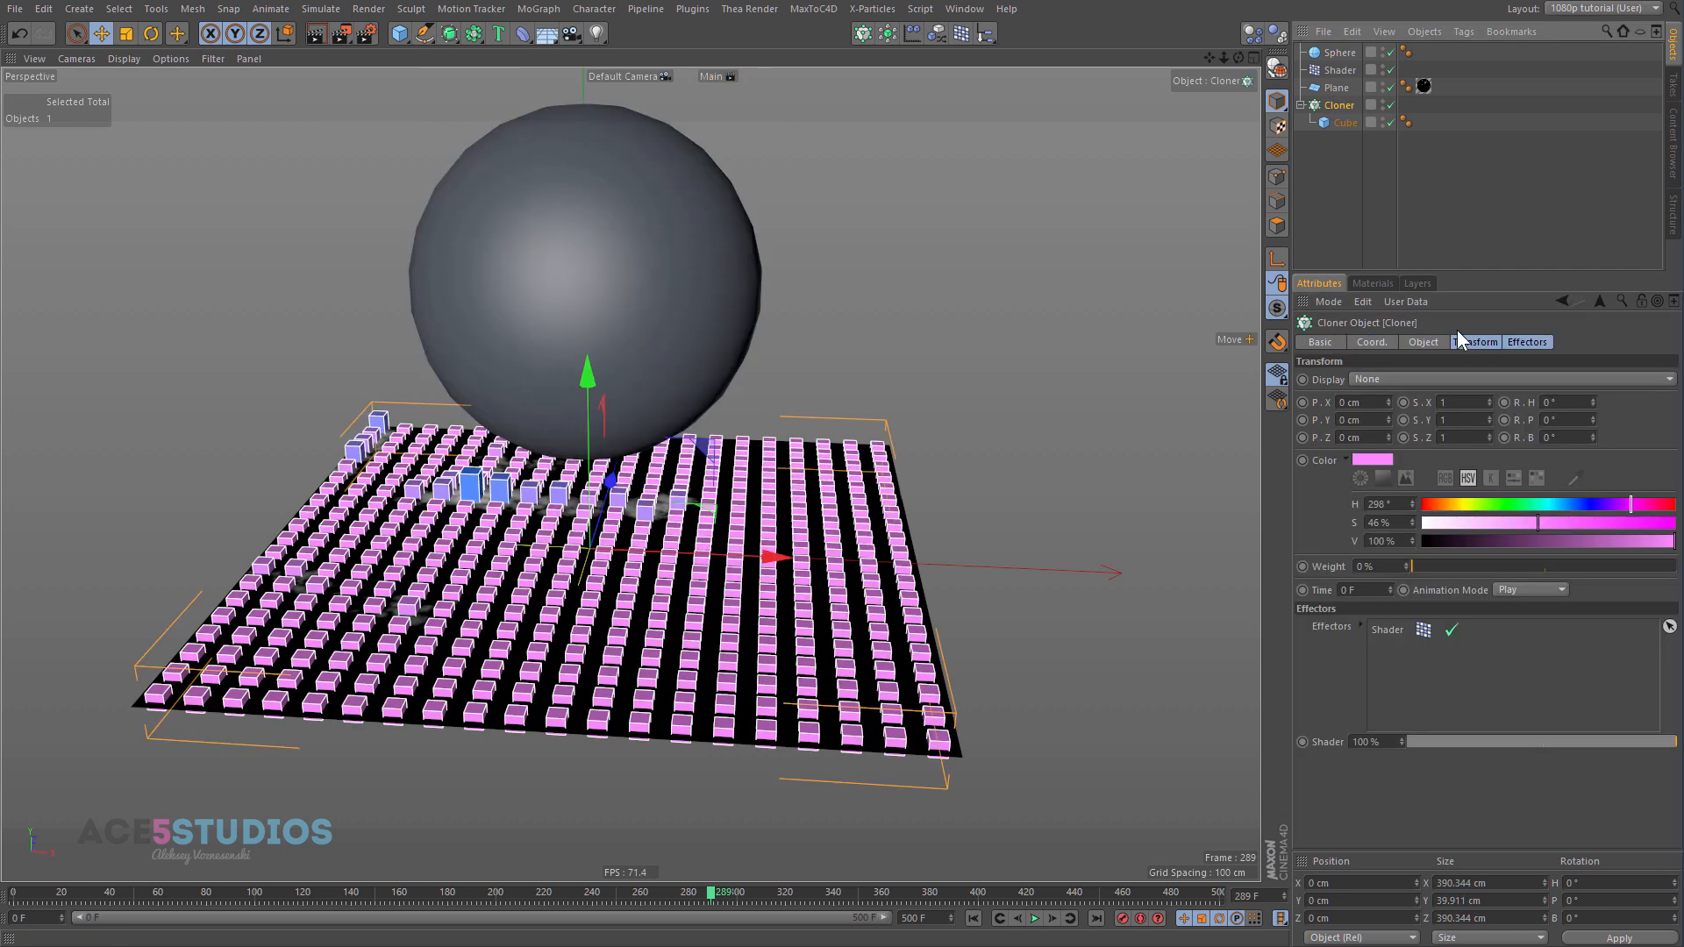
Step: Set the Cloner to Object mode on the Sphere, placing clones at polygon centres
{"action": "left_click", "coordinate": [1424, 342]}
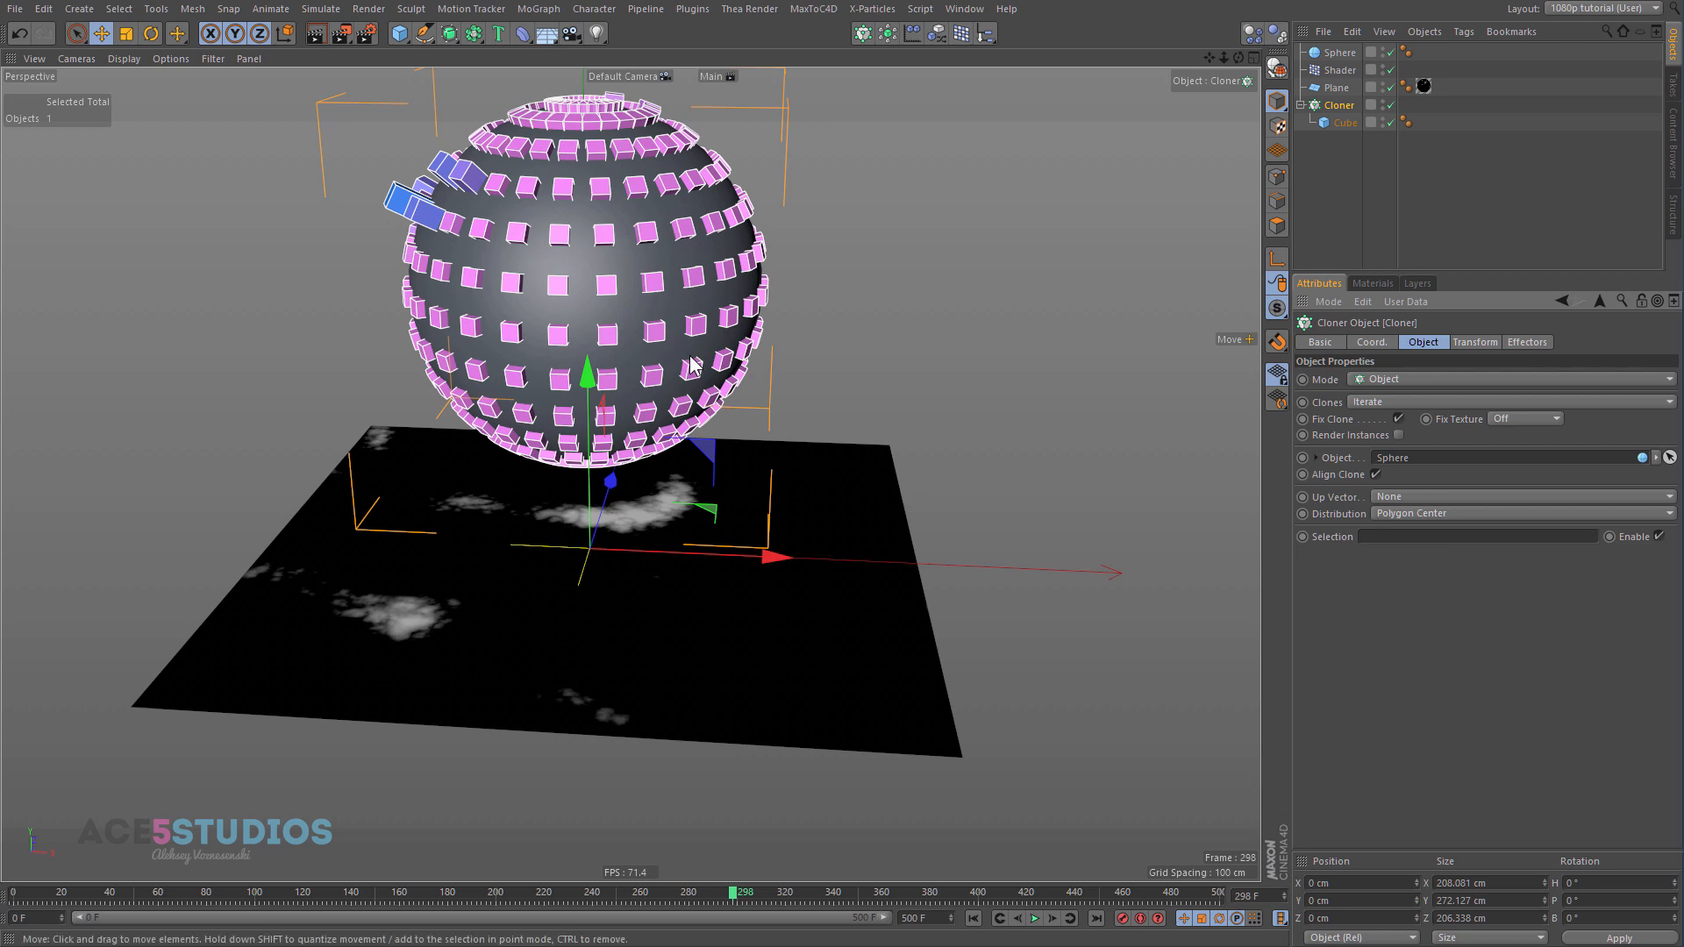
{"action": "left_click", "coordinate": [1032, 921]}
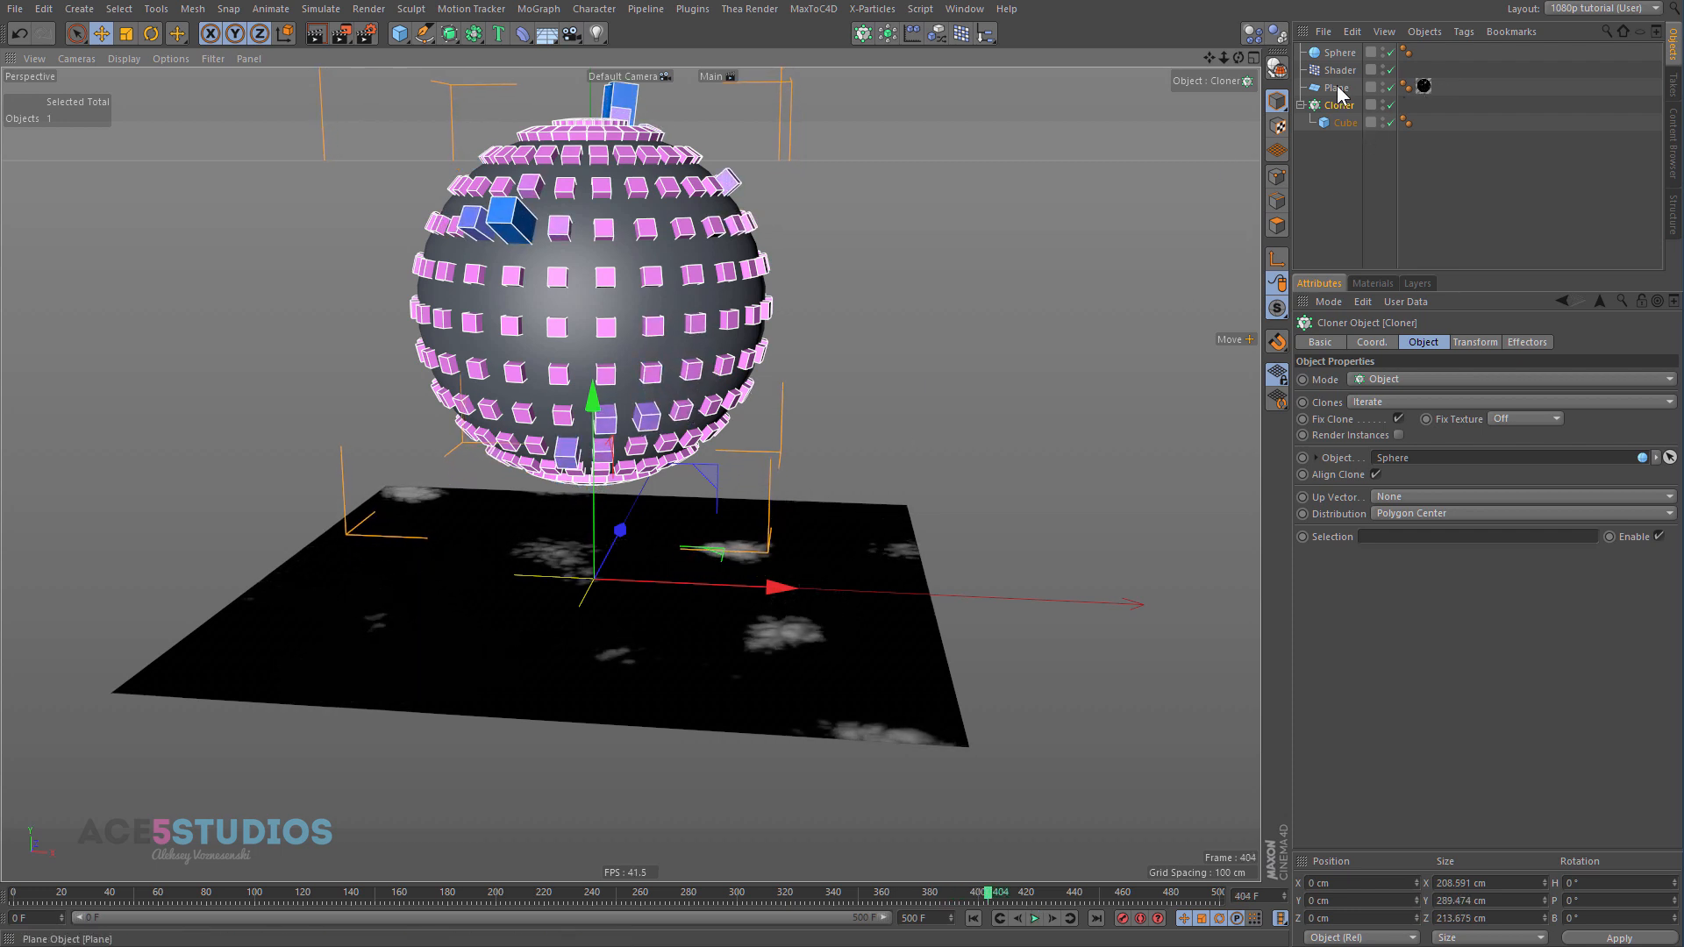
{"action": "mouse_move", "coordinate": [1339, 88]}
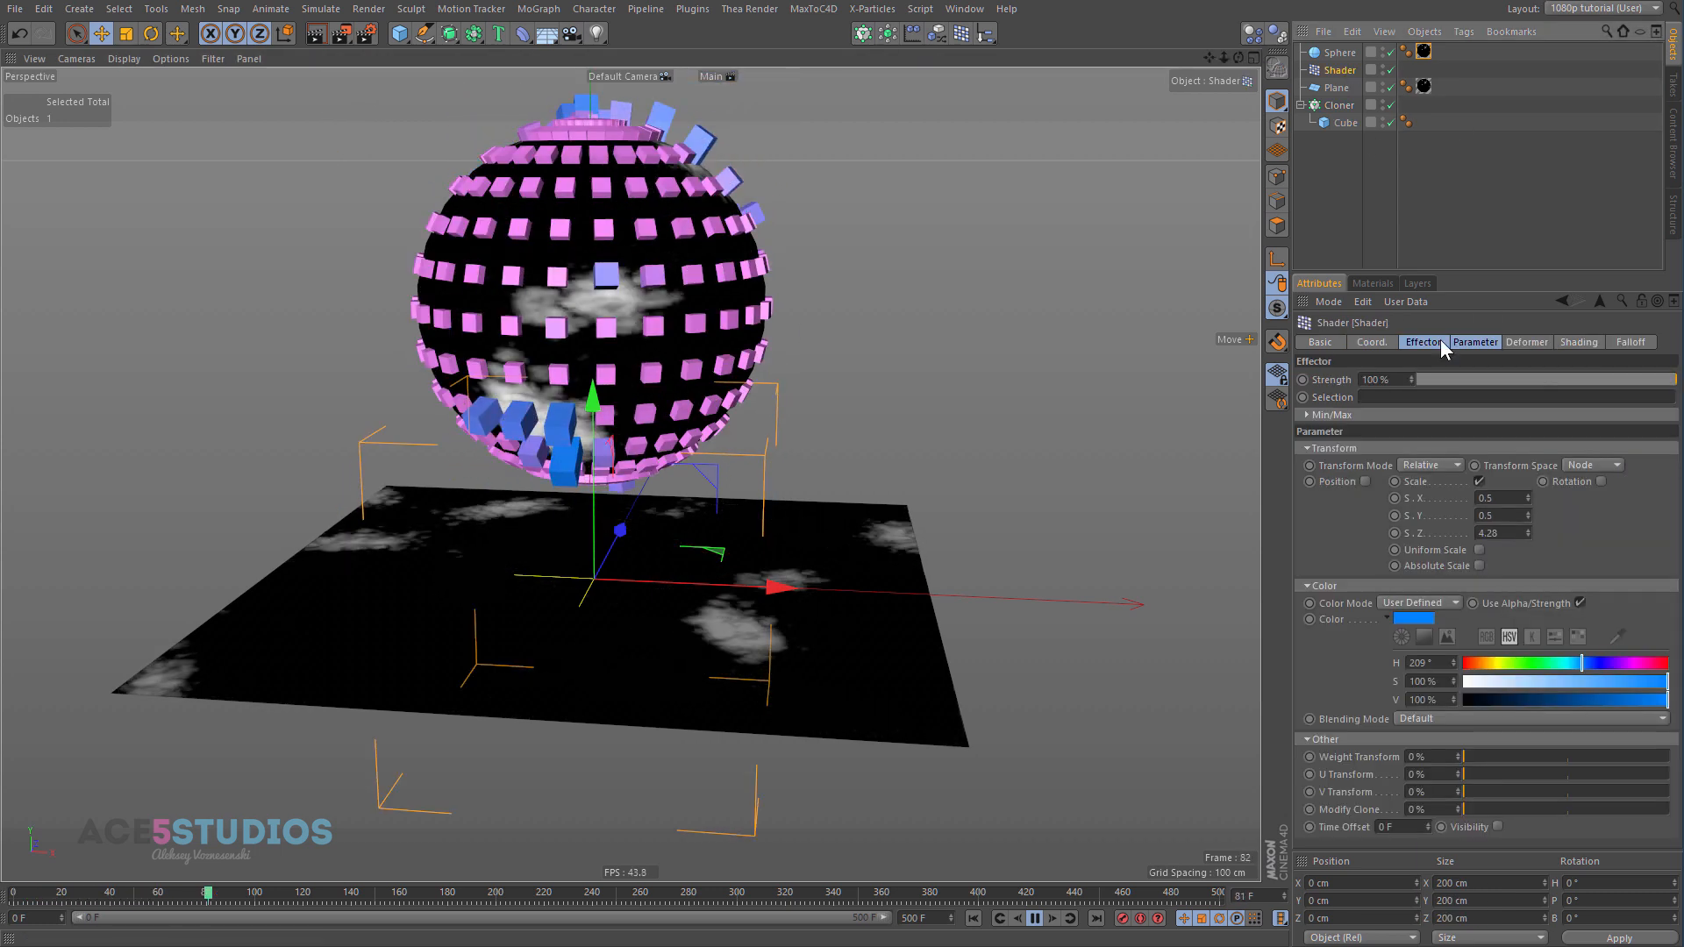
Step: View the effector's Shading tab, then raise the Sphere to 61 segments
{"action": "left_click", "coordinate": [1579, 342]}
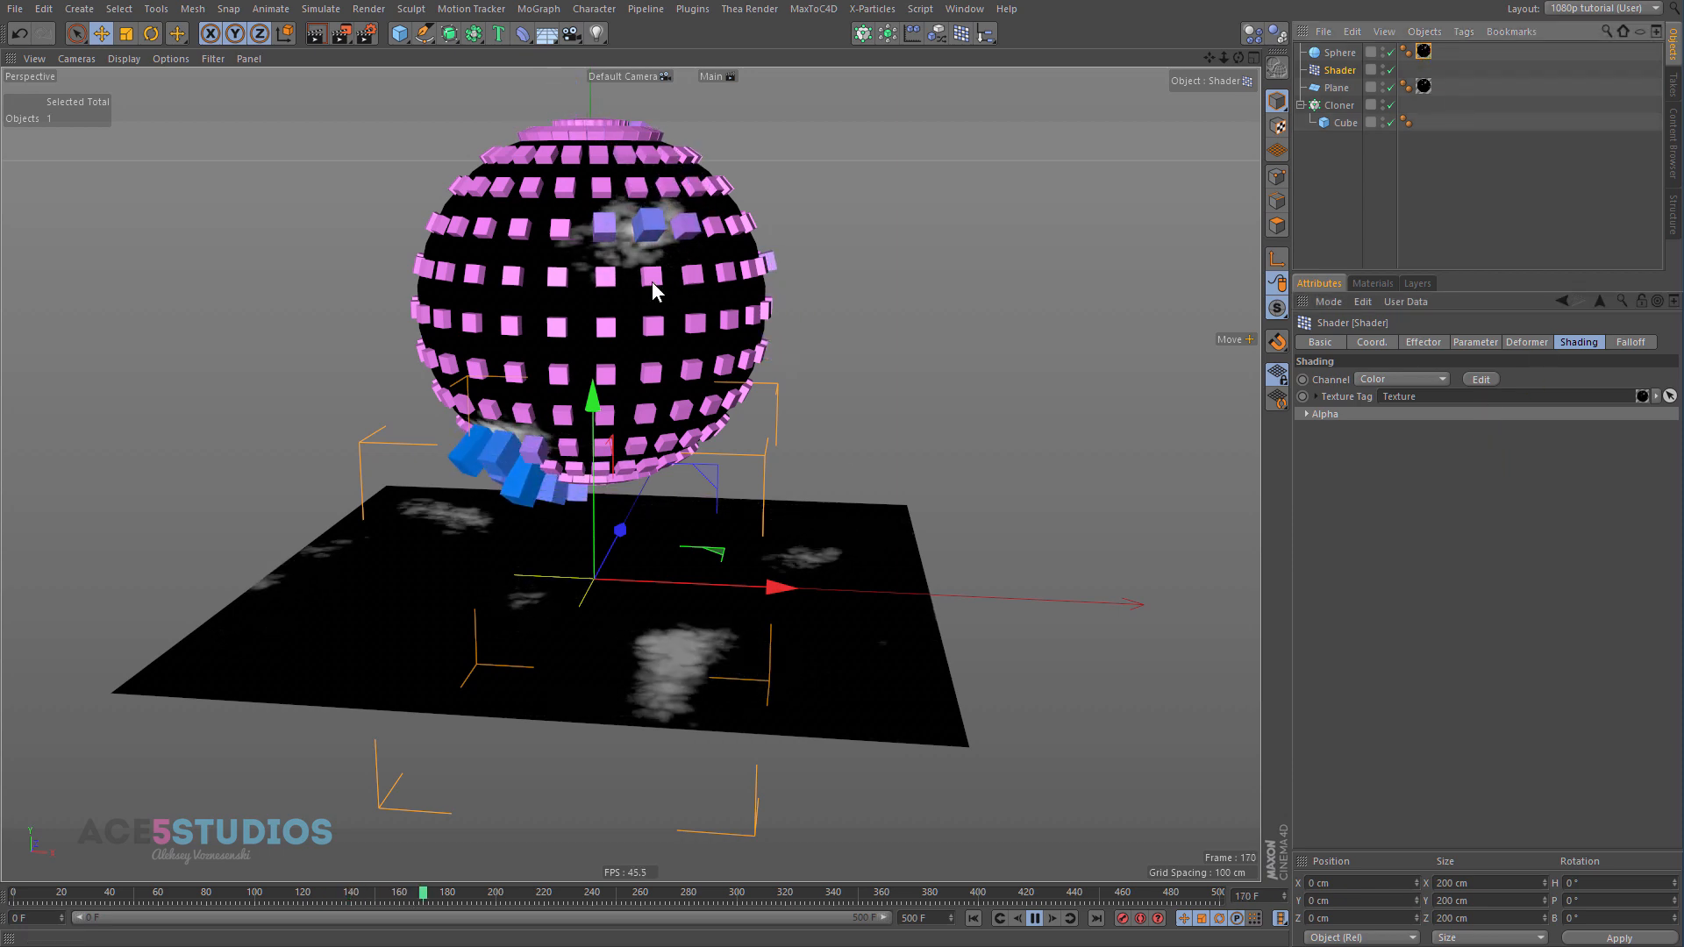
{"action": "left_click", "coordinate": [1031, 924]}
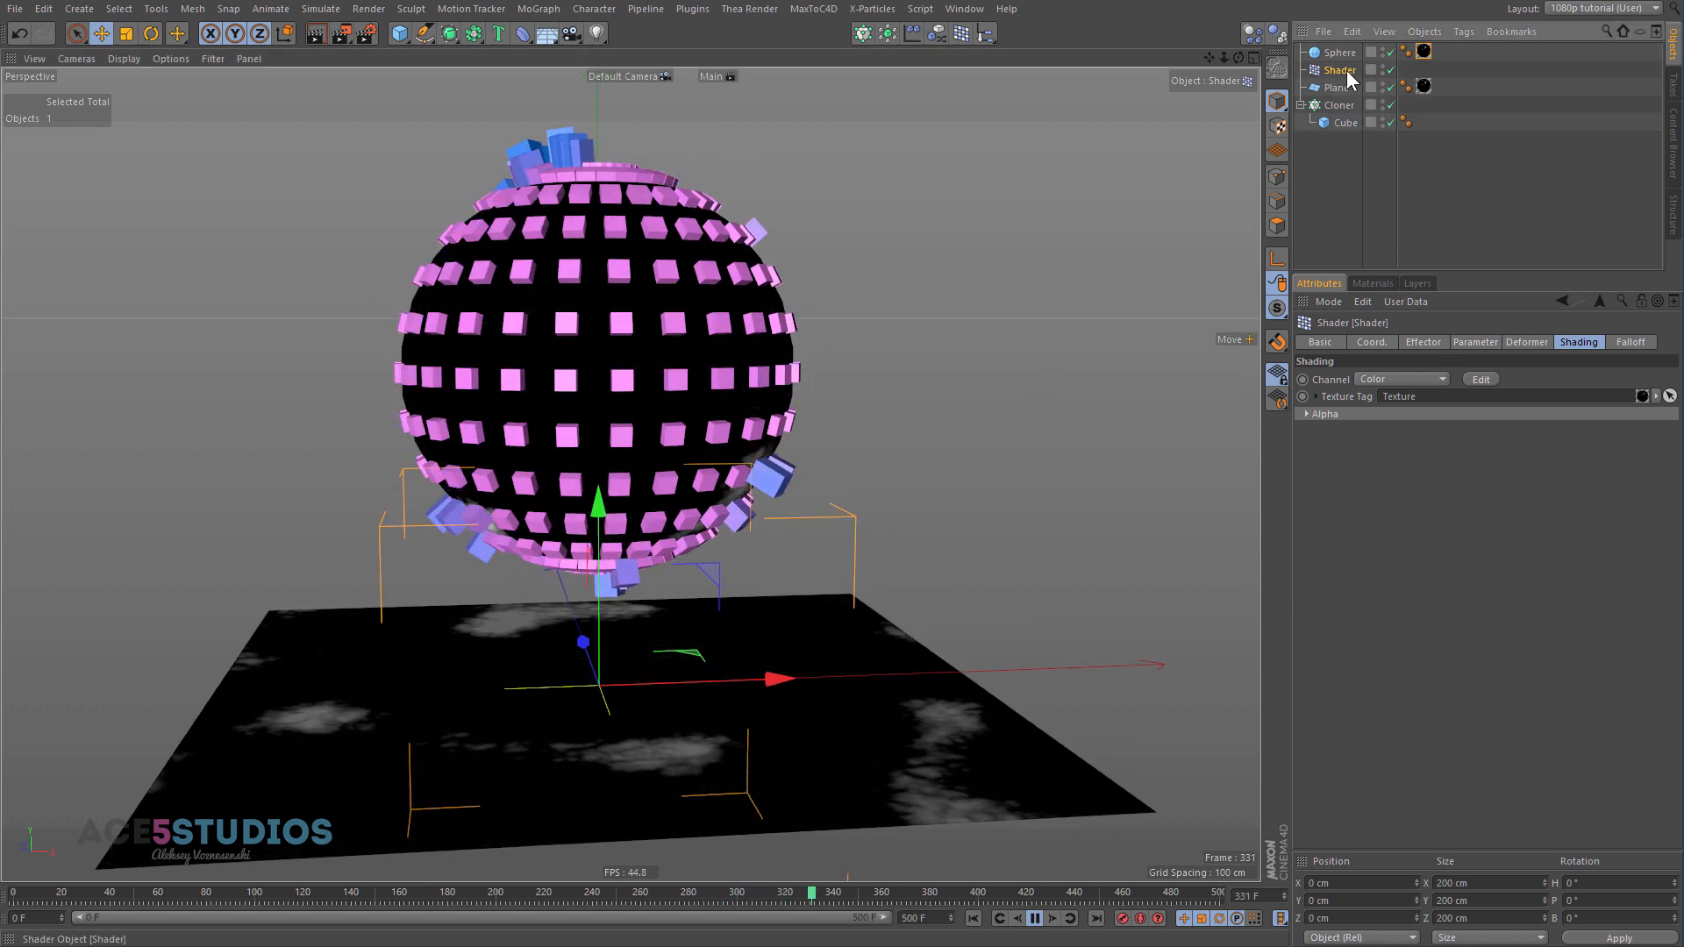
{"action": "left_click", "coordinate": [1373, 283]}
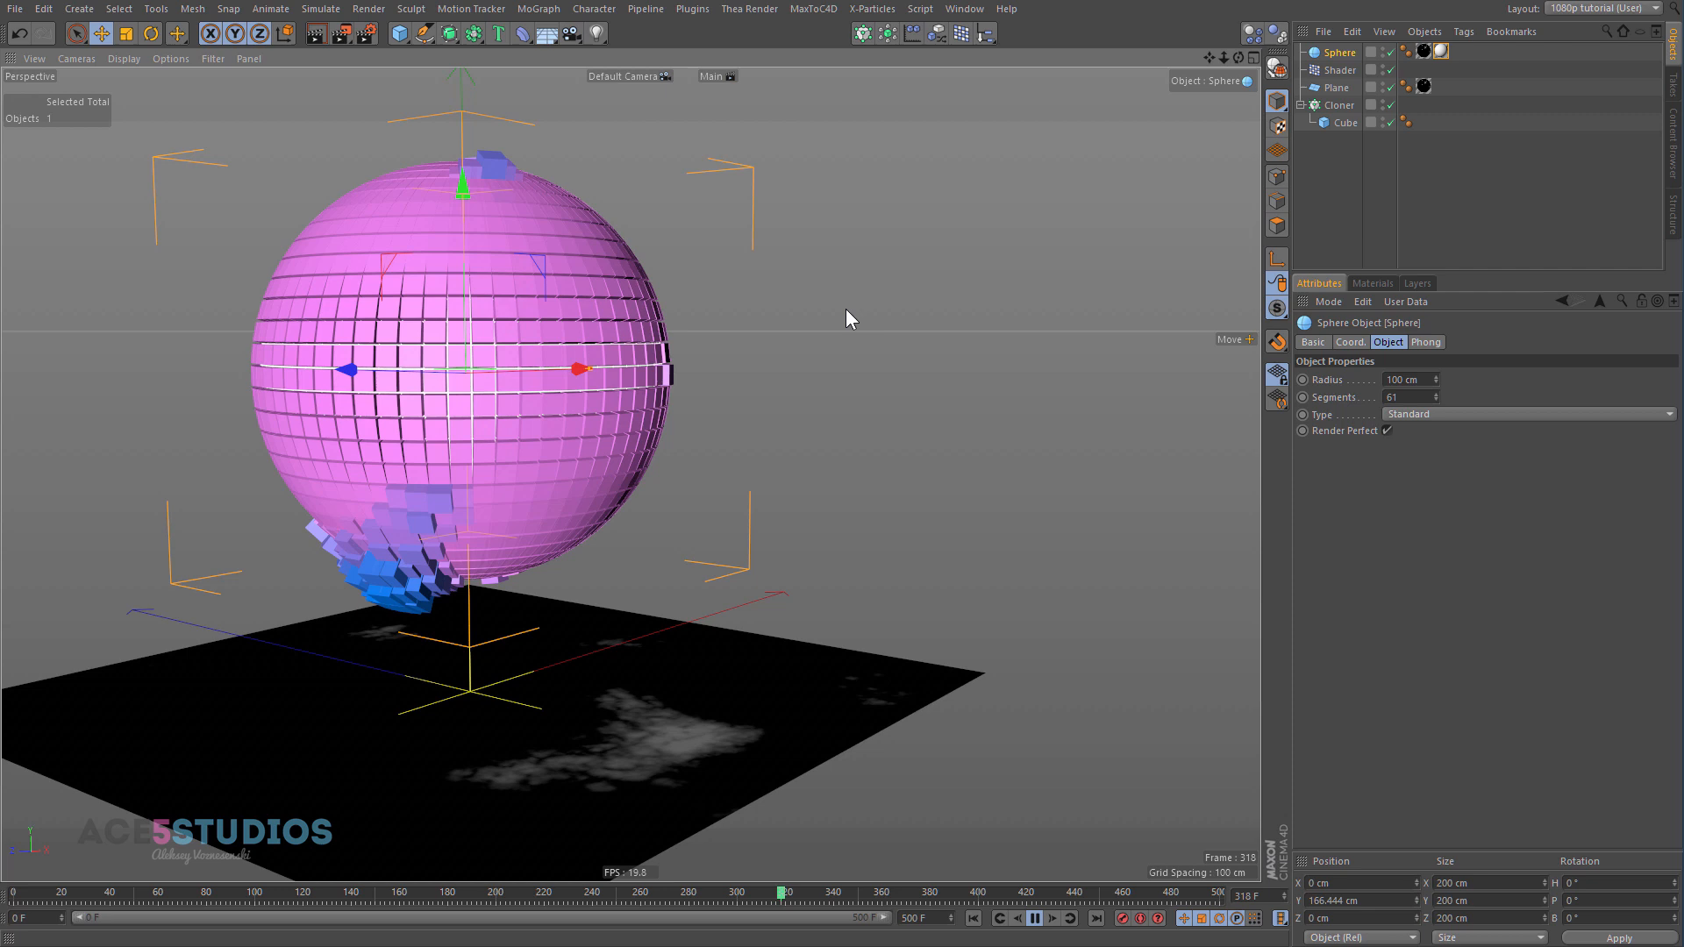
Step: Set noise to Pezo, 5 octaves, 800% global, 435/100/100 relative scale, speed 1.4
{"action": "left_click", "coordinate": [1418, 87]}
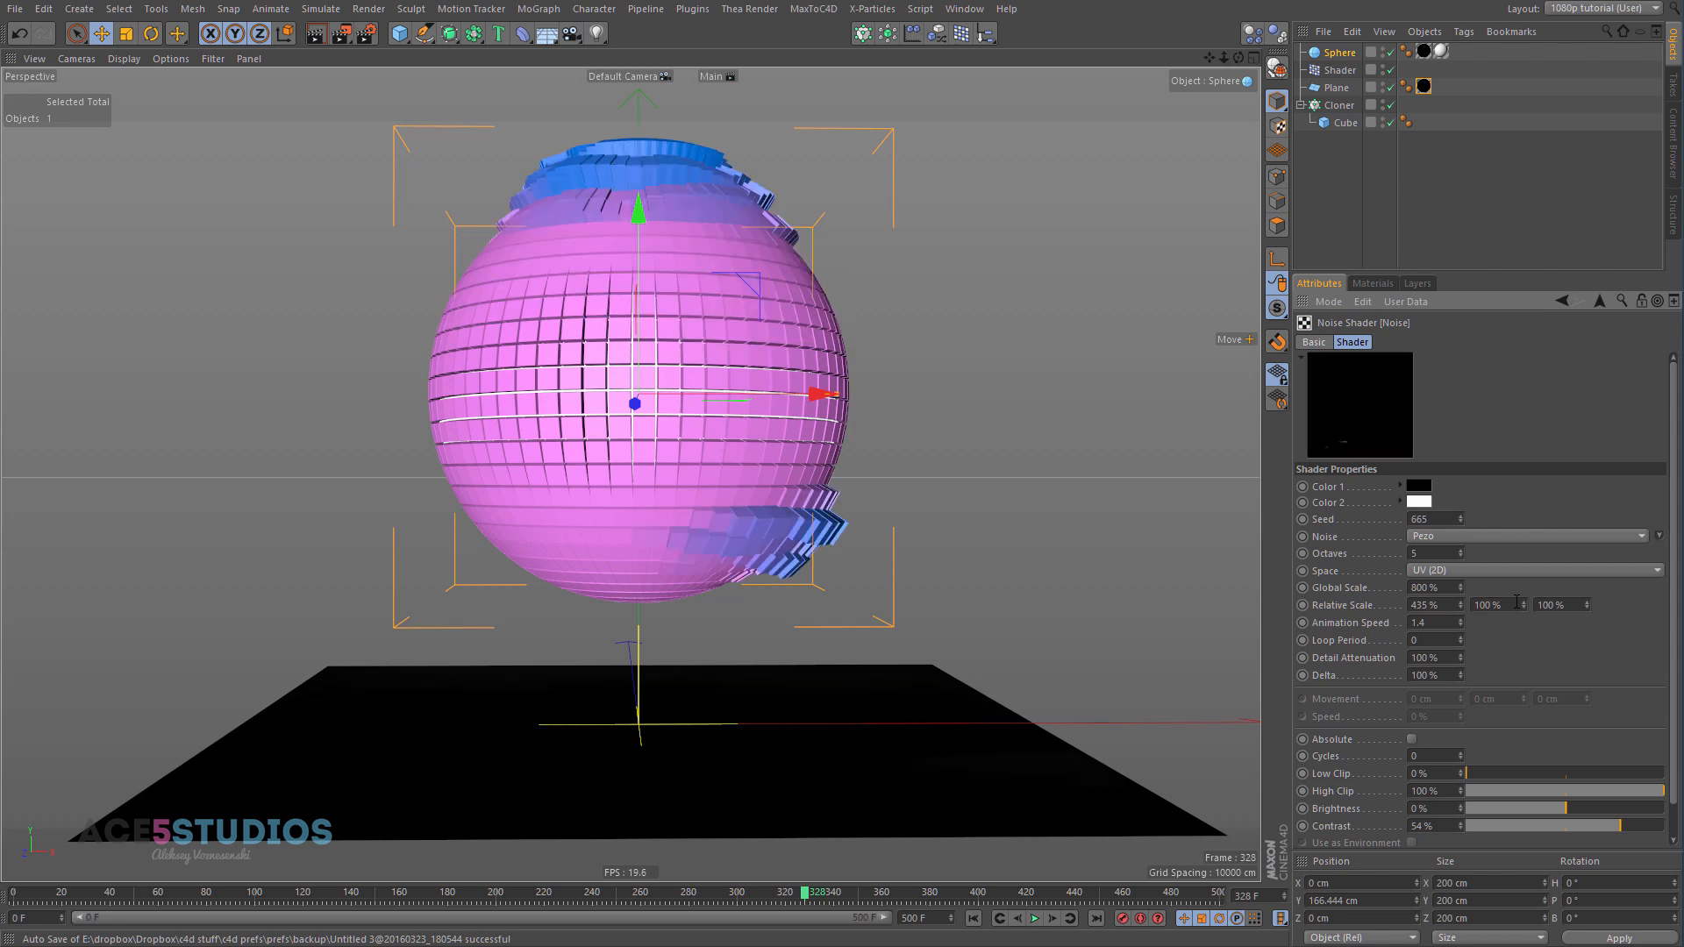
{"action": "type", "text": "100 %"}
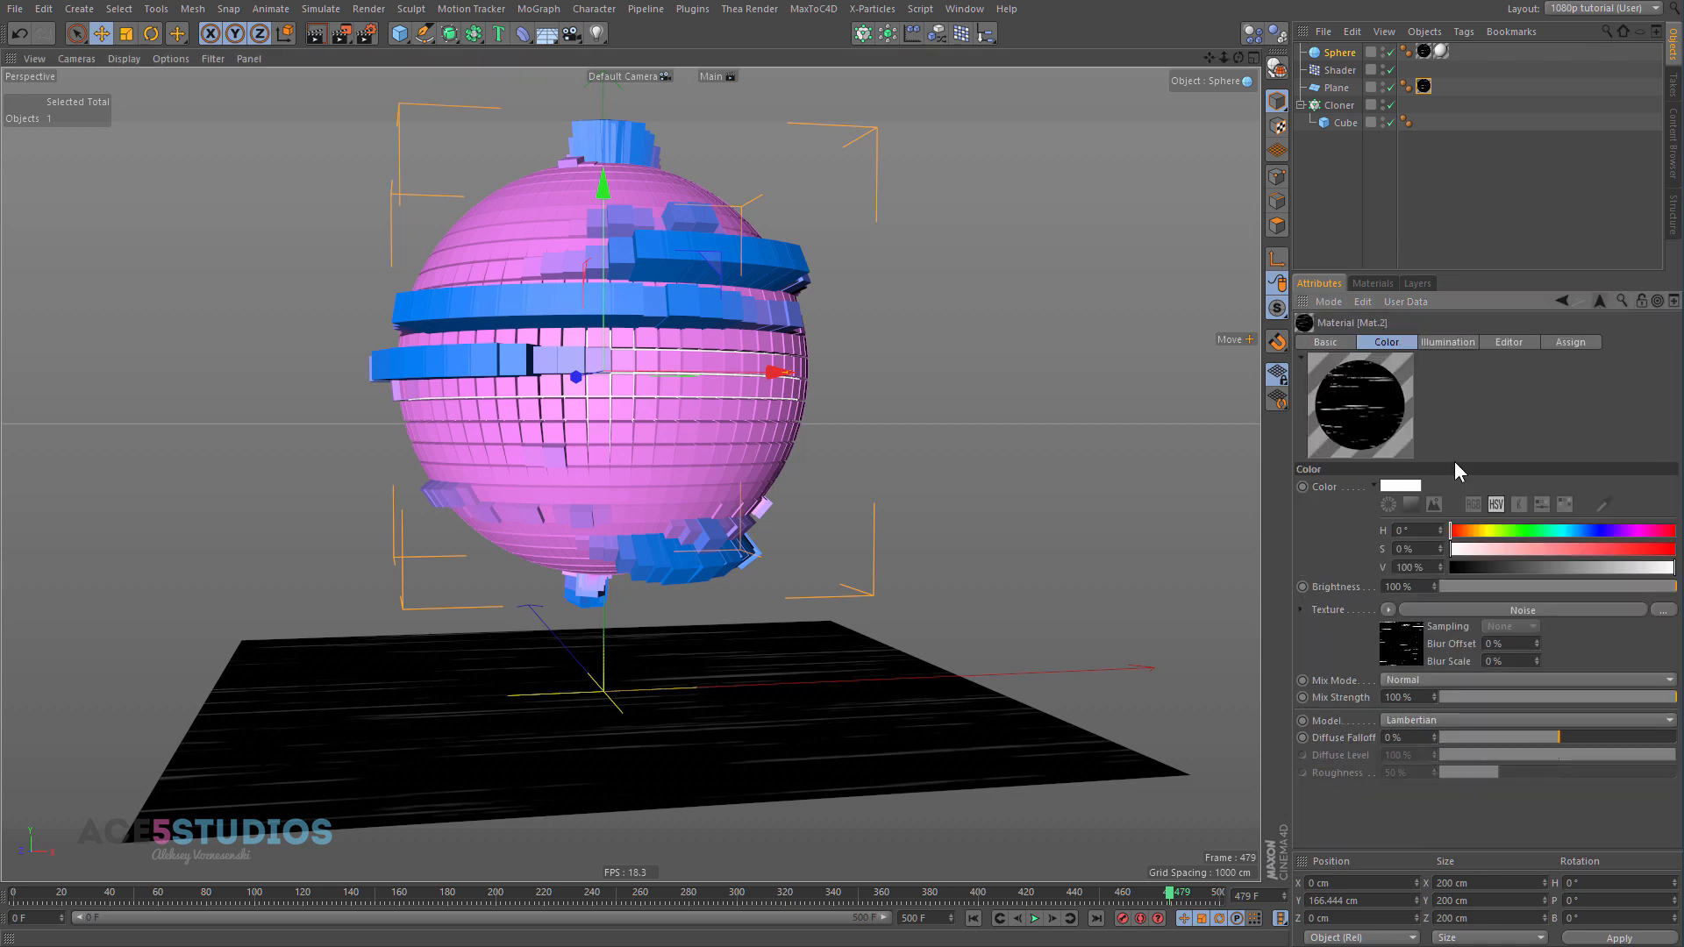
Step: Show the noise material's Basic tab settings
{"action": "left_click", "coordinate": [1325, 343]}
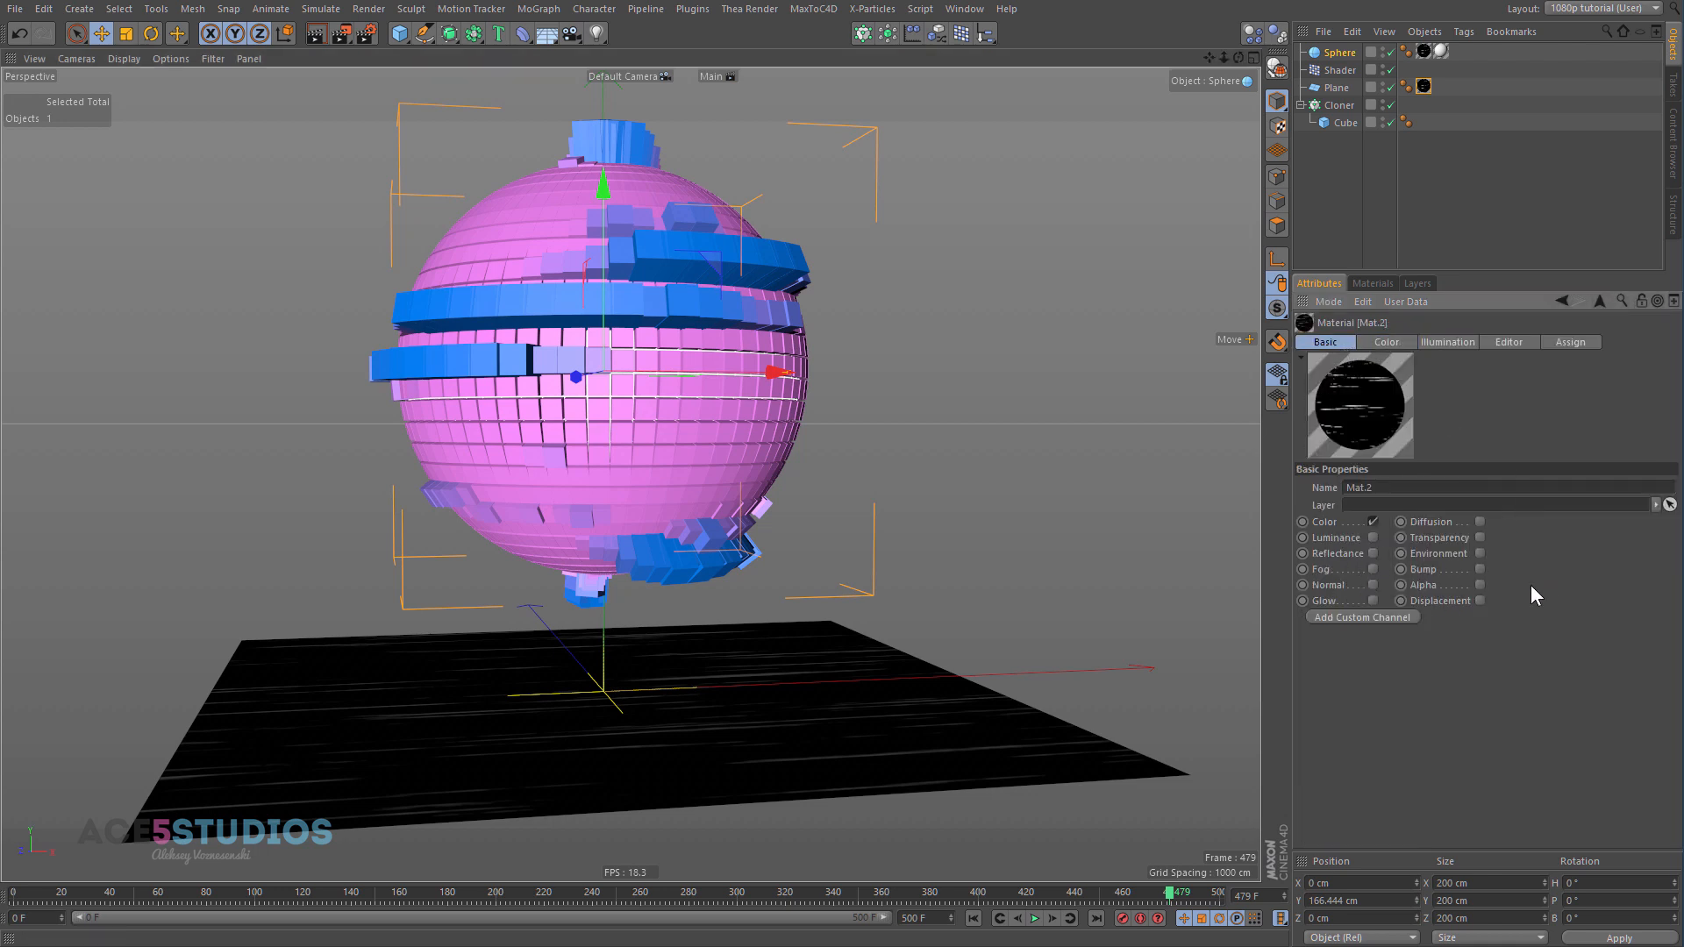
{"action": "mouse_move", "coordinate": [1358, 82]}
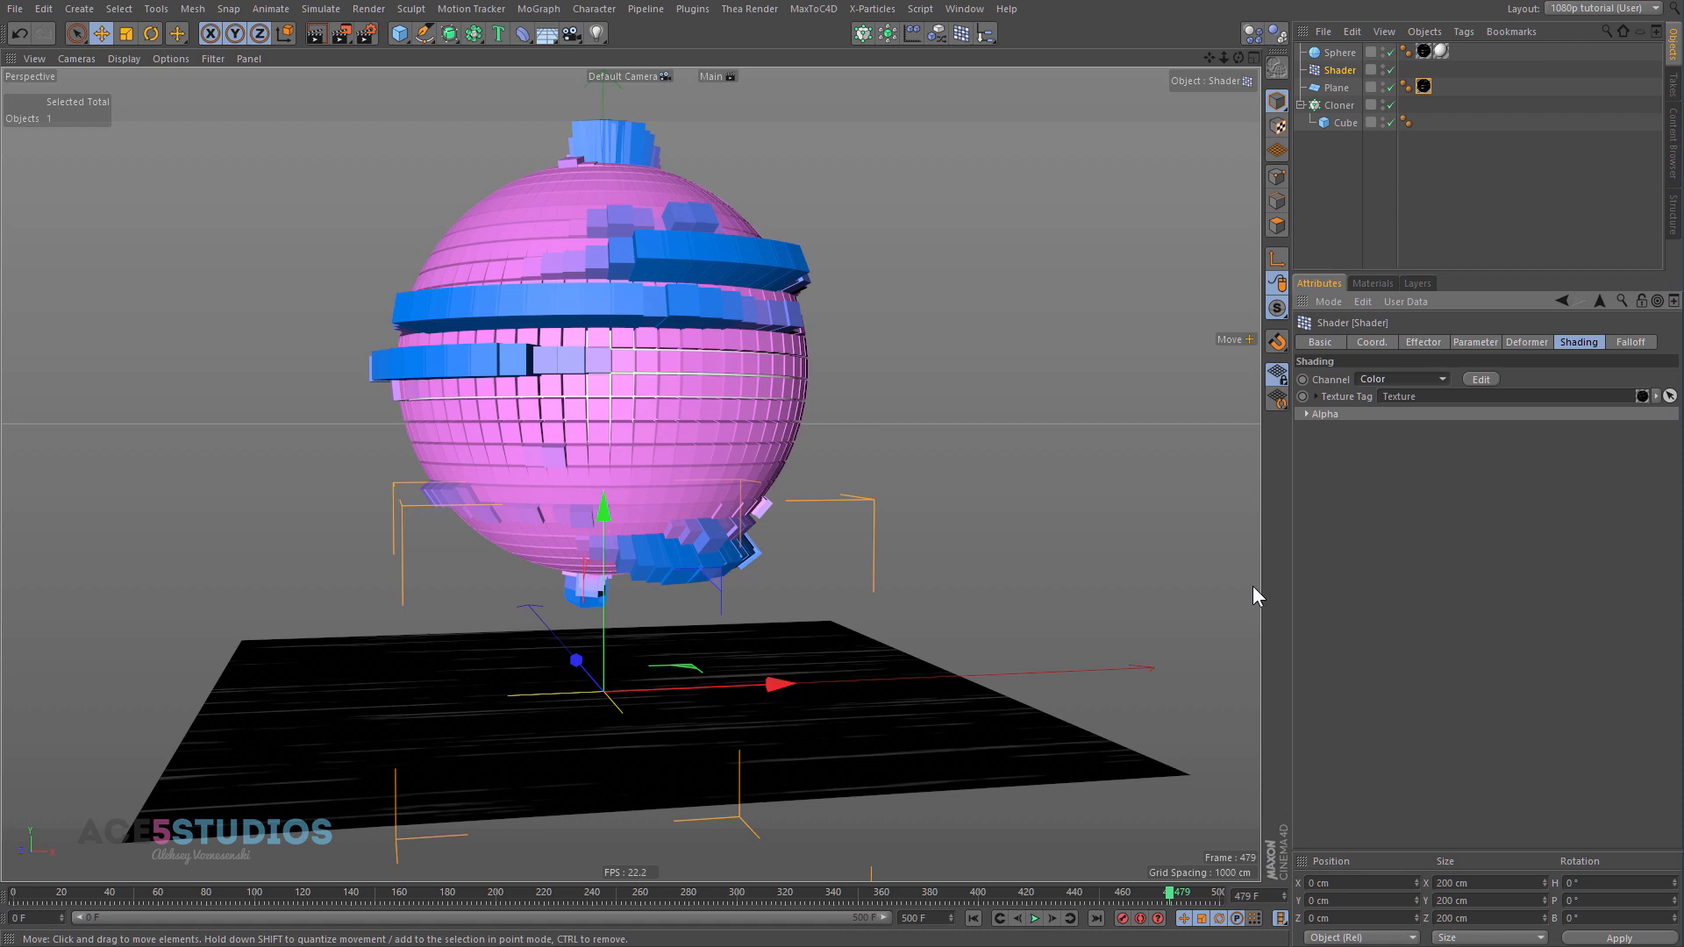
{"action": "mouse_move", "coordinate": [683, 402]}
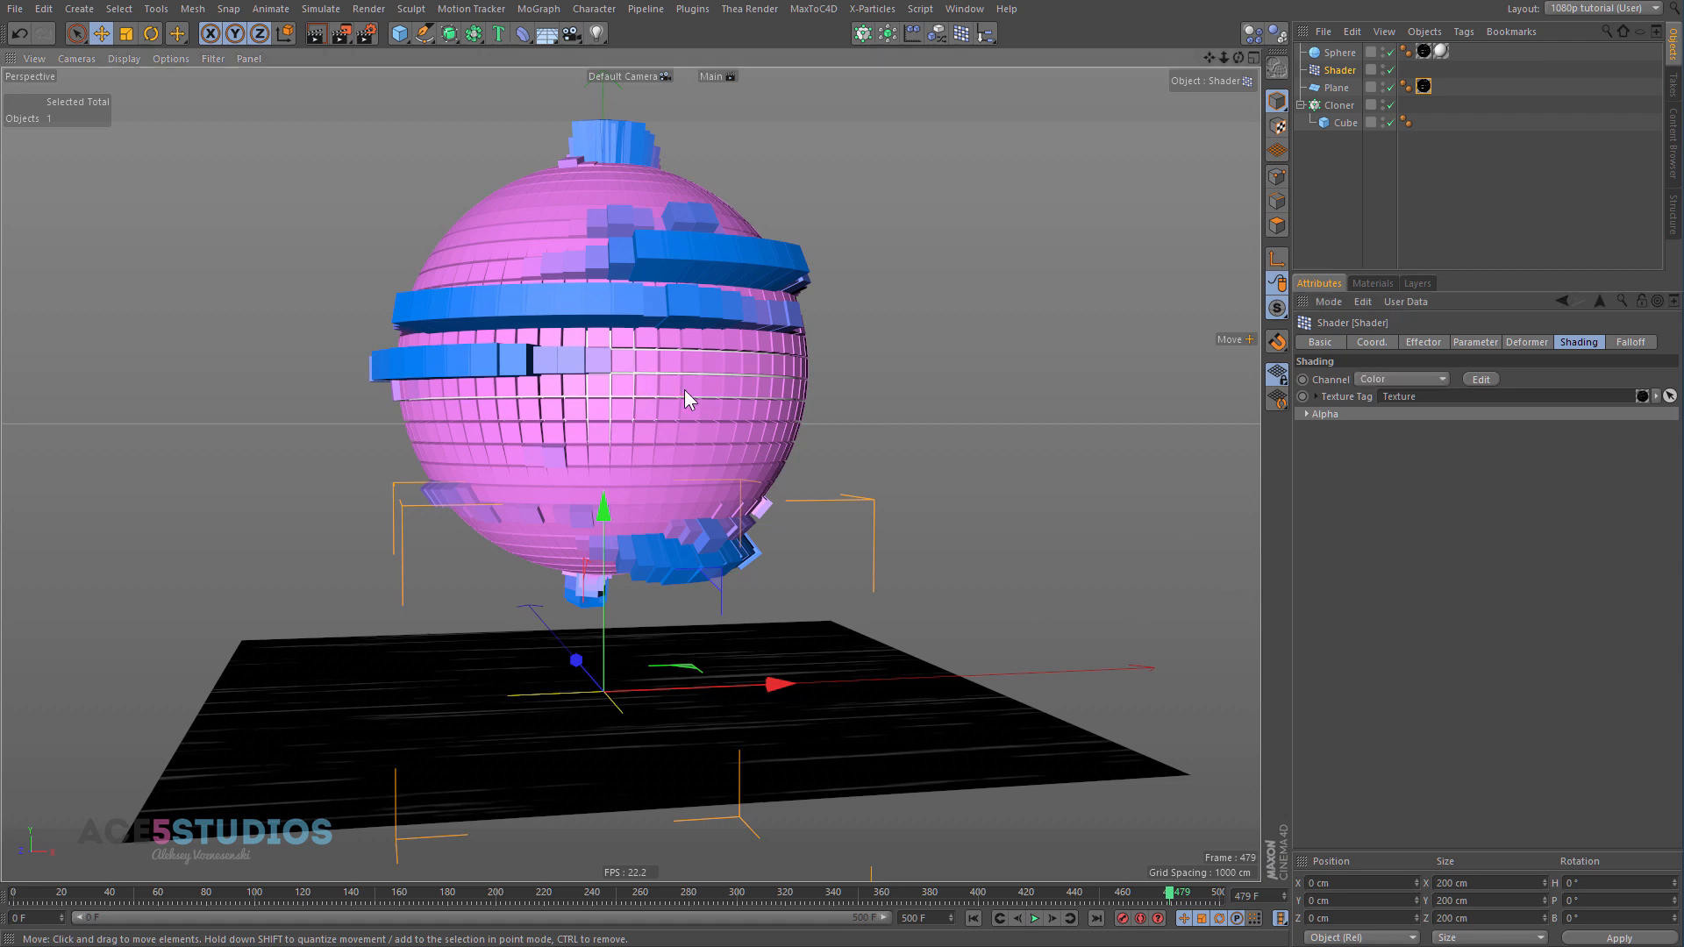